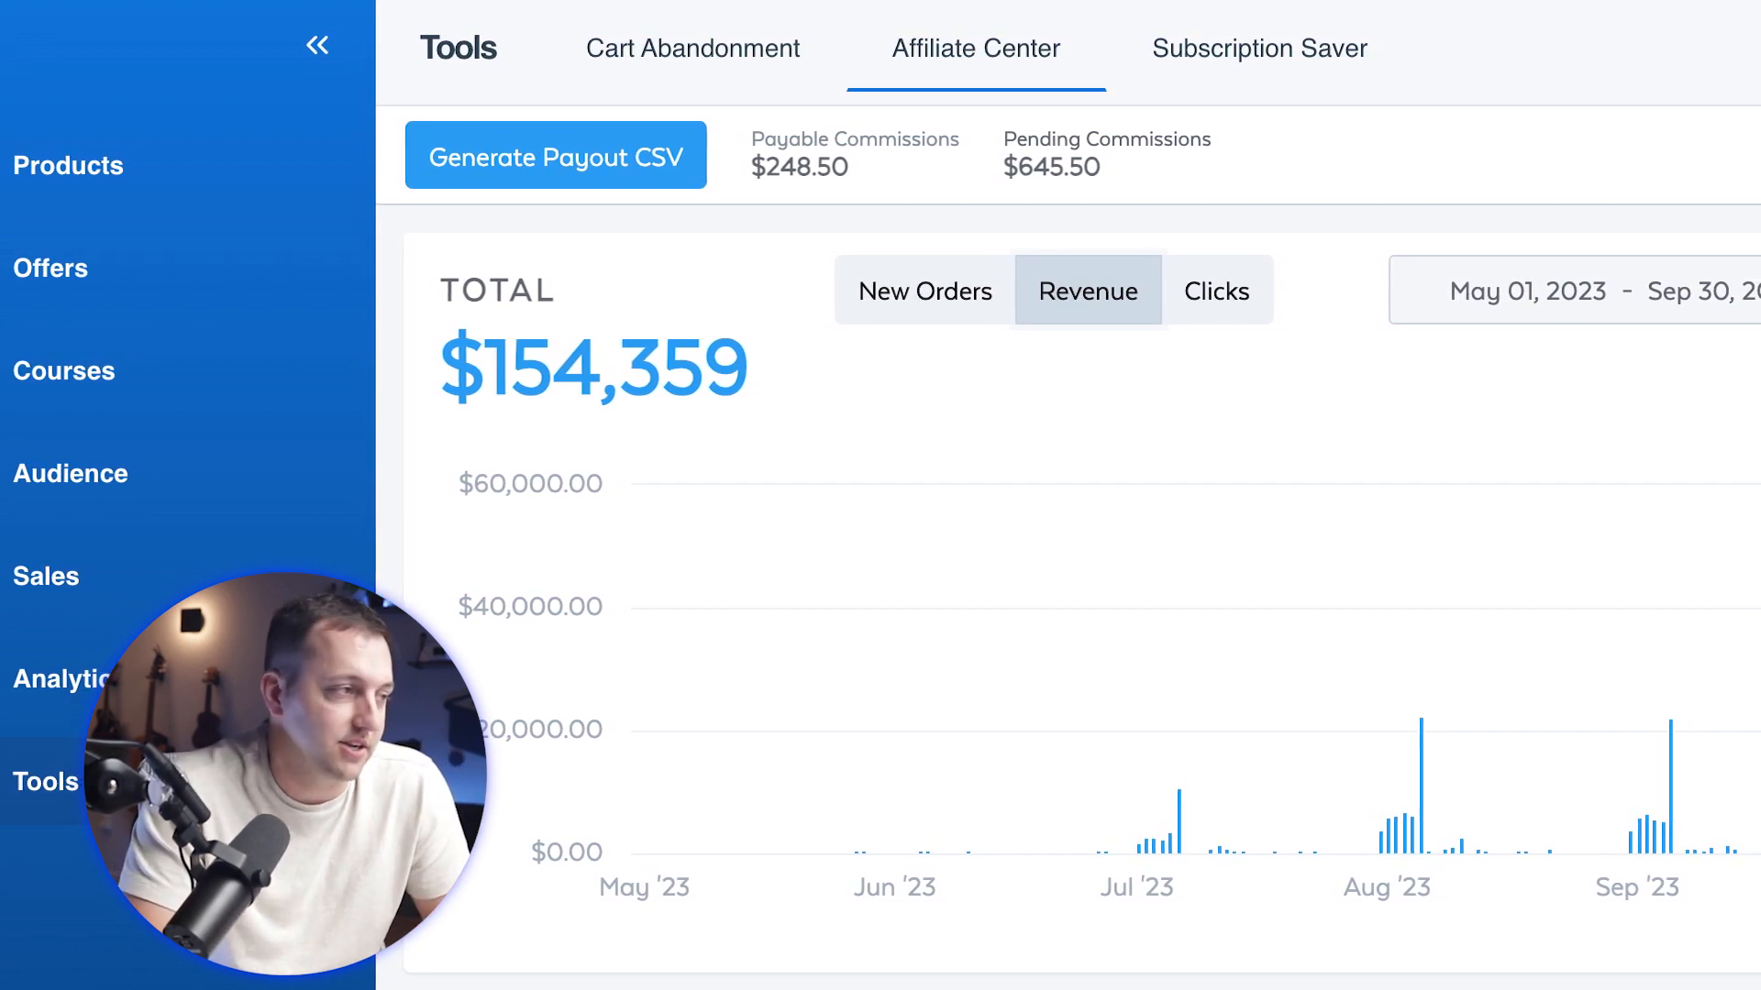
Review the Affiliate Center revenue chart, then bring up the Cart Abandonment prospects list.
click(1572, 292)
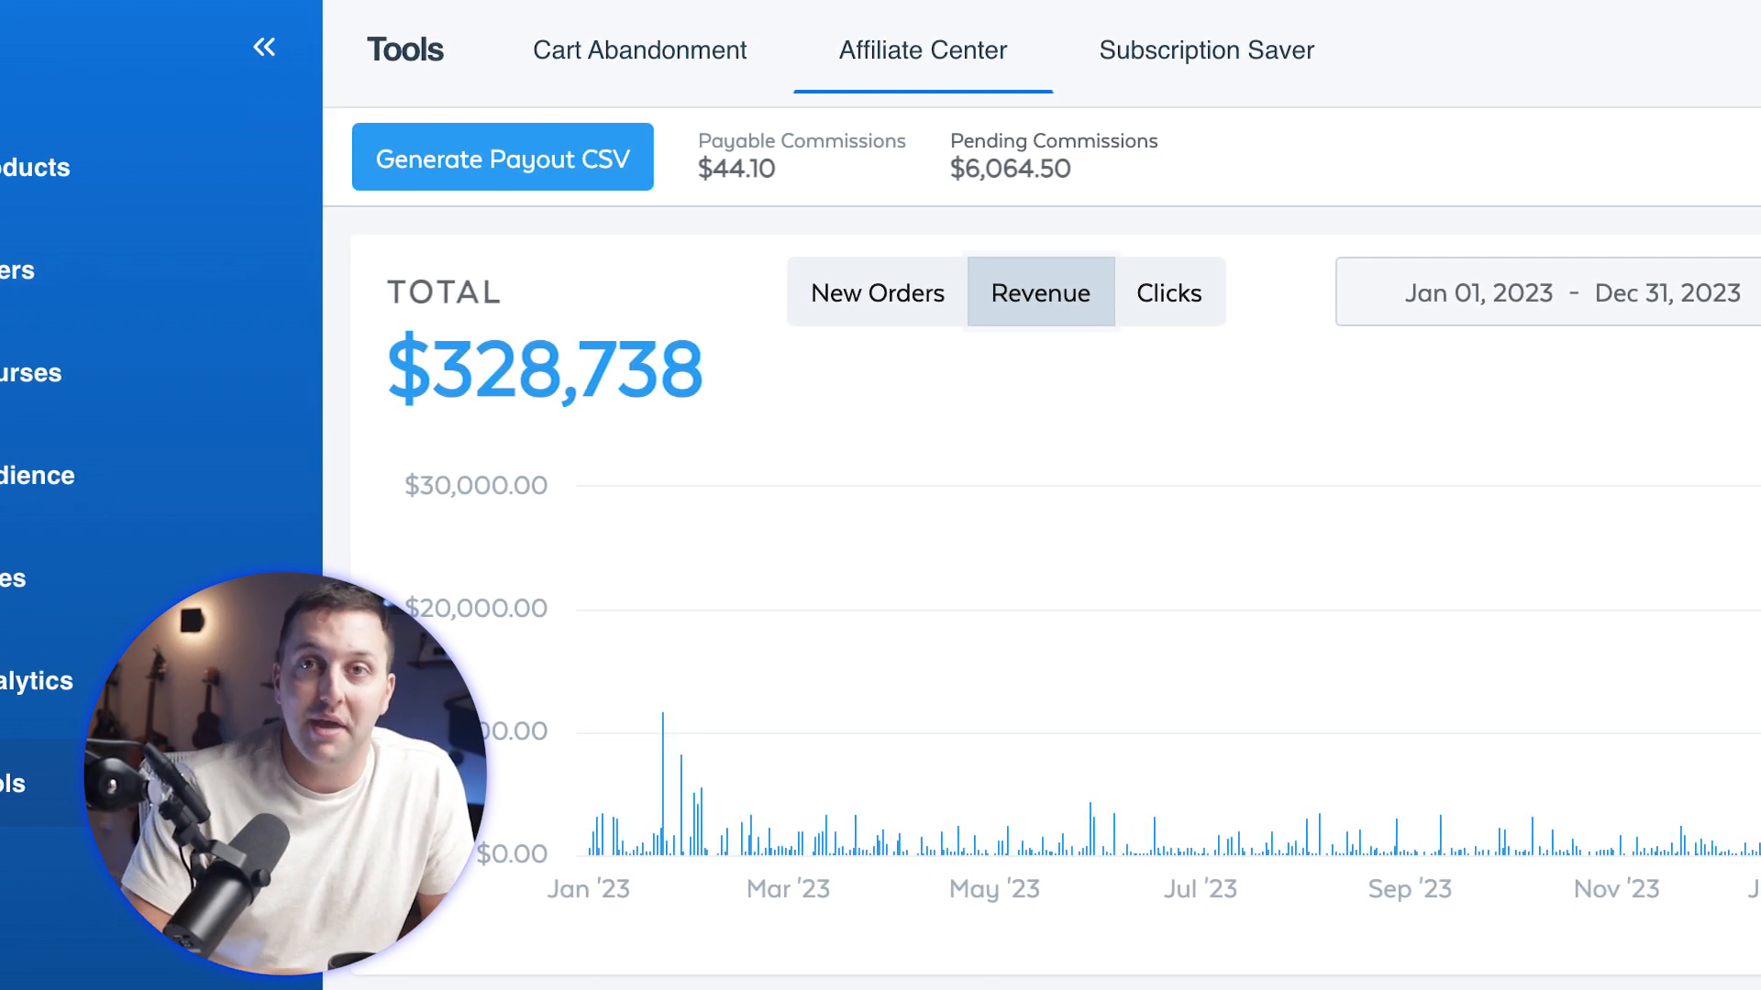
click(640, 51)
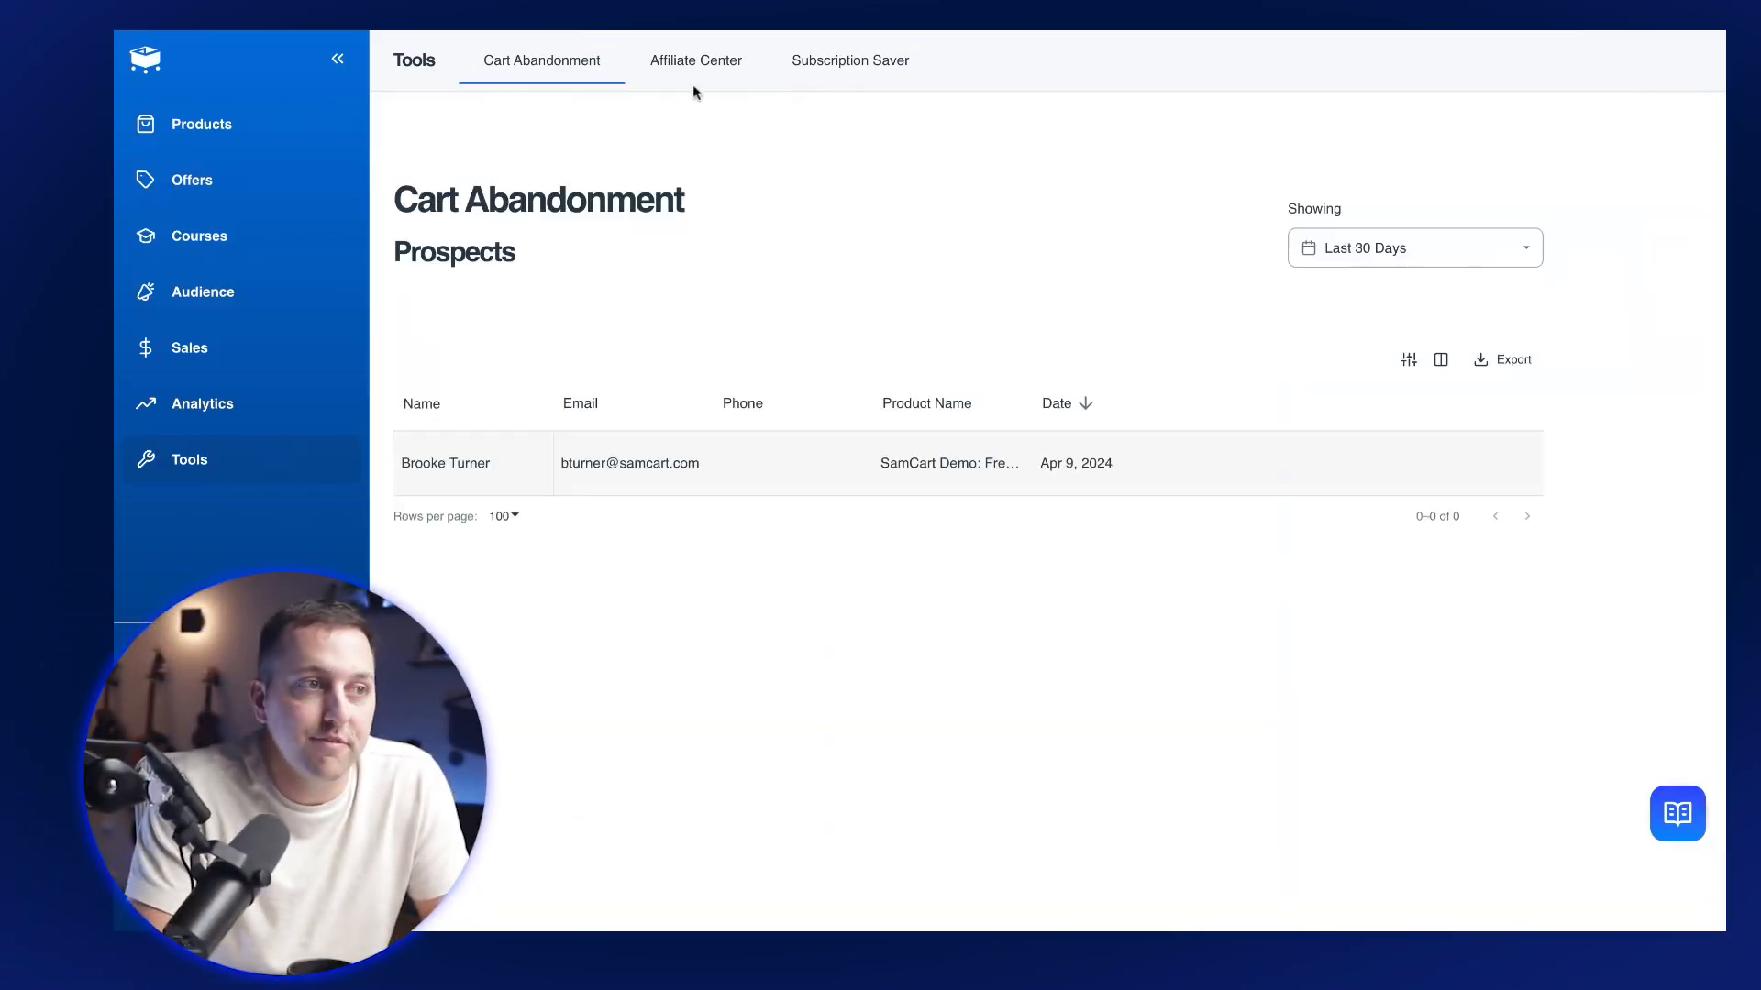
Chart affiliate revenue, then clicks, for Jan 01–Apr 10 2024 and view the affiliates list.
click(695, 59)
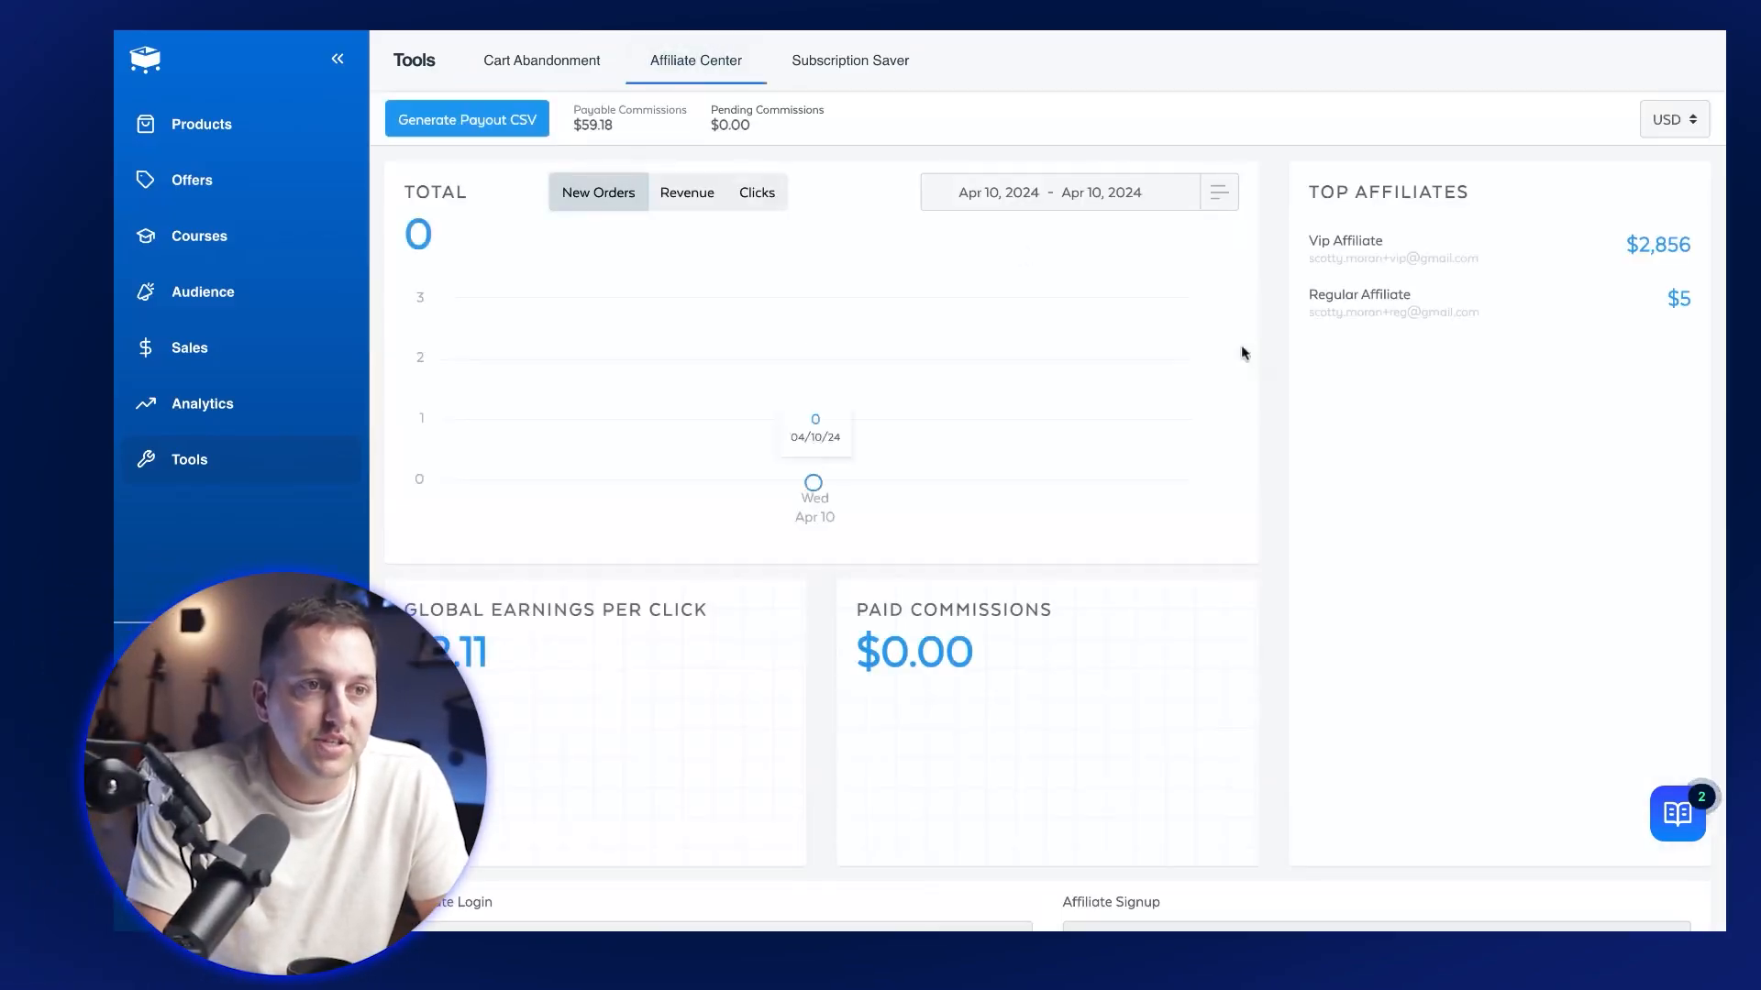
mouse_move(1285, 378)
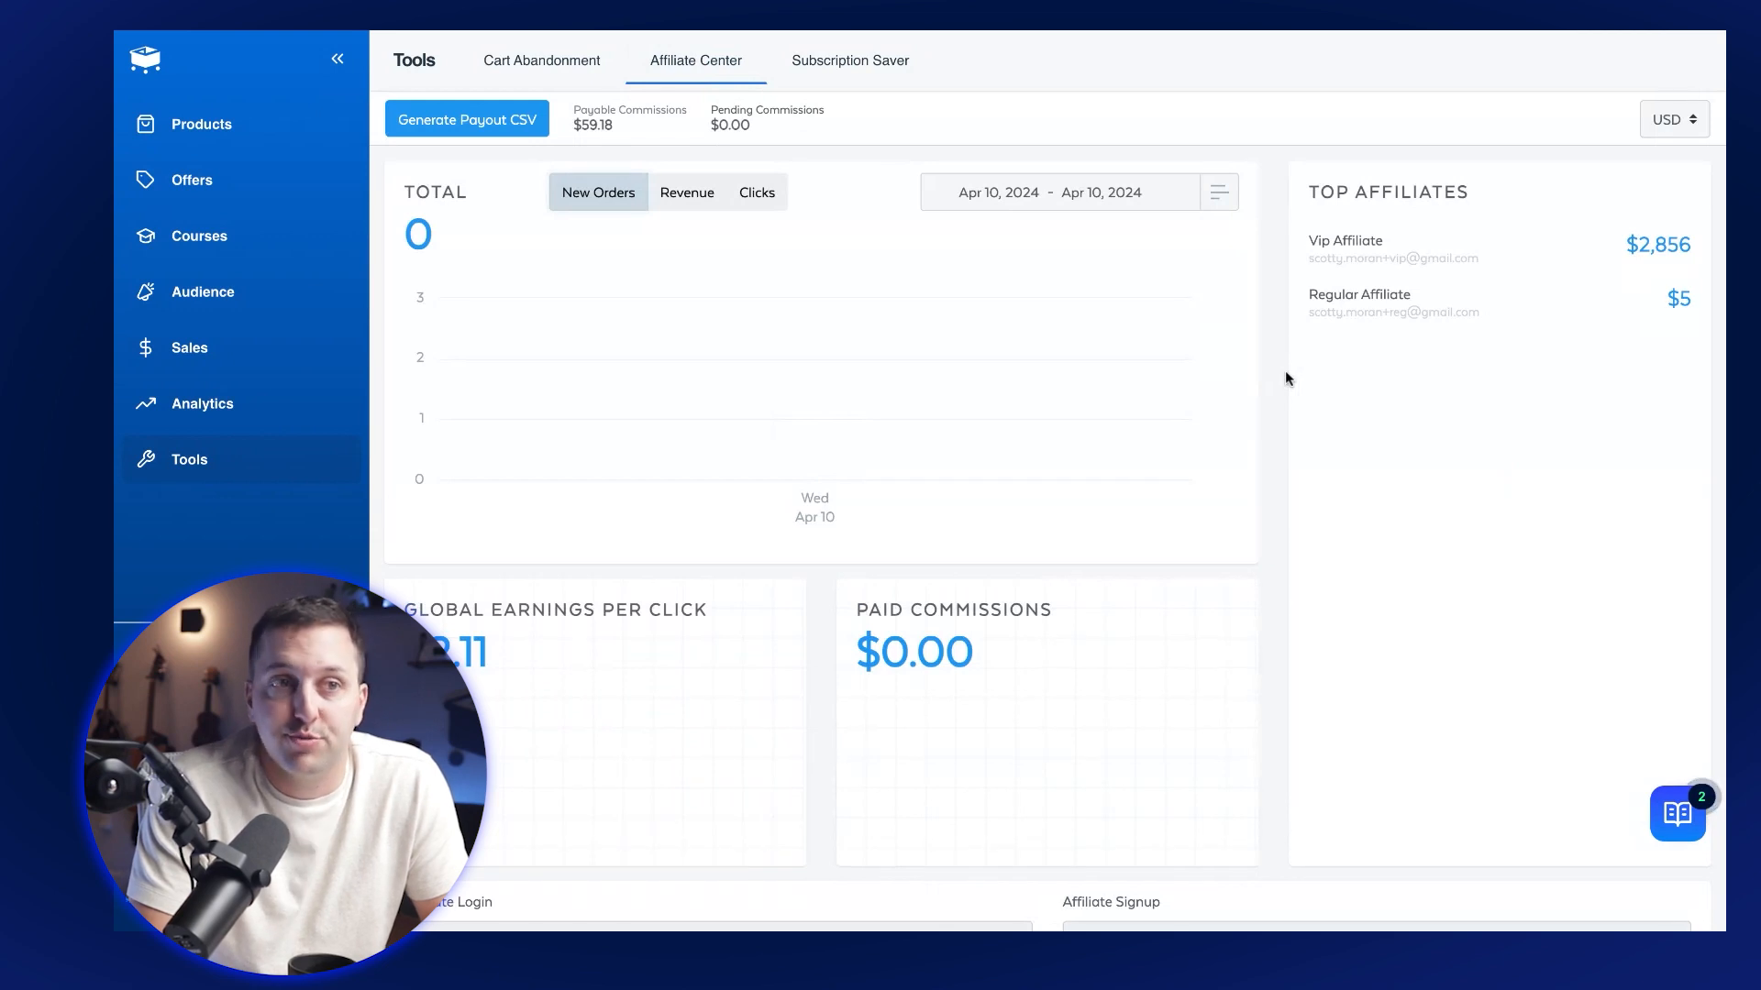
mouse_move(1289, 377)
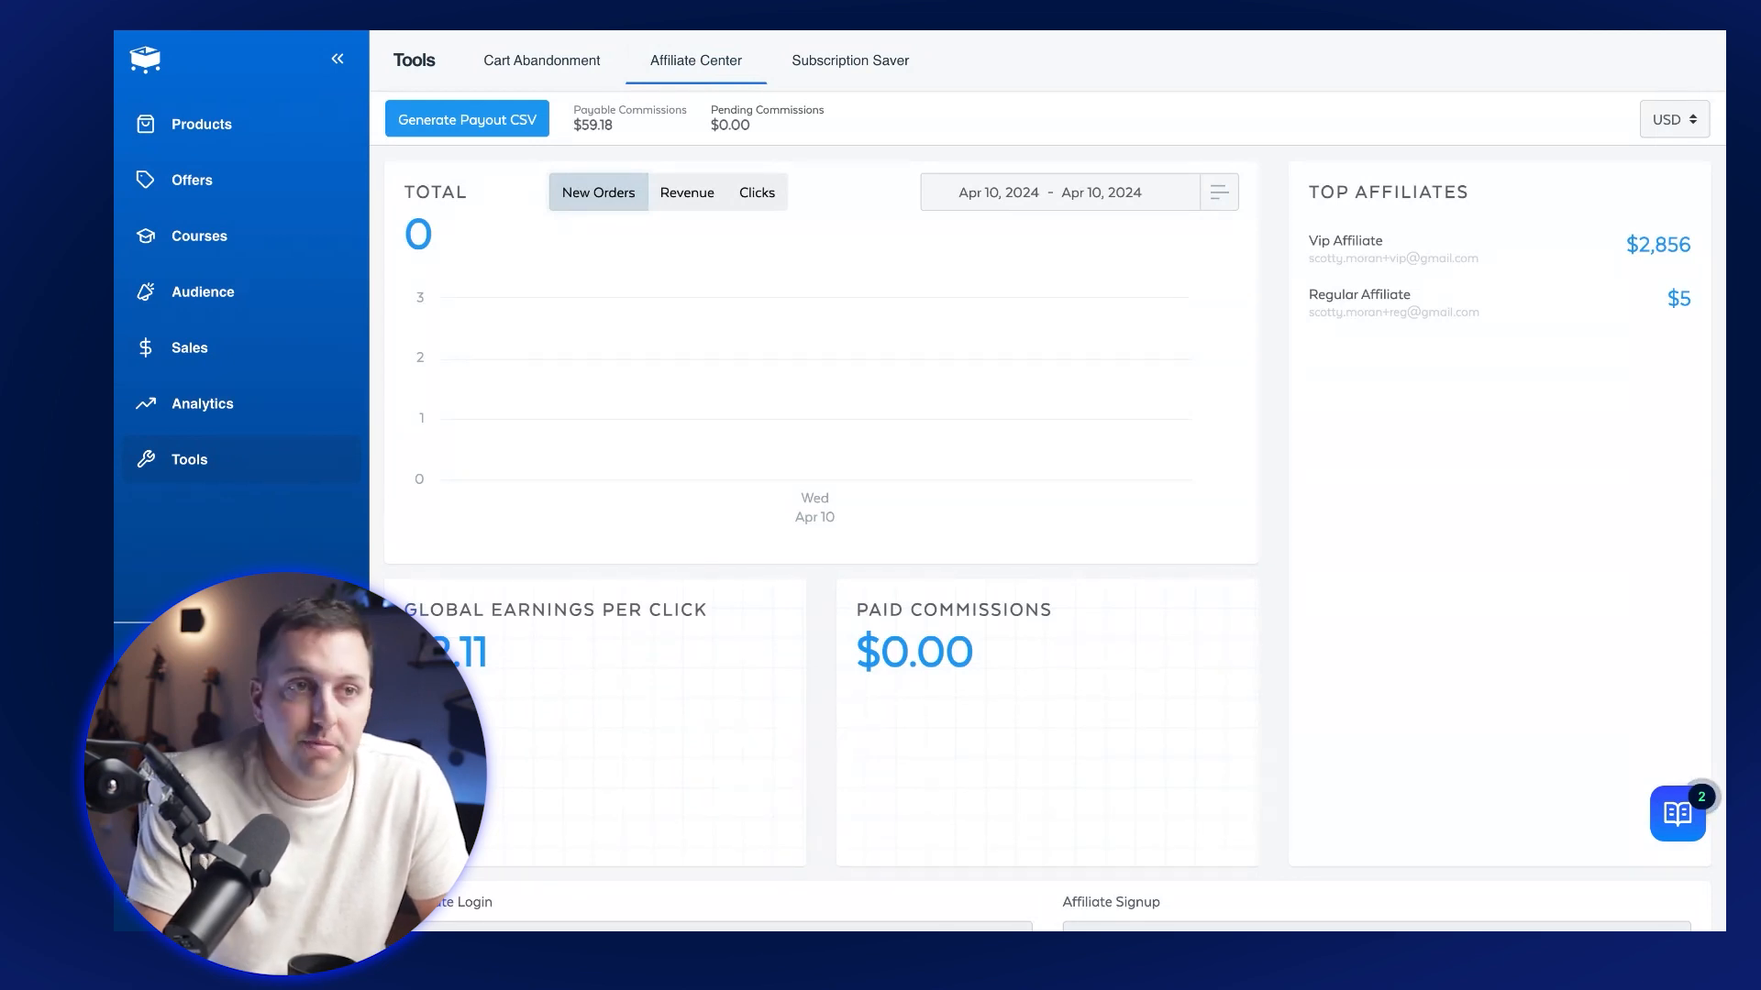
mouse_move(1577, 276)
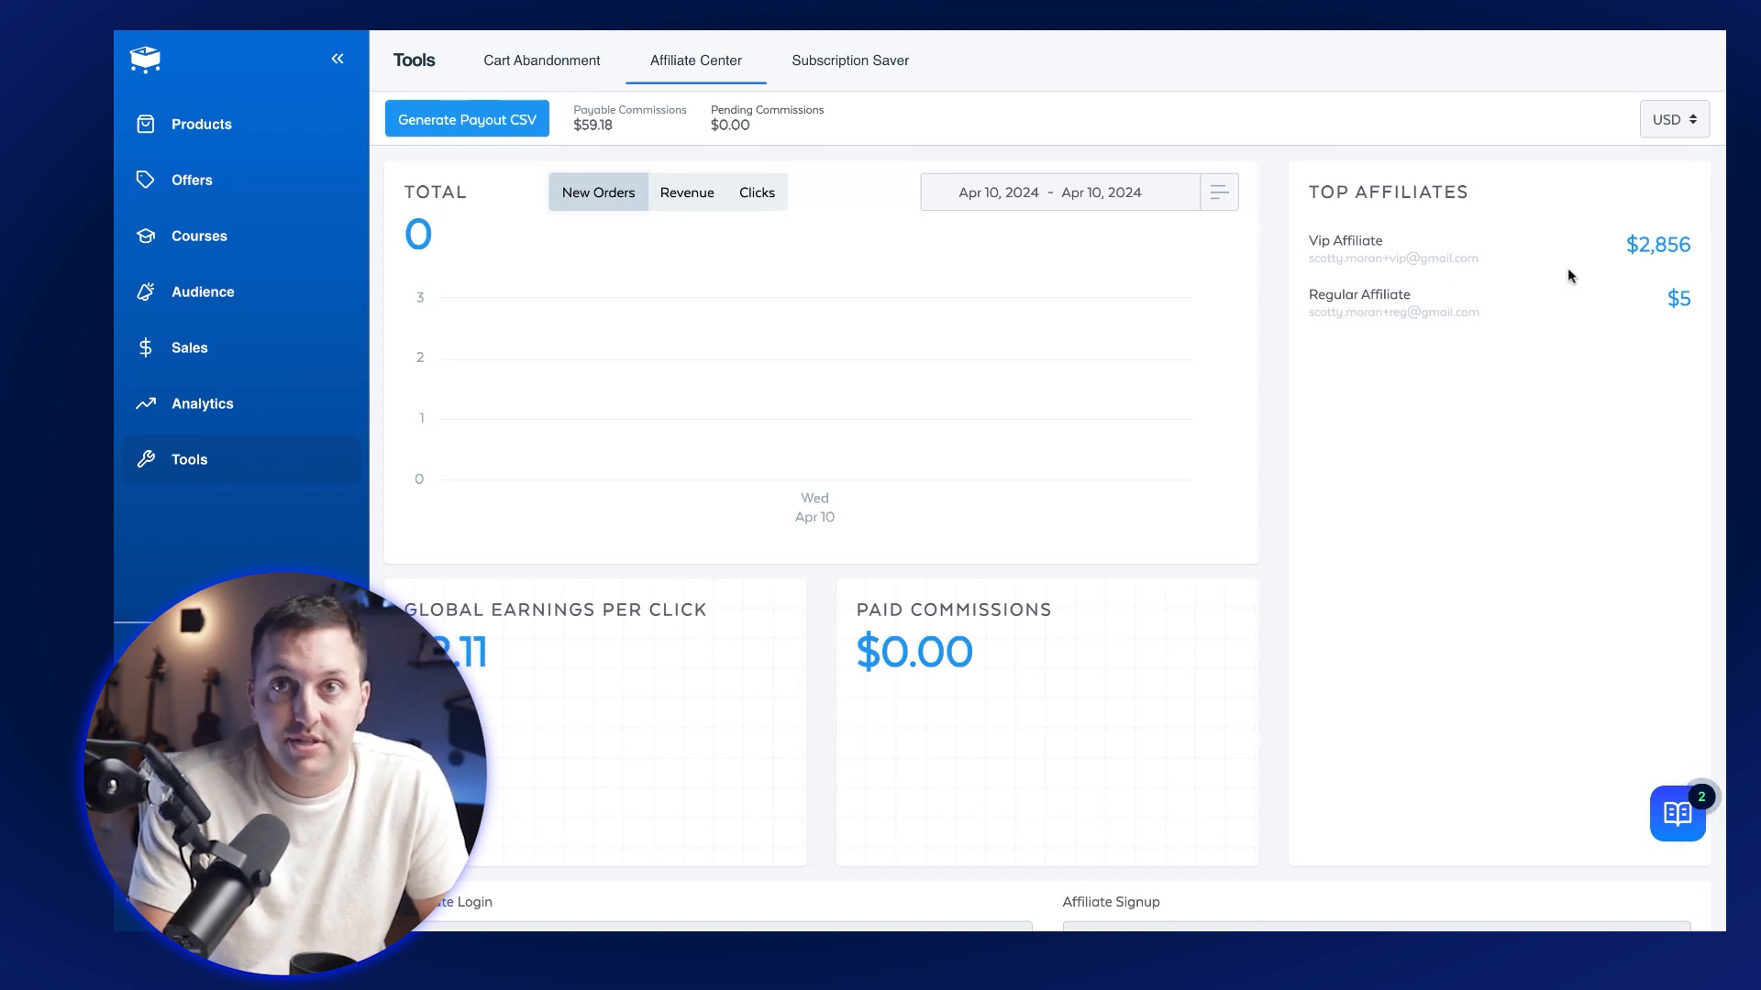
mouse_move(829, 330)
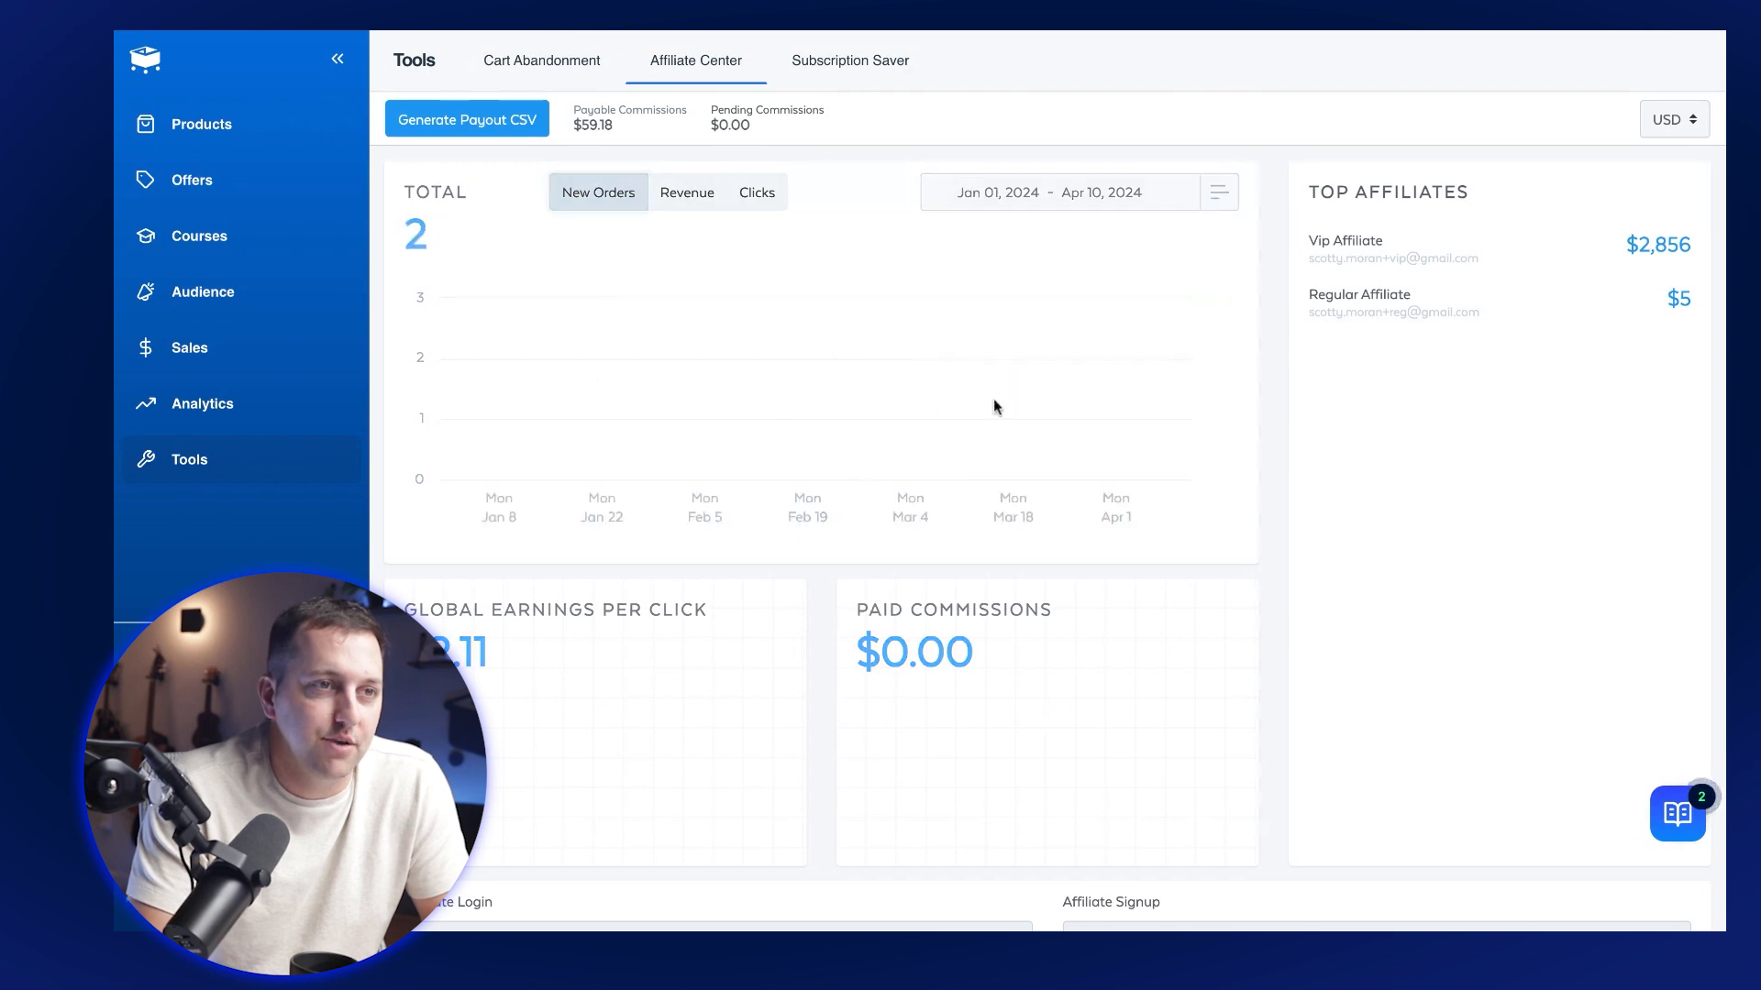
mouse_move(937, 449)
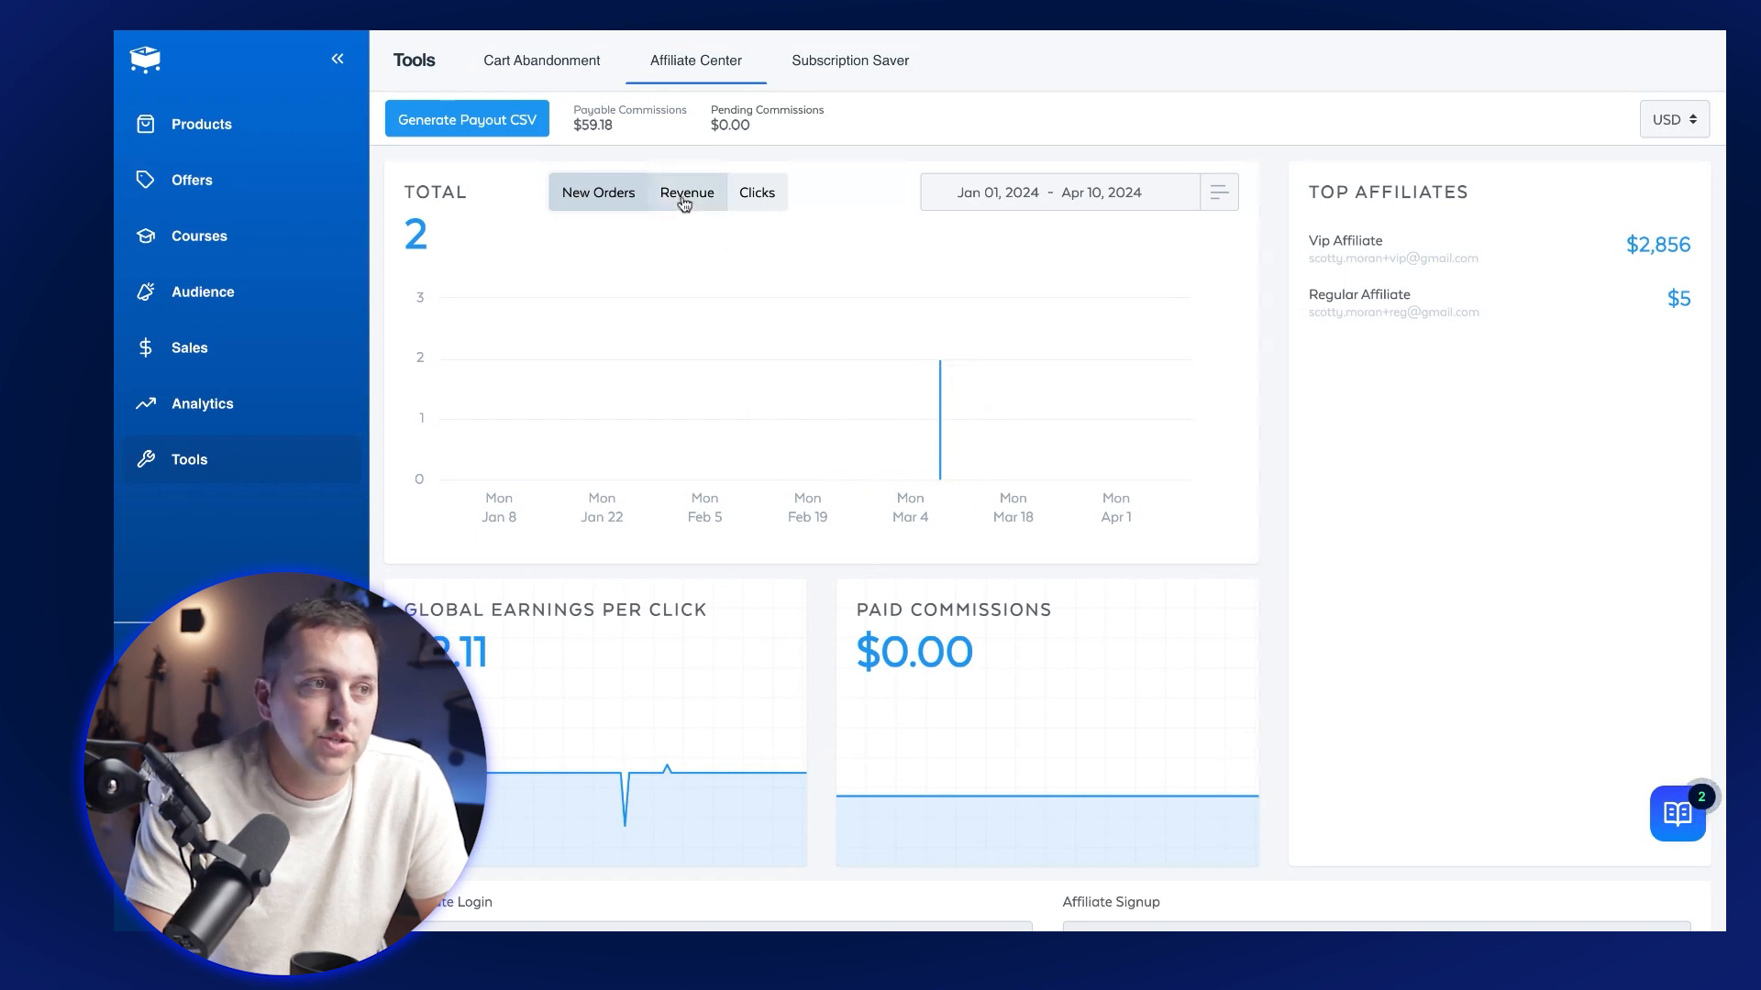
click(706, 193)
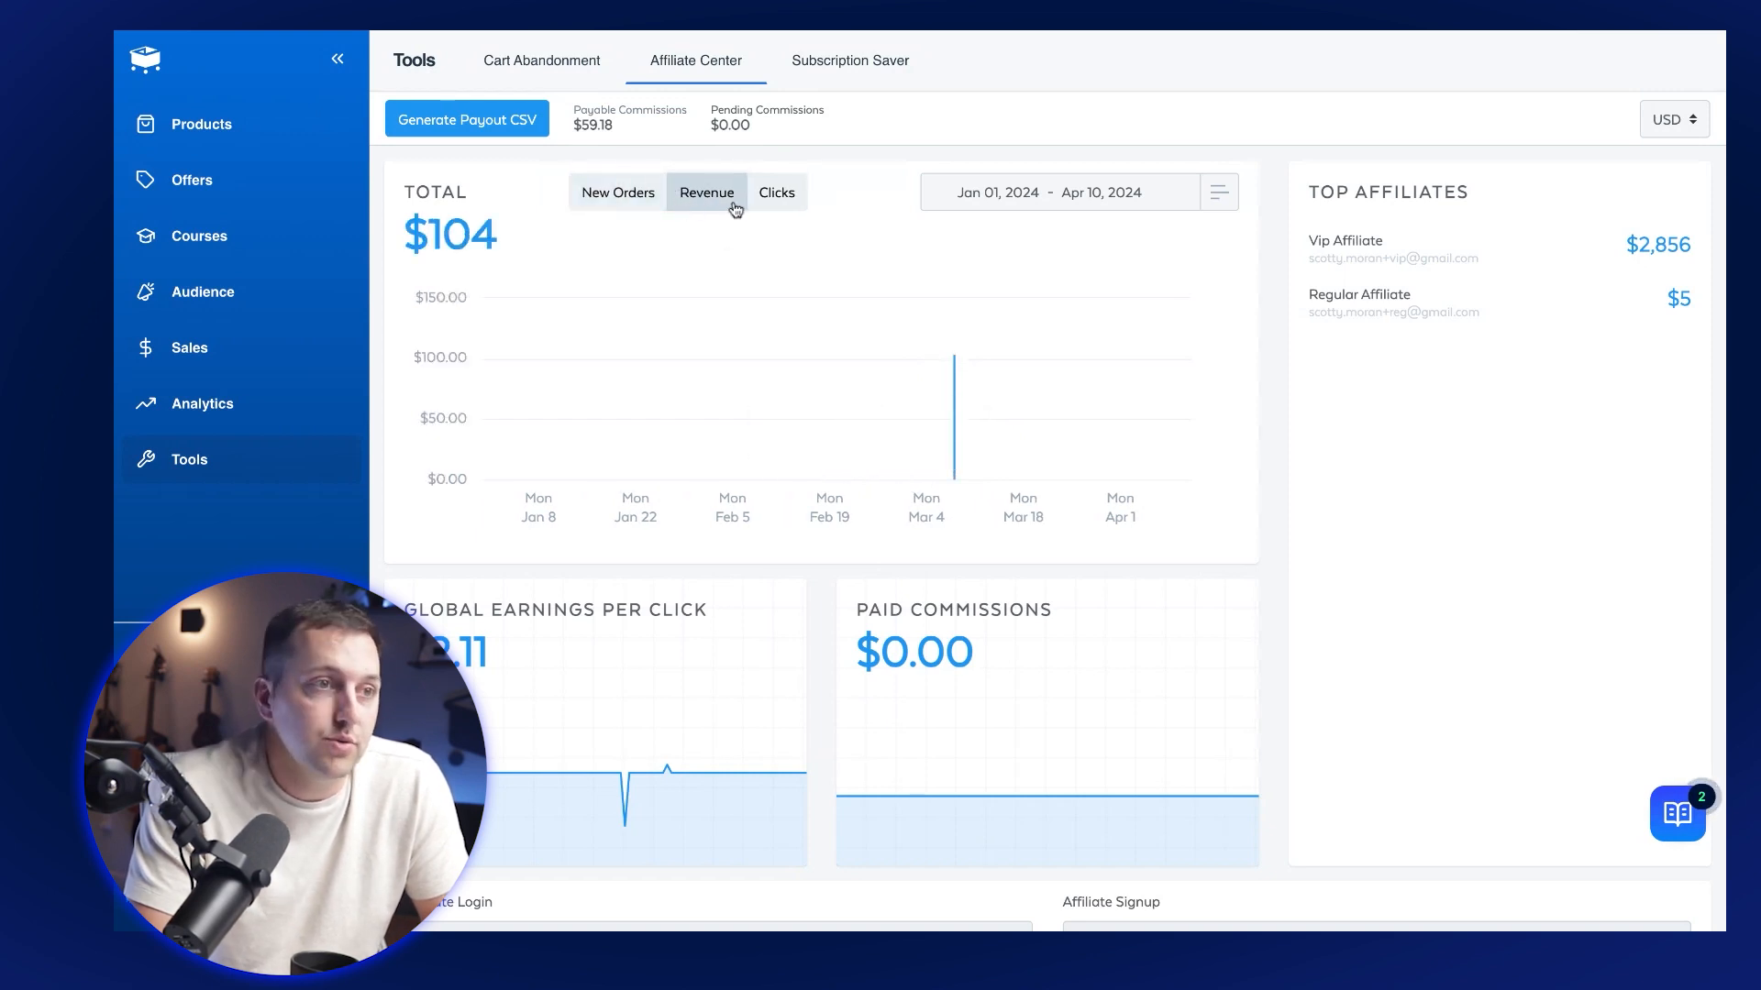
click(756, 193)
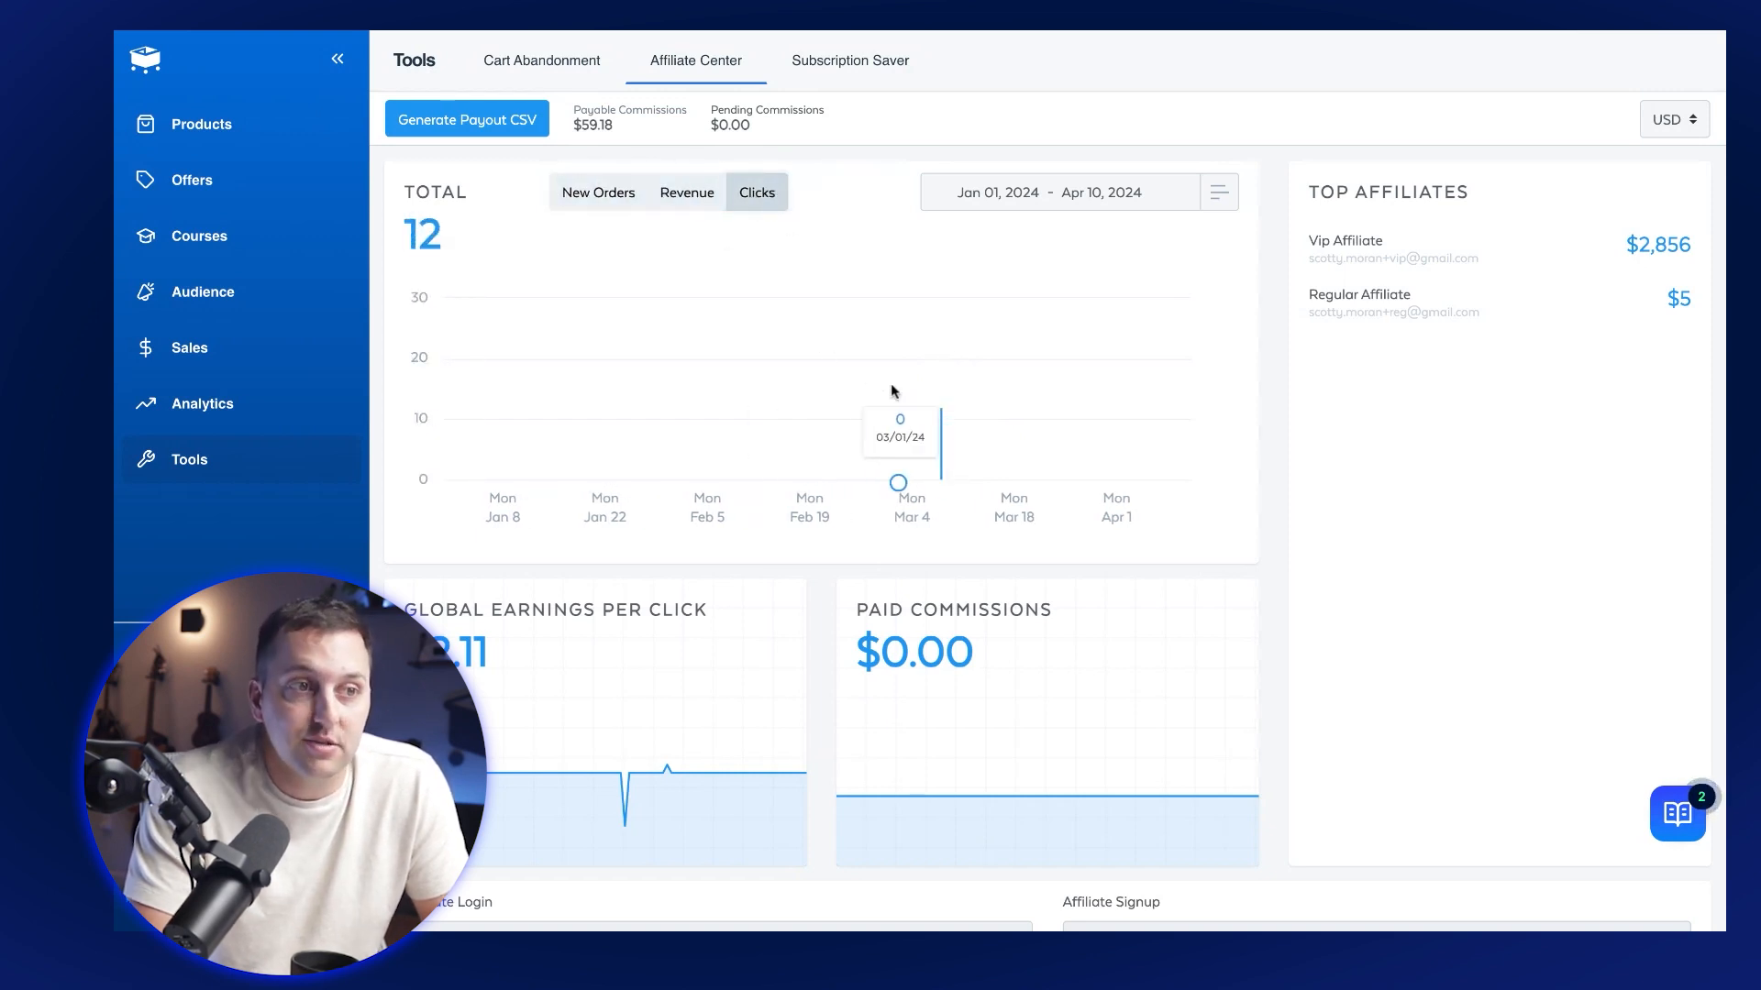
mouse_move(877, 387)
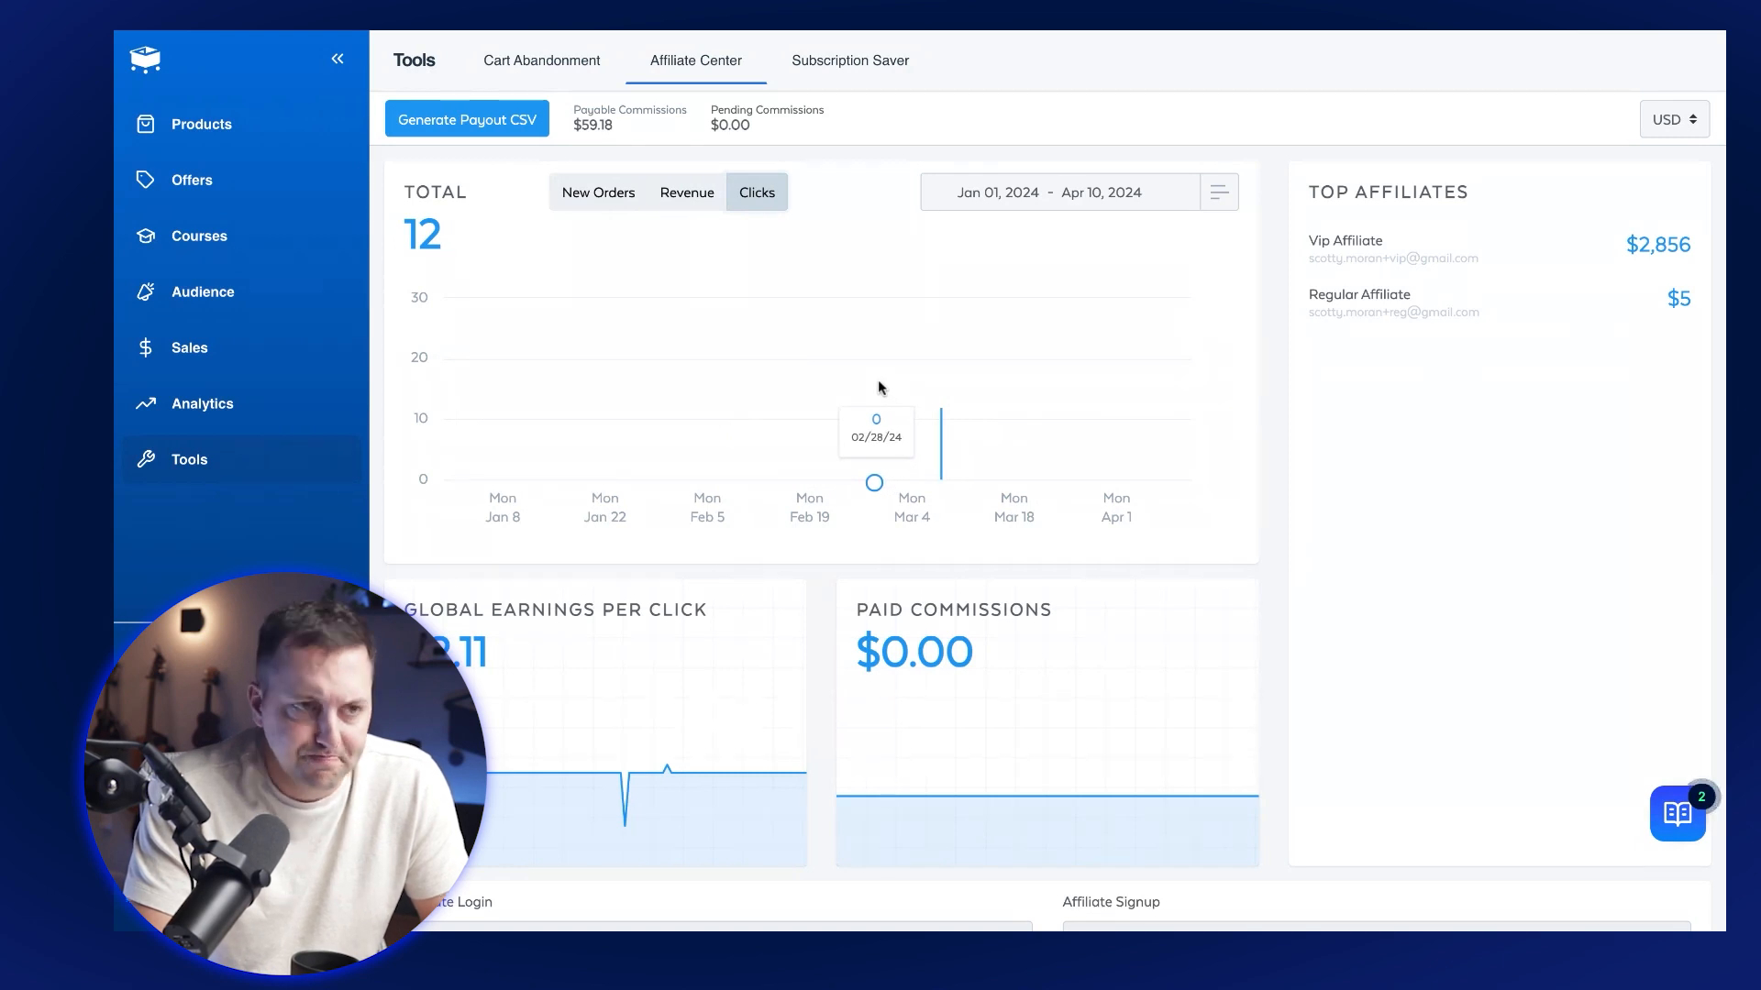
scroll(down, 3)
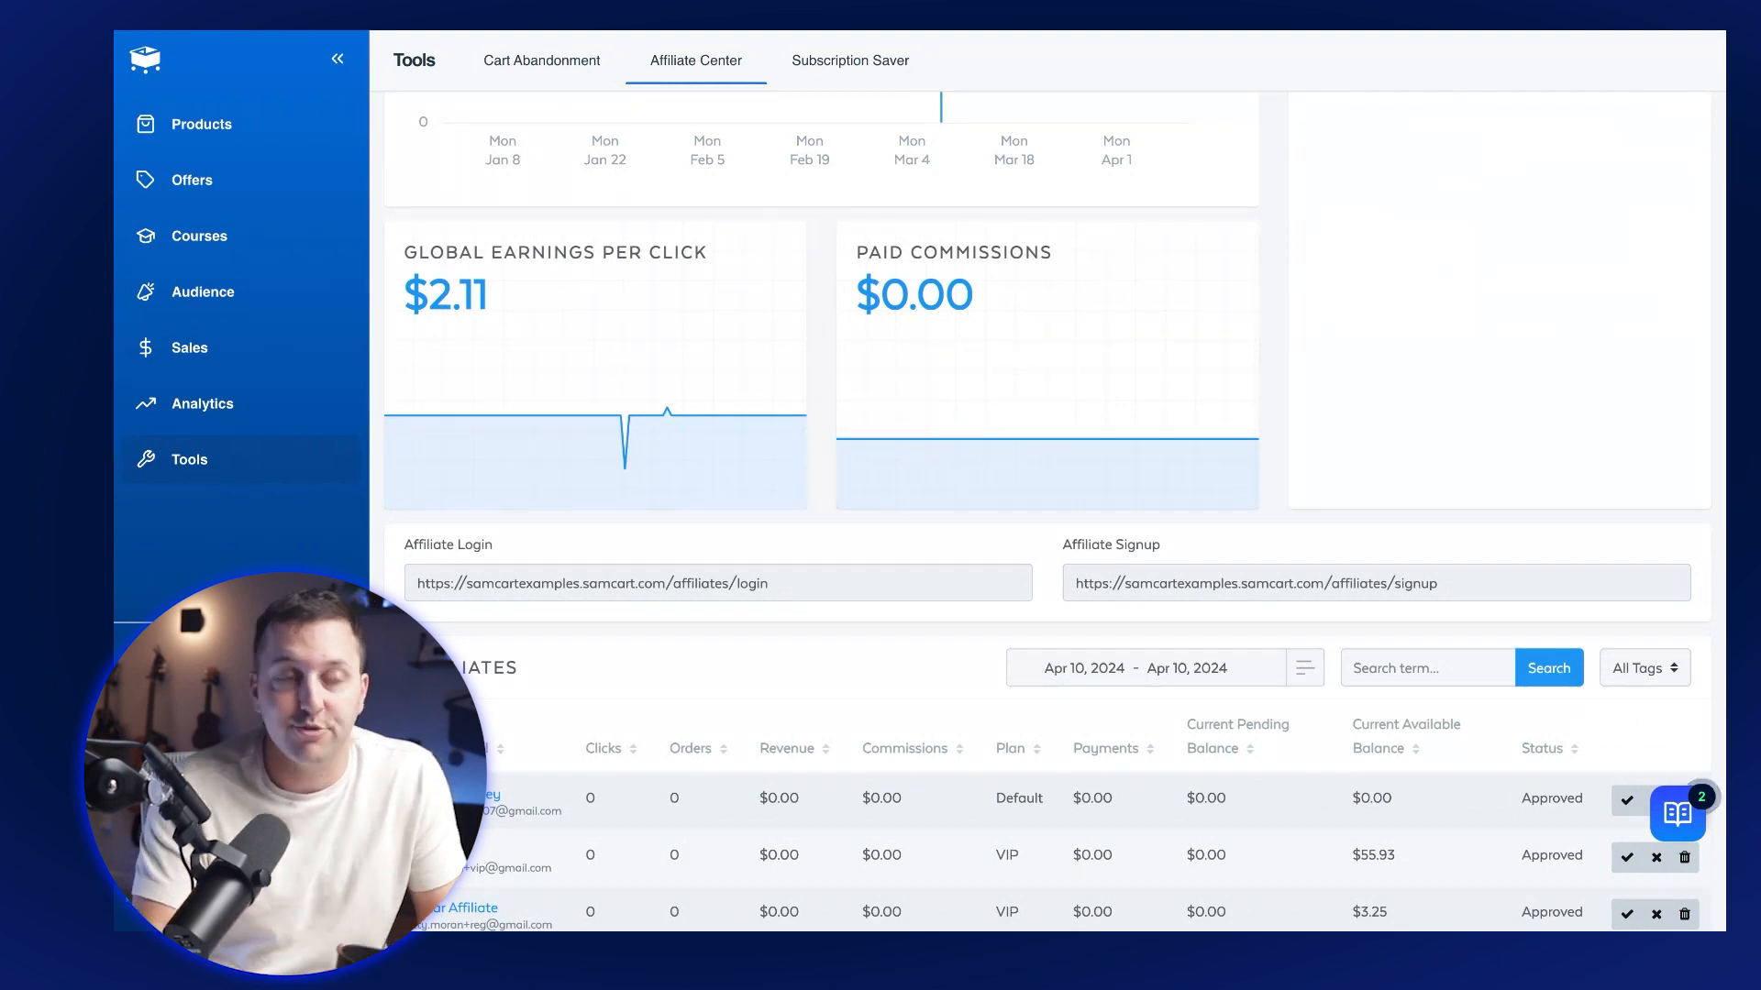
mouse_move(779, 323)
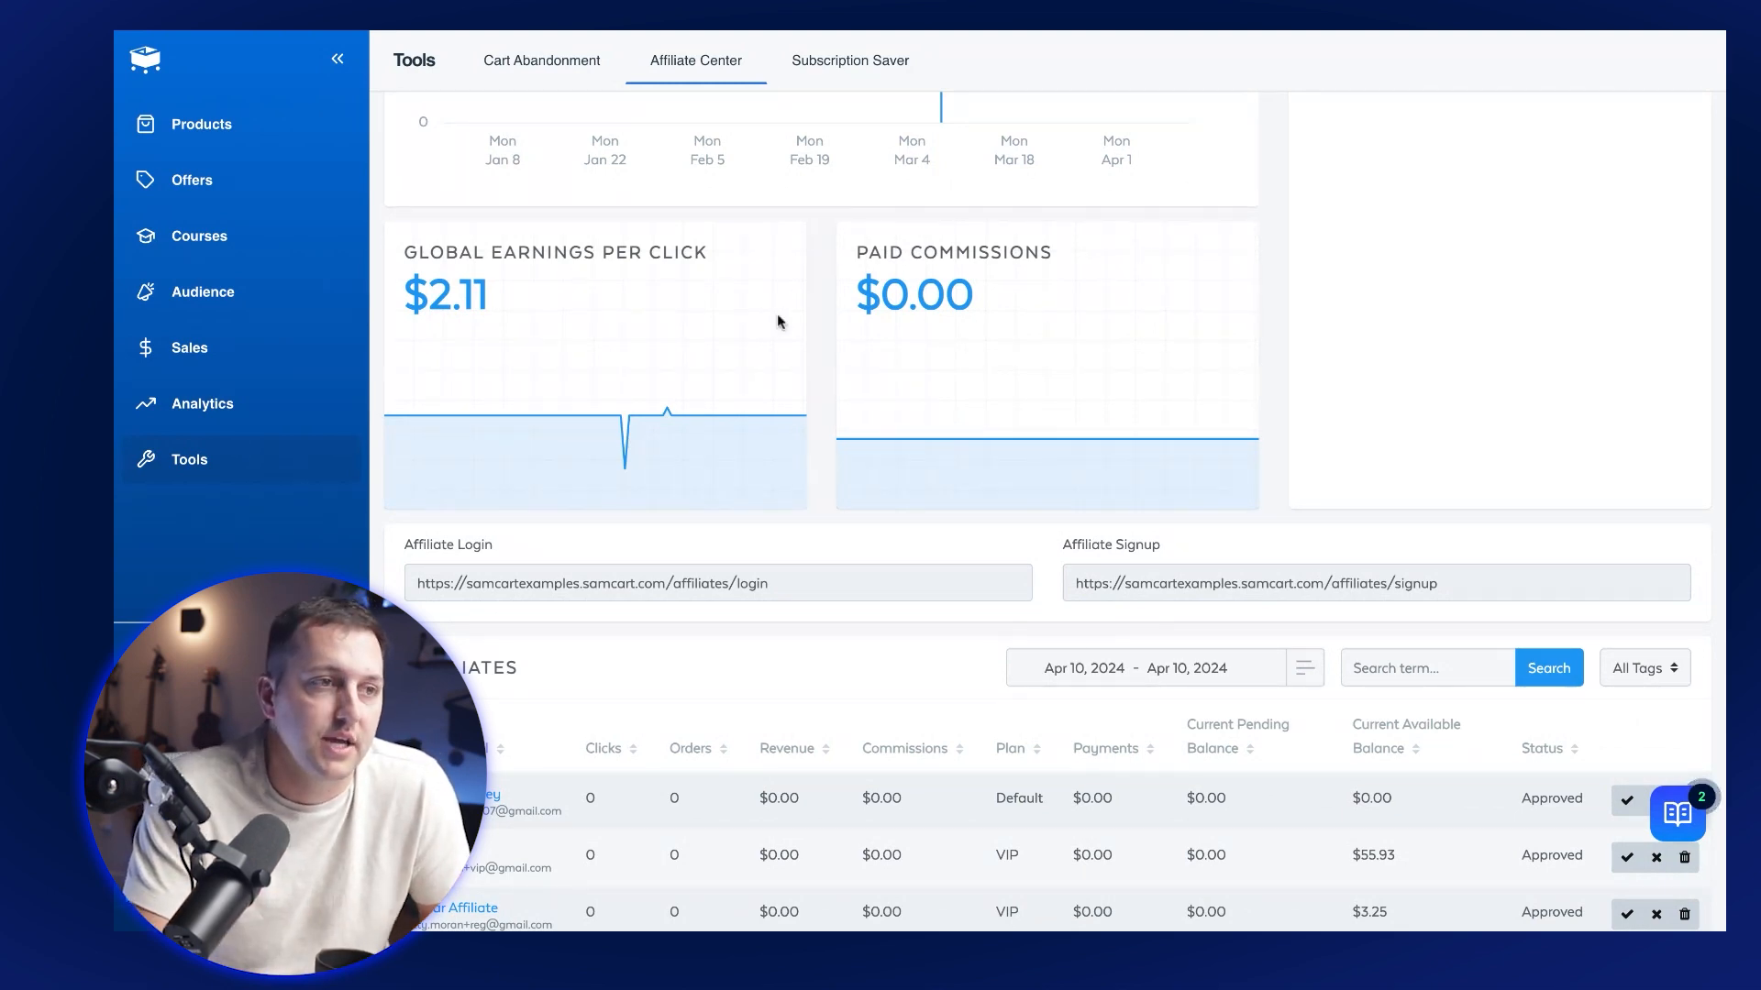
Scroll down to the affiliate stats and links table.
scroll(down, 3)
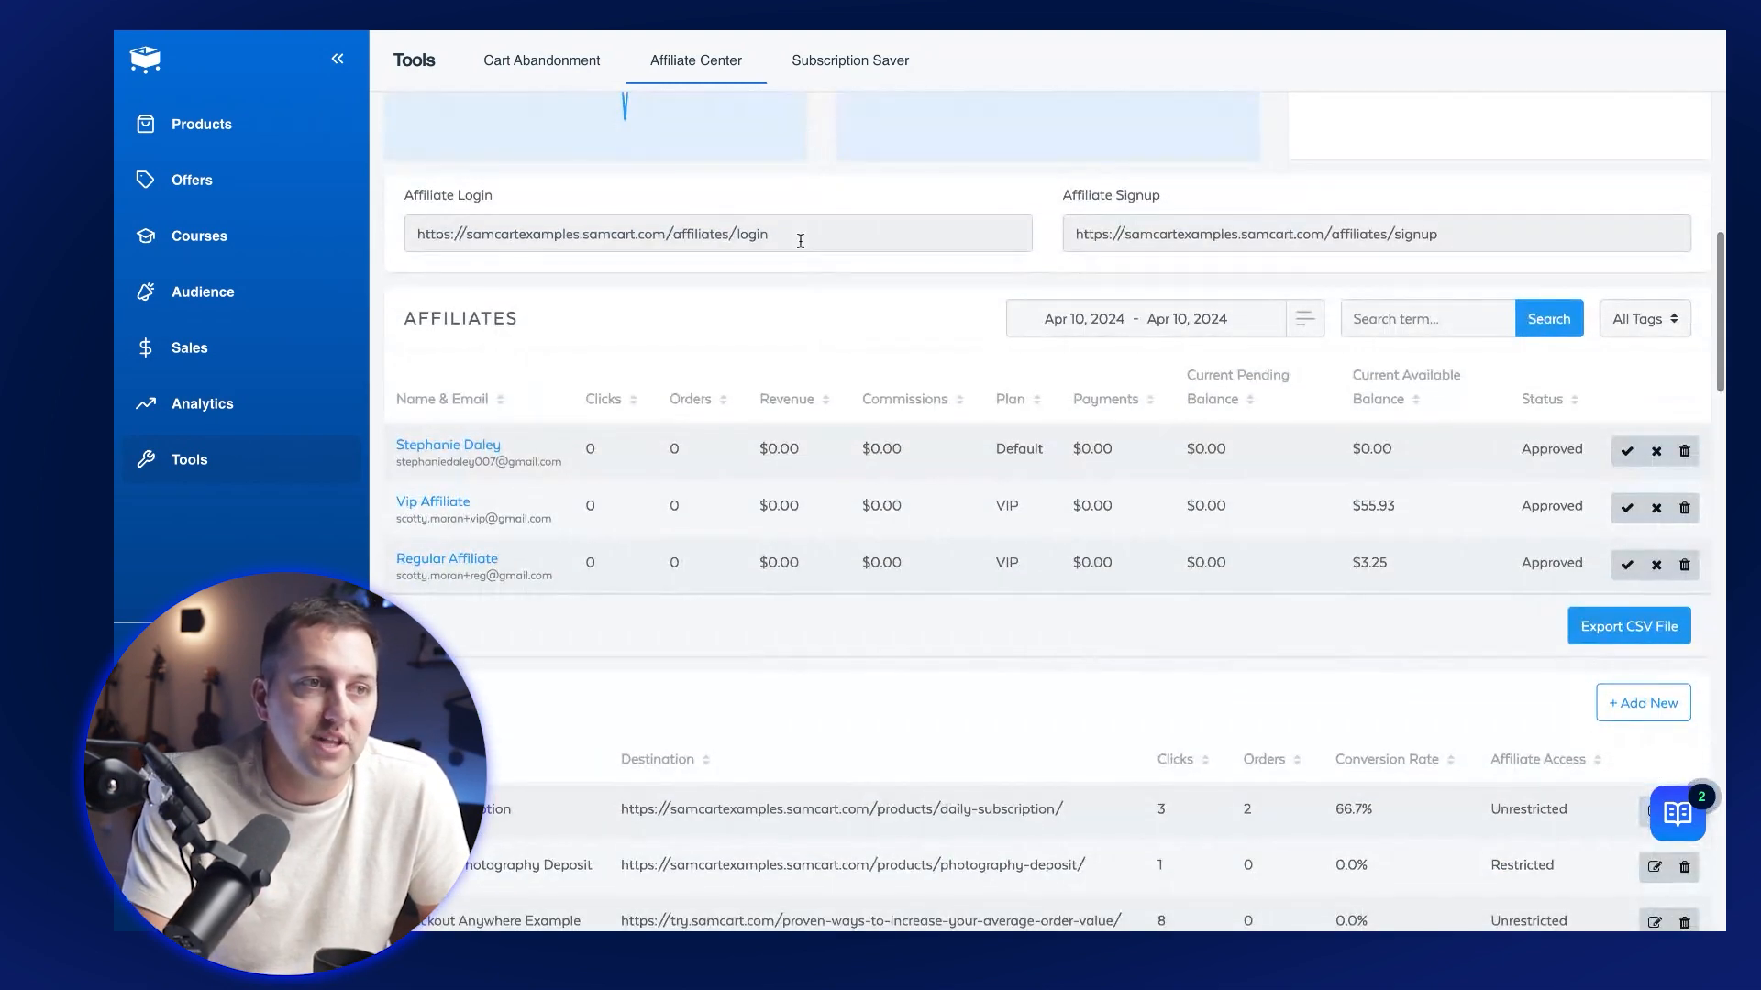
mouse_move(1148, 244)
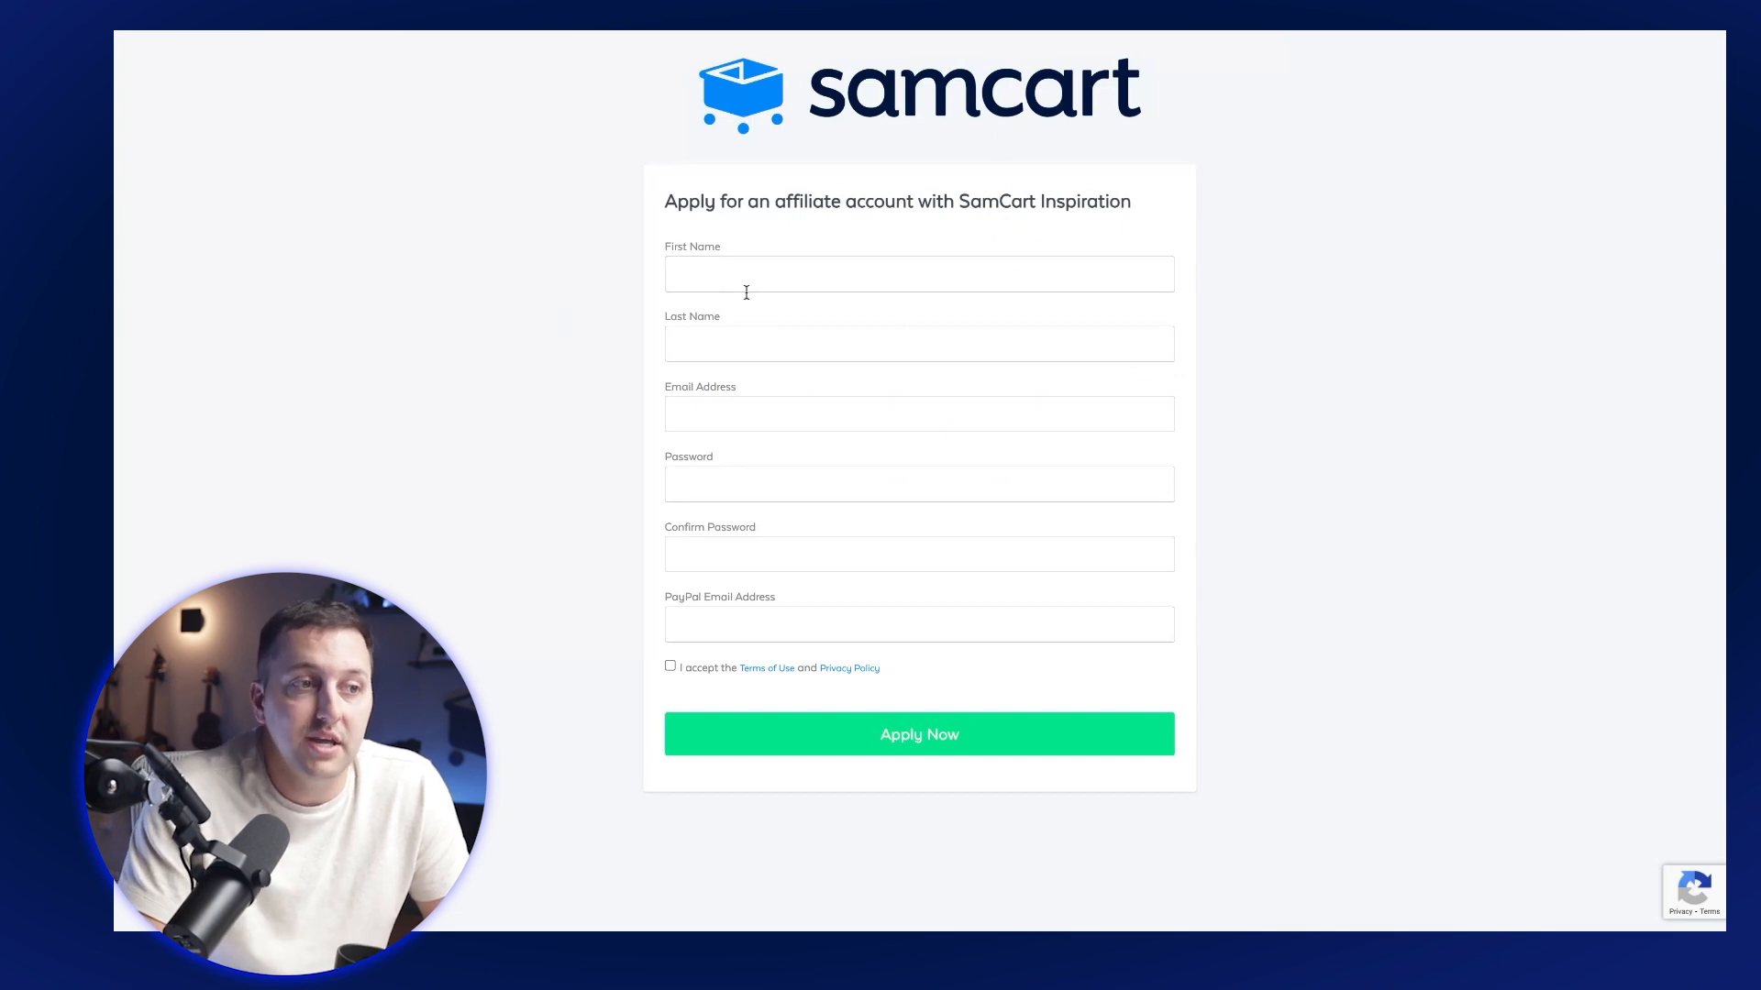
Return to the Affiliate Center dashboard showing four affiliate links.
click(919, 343)
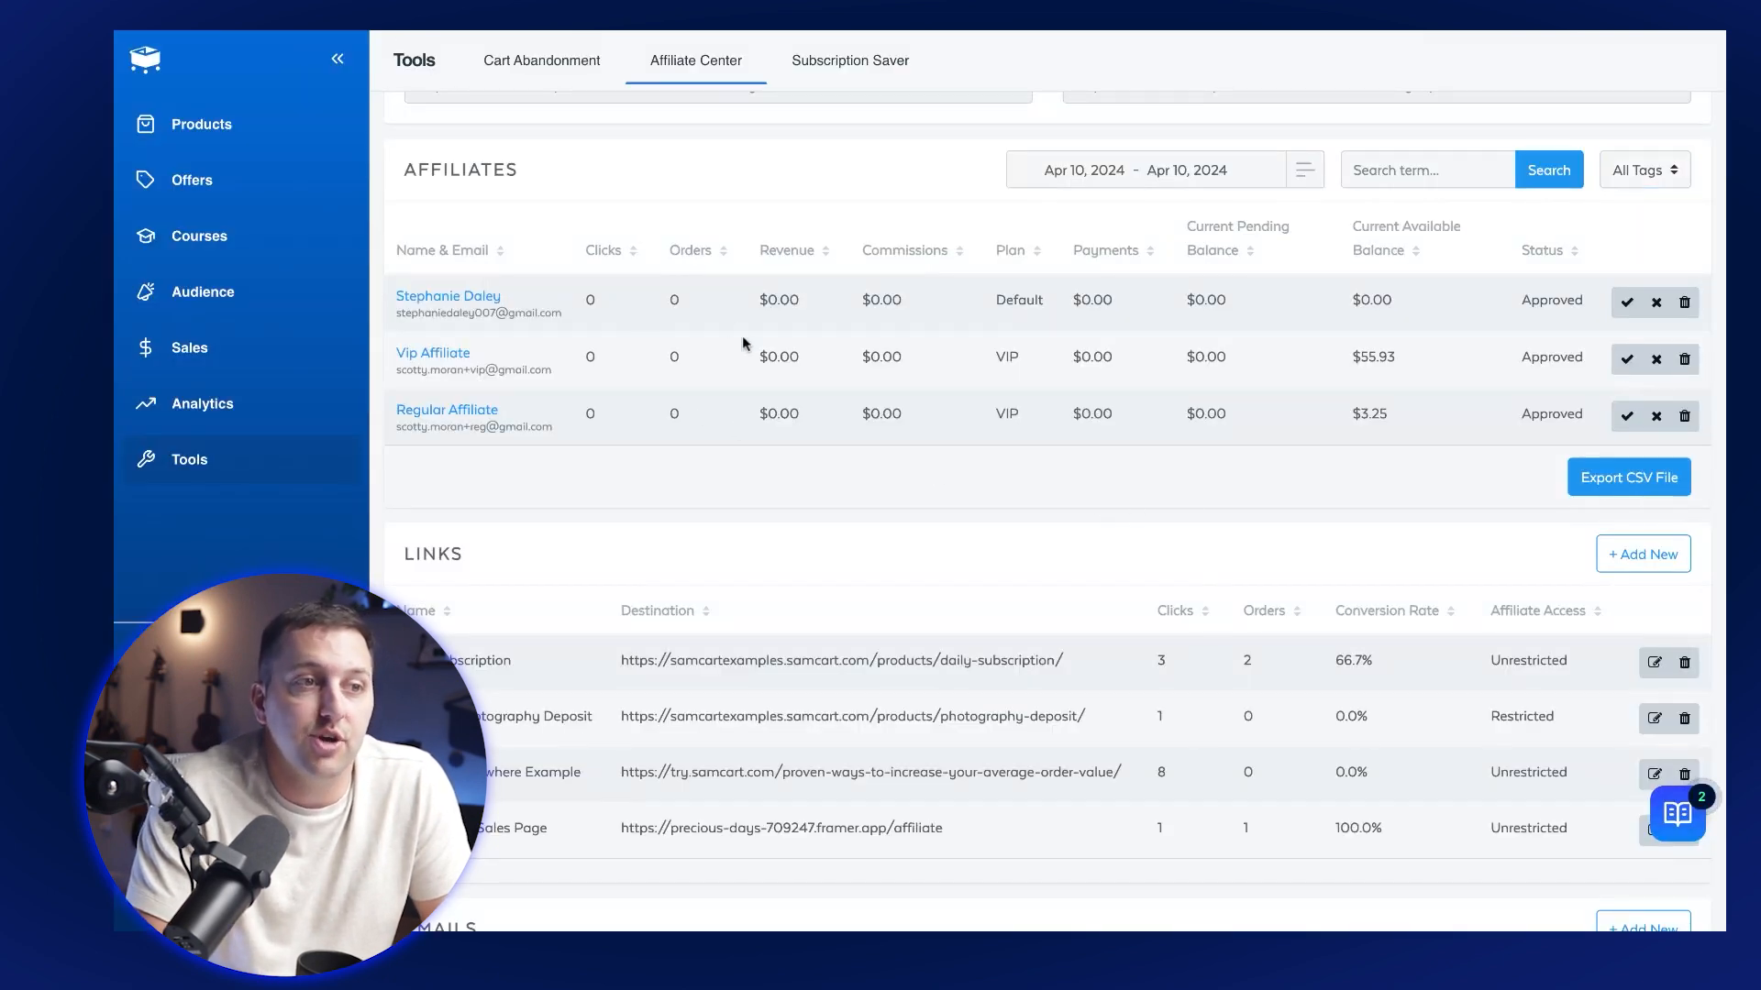
Scroll through the Links, Emails and Commission Structure sections.
scroll(down, 3)
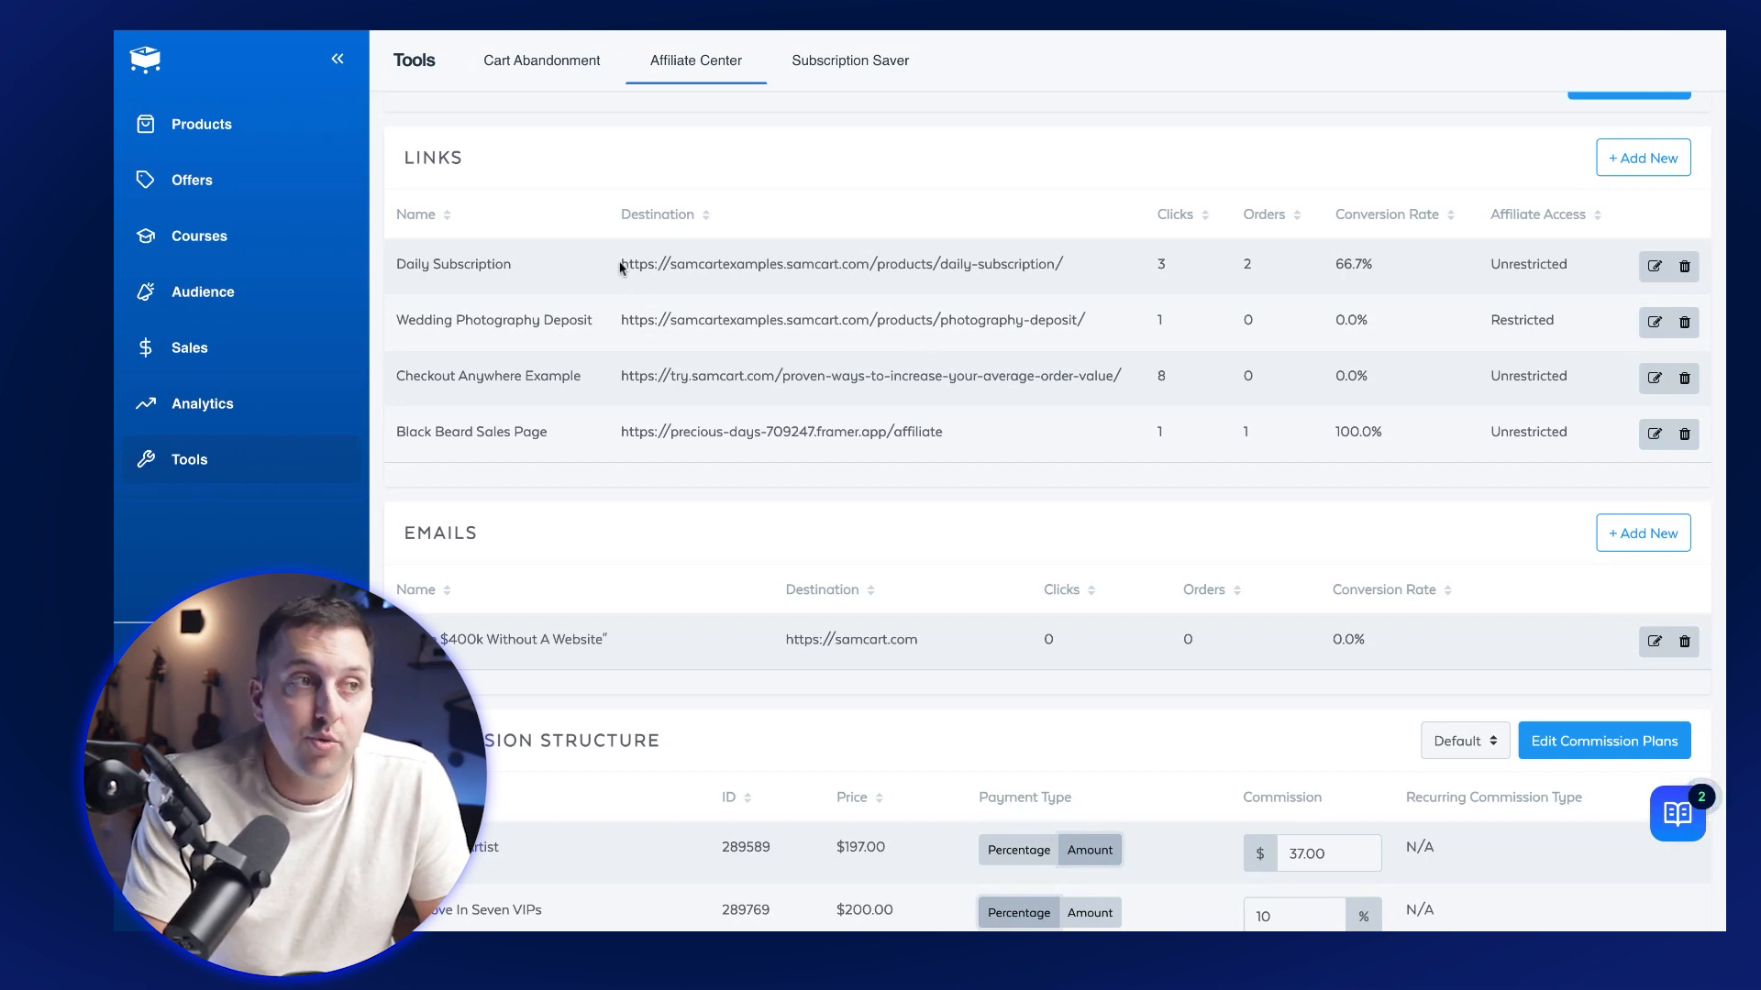
mouse_move(1273, 306)
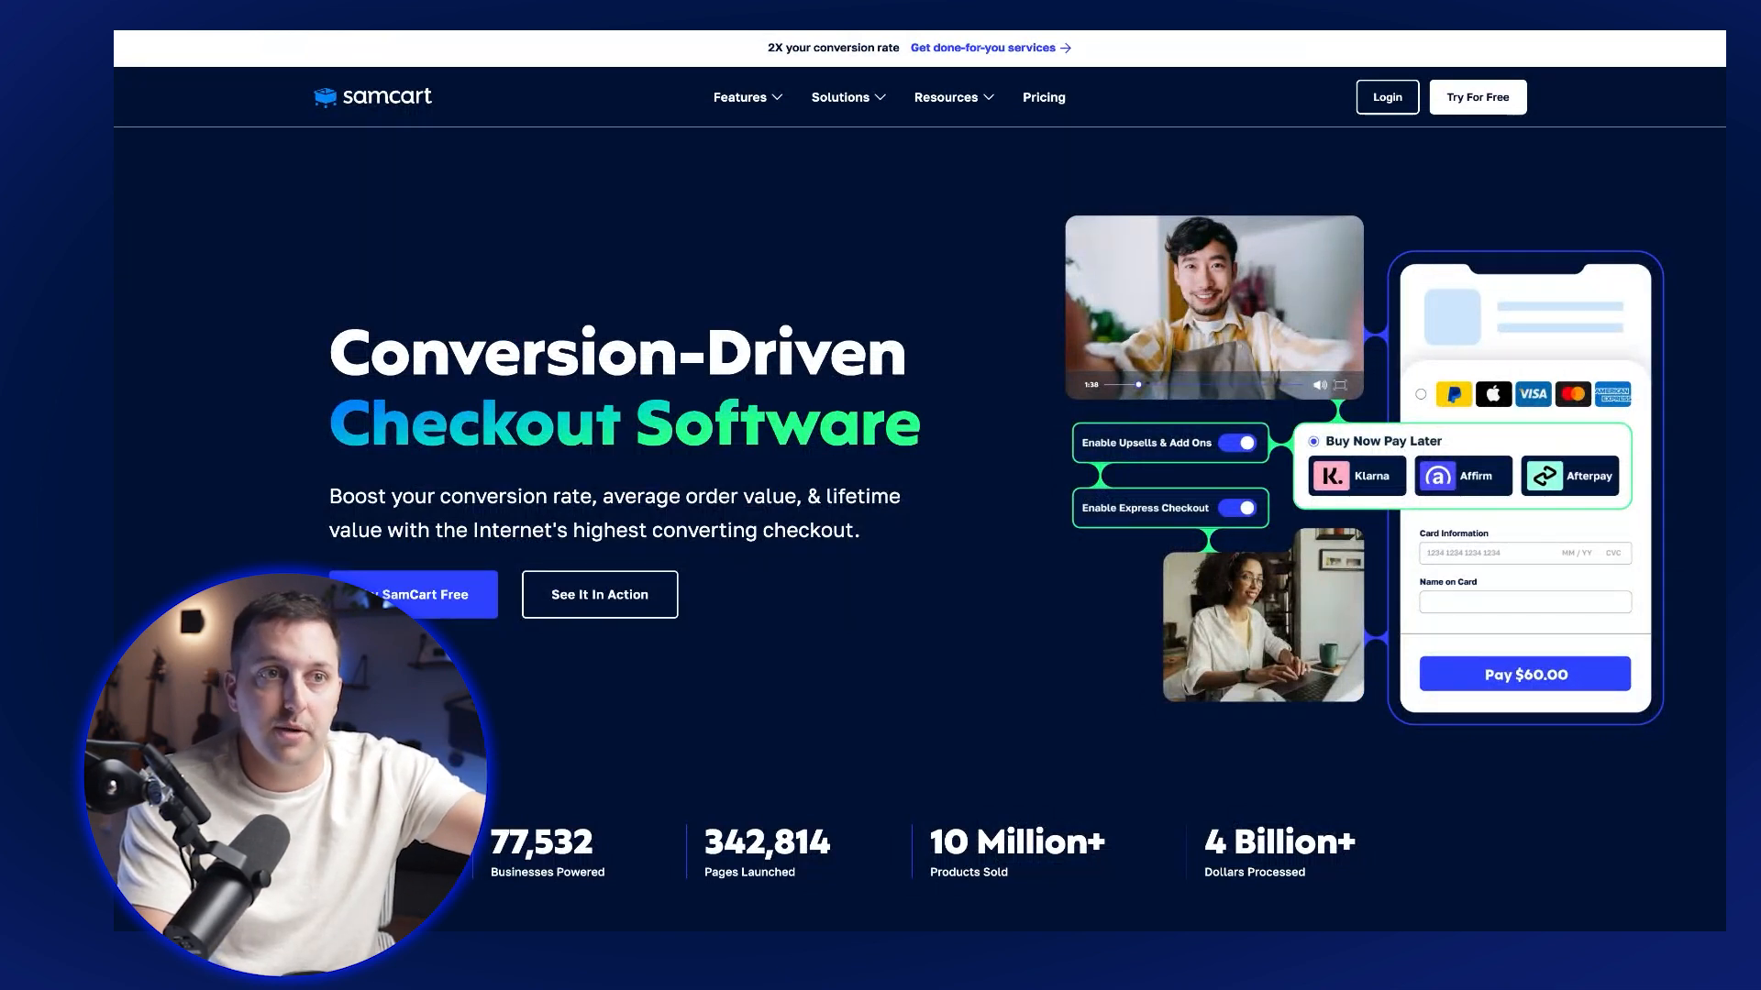
Browse SamCart's Express Checkout feature page and pricing plans.
scroll(down, 3)
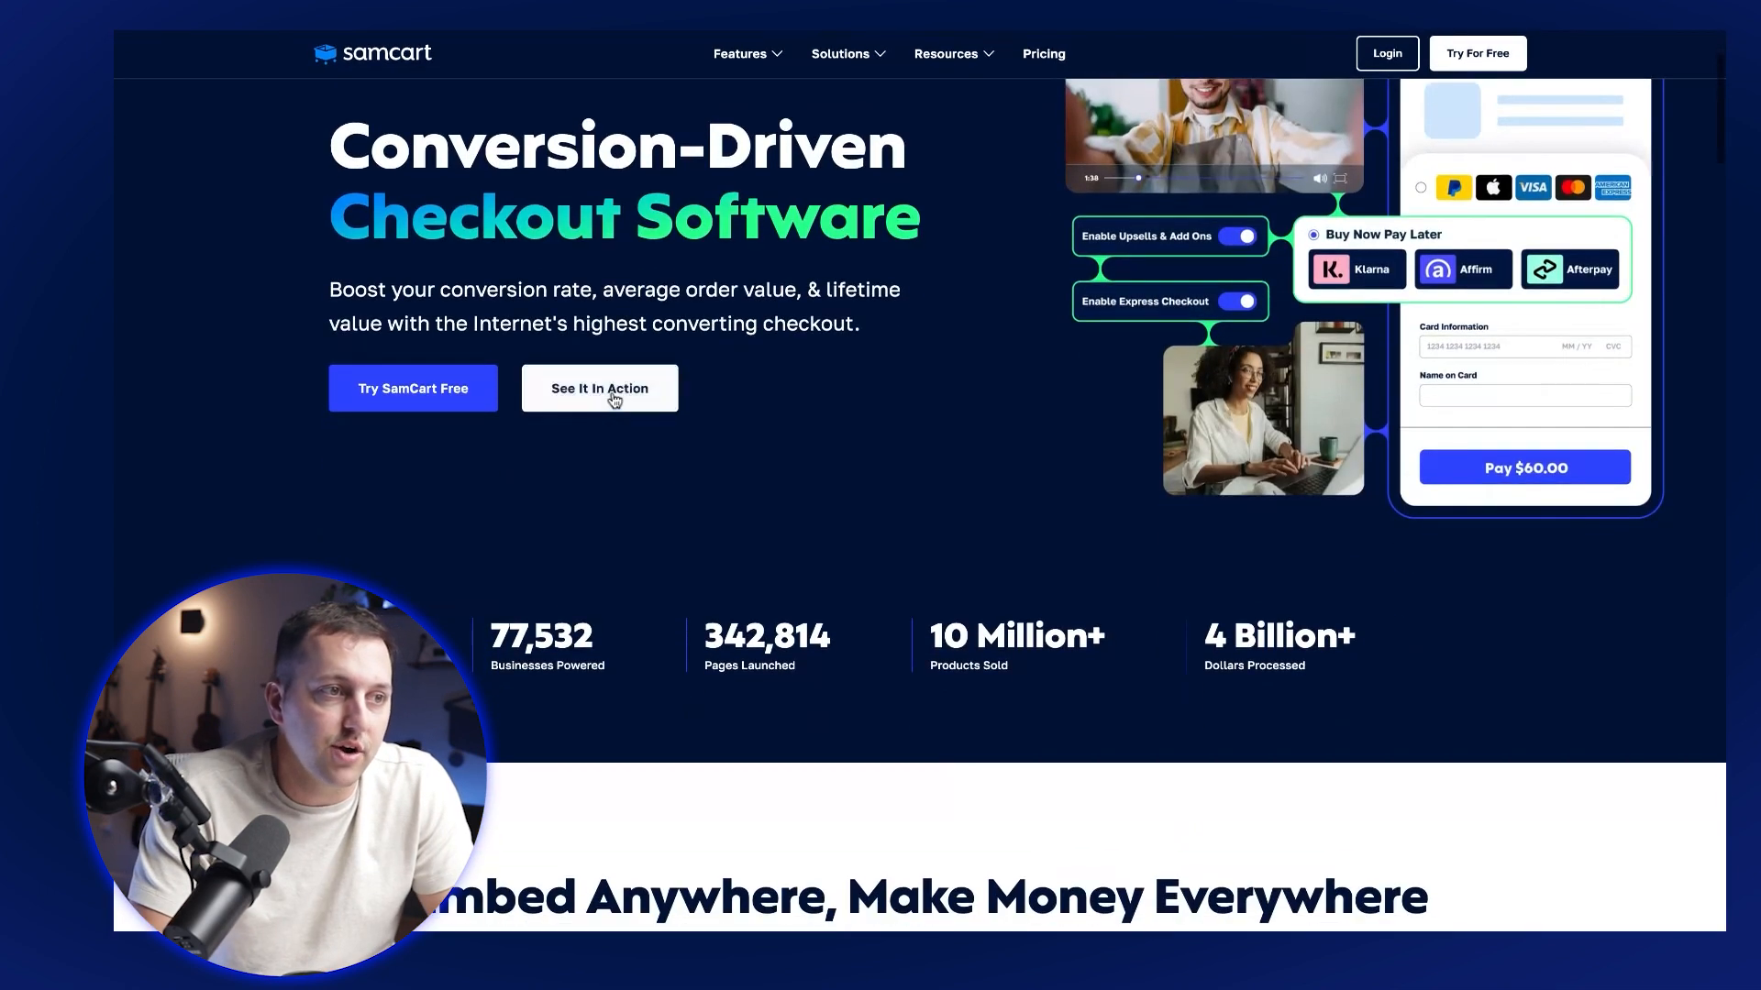
mouse_move(1108, 453)
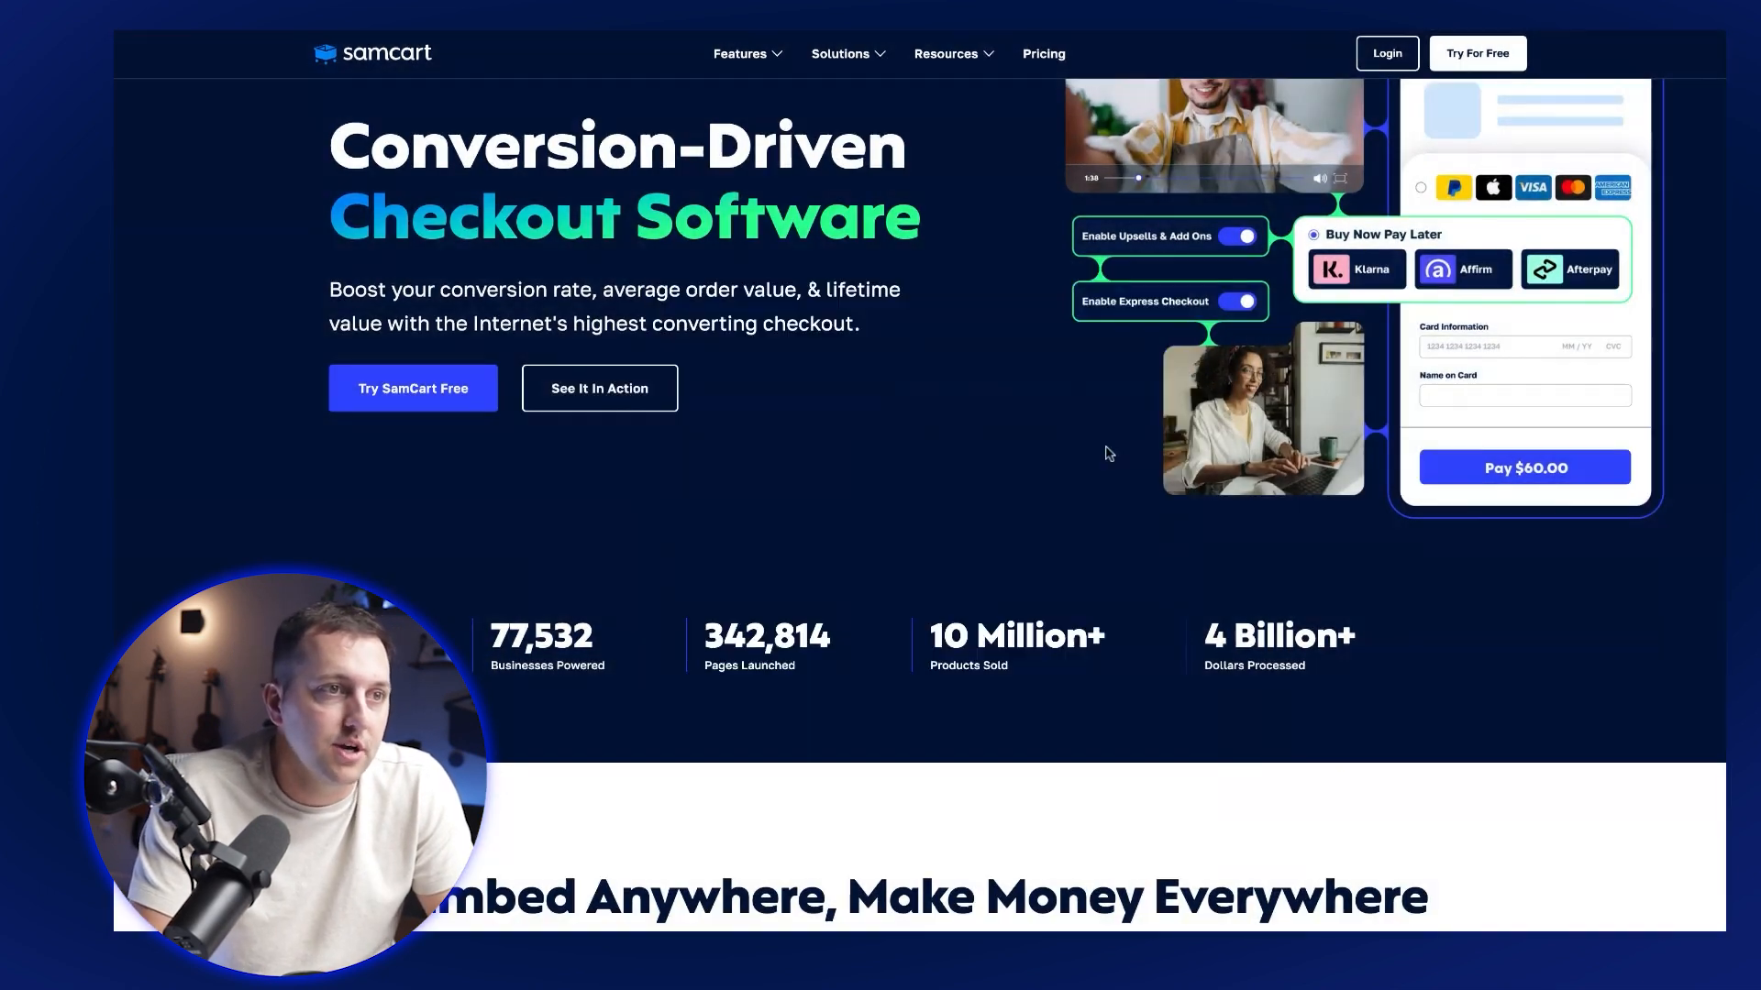
click(739, 53)
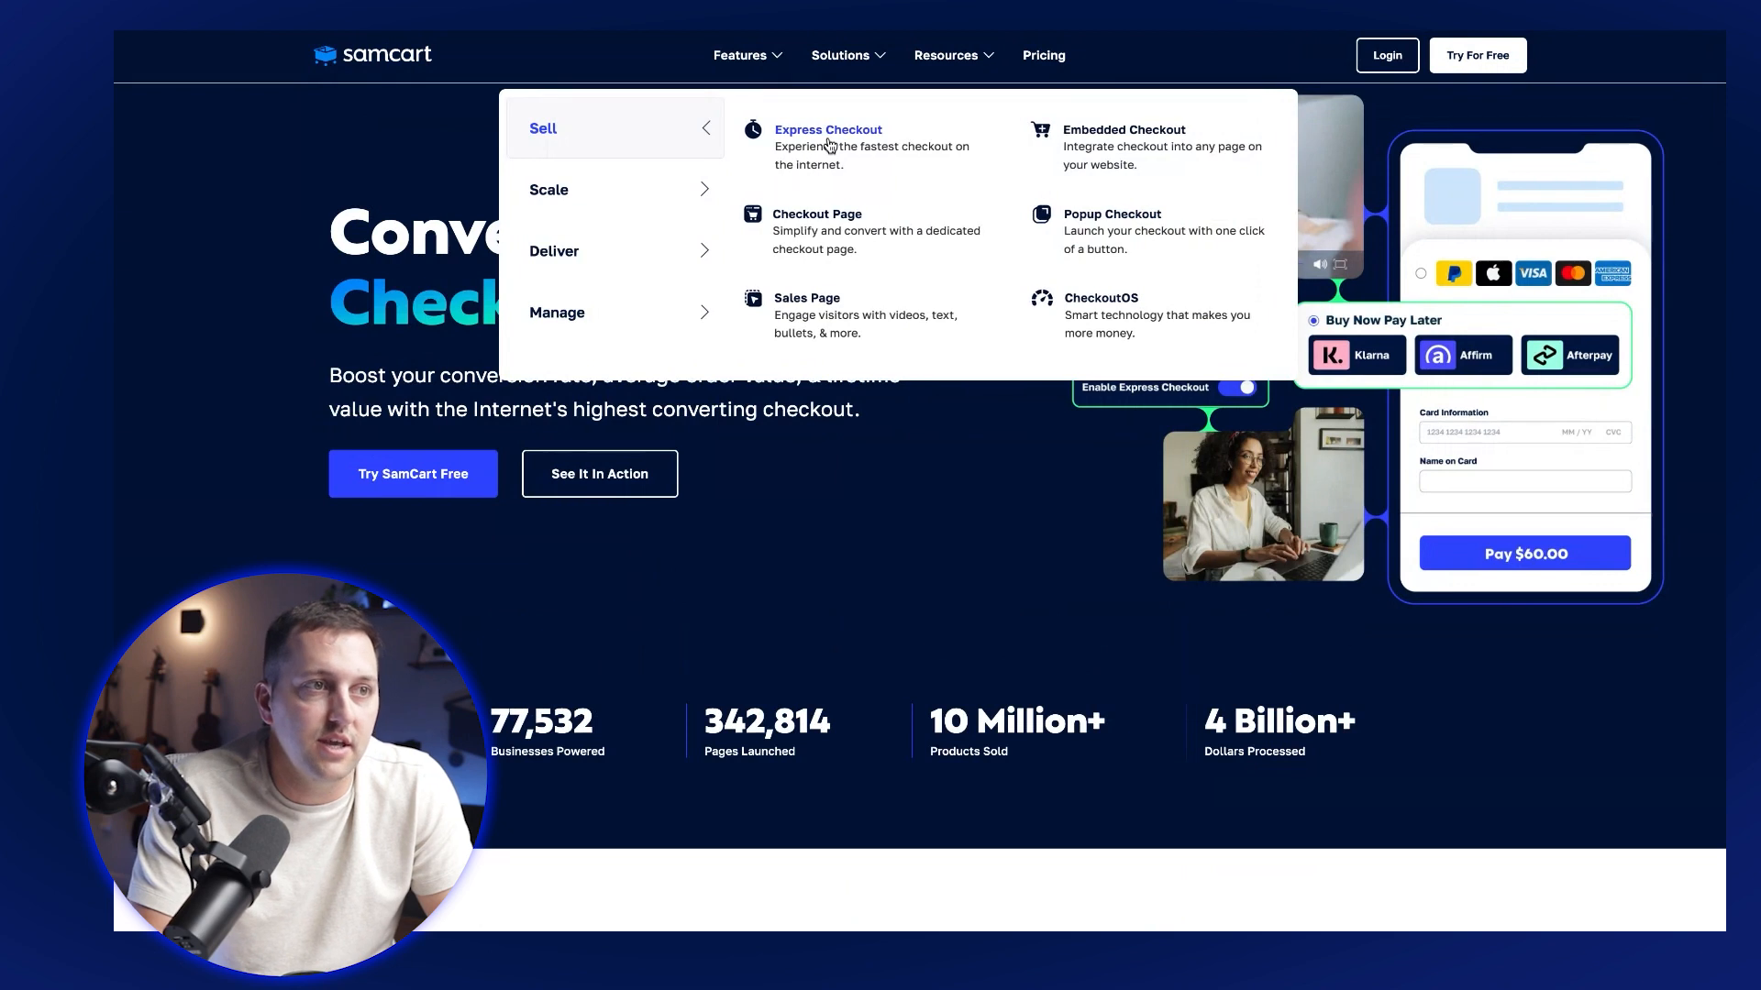
click(946, 56)
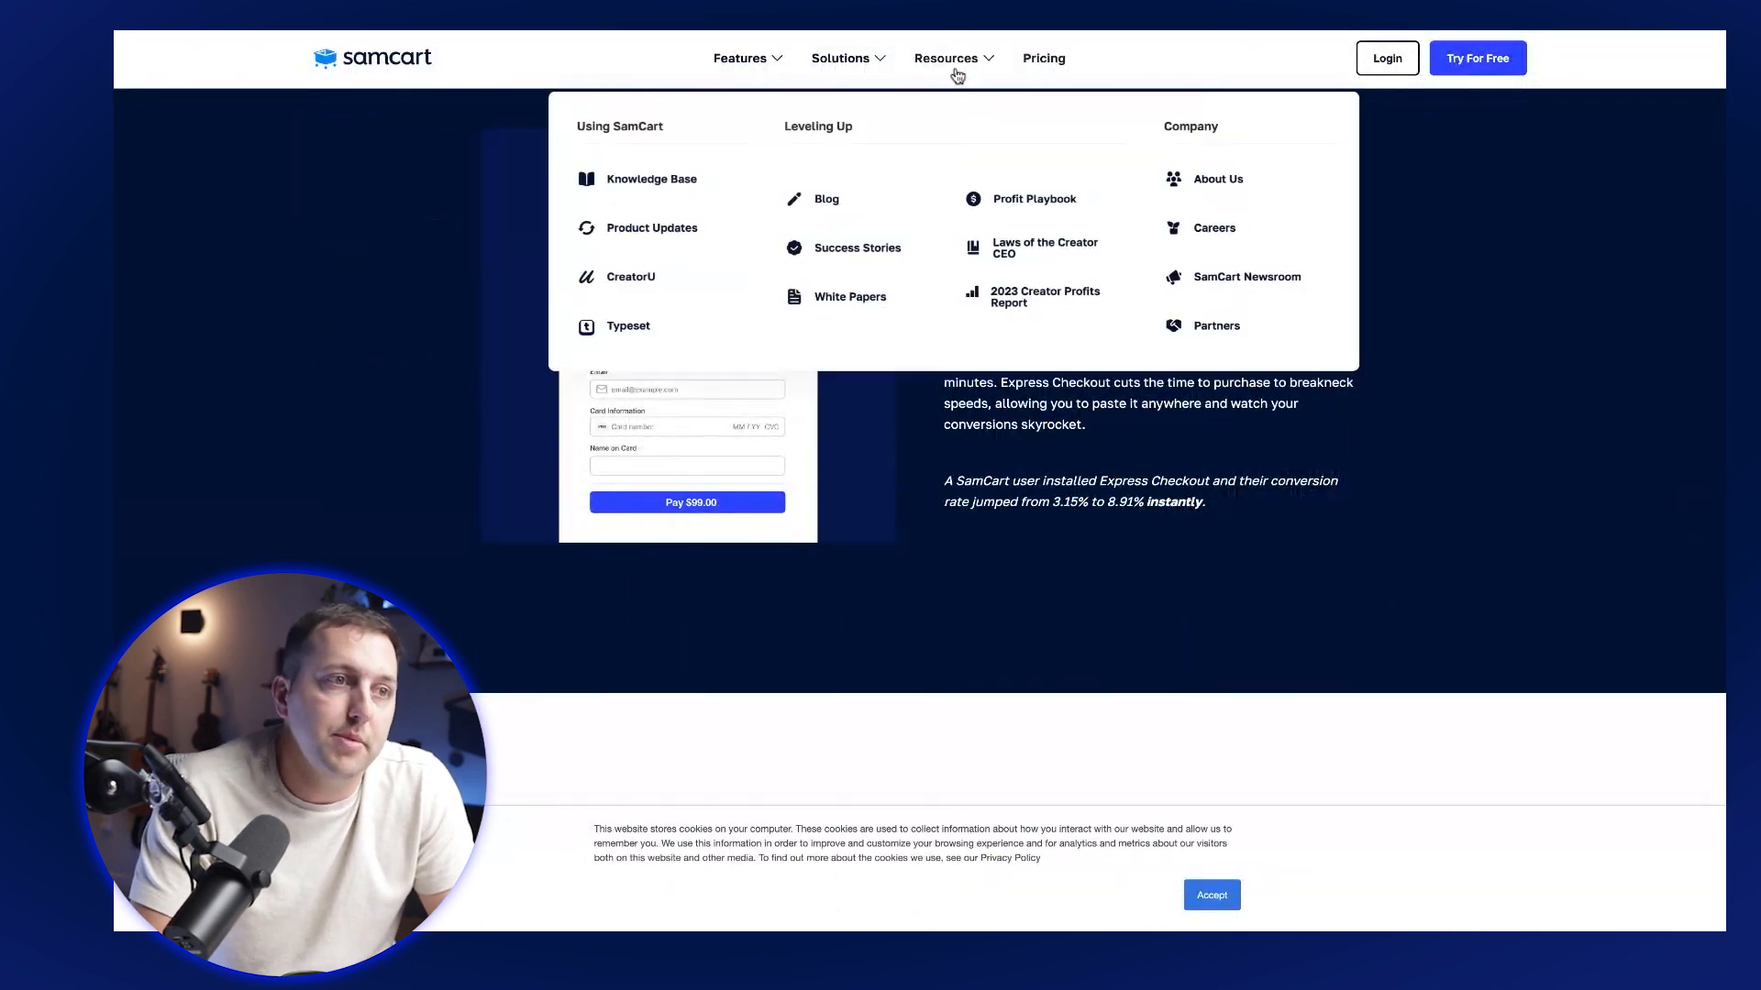
mouse_move(1018, 198)
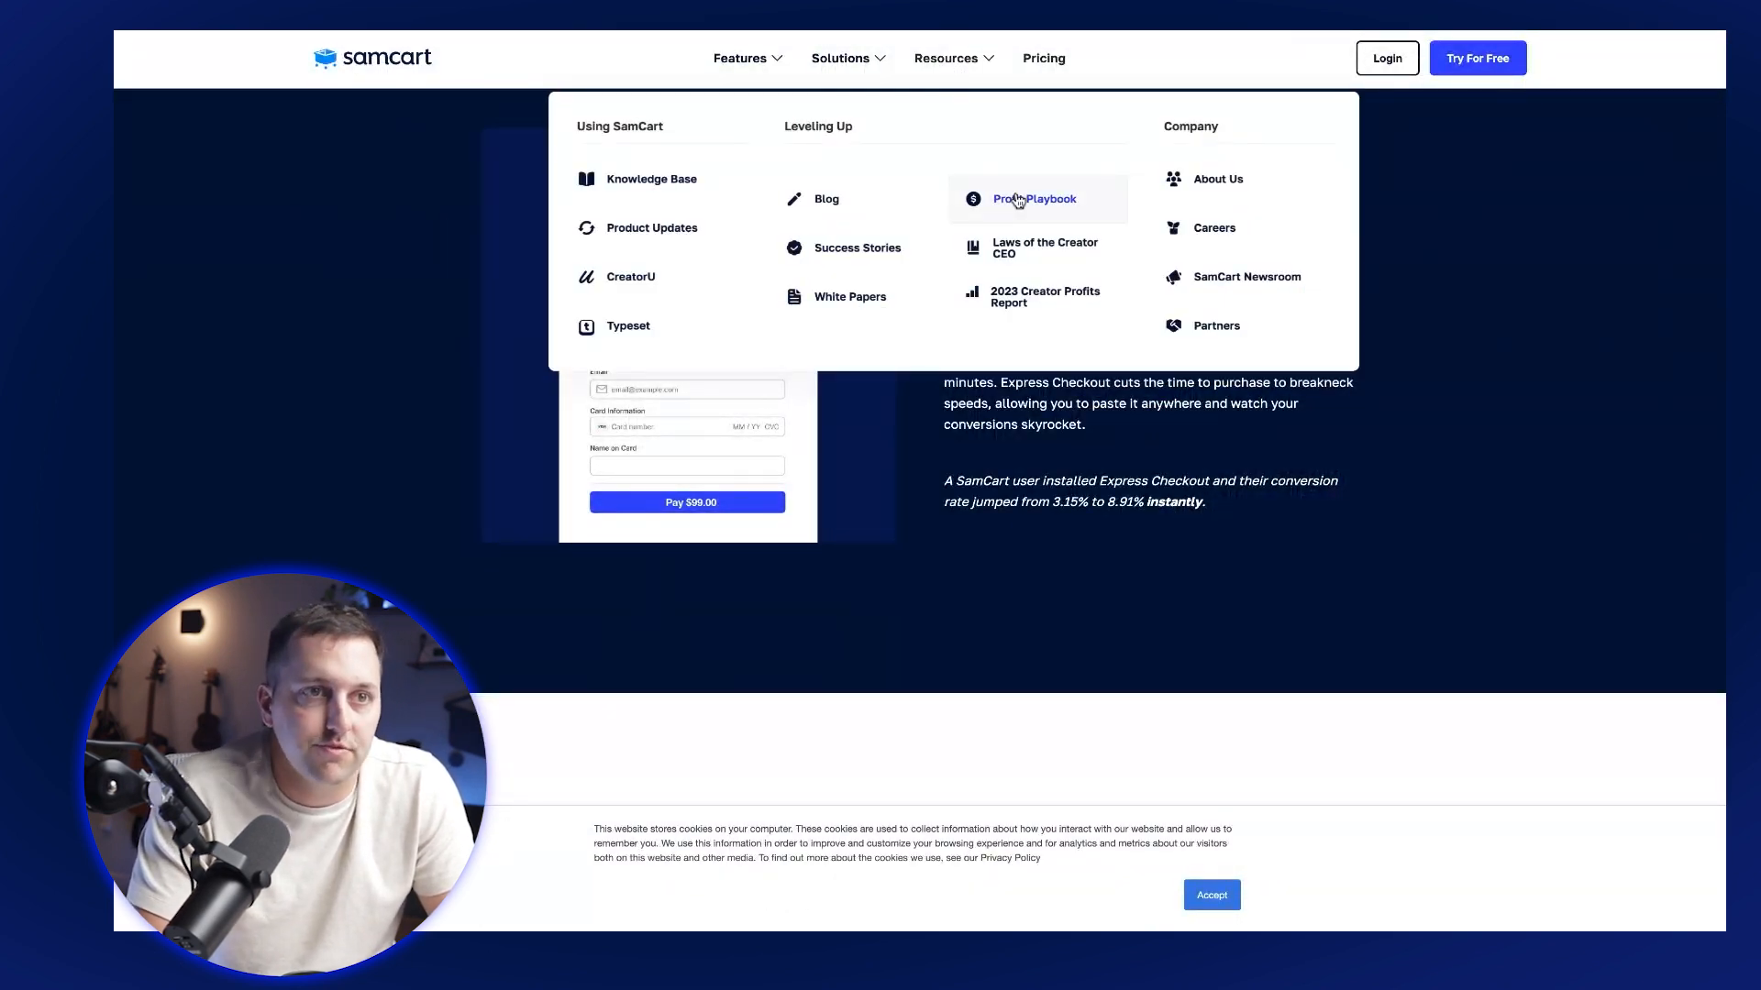
click(1032, 198)
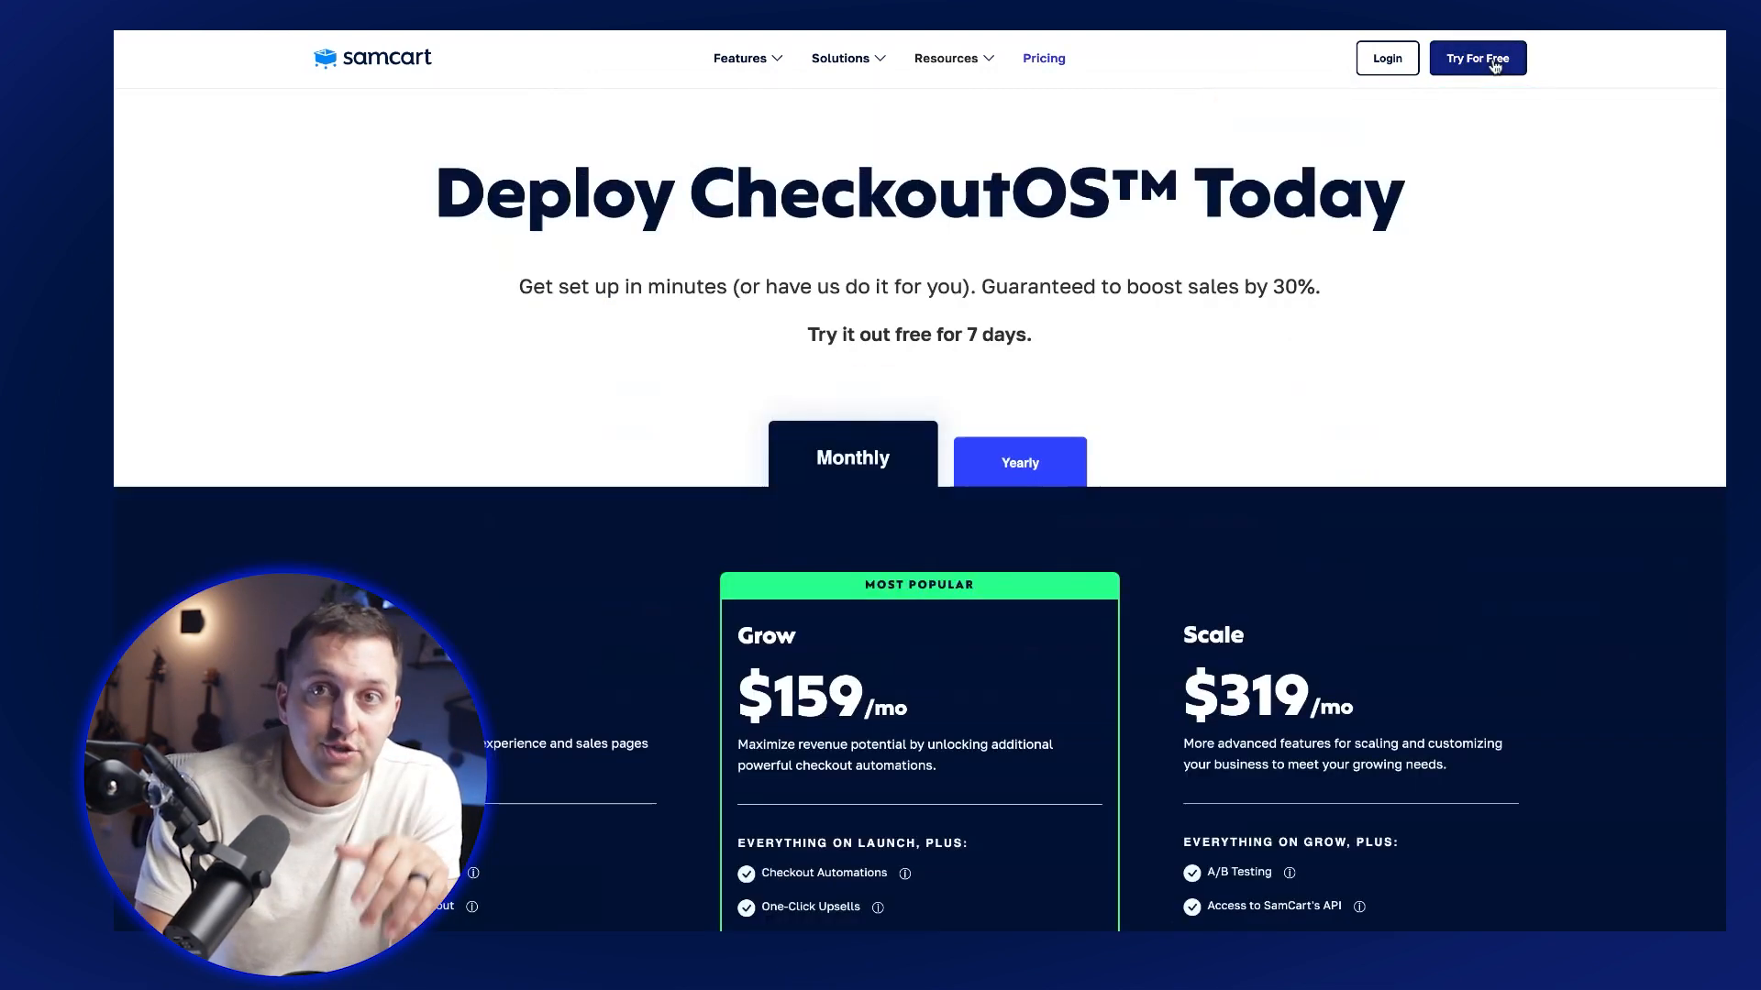
scroll(down, 3)
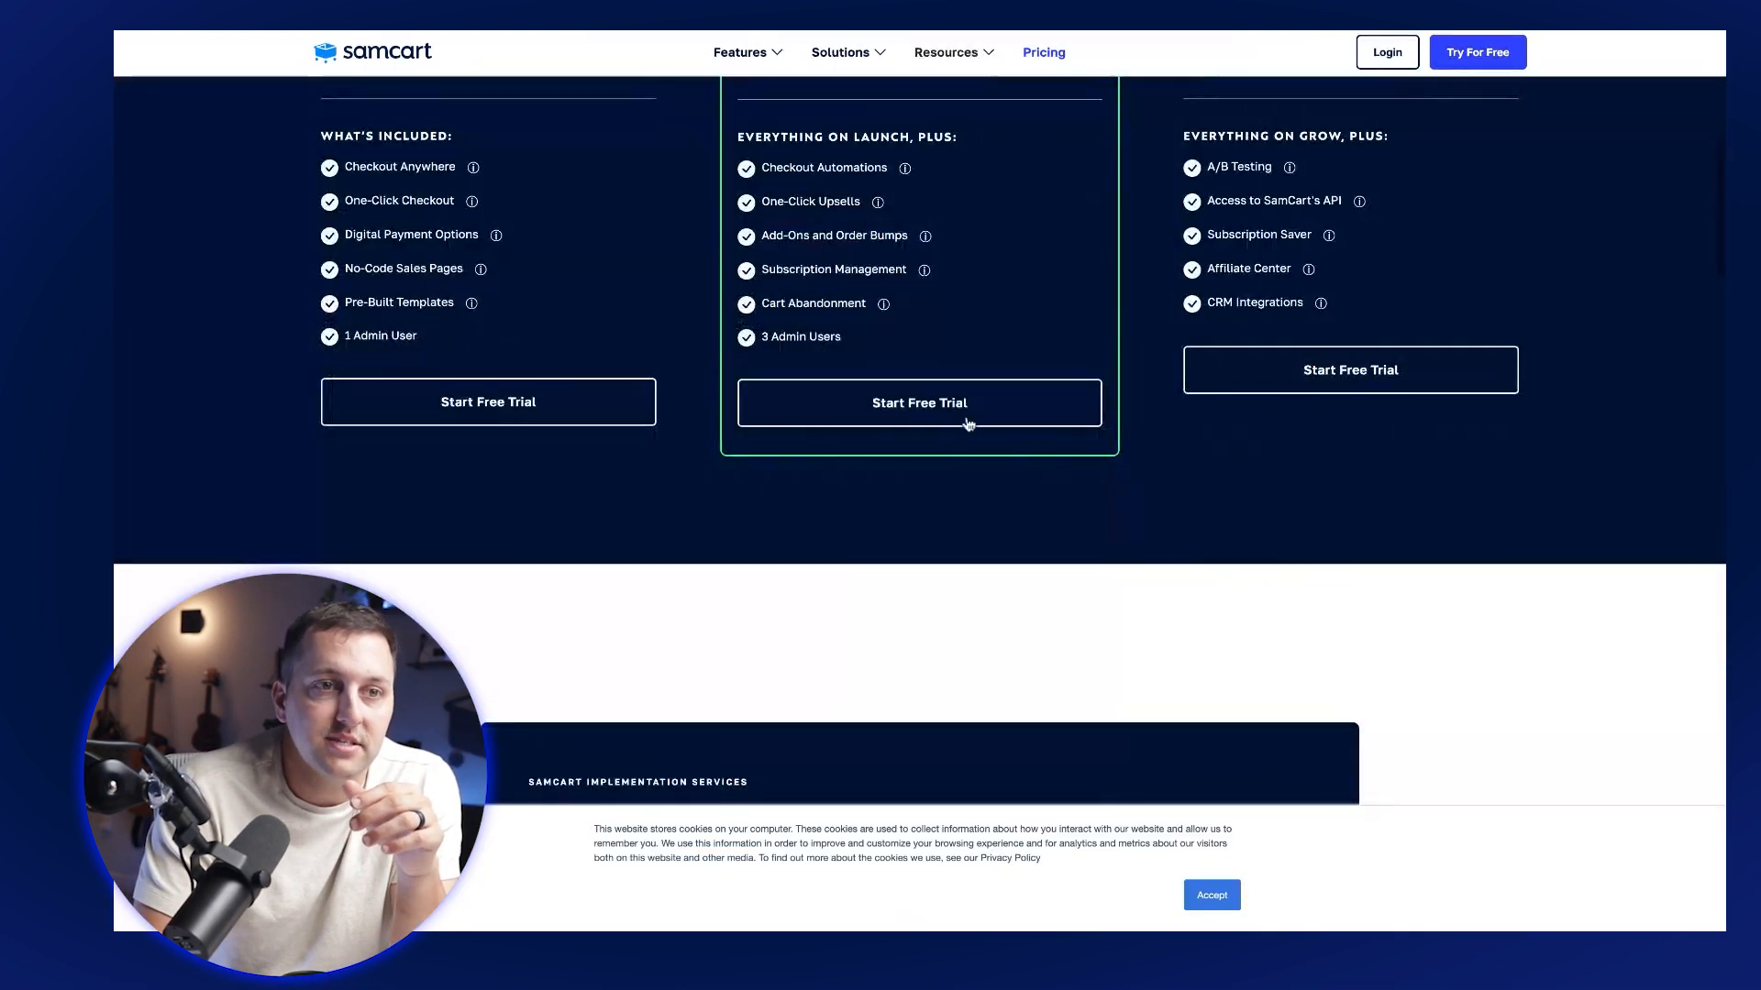
Start a Grow plan free-trial checkout, accepting the cookie notice.
click(919, 403)
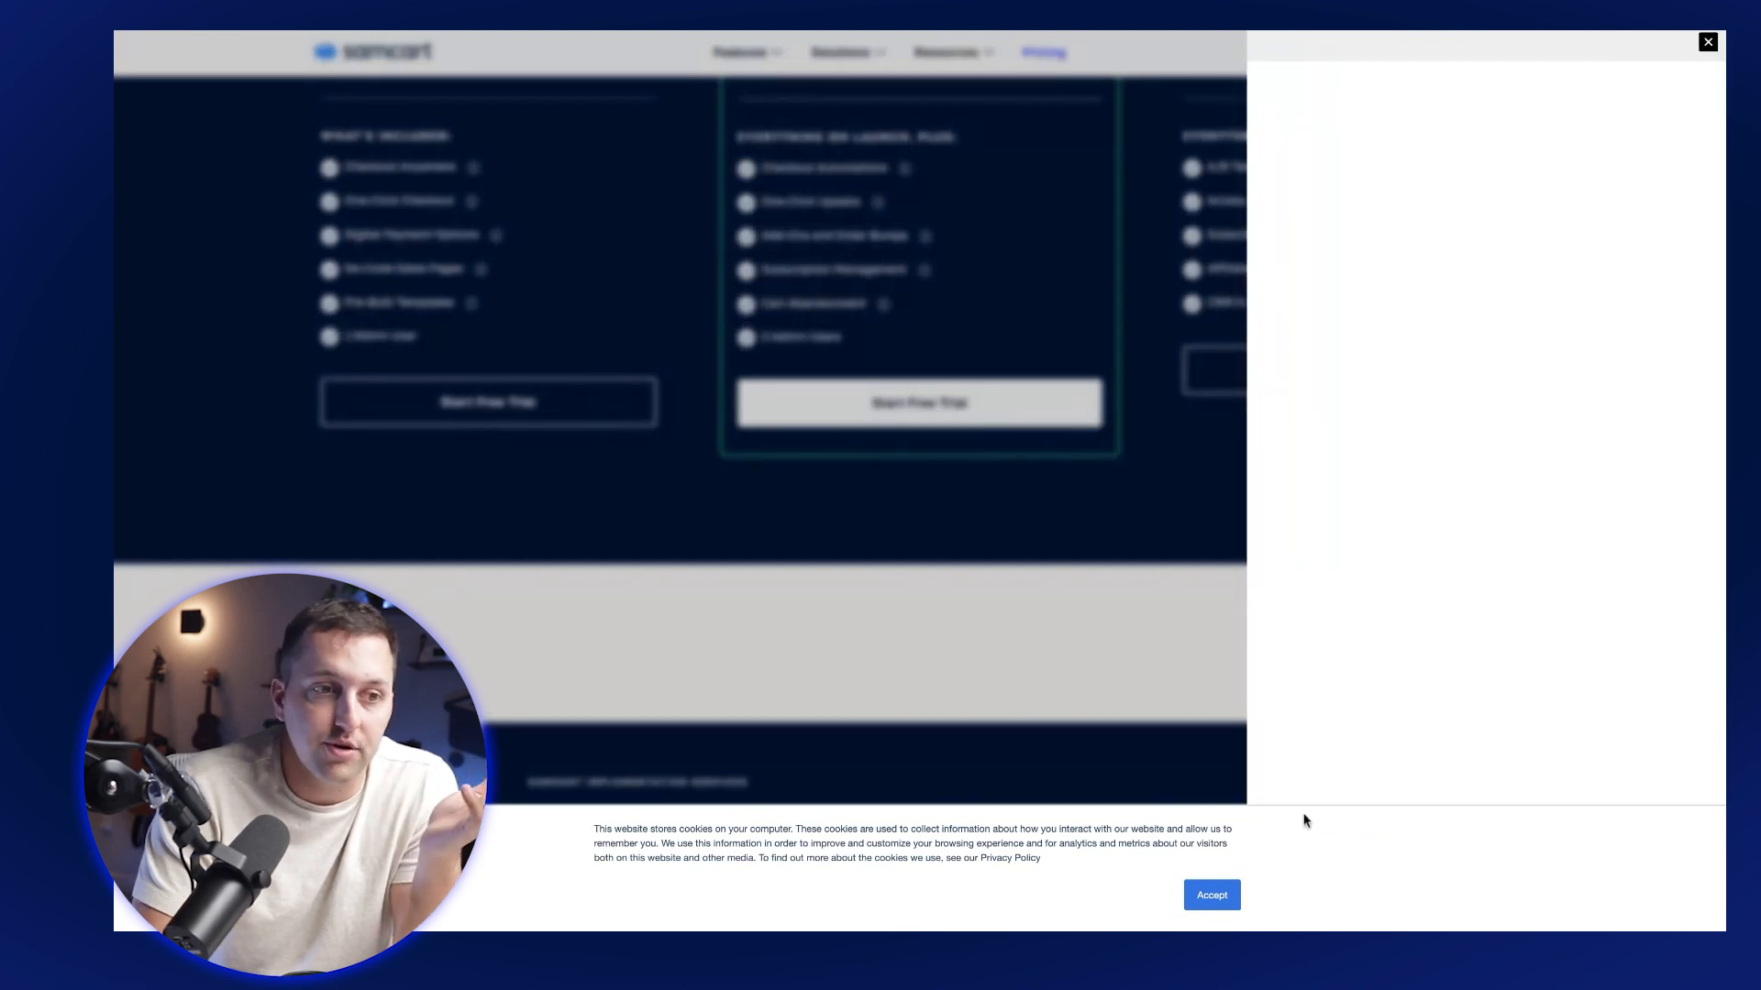
click(1211, 895)
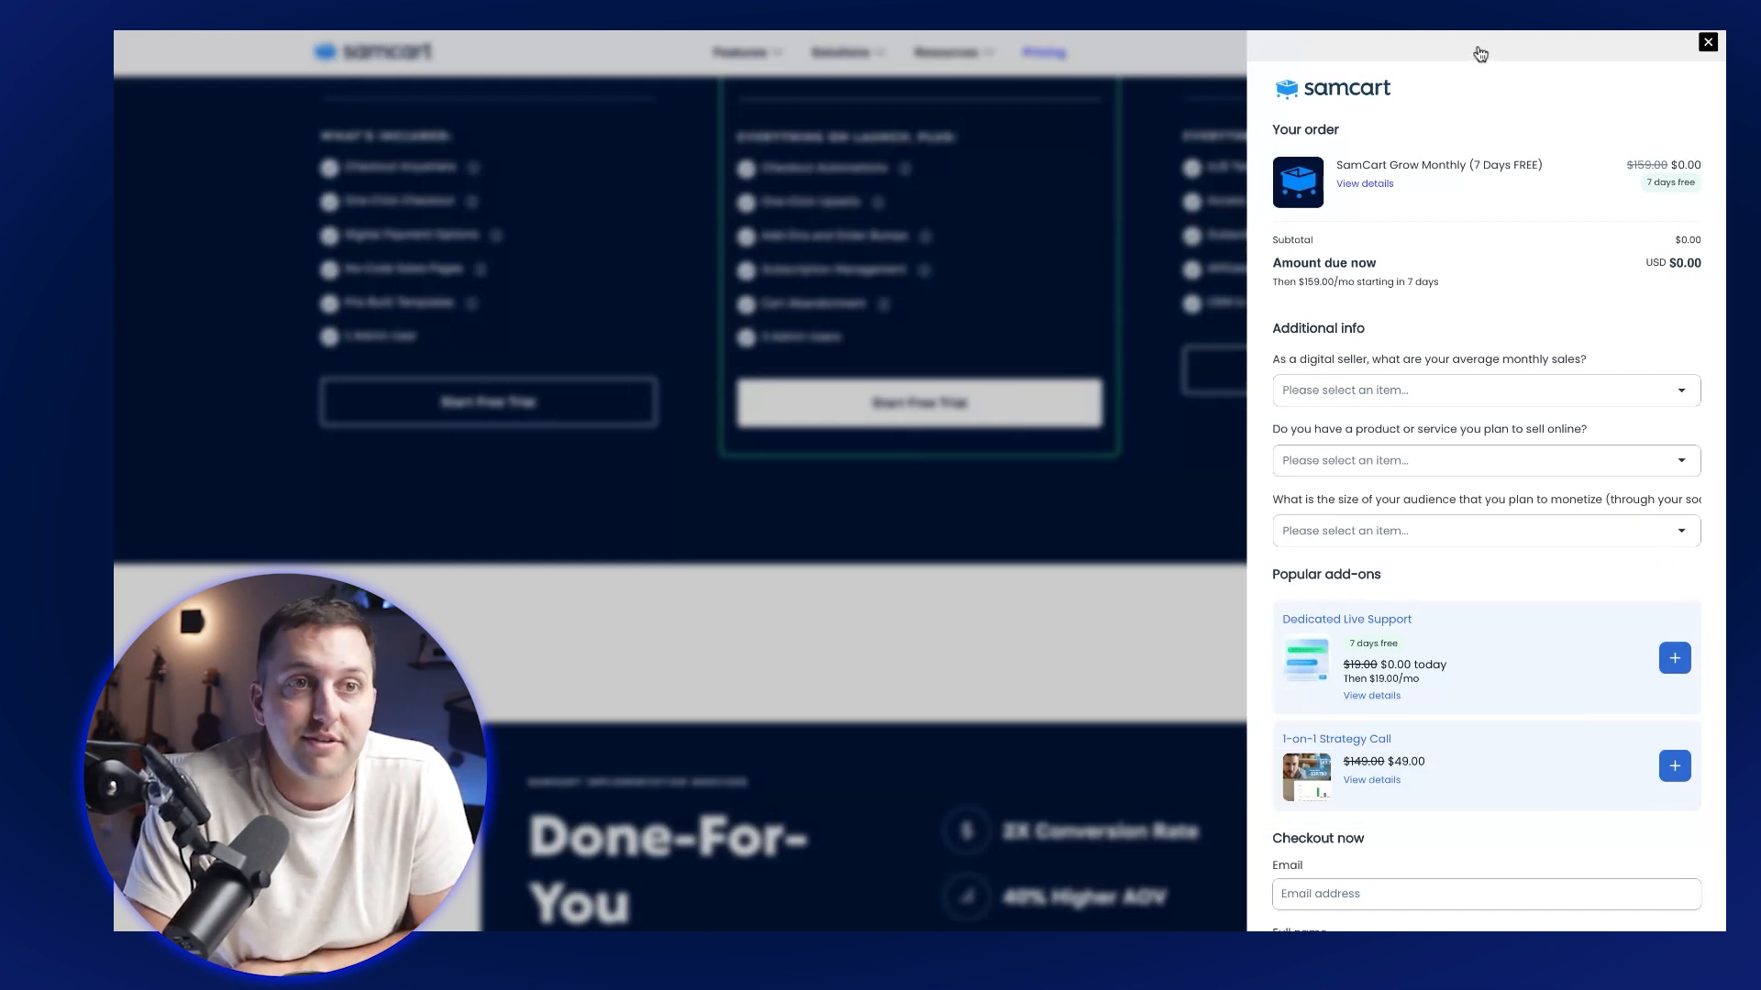
click(1707, 42)
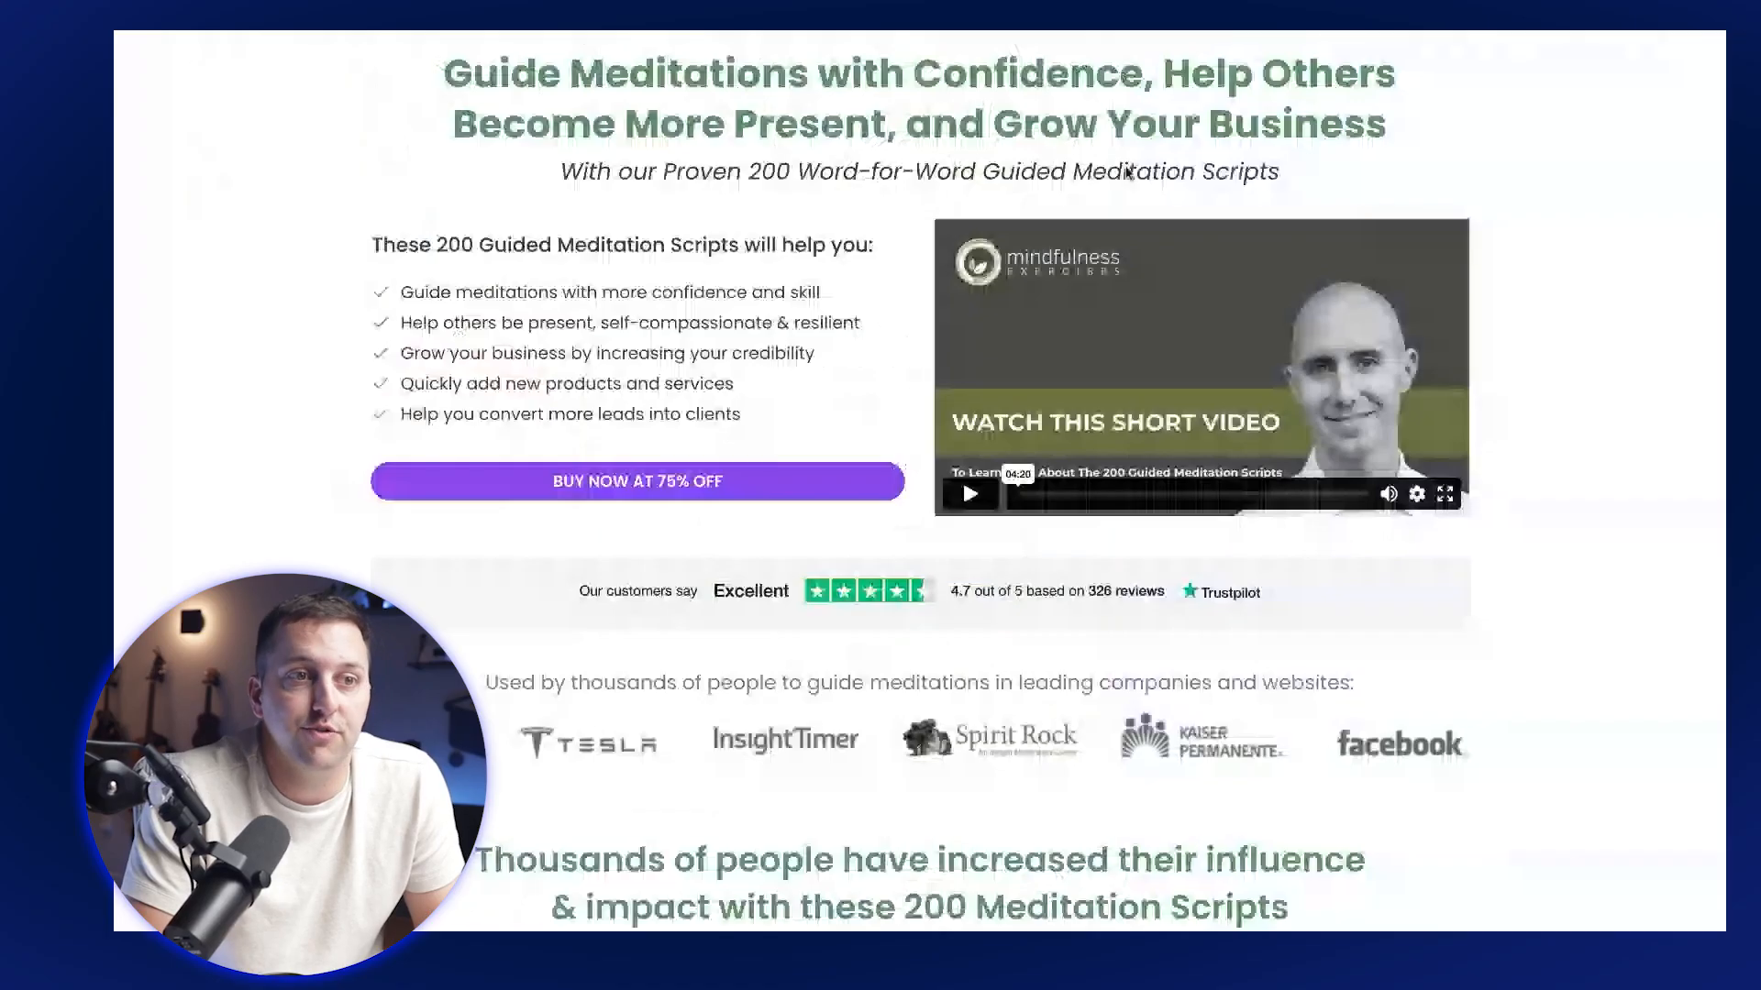
Buy Now at 75% Off to open the meditation scripts package checkout.
scroll(down, 3)
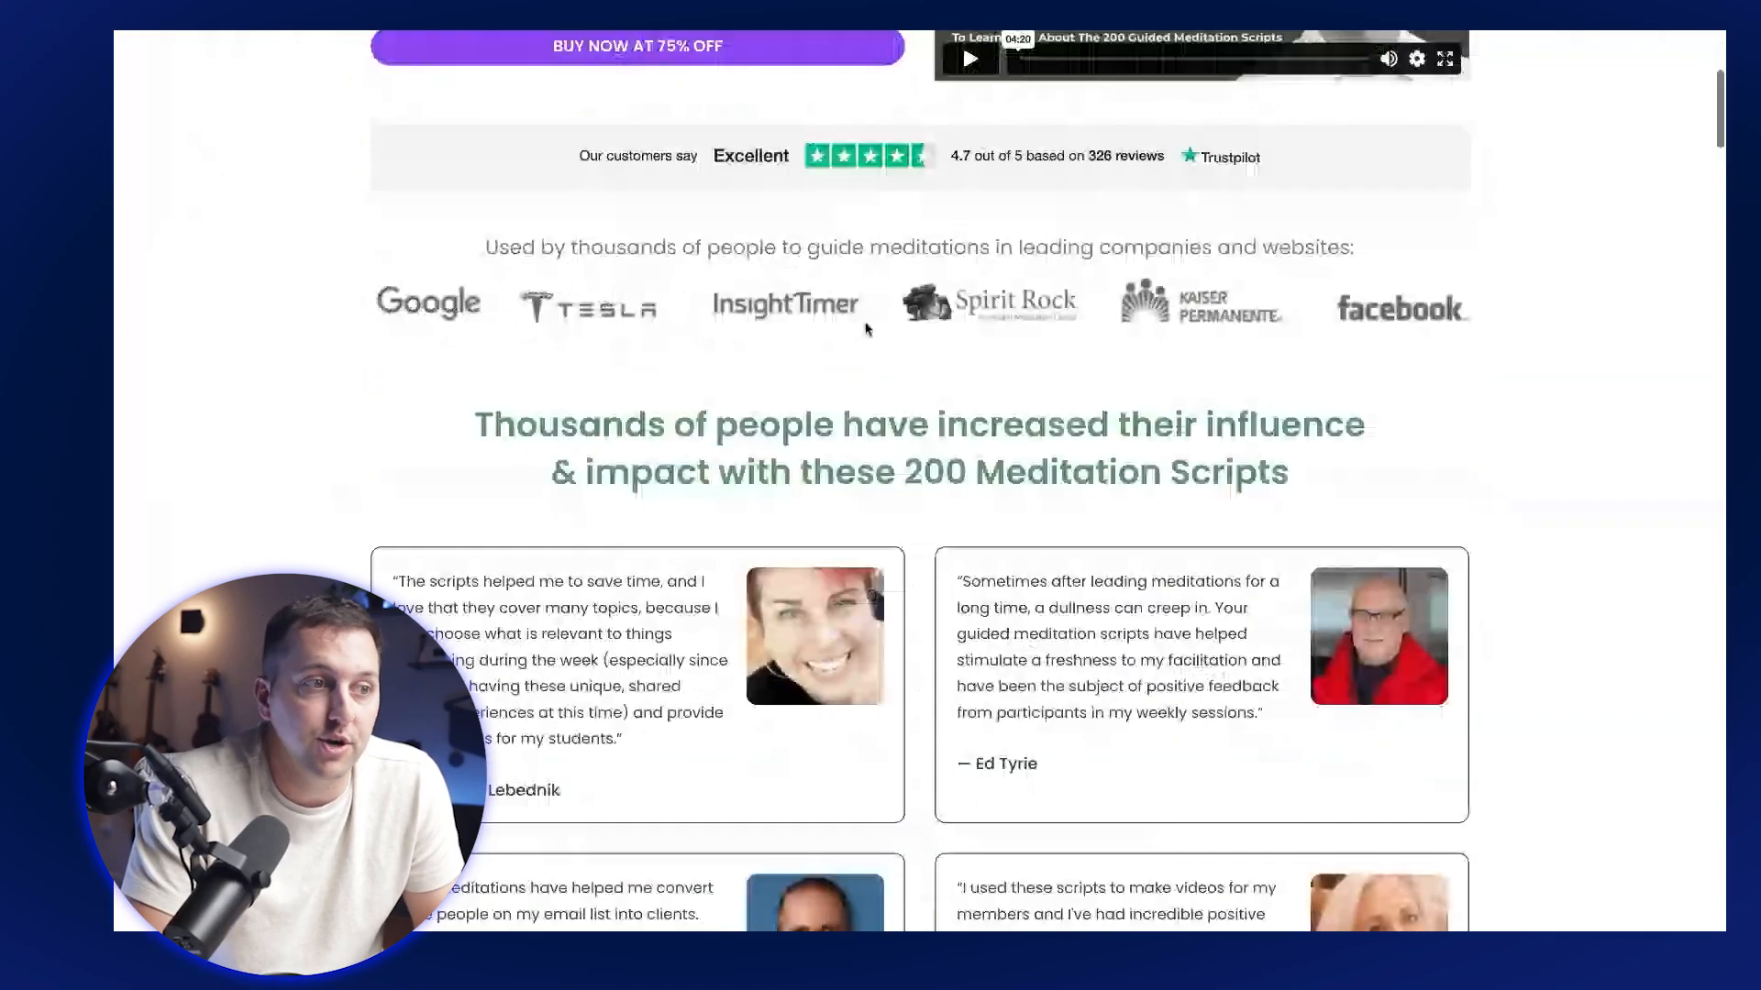
scroll(up, 3)
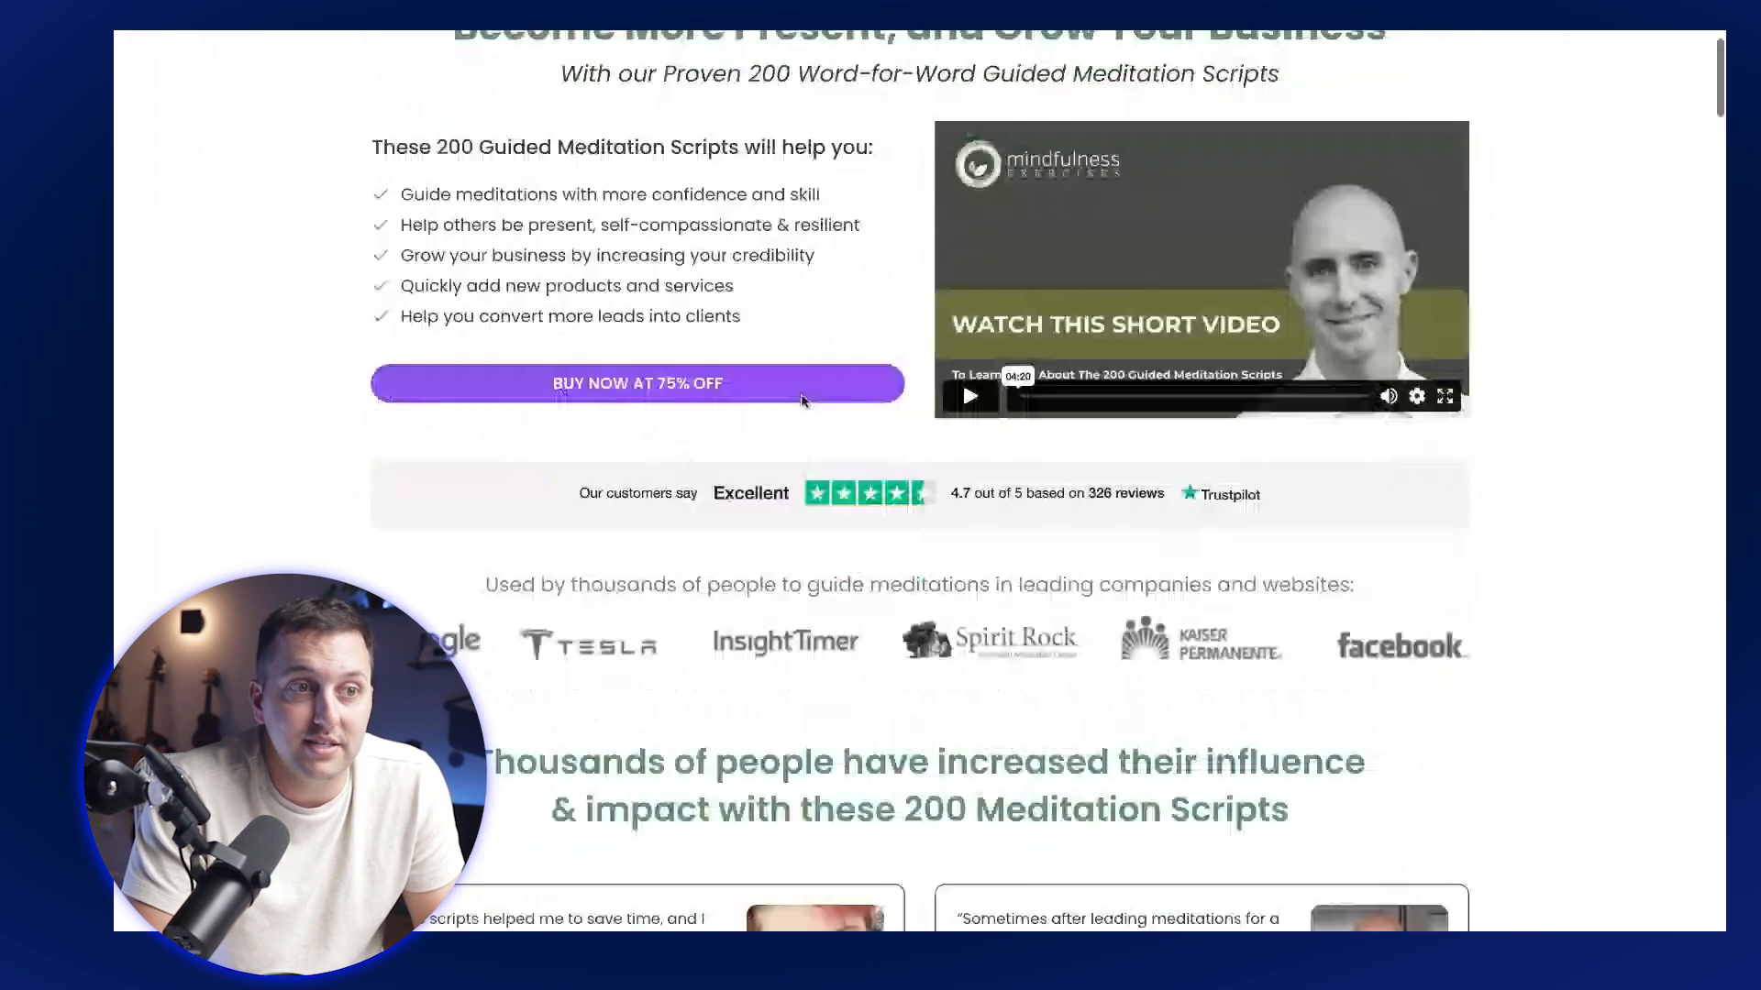
scroll(down, 3)
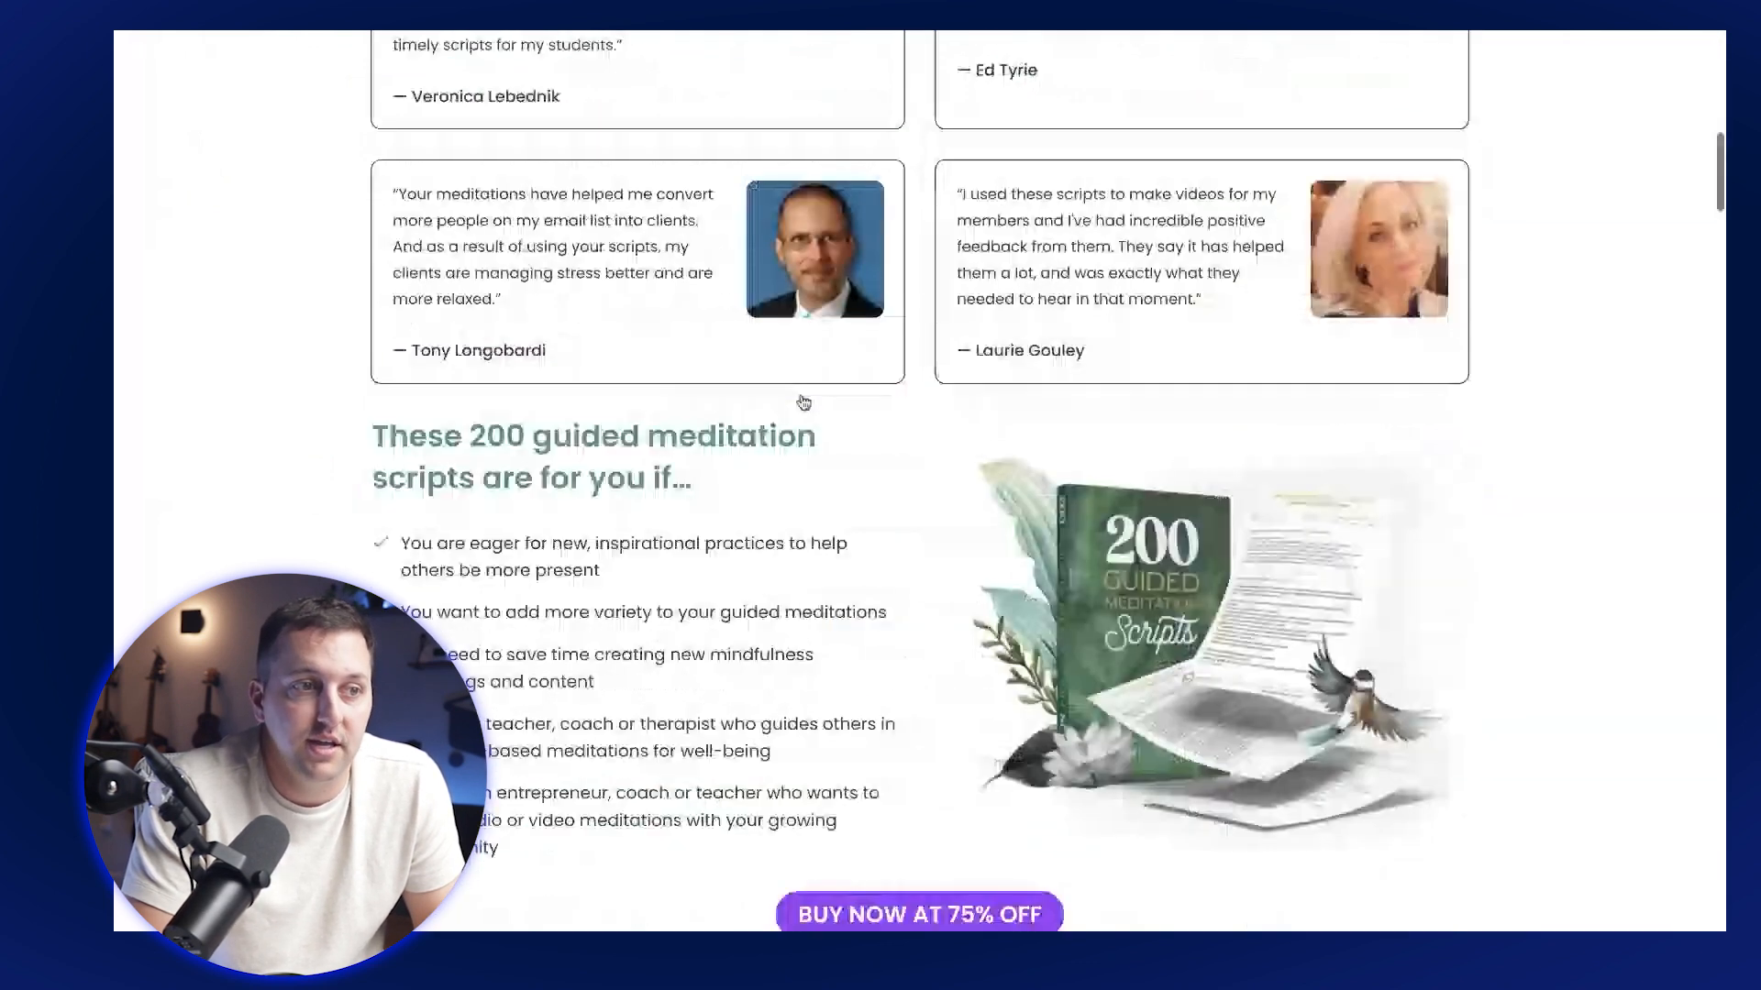
click(917, 913)
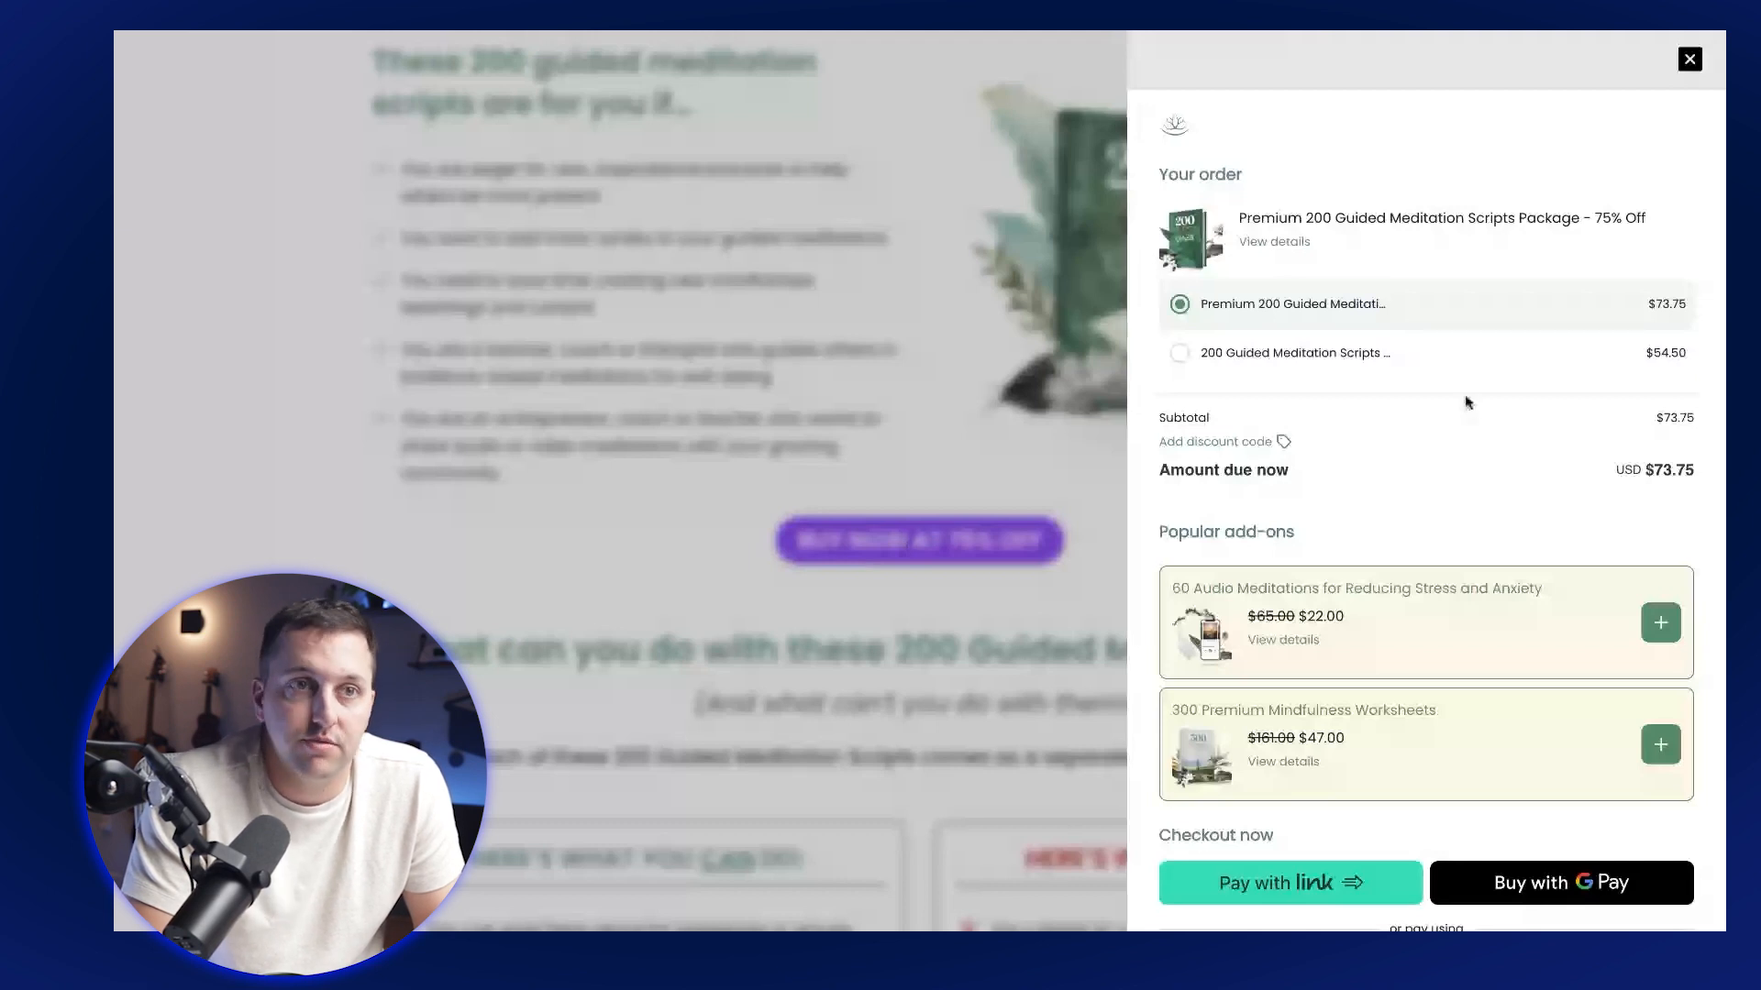
click(1689, 58)
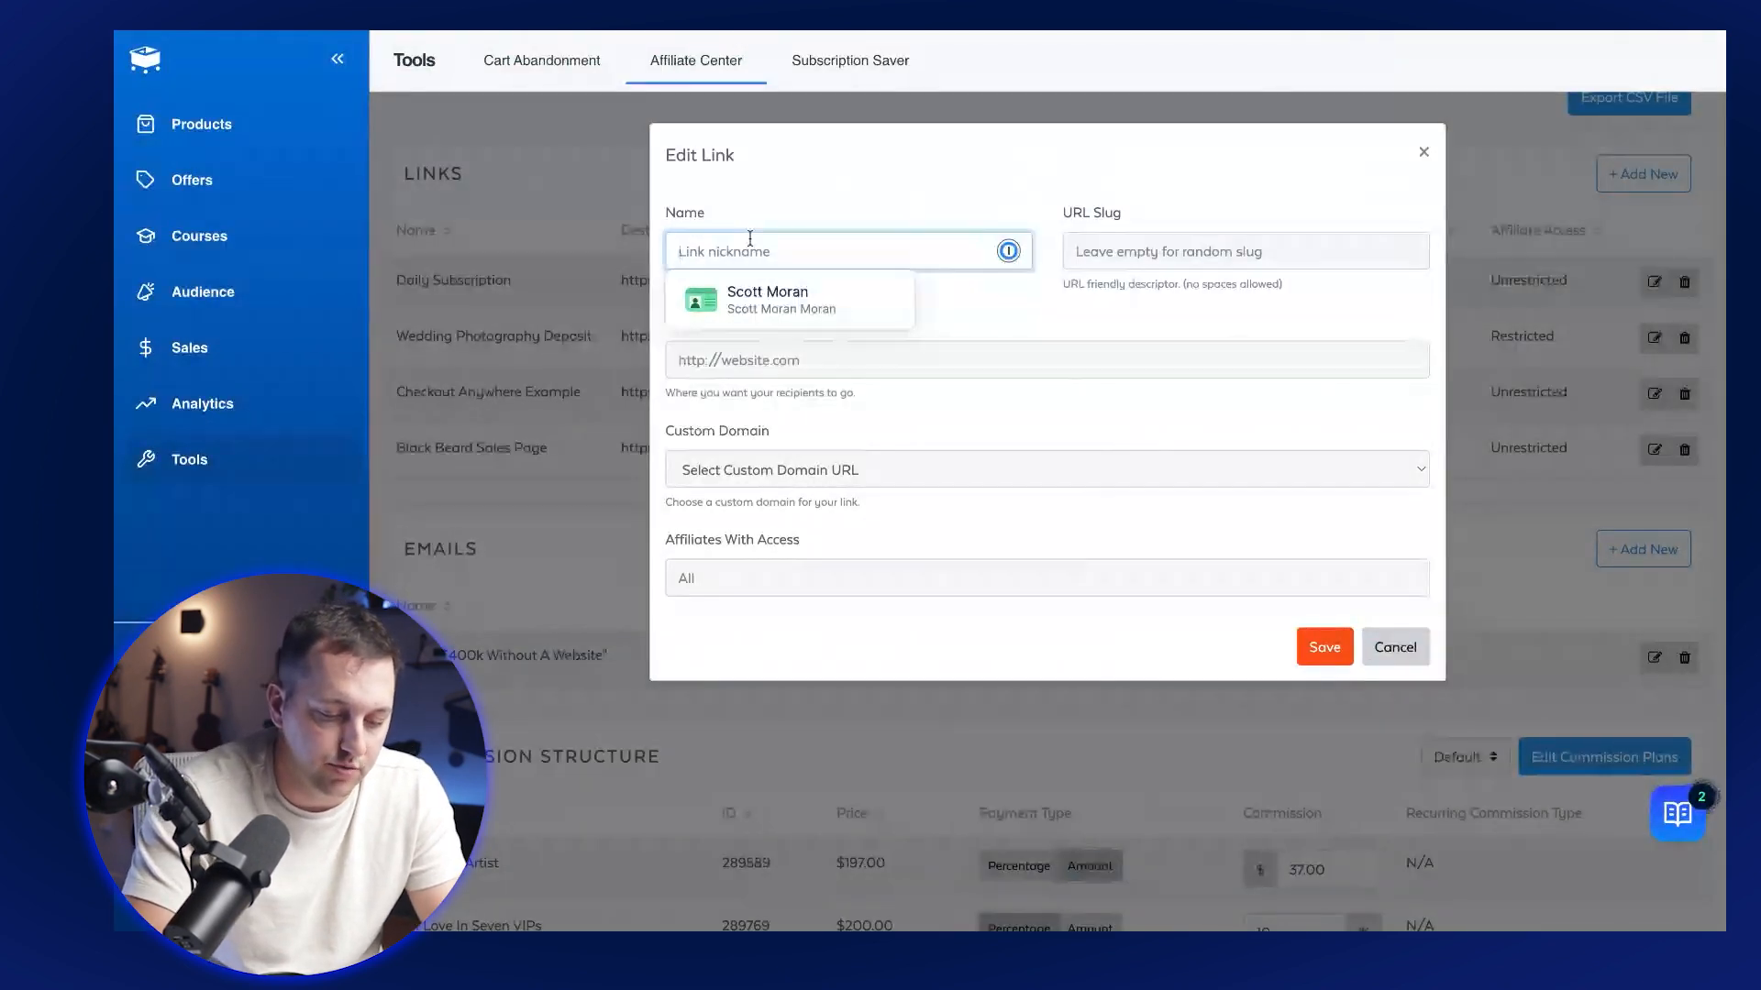
text(200 Mindfu)
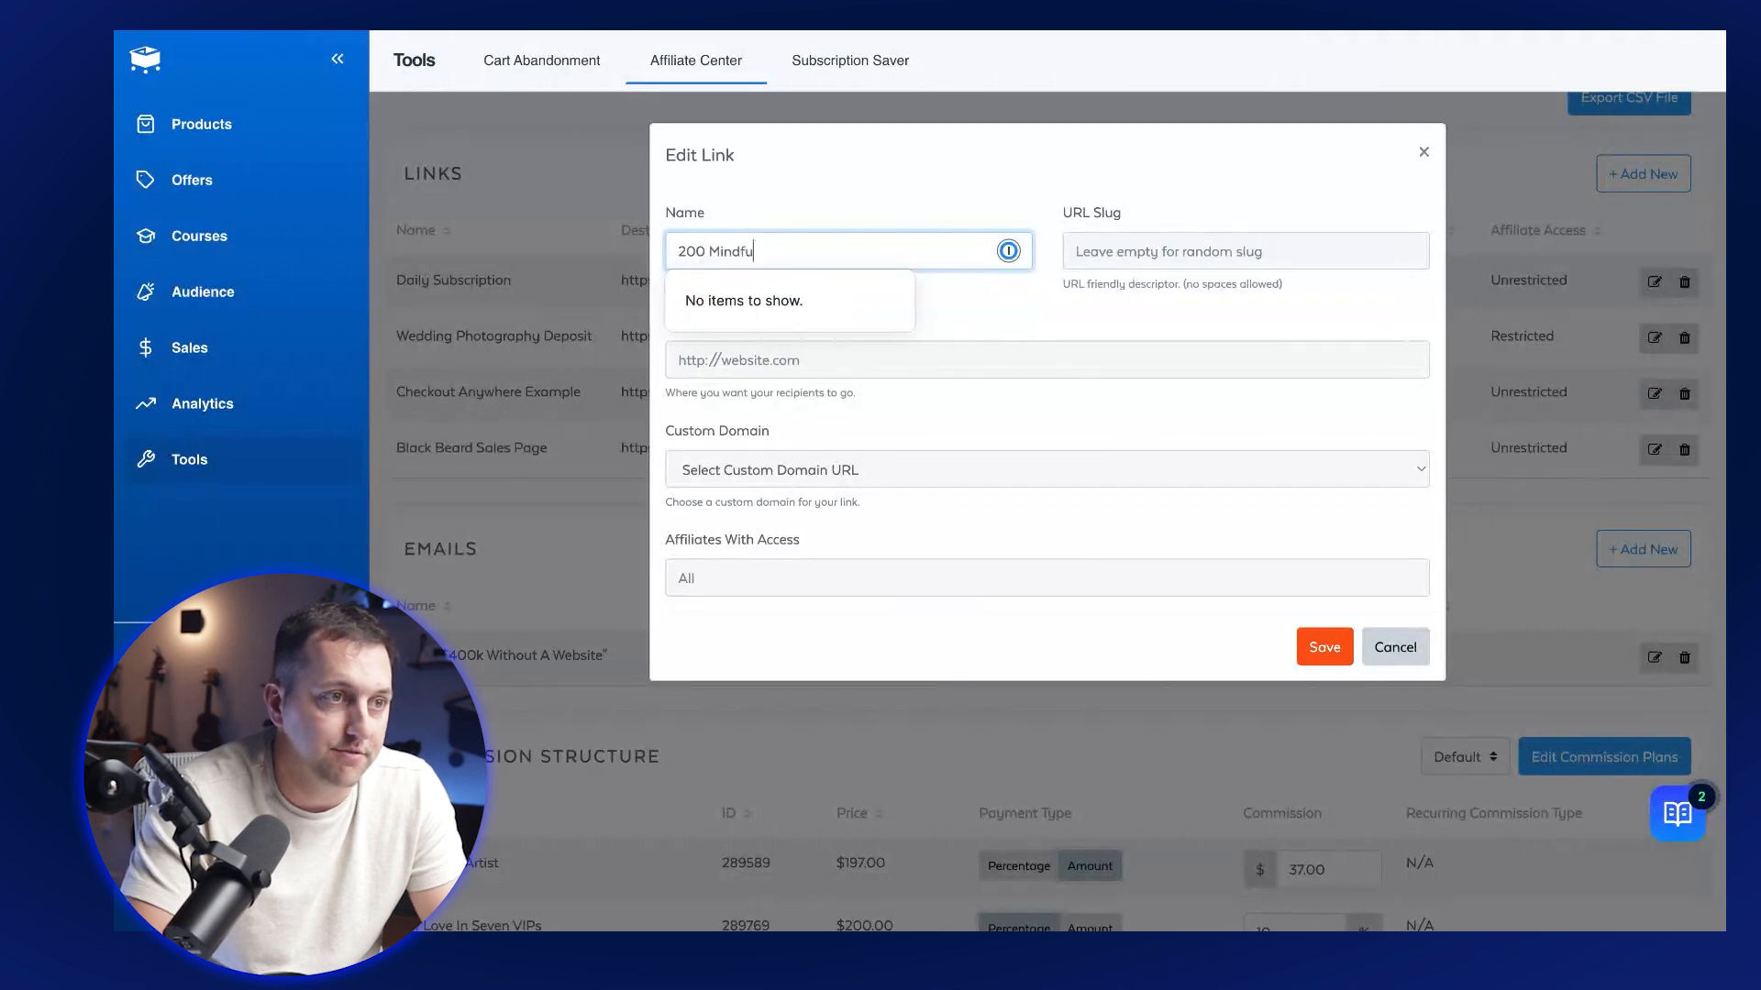
text(l Exerci)
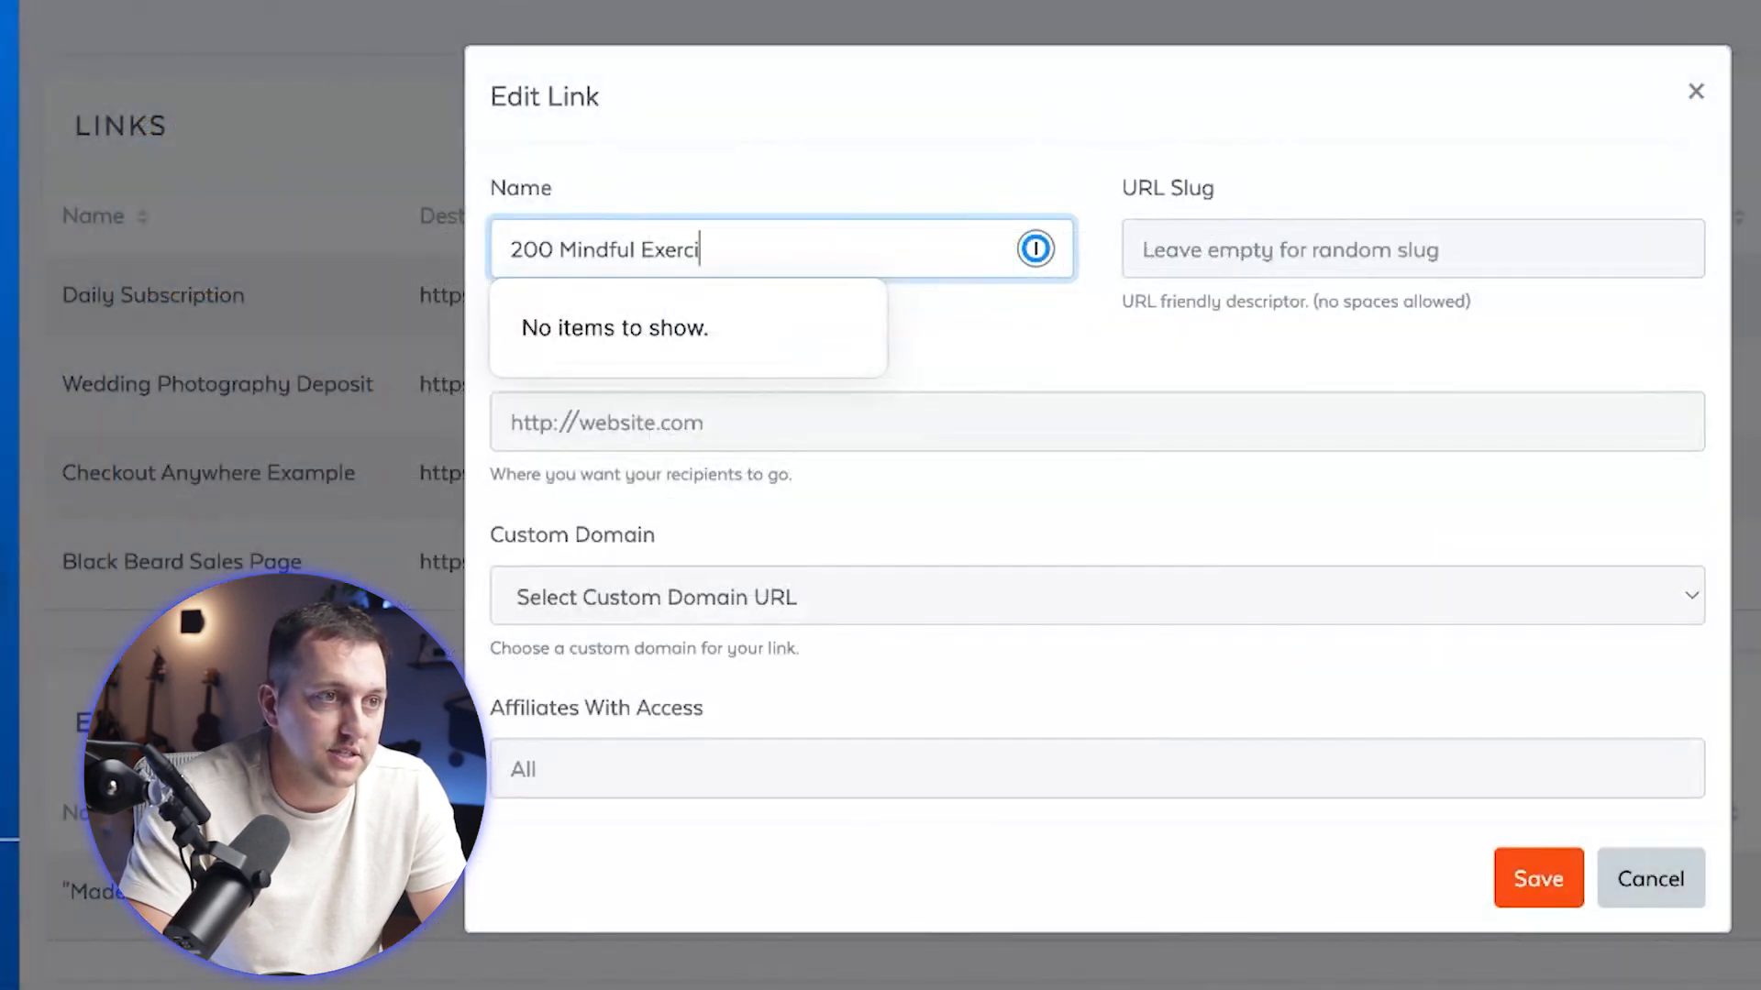
text(se)
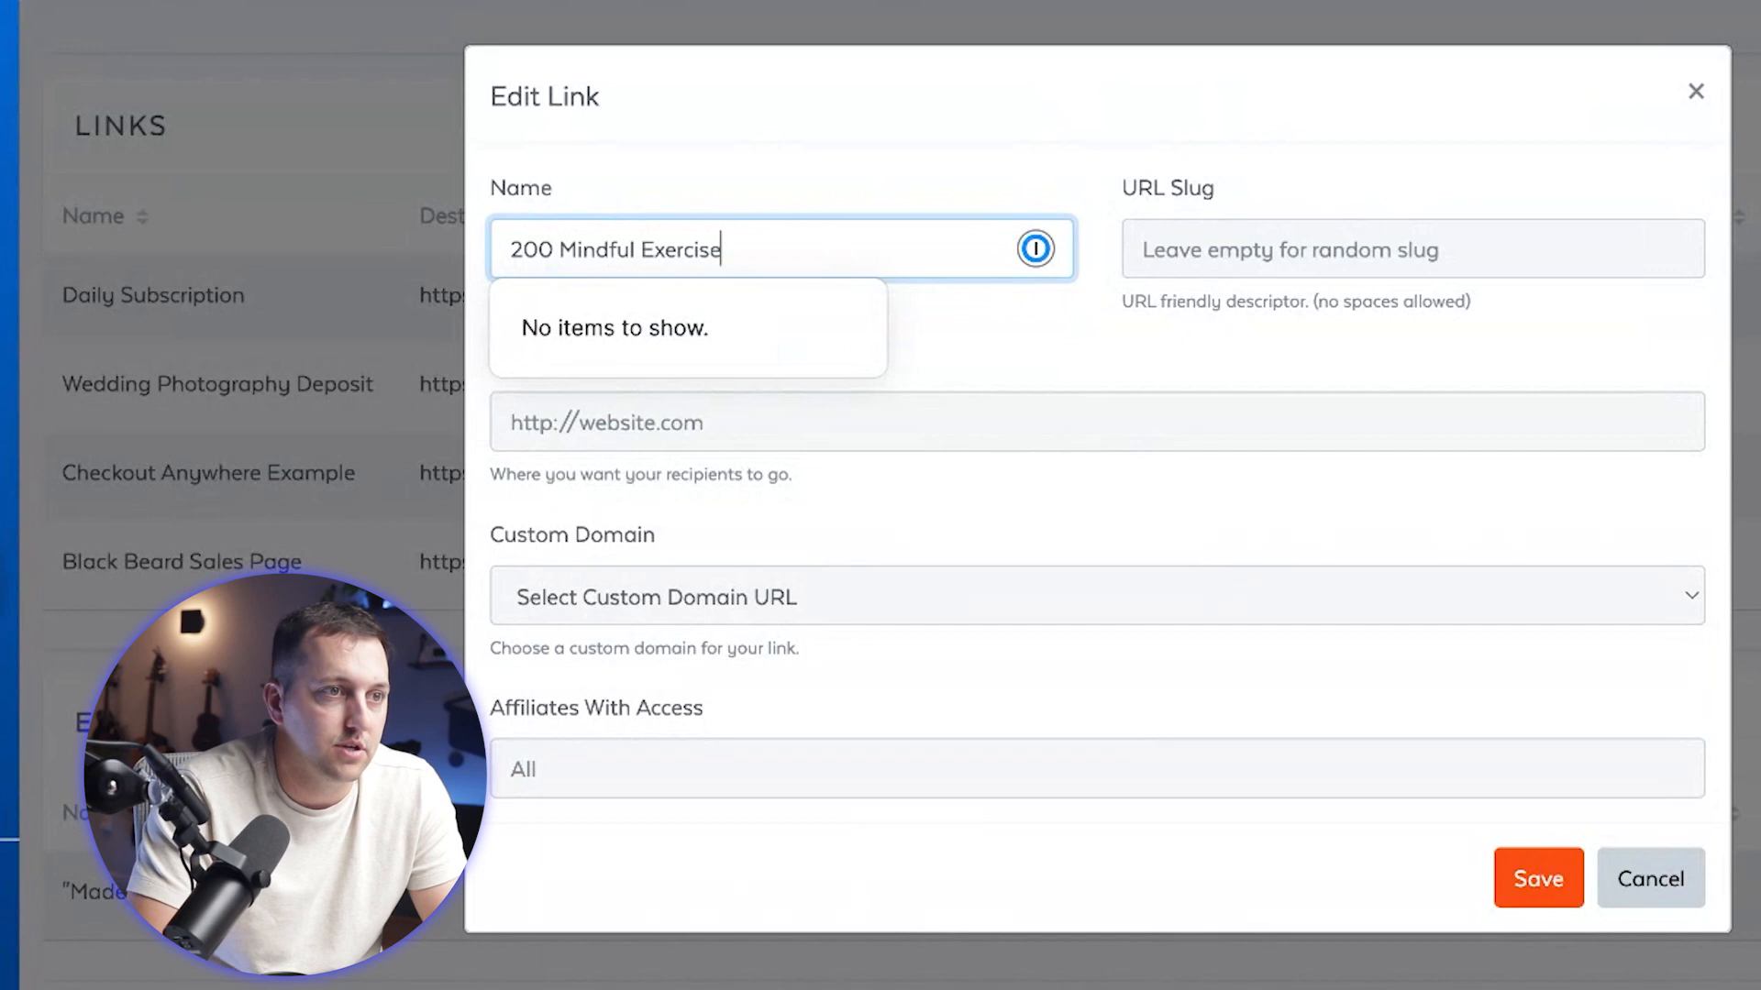
key(Backspace)
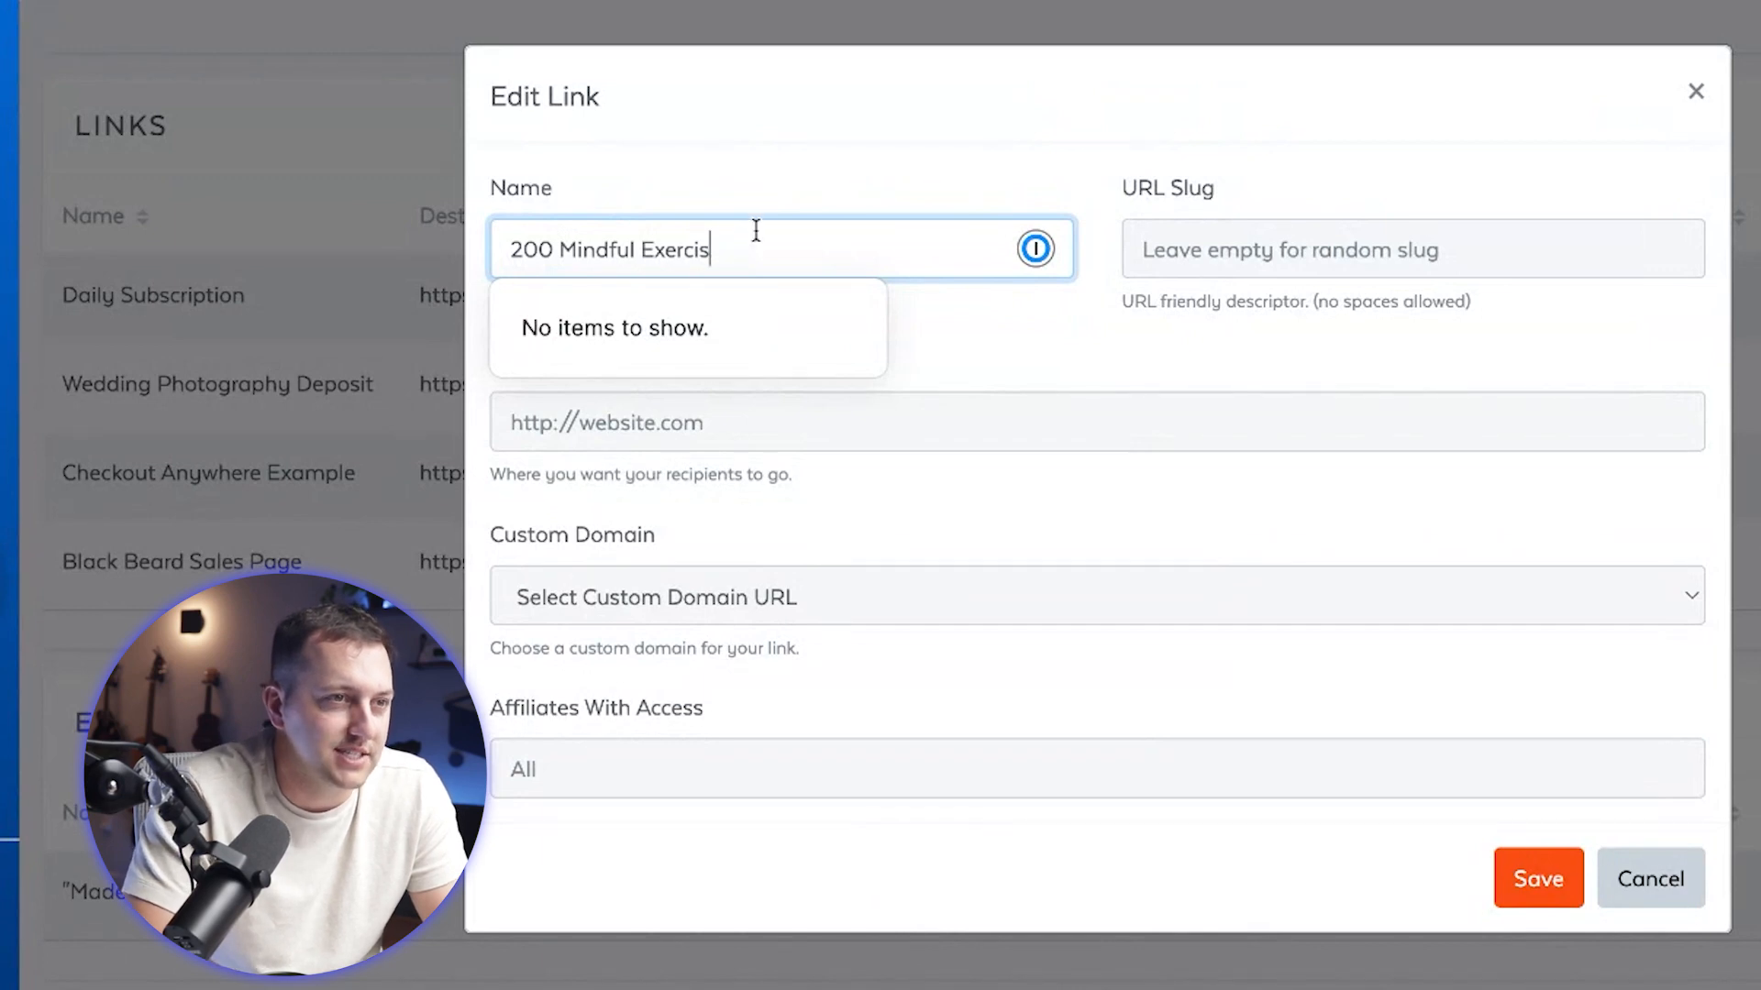
text(zes)
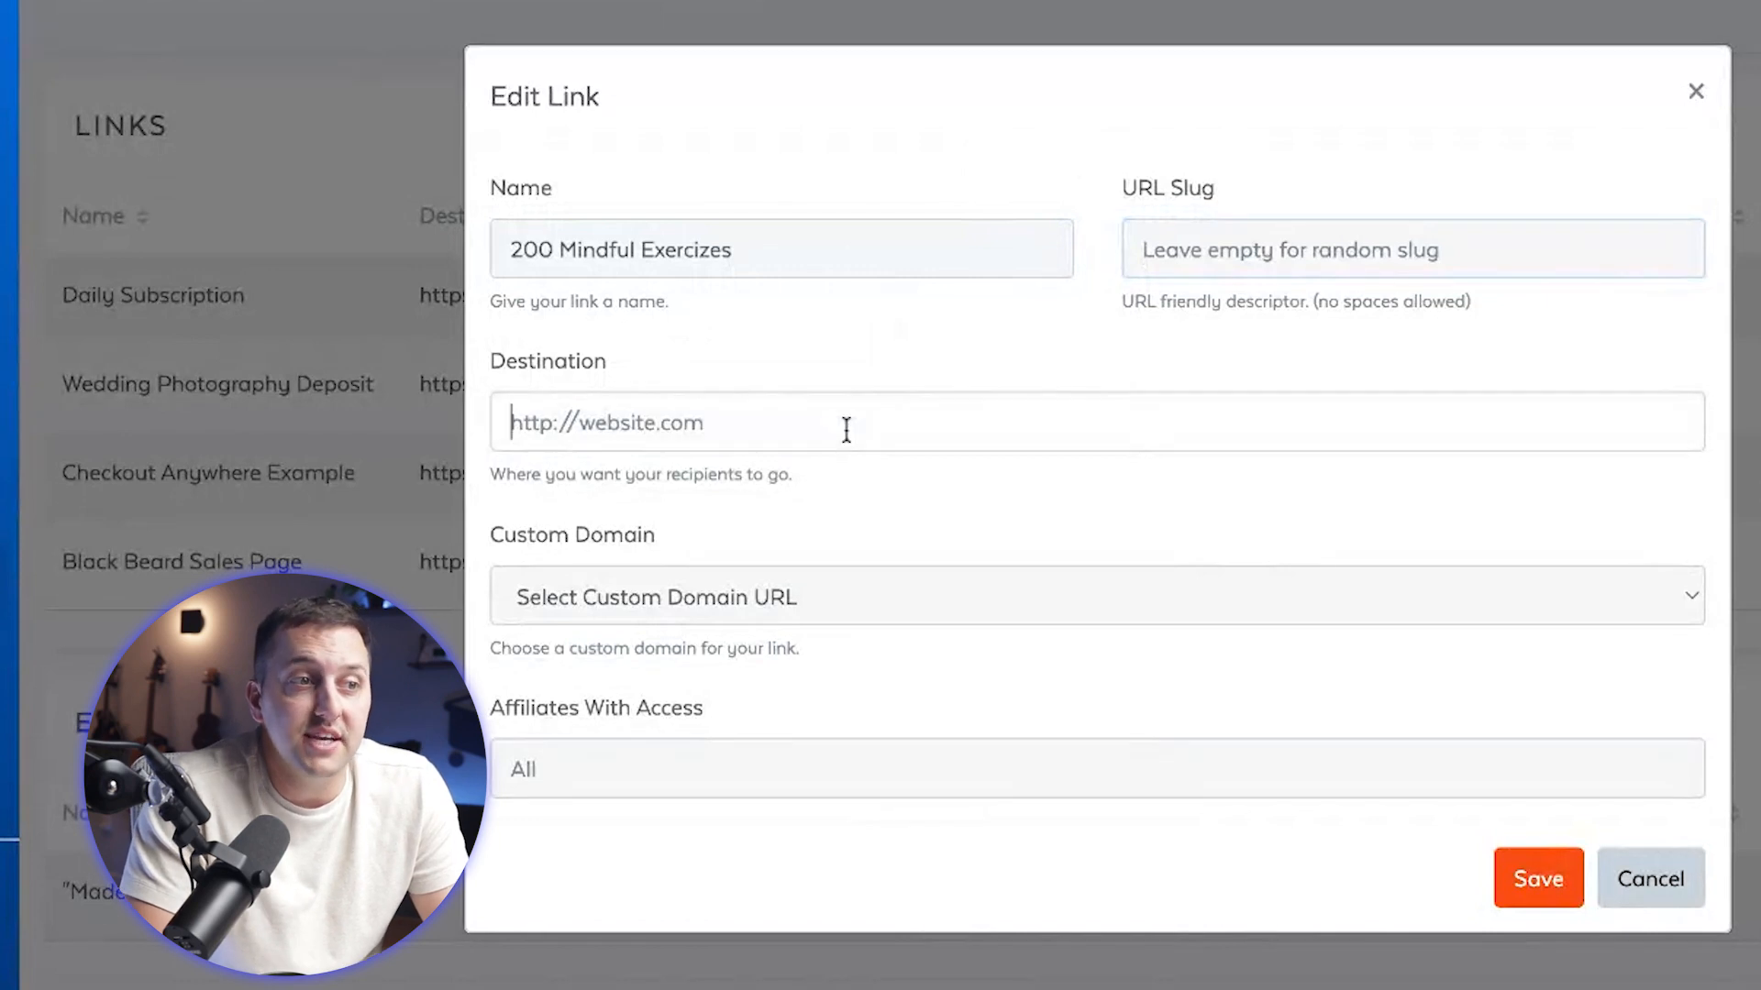
text(https://mindfulnessexercises.com/guided-meditation-scripts/)
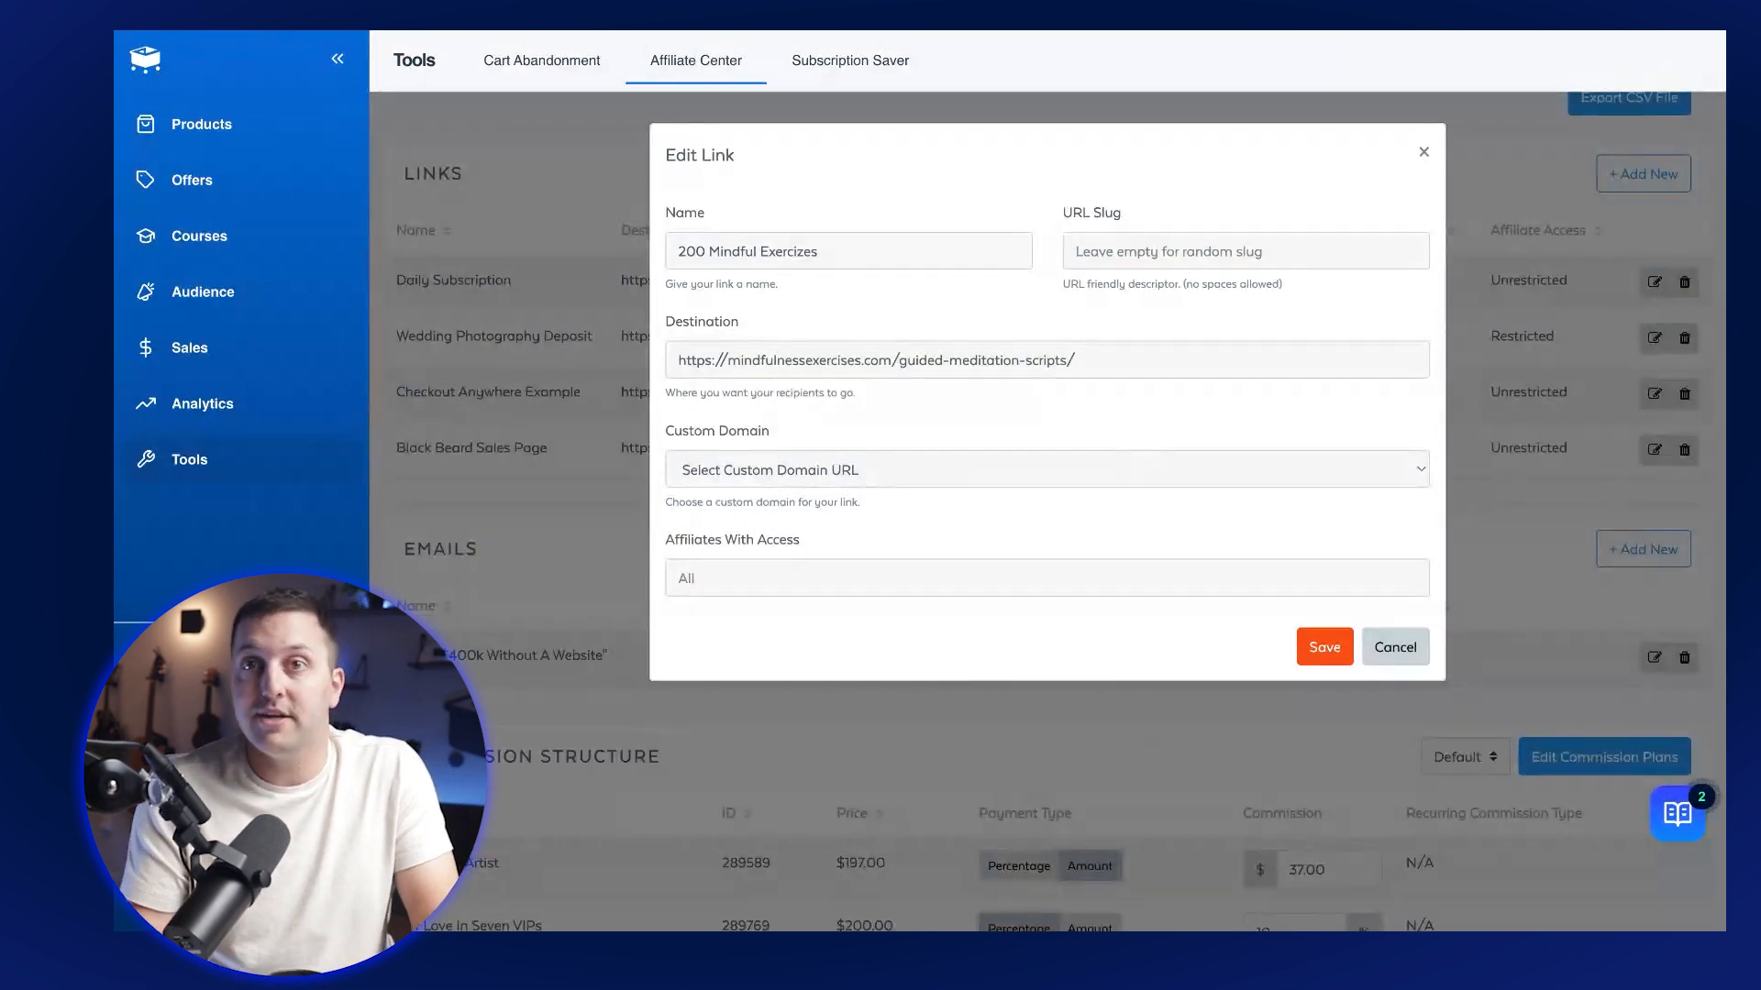
mouse_move(919, 477)
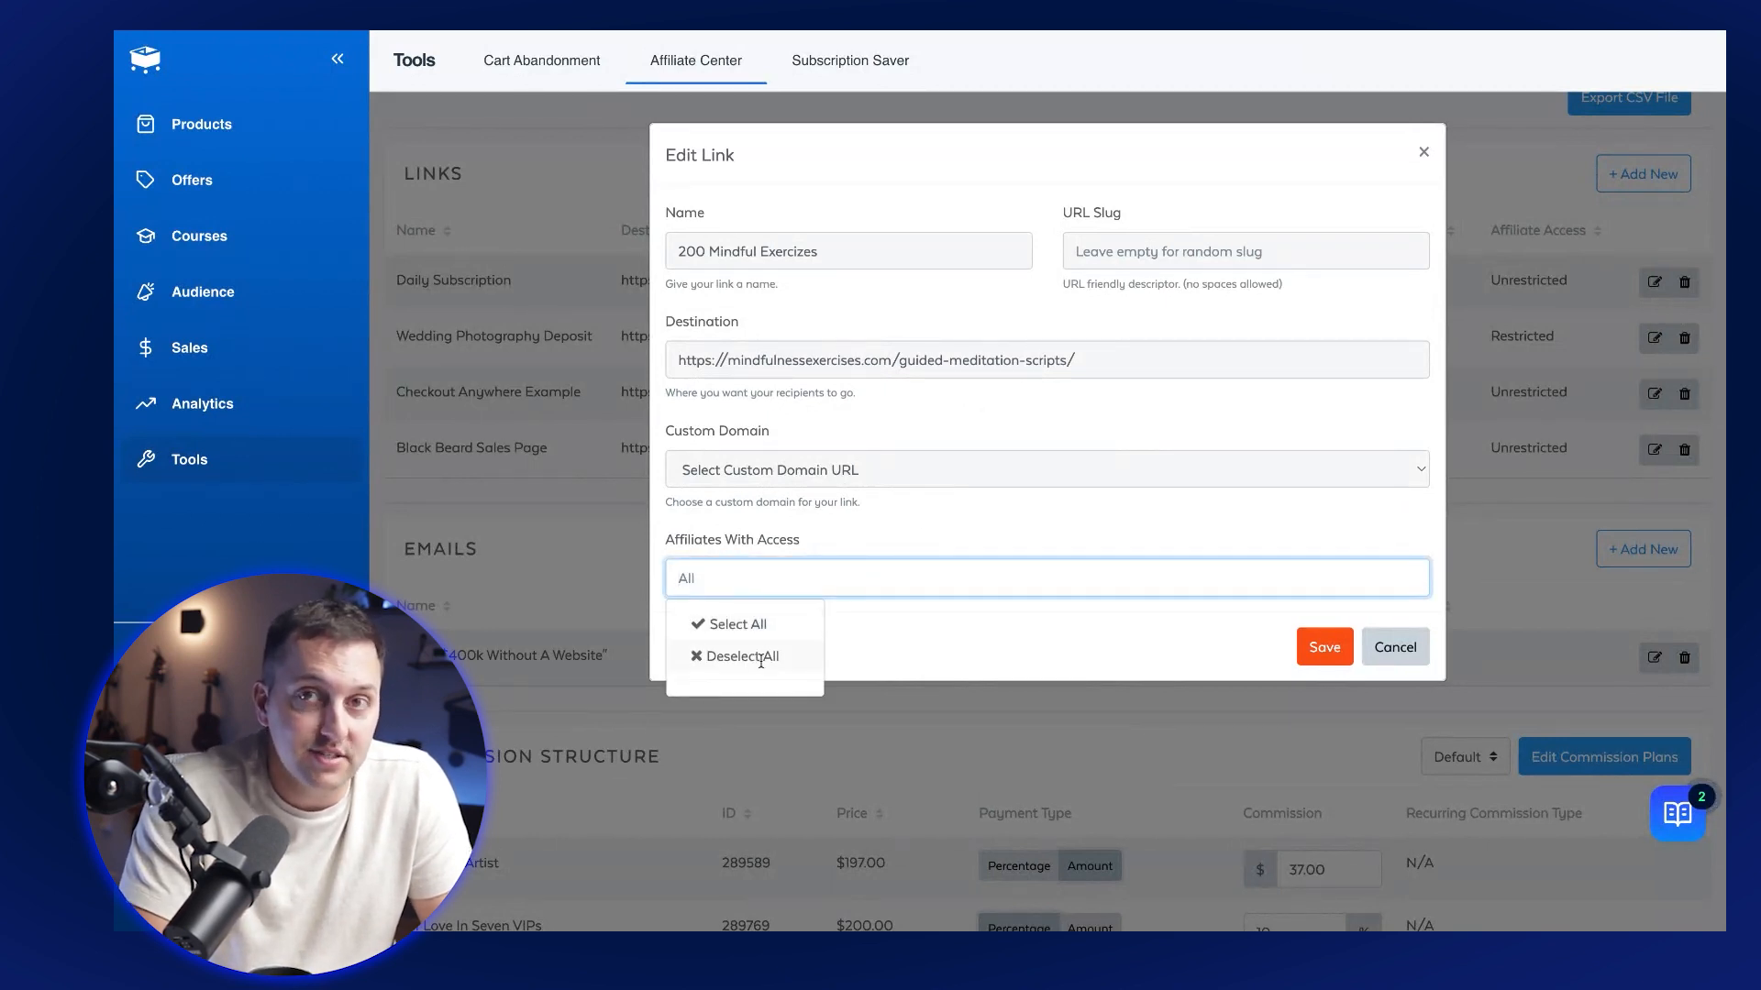
mouse_move(977, 618)
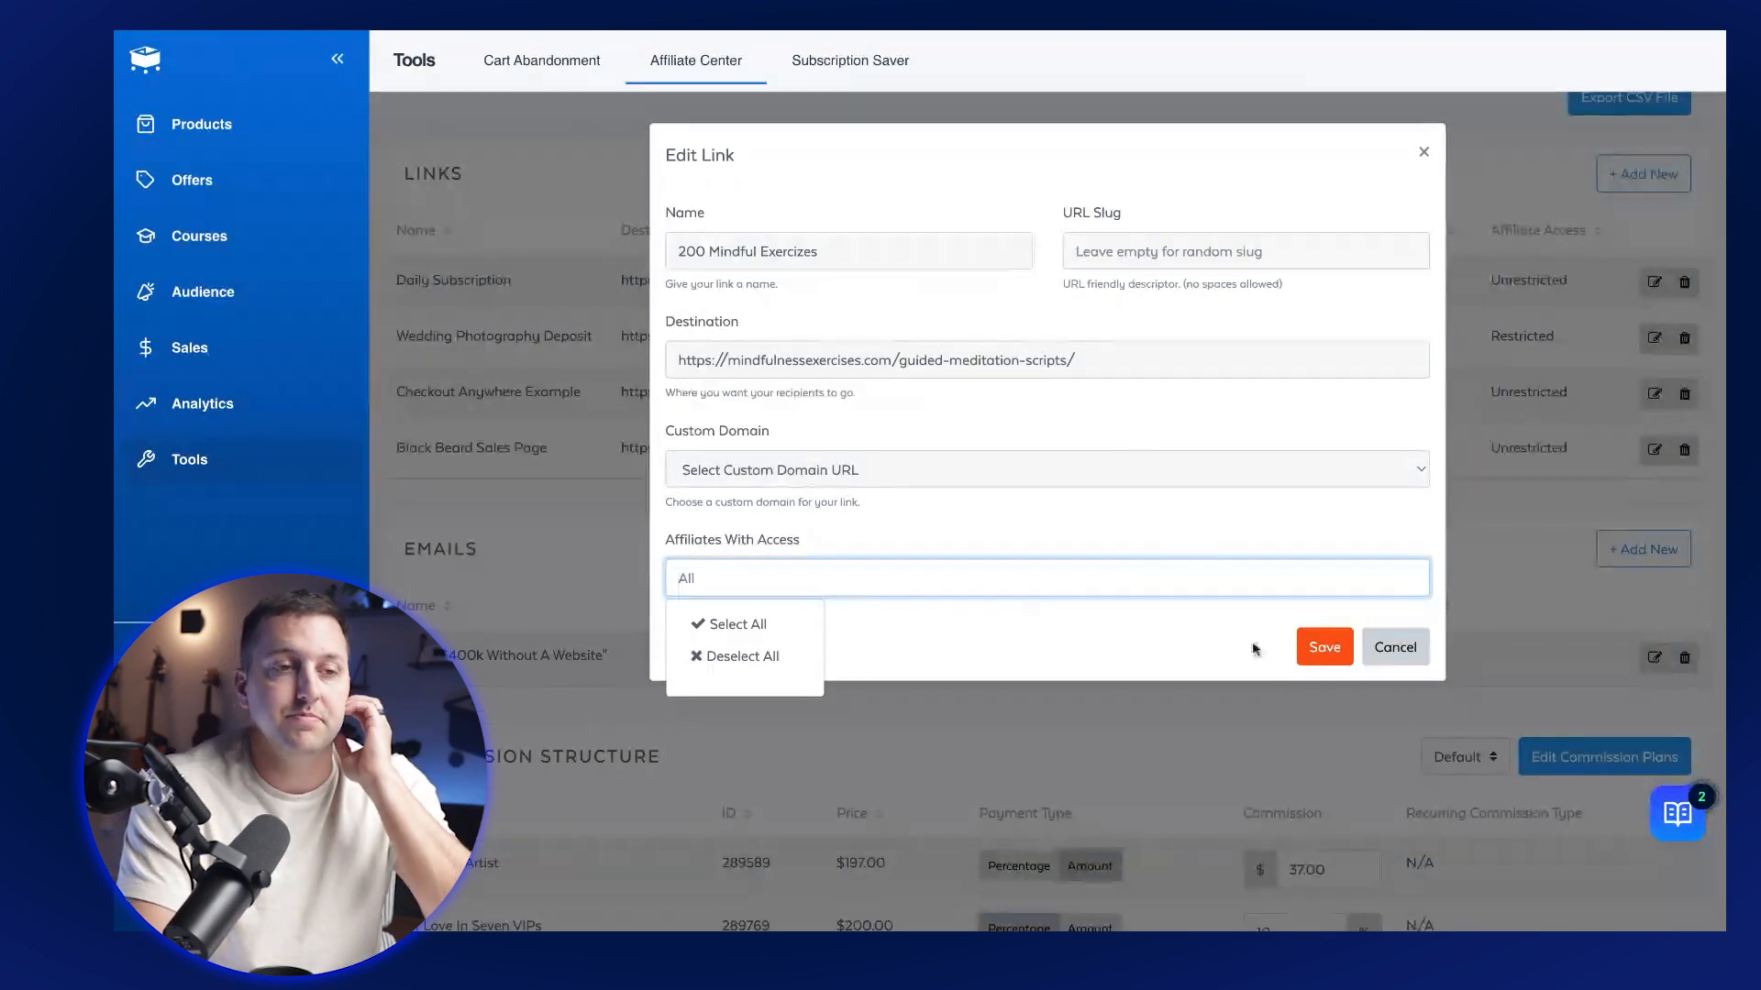
click(1323, 647)
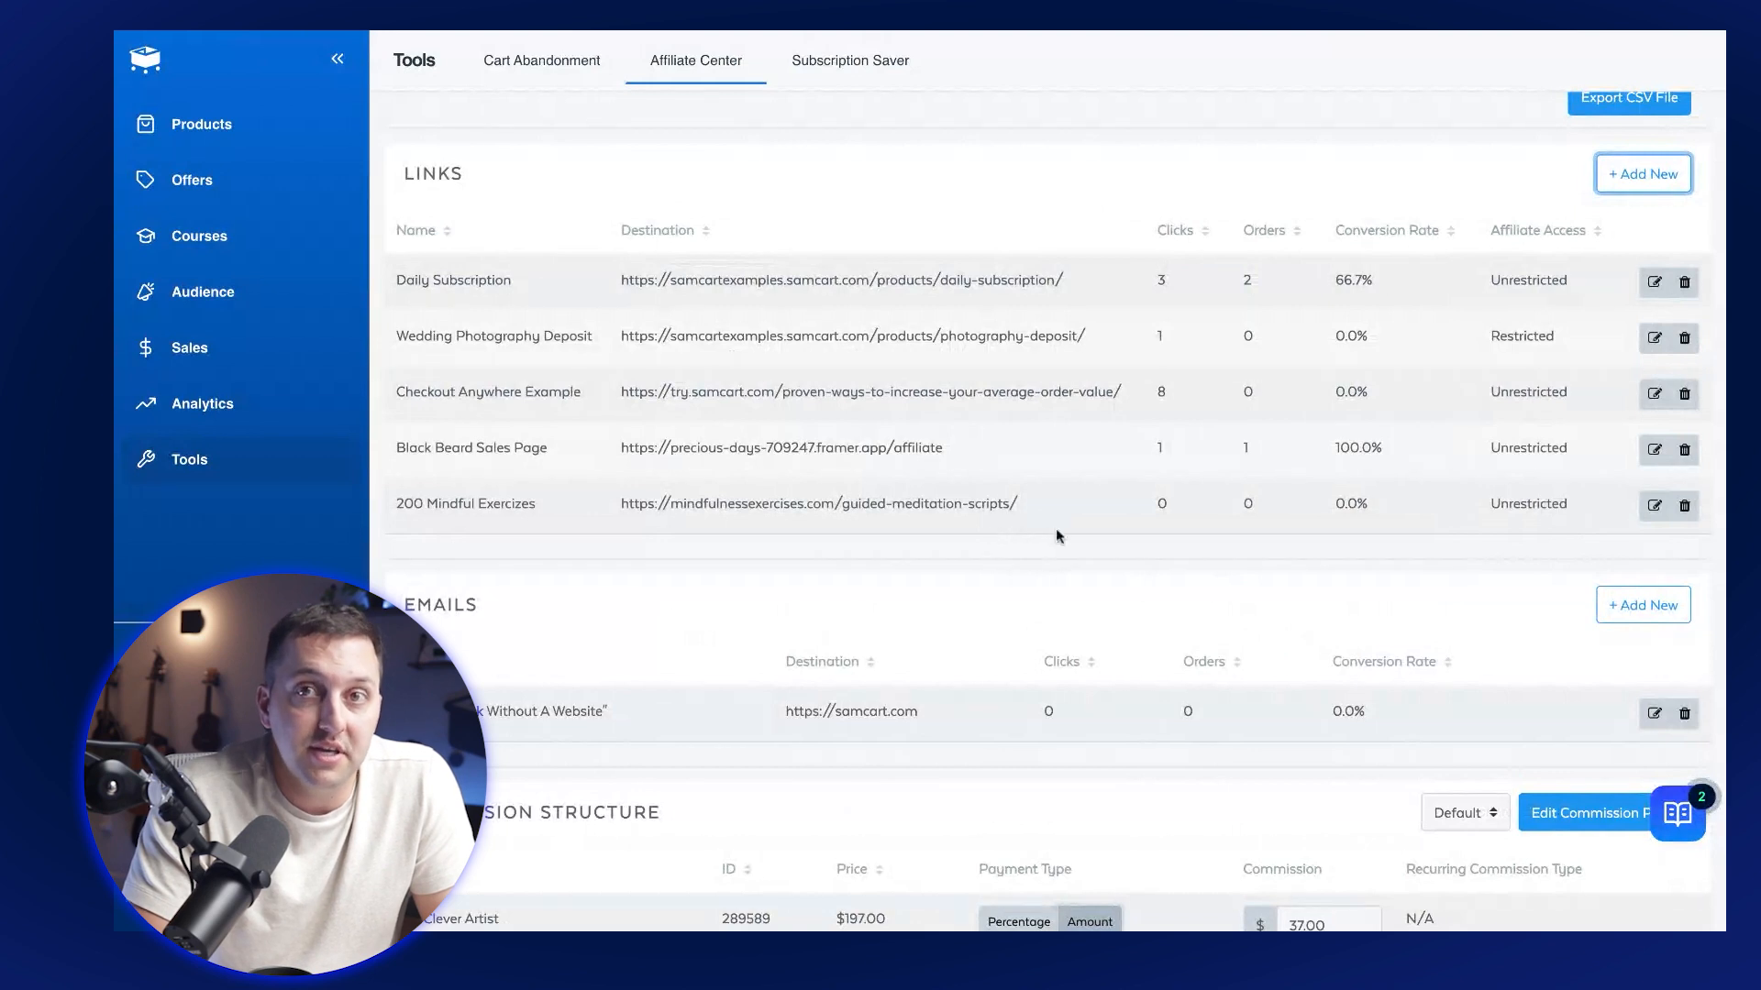
mouse_move(1359, 537)
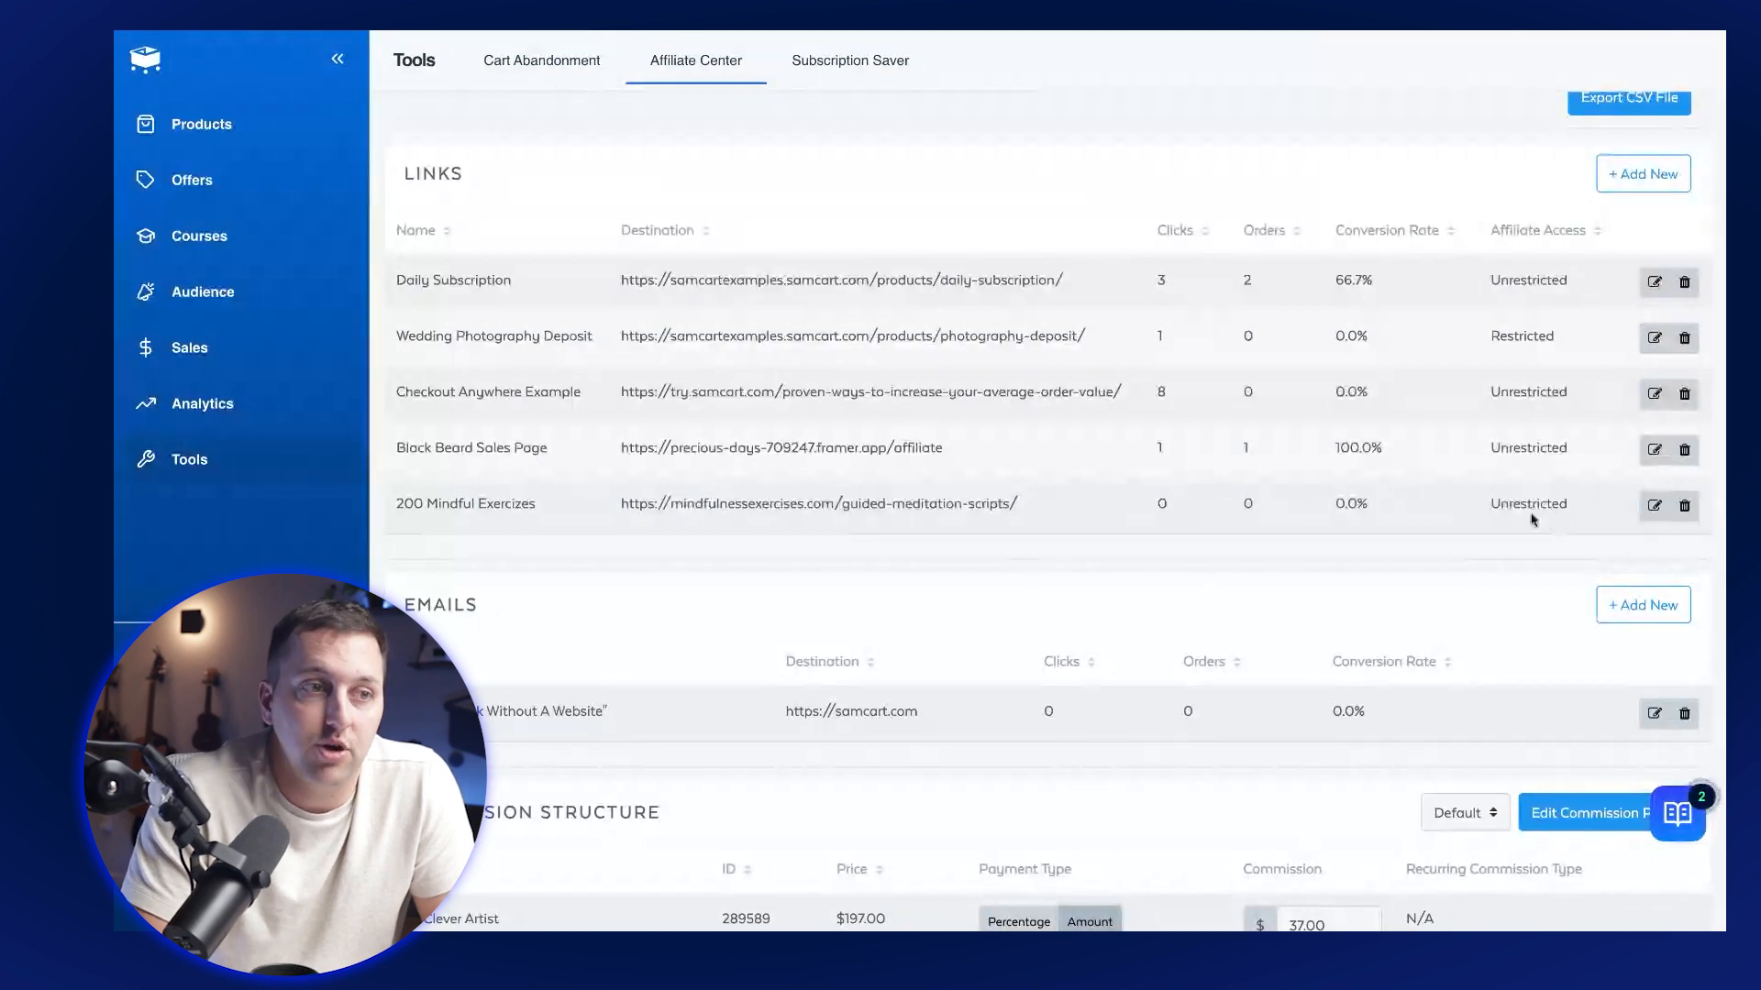
mouse_move(1025, 512)
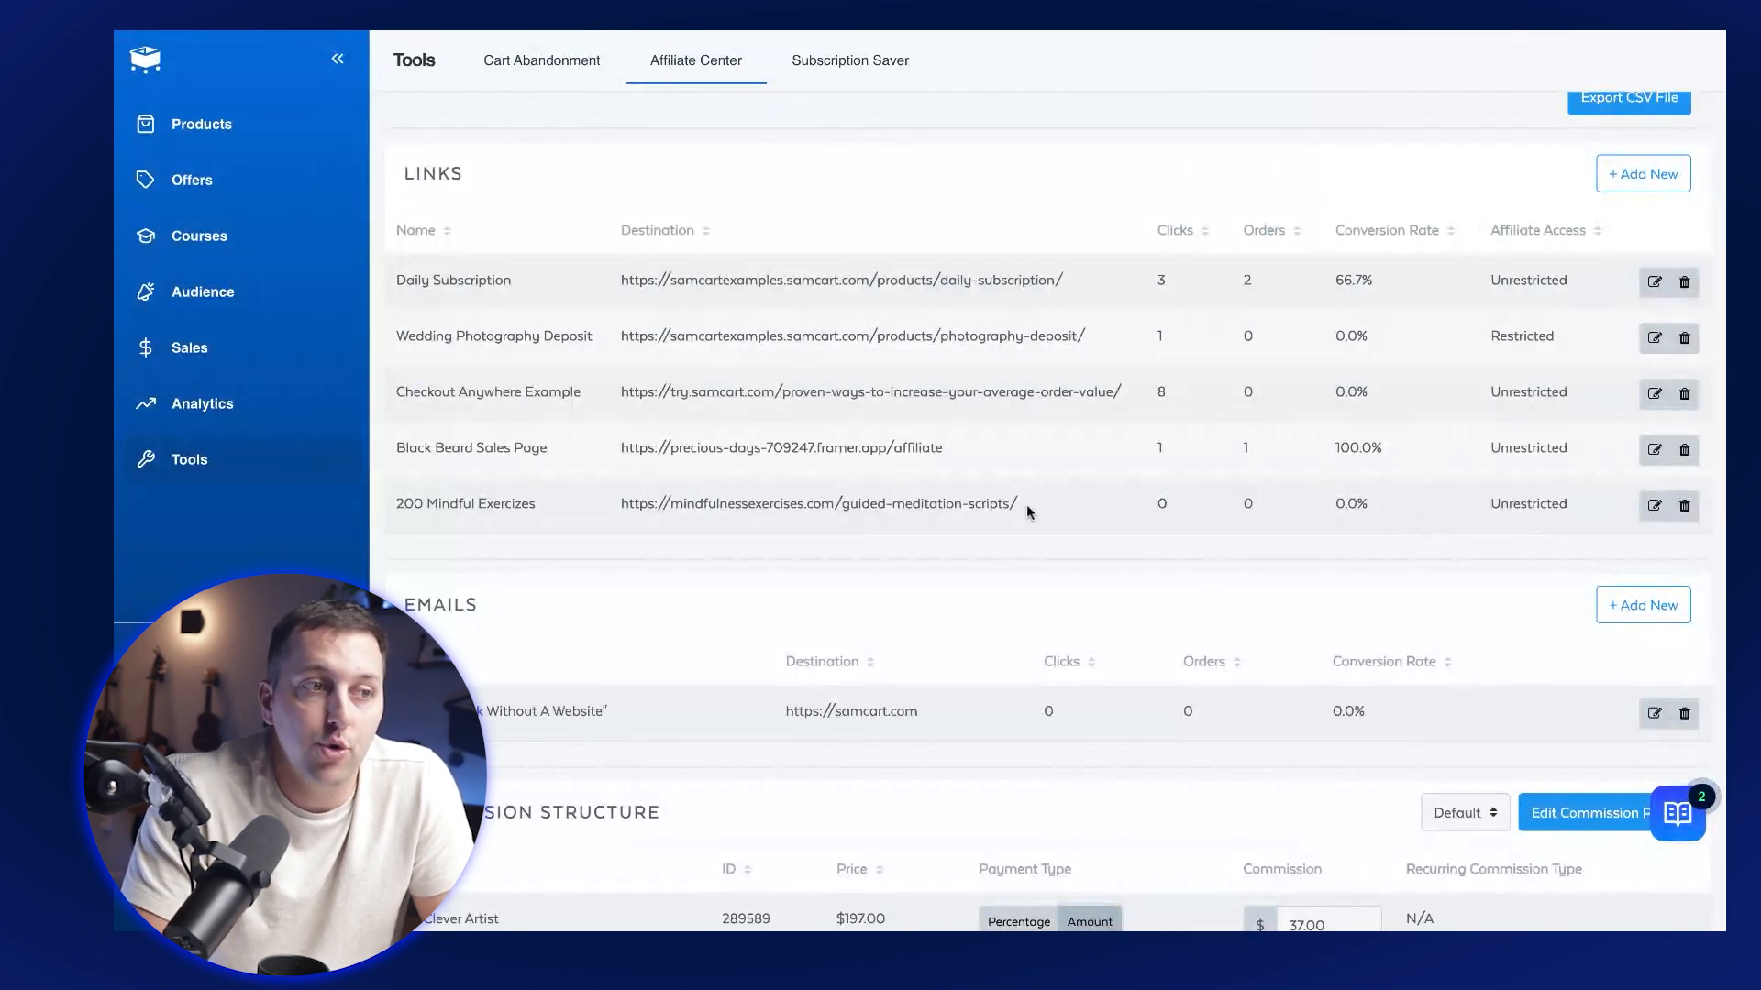
mouse_move(686, 511)
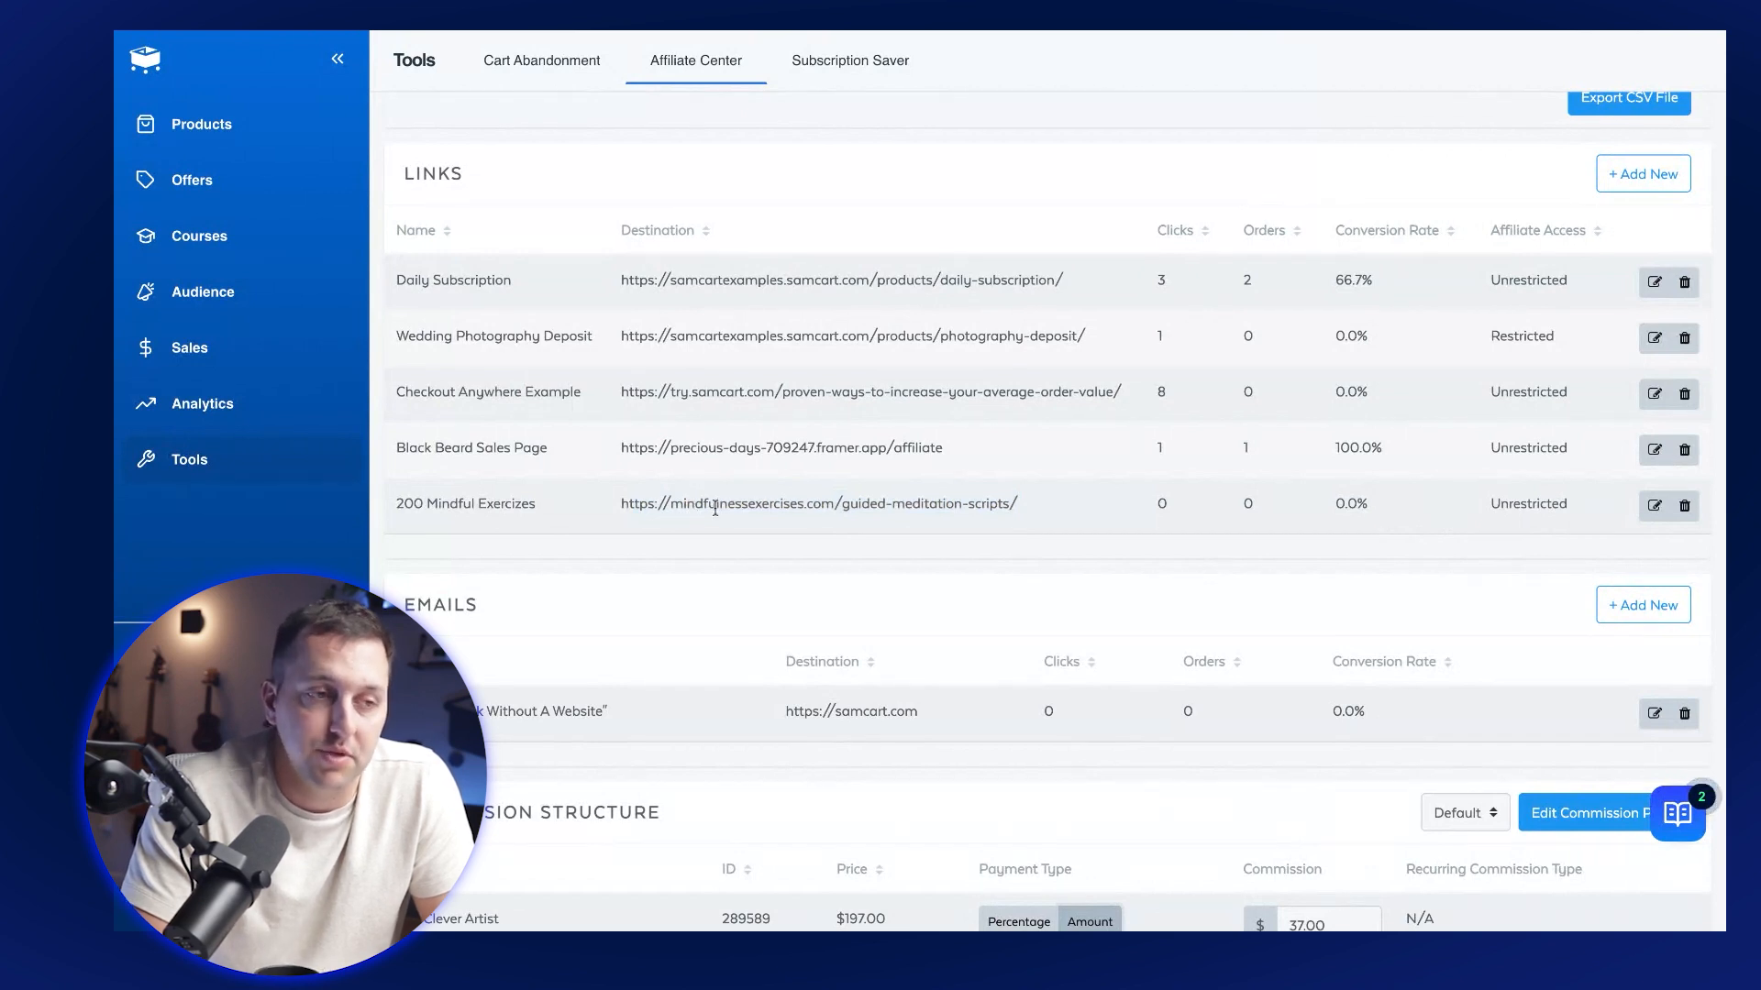
scroll(down, 3)
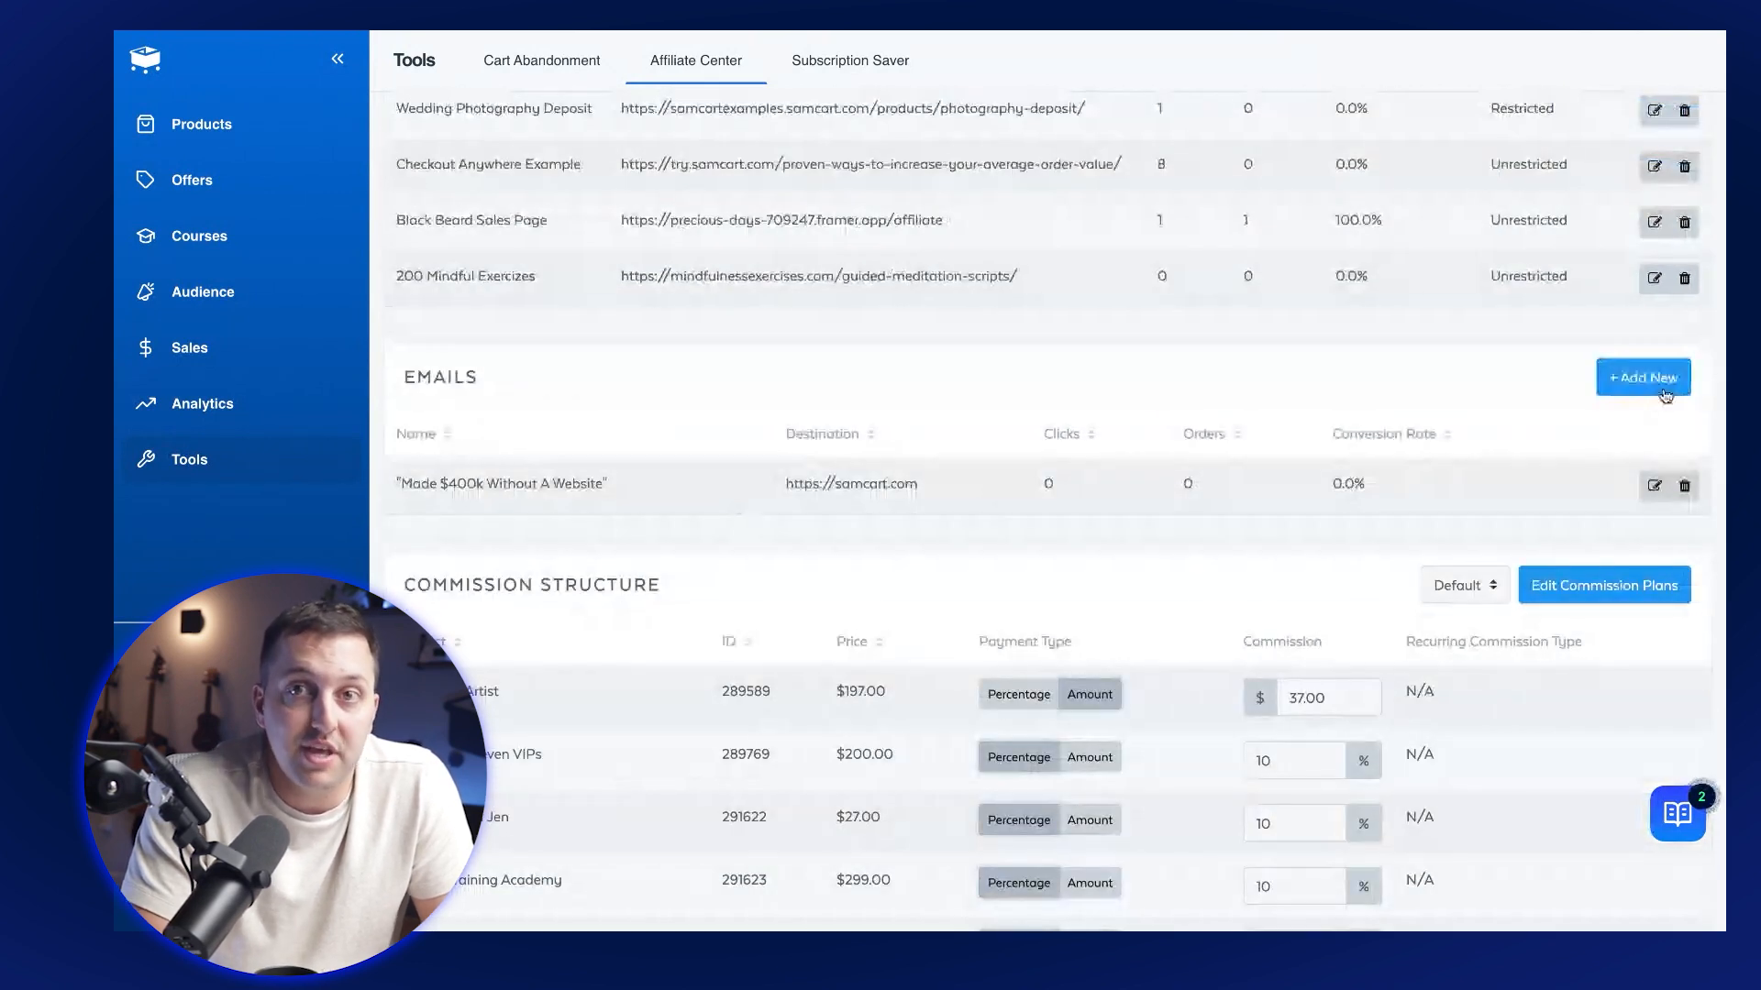
click(1643, 378)
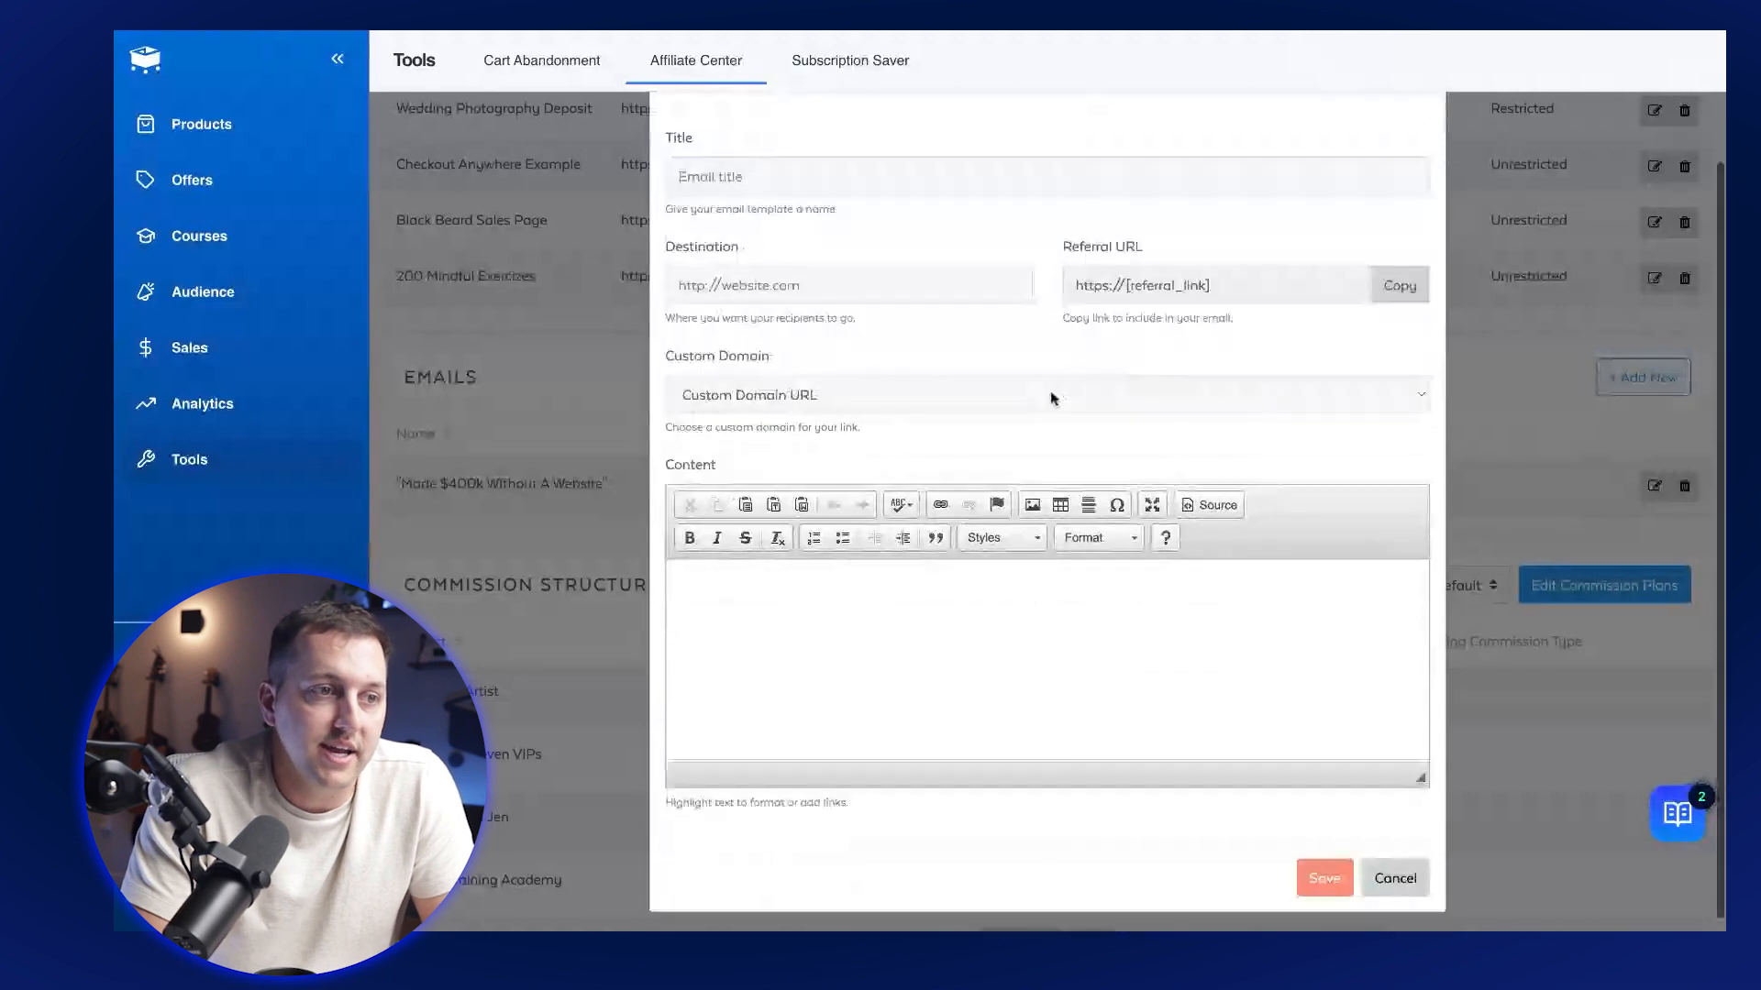
text(Hey this is a promo email for affiliates.)
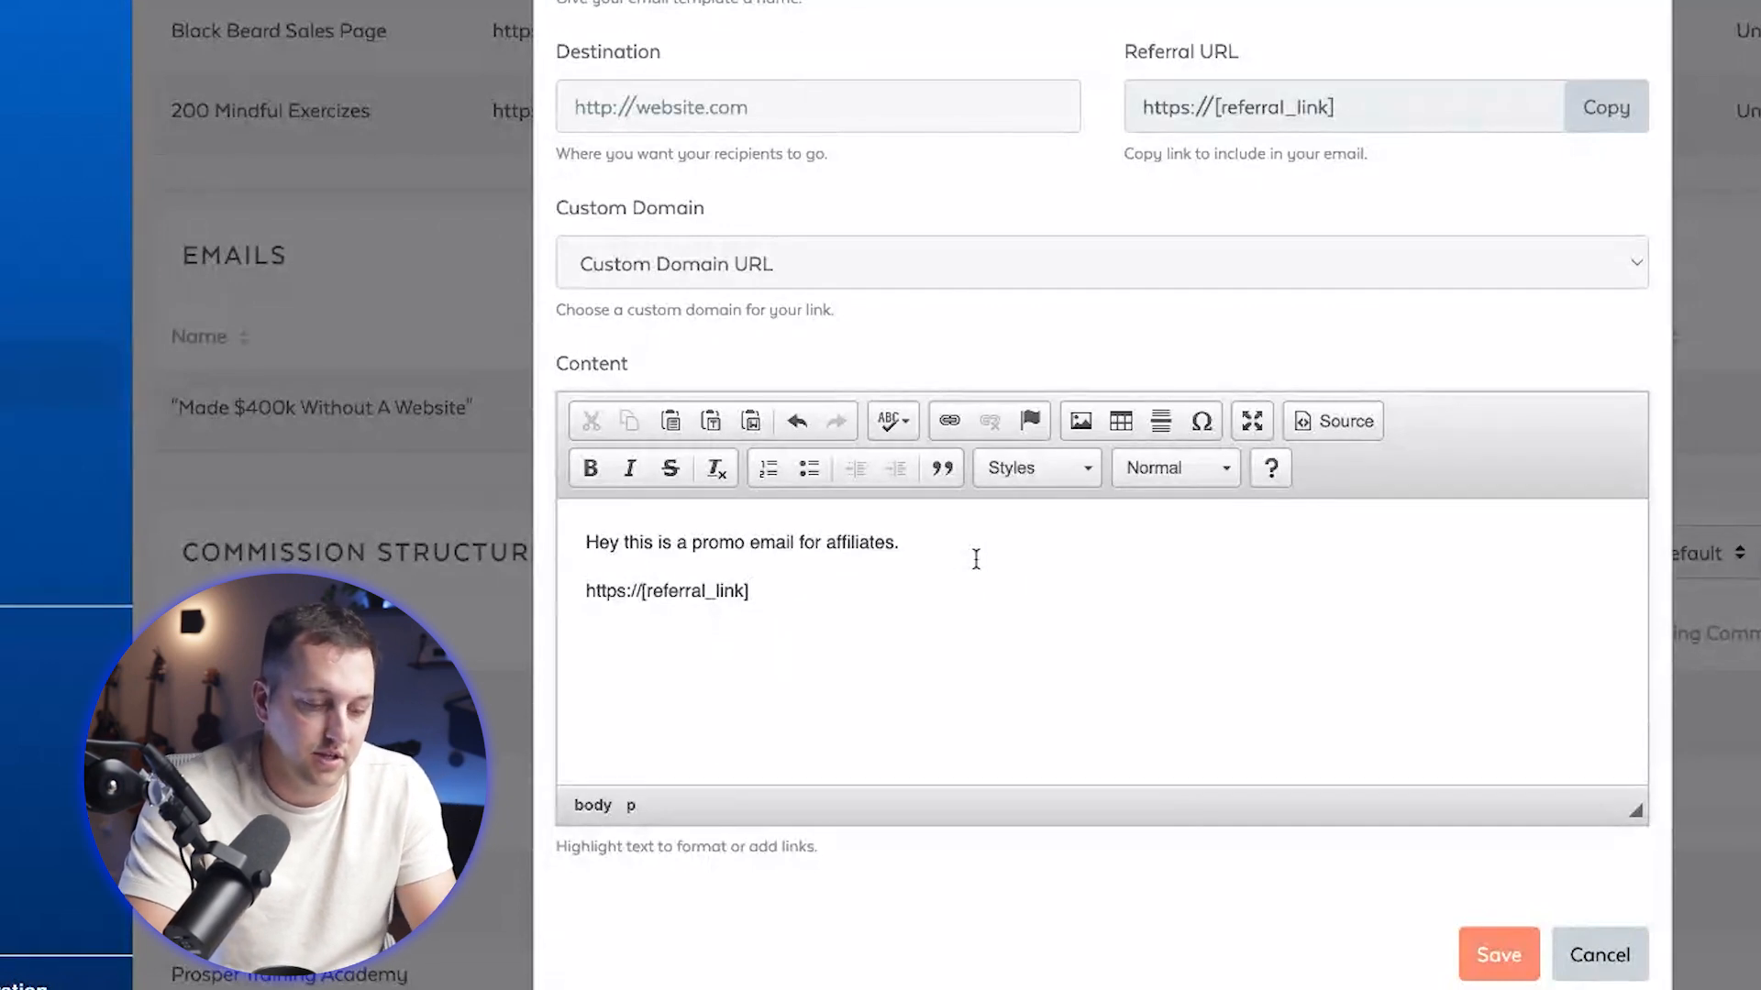
text(You've got to see this:)
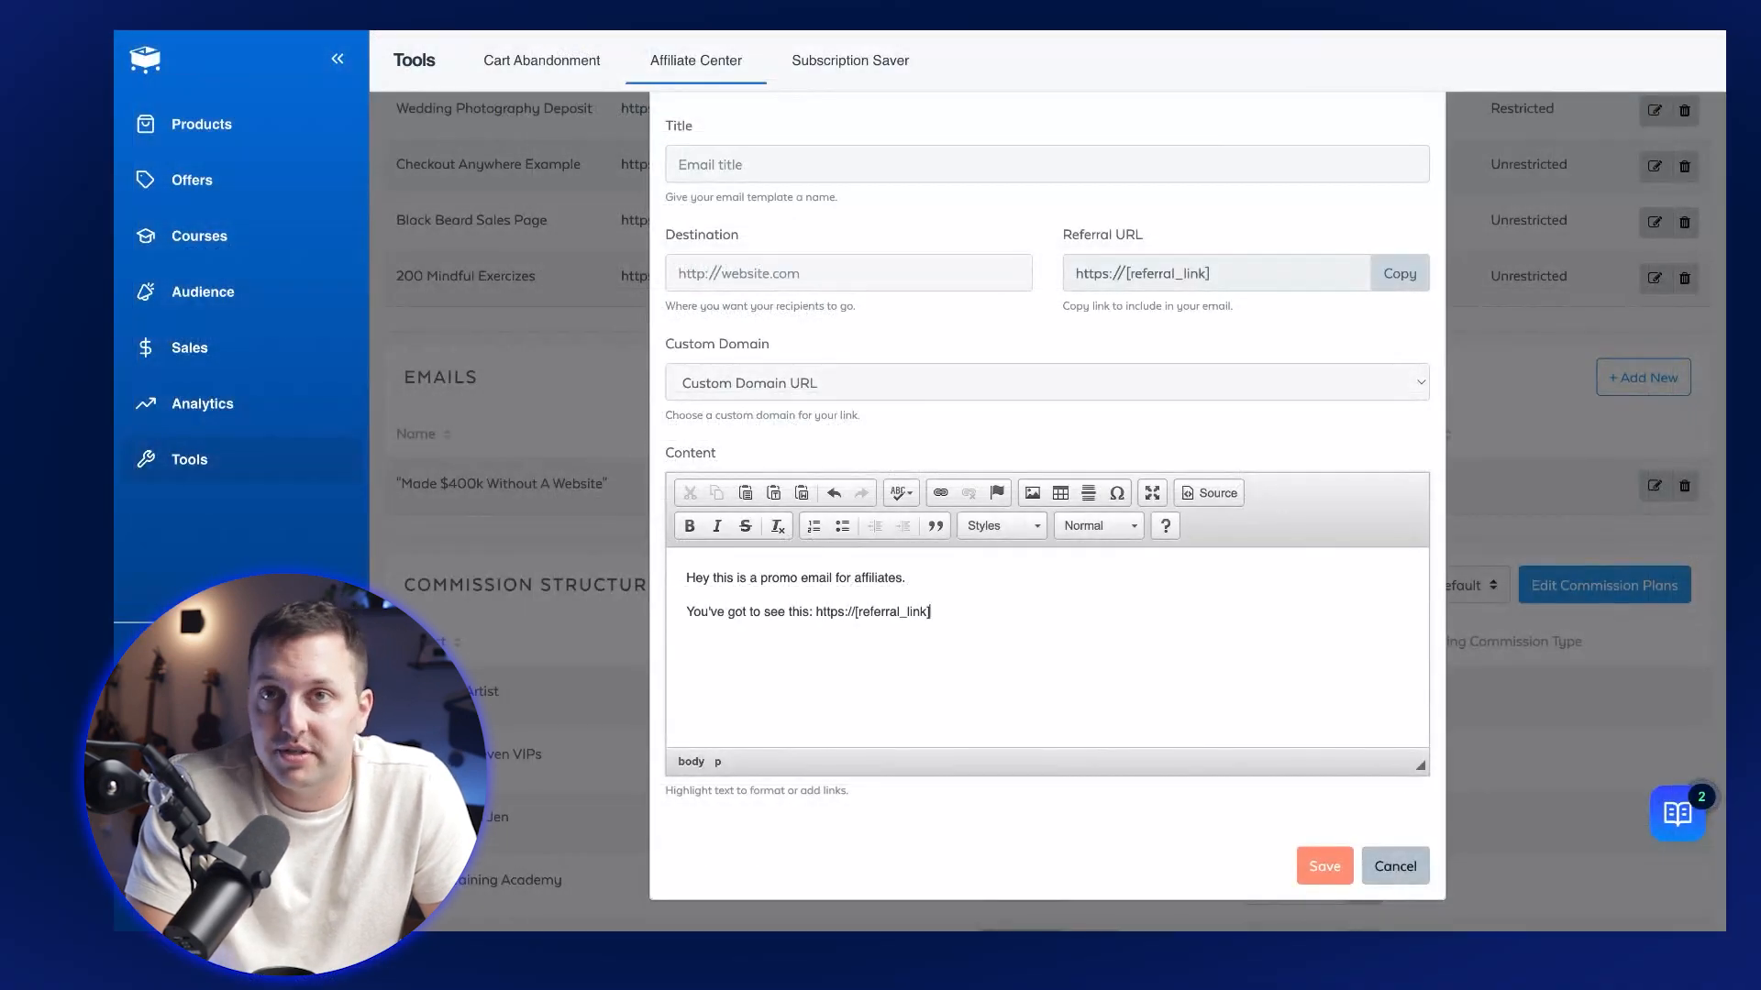
click(1394, 866)
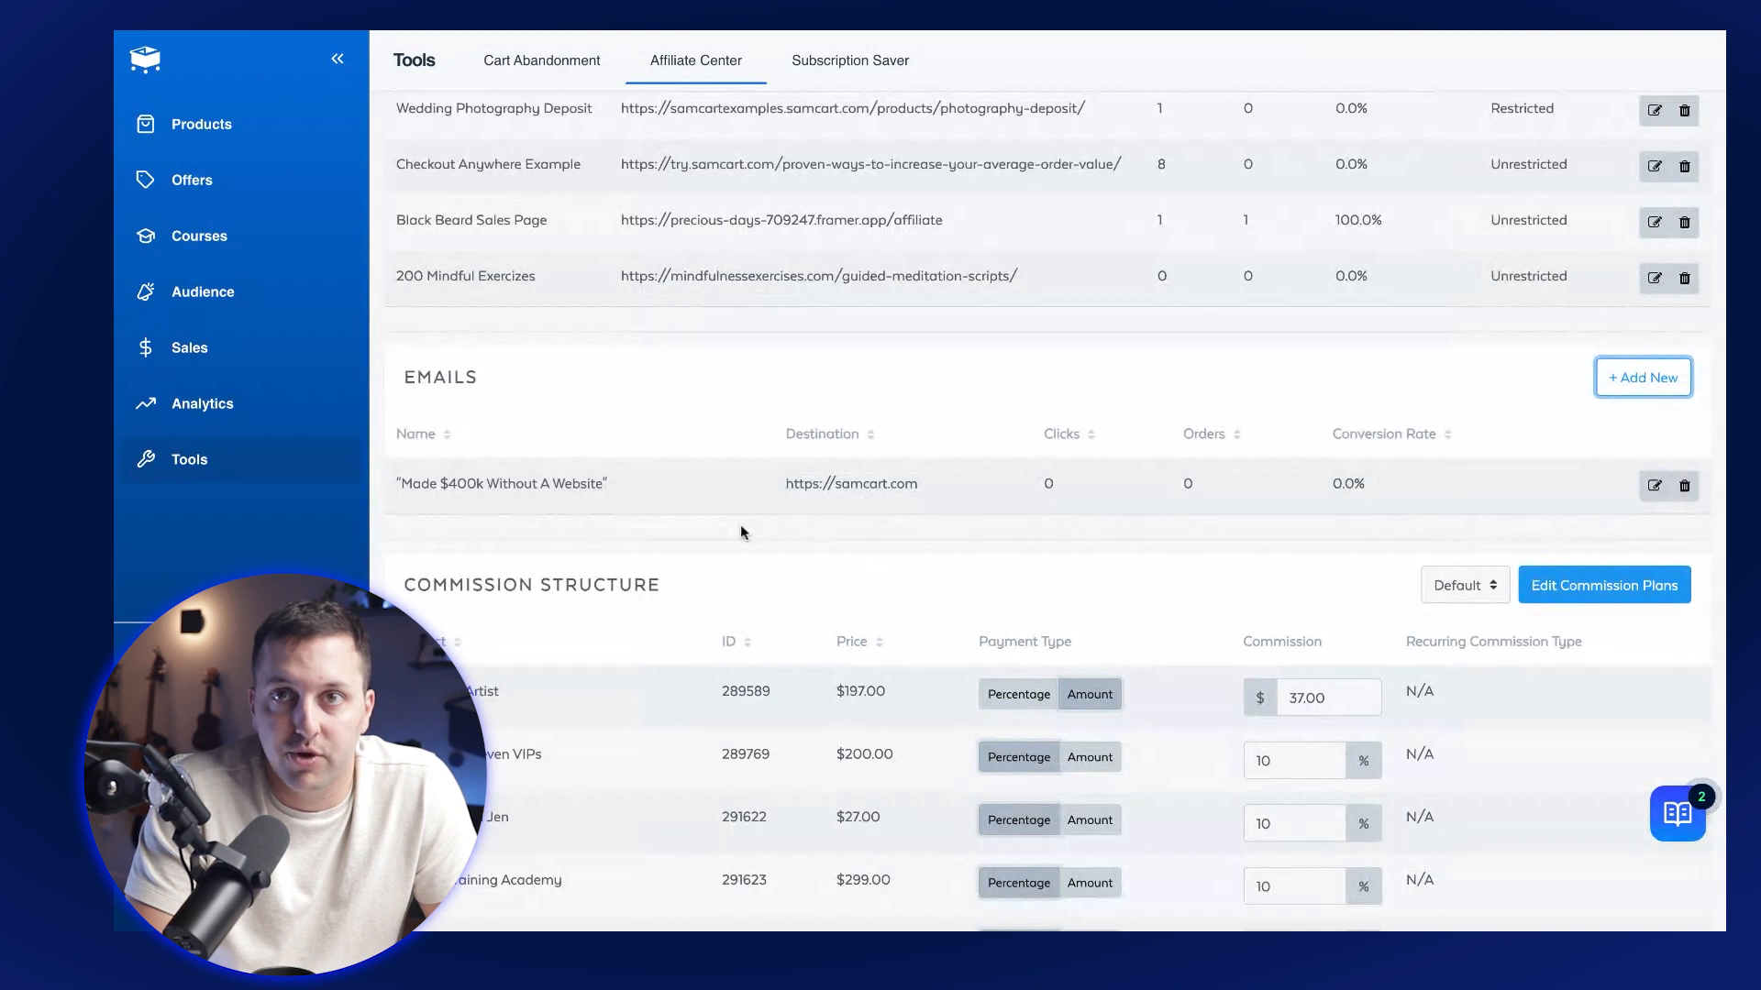
View the Regular Affiliate's ledger, referral links, emails, payouts and commission structure.
scroll(up, 3)
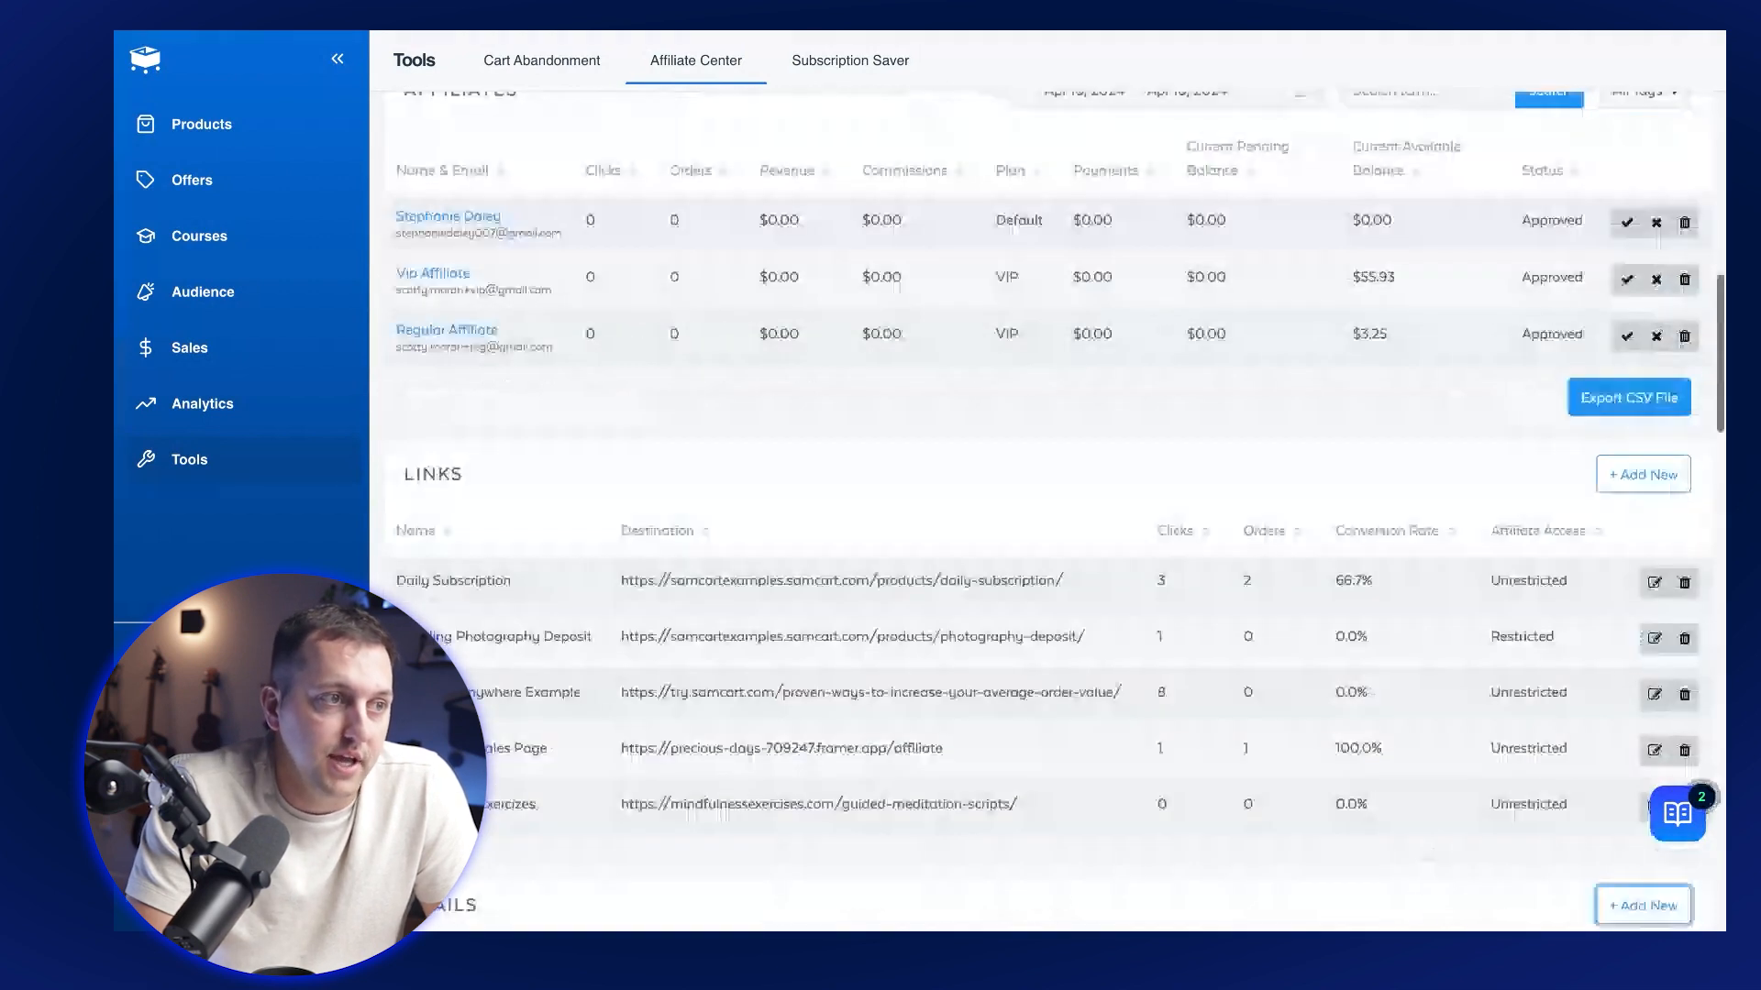
scroll(up, 3)
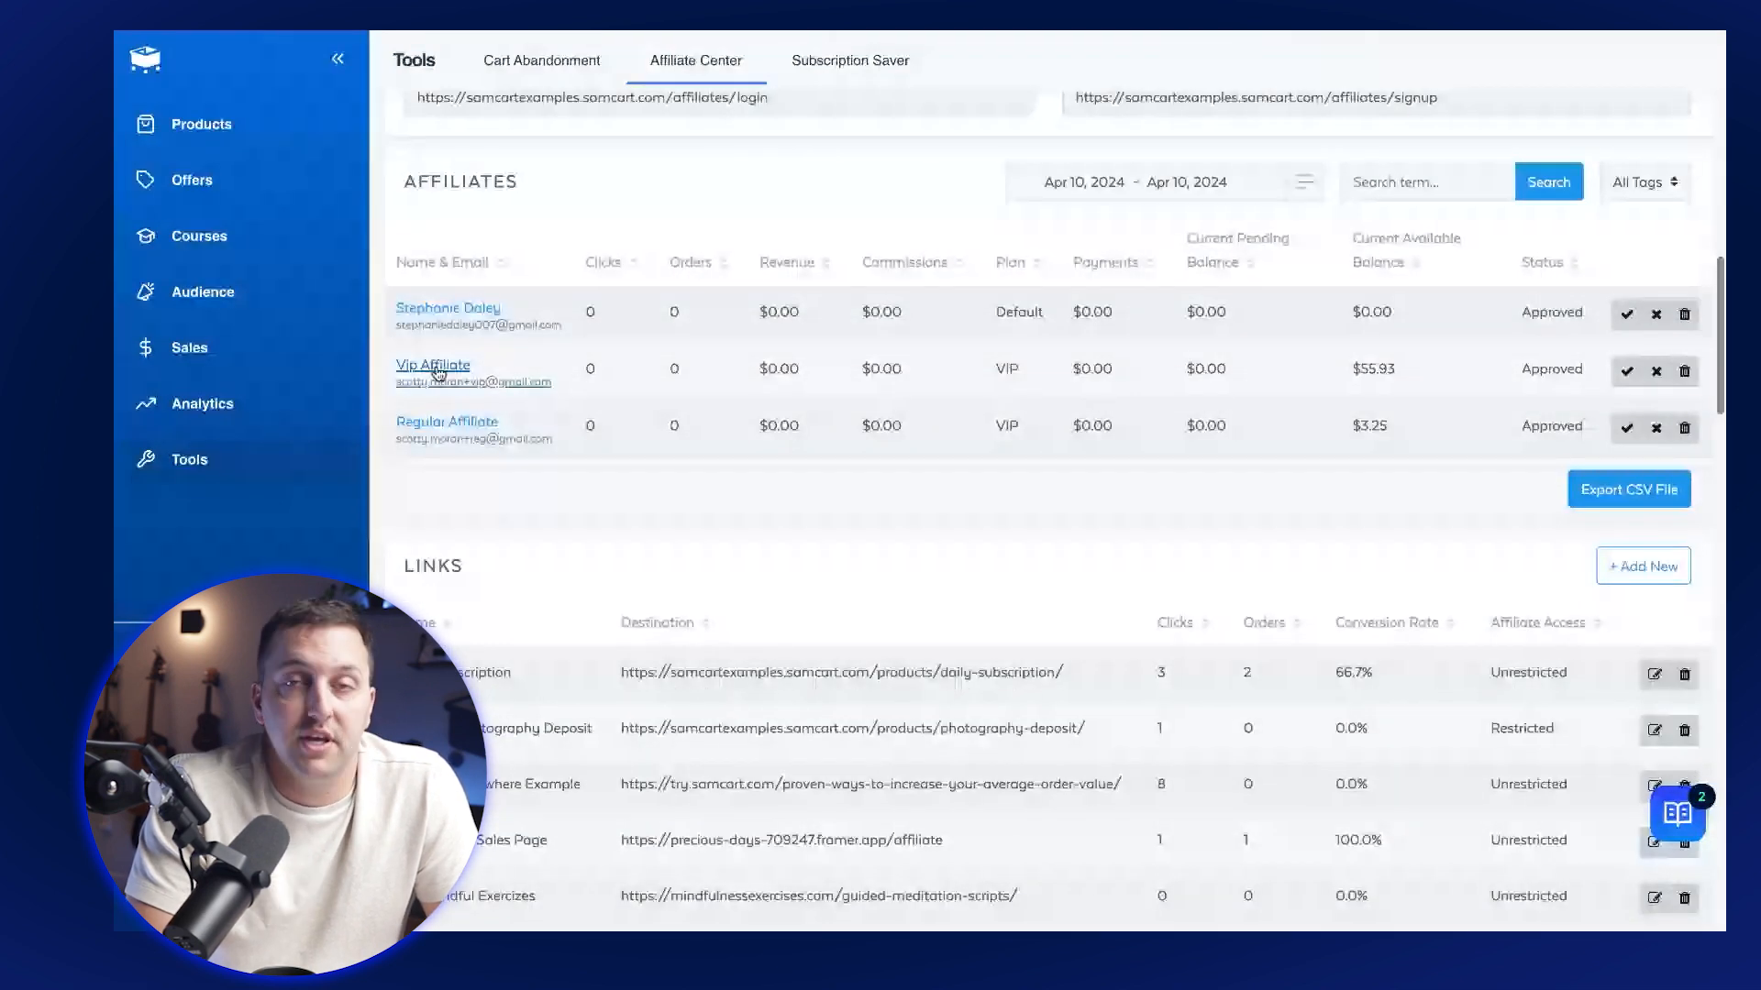
click(446, 422)
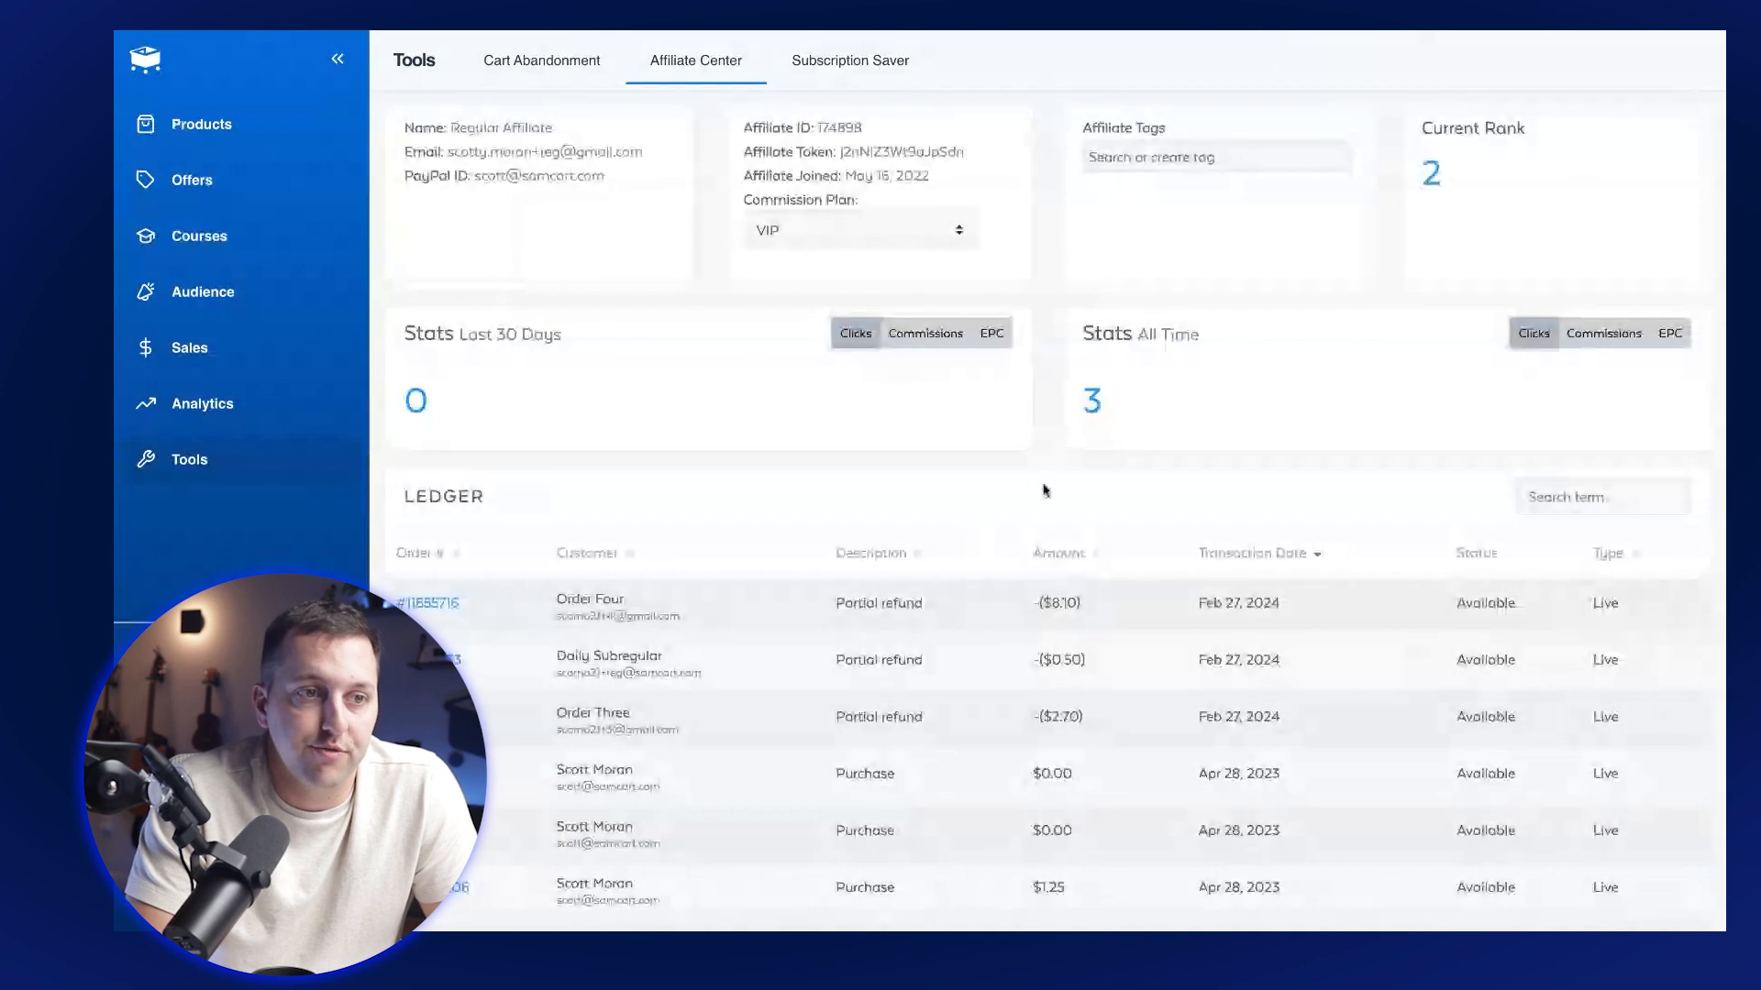
scroll(down, 3)
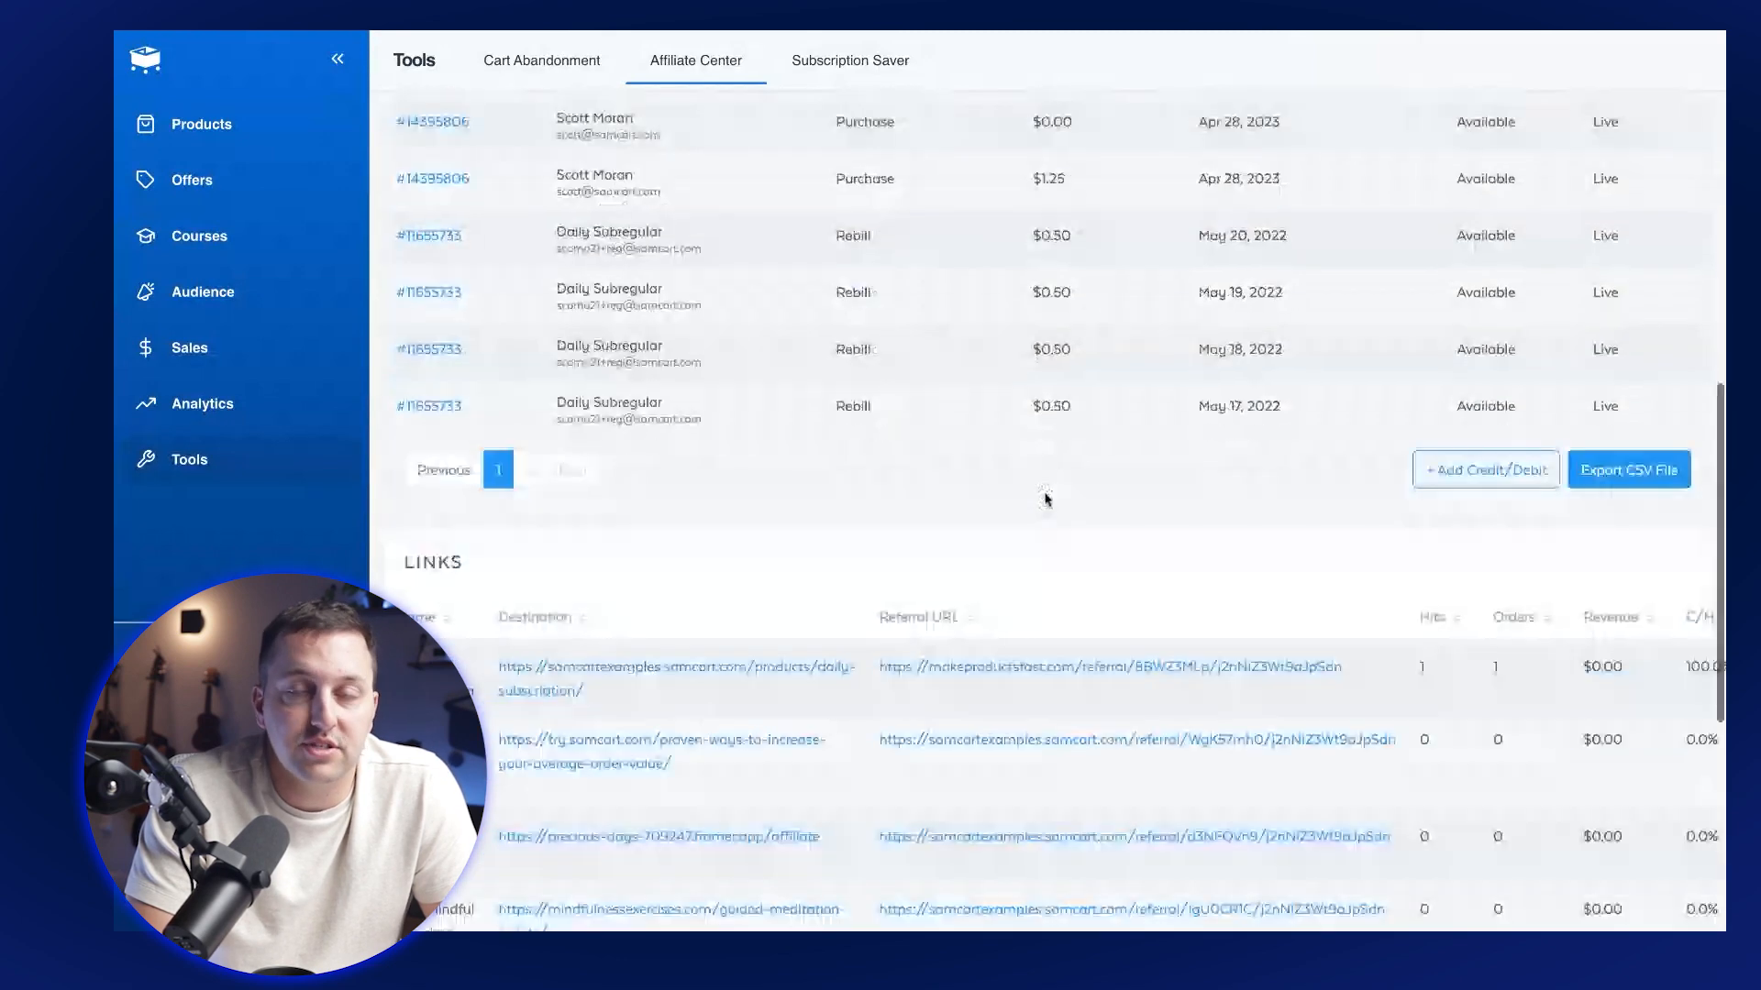
scroll(down, 3)
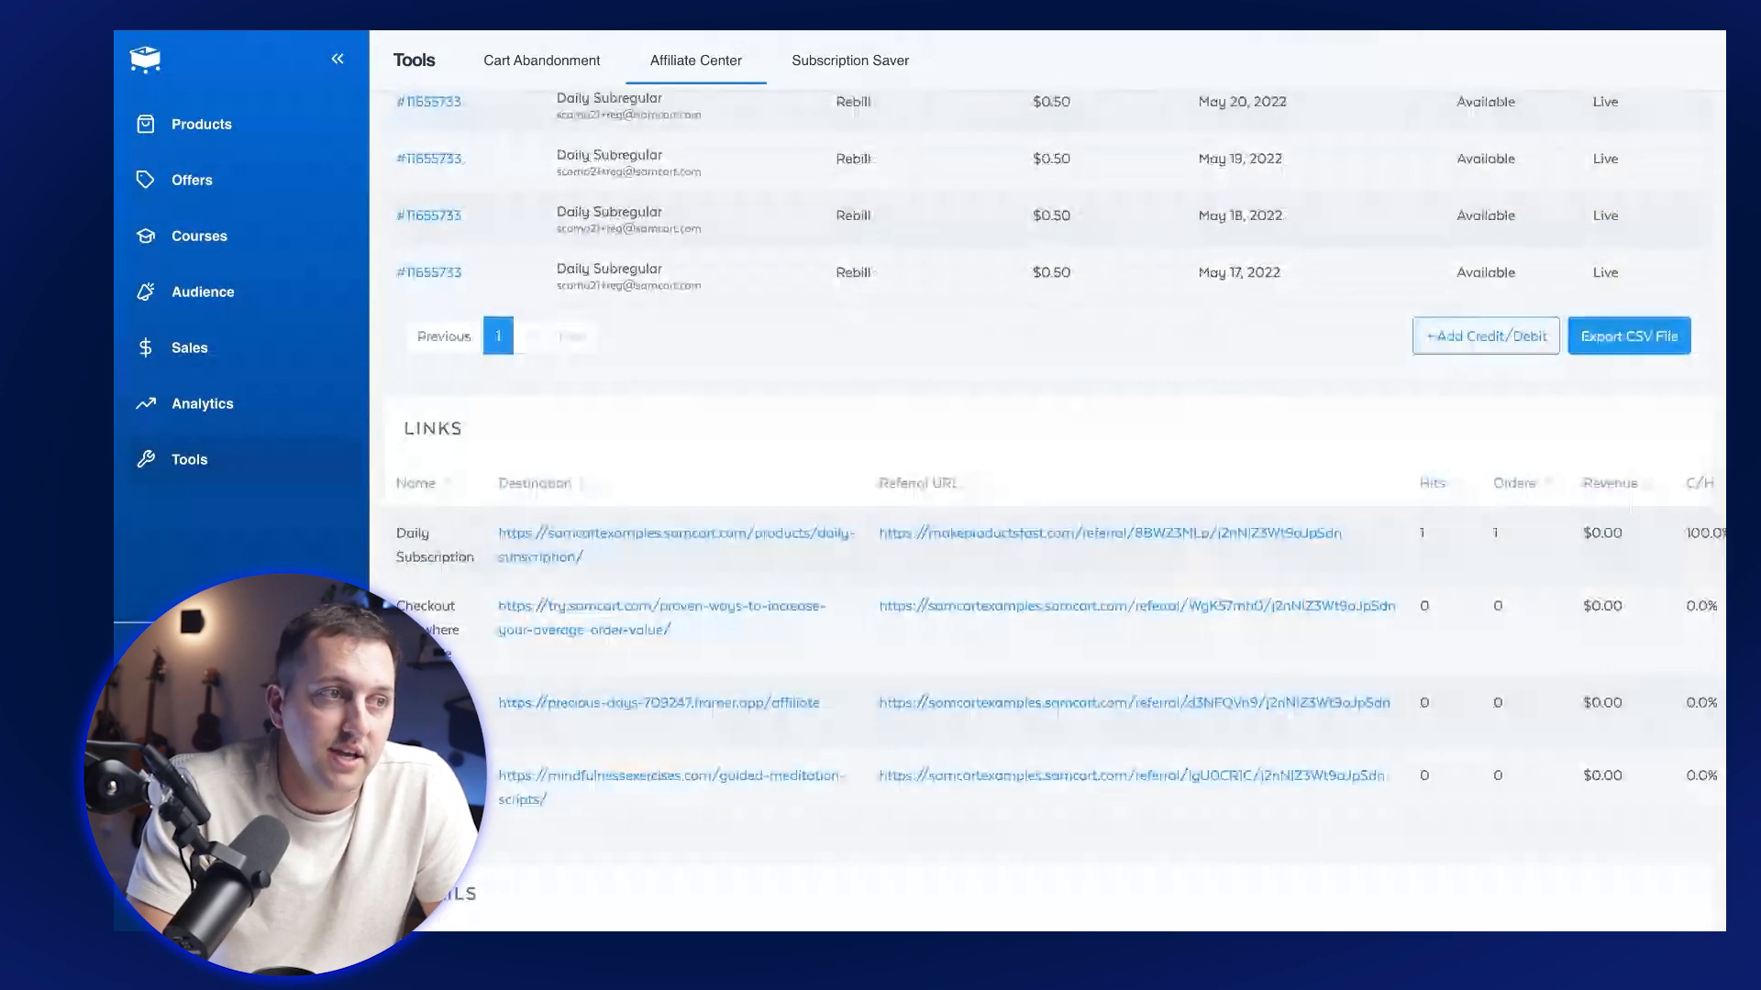
scroll(down, 3)
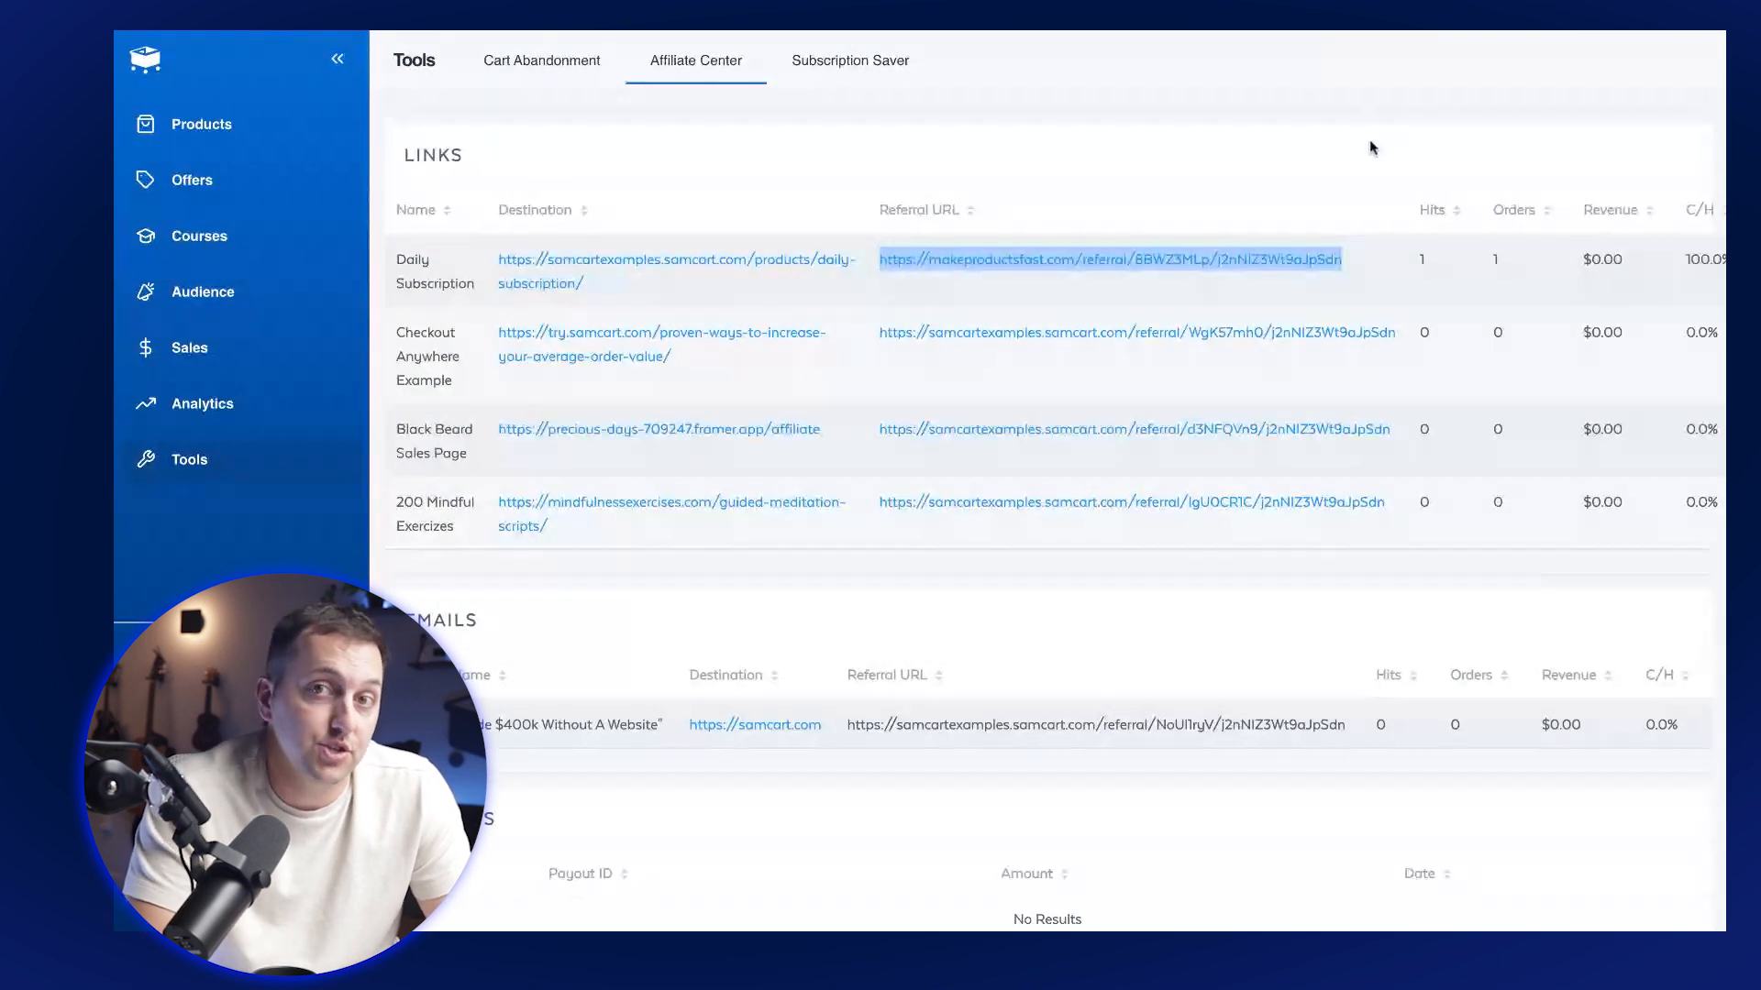
scroll(down, 3)
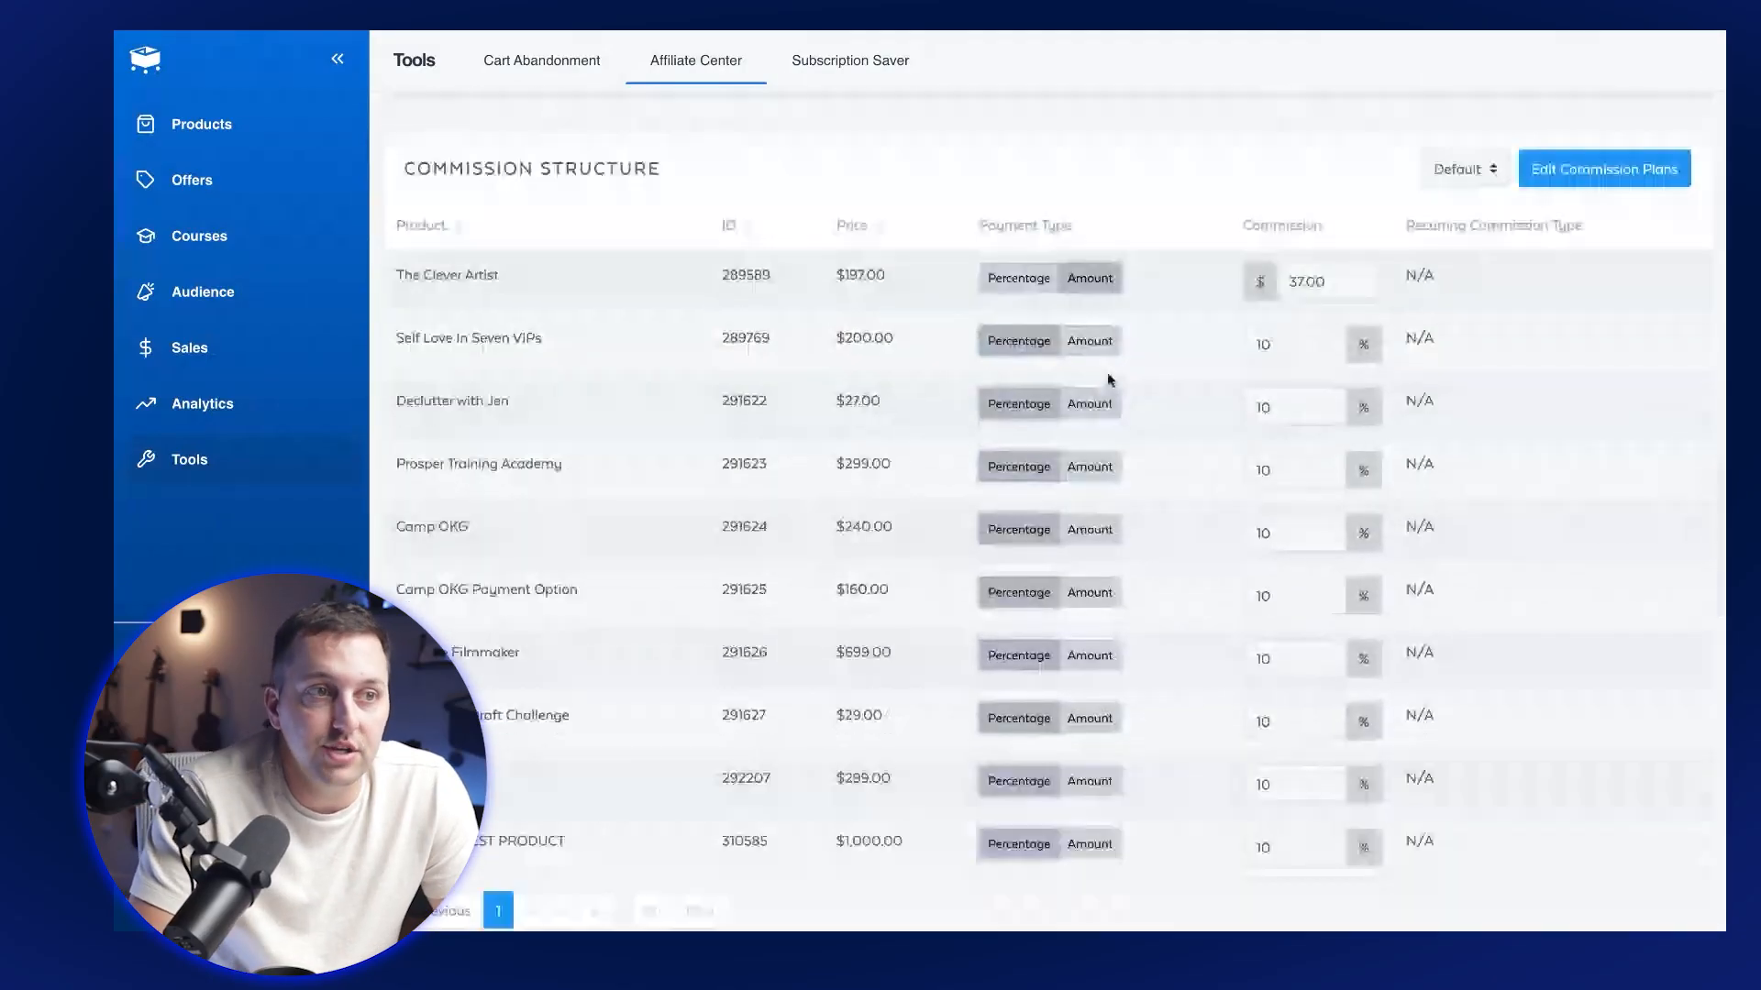
Switch The Clever Artist to a 30% percentage commission and start editing Camp OKG Payment Option's rate.
scroll(up, 3)
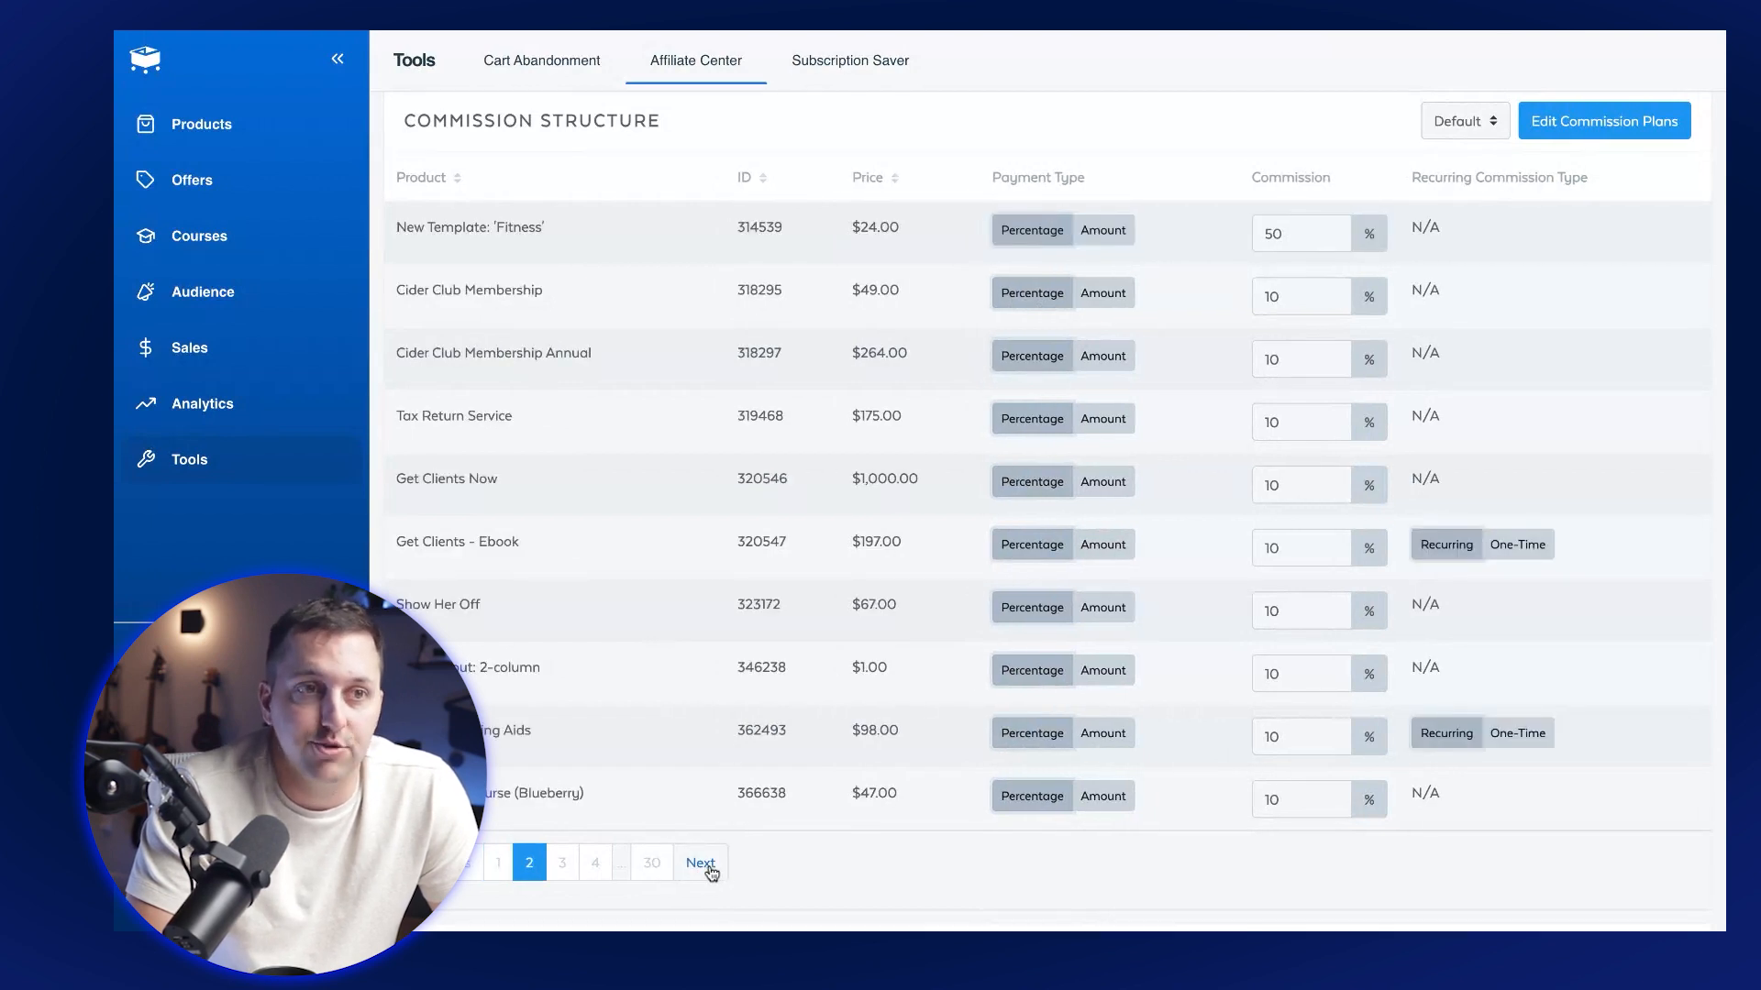
click(497, 862)
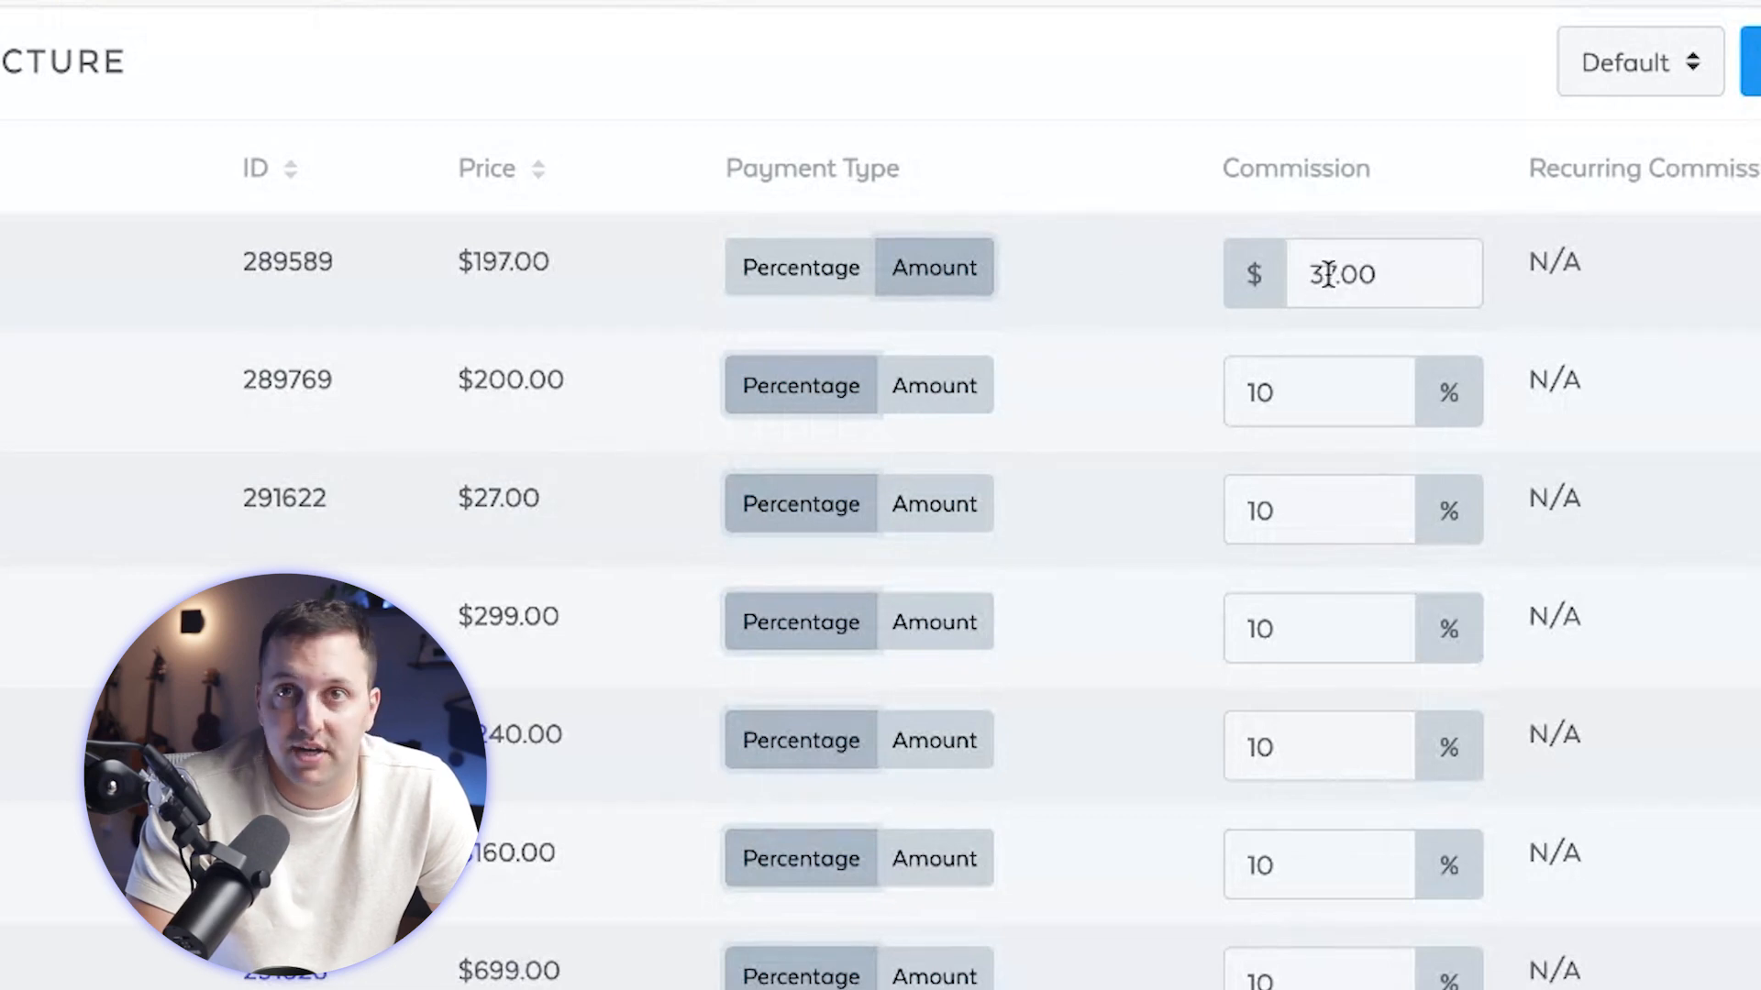
click(799, 265)
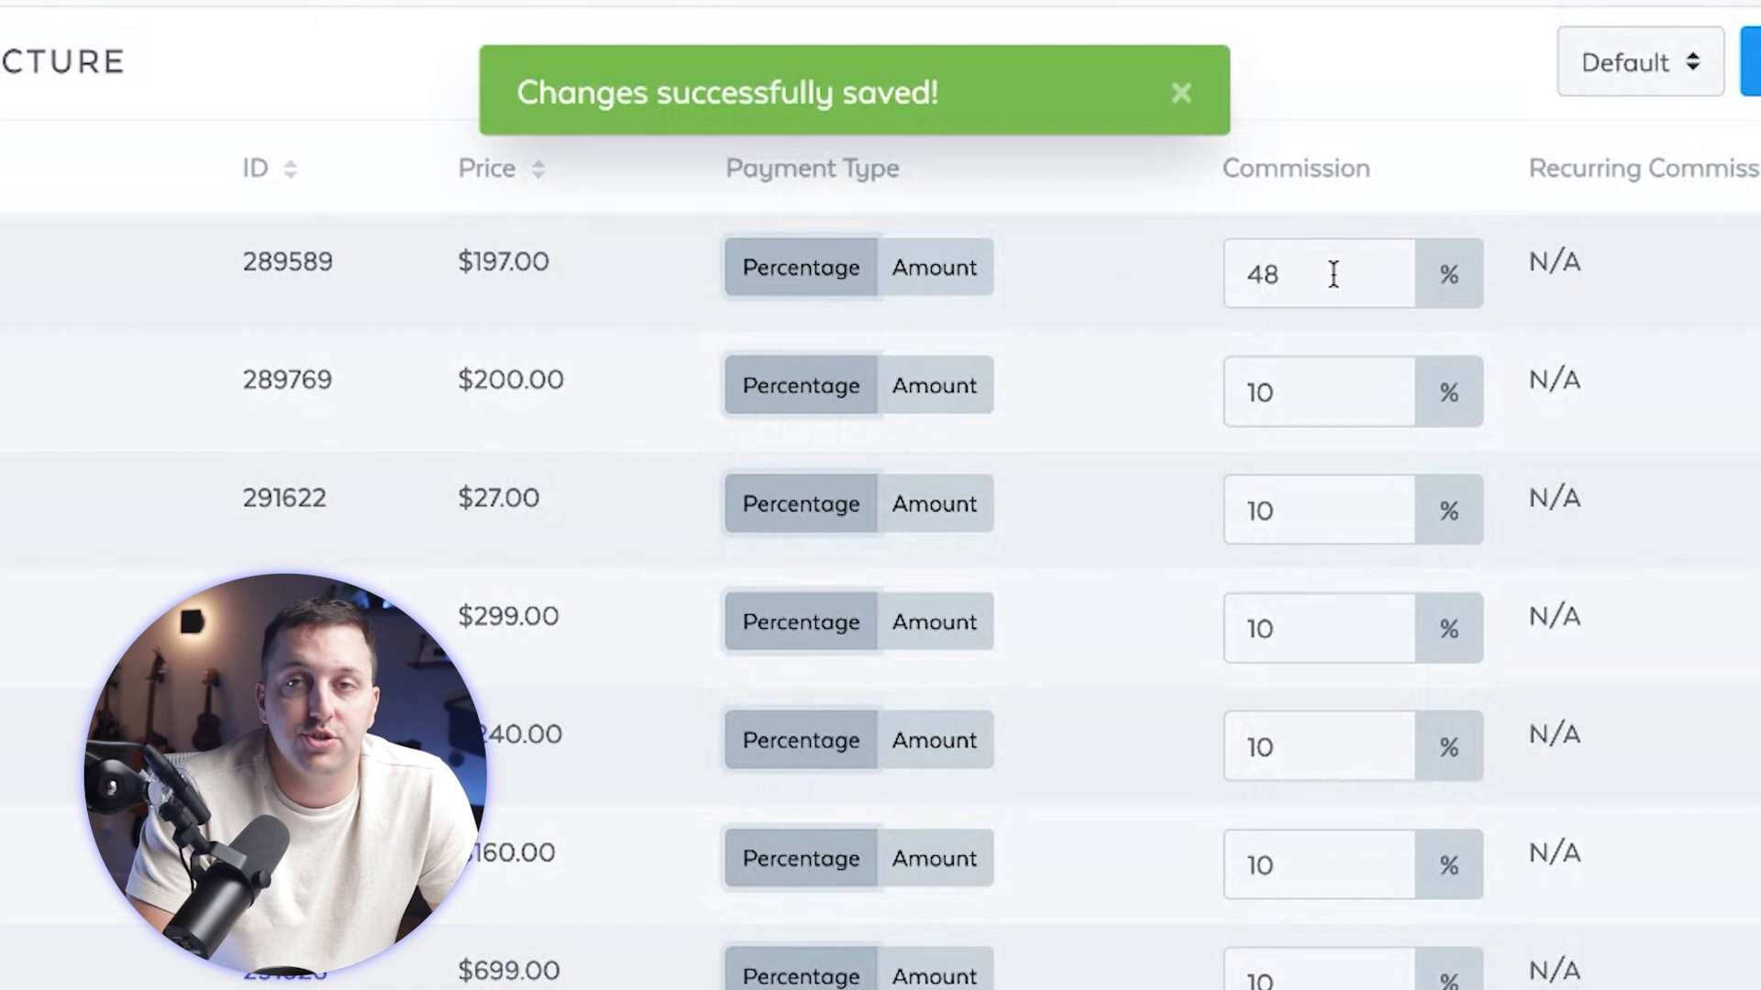
click(1317, 273)
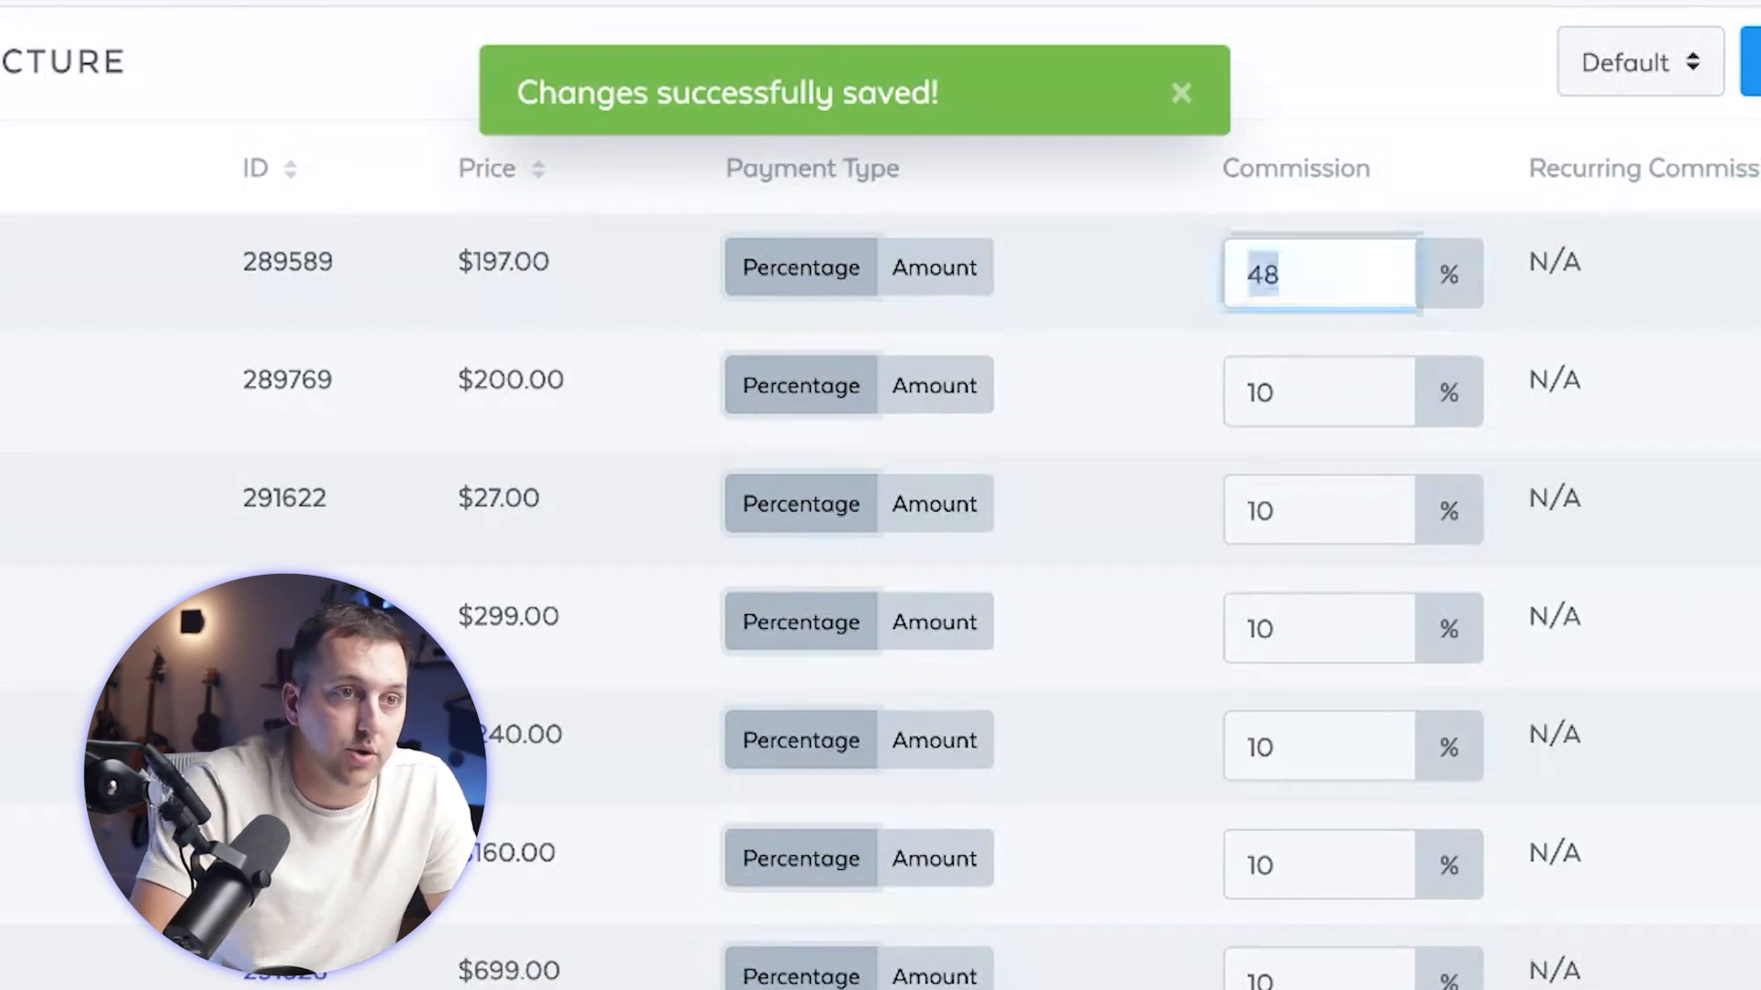
text(30)
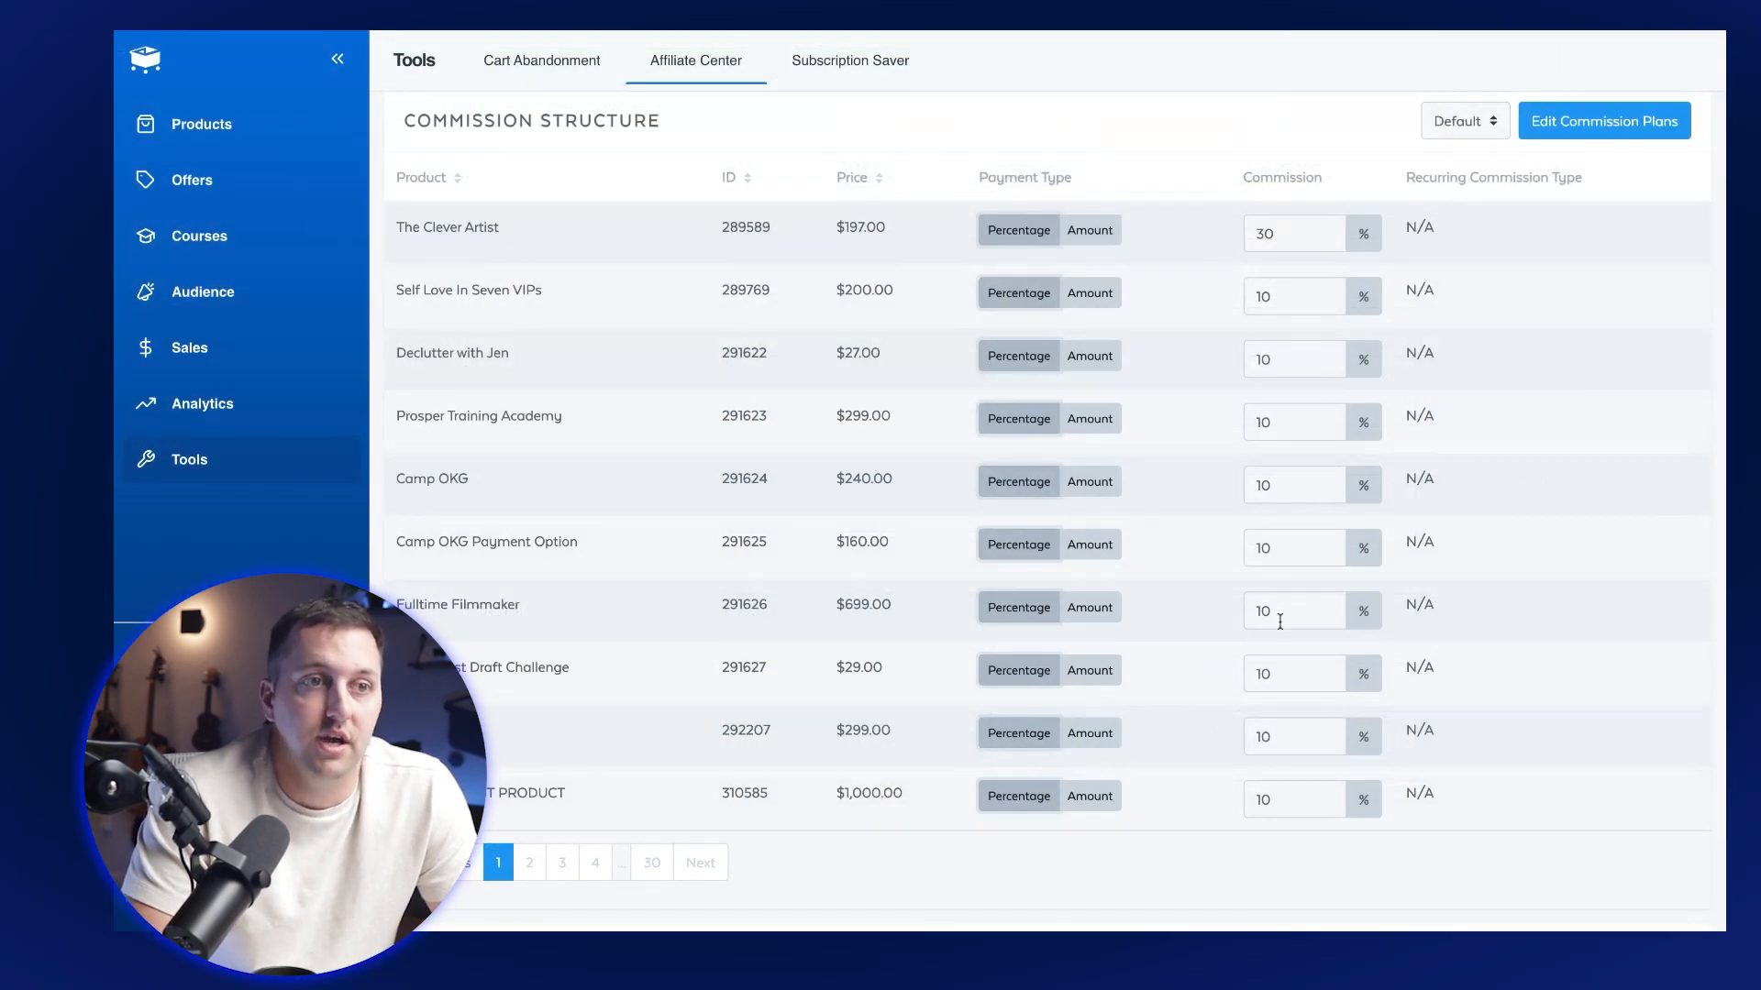
click(1088, 292)
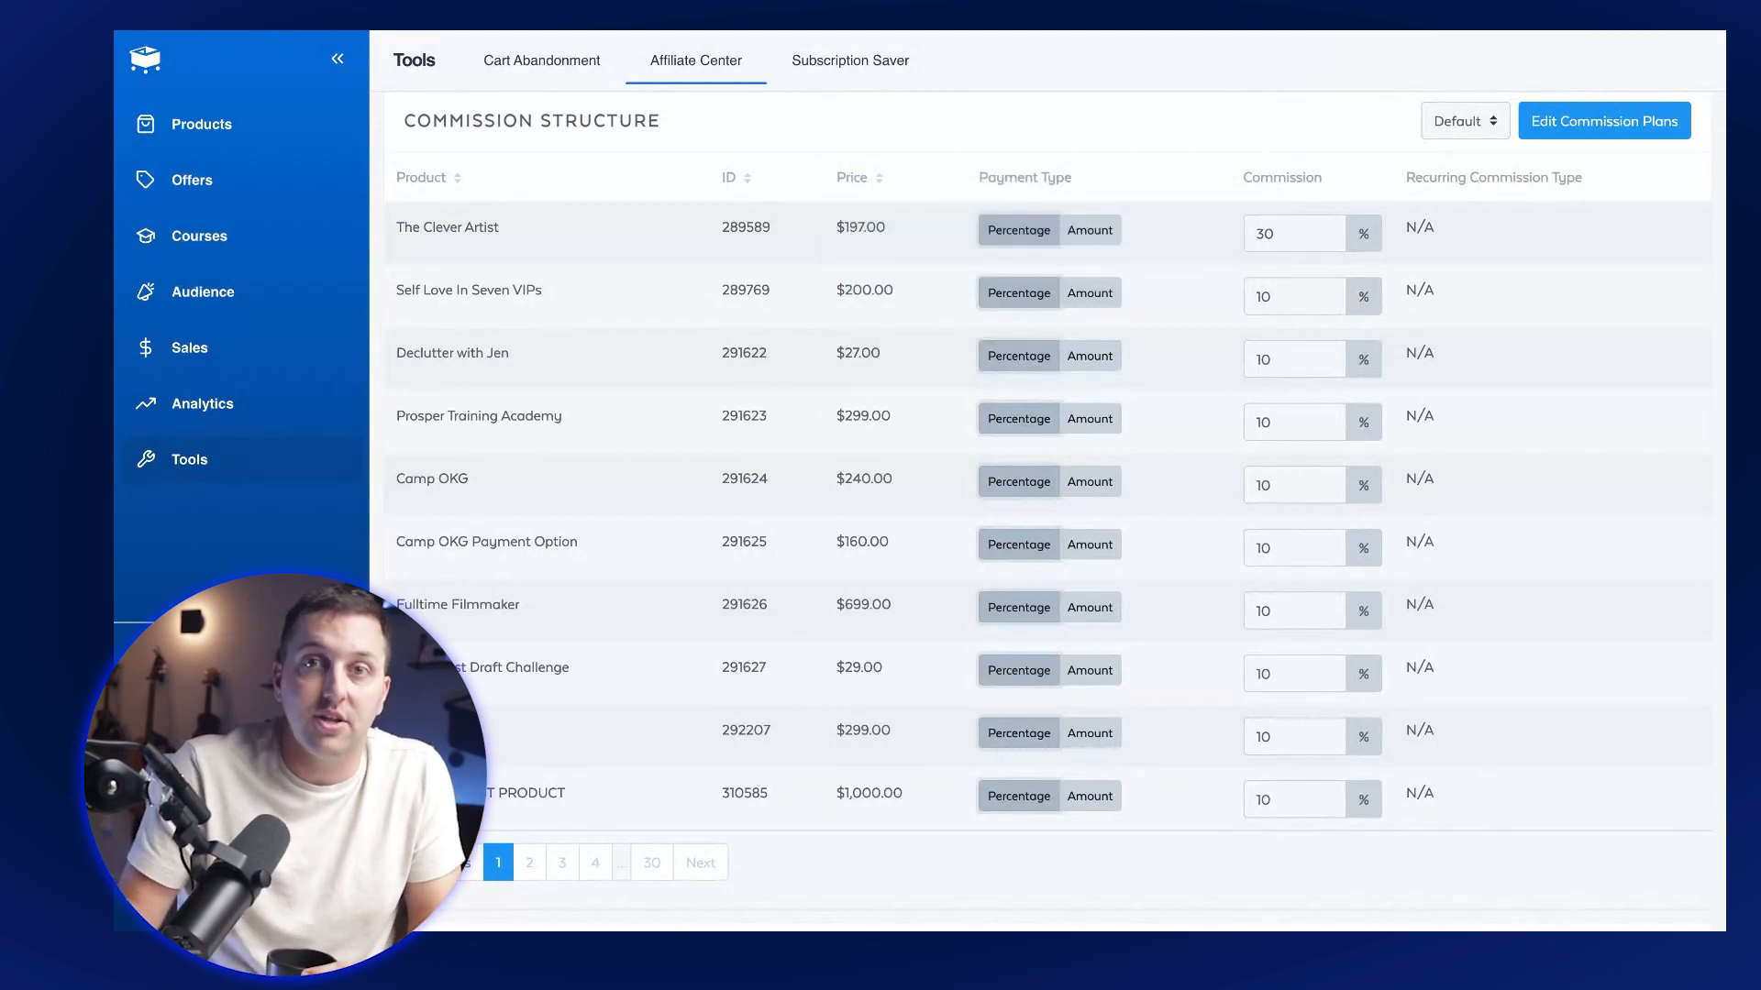
mouse_move(1172, 554)
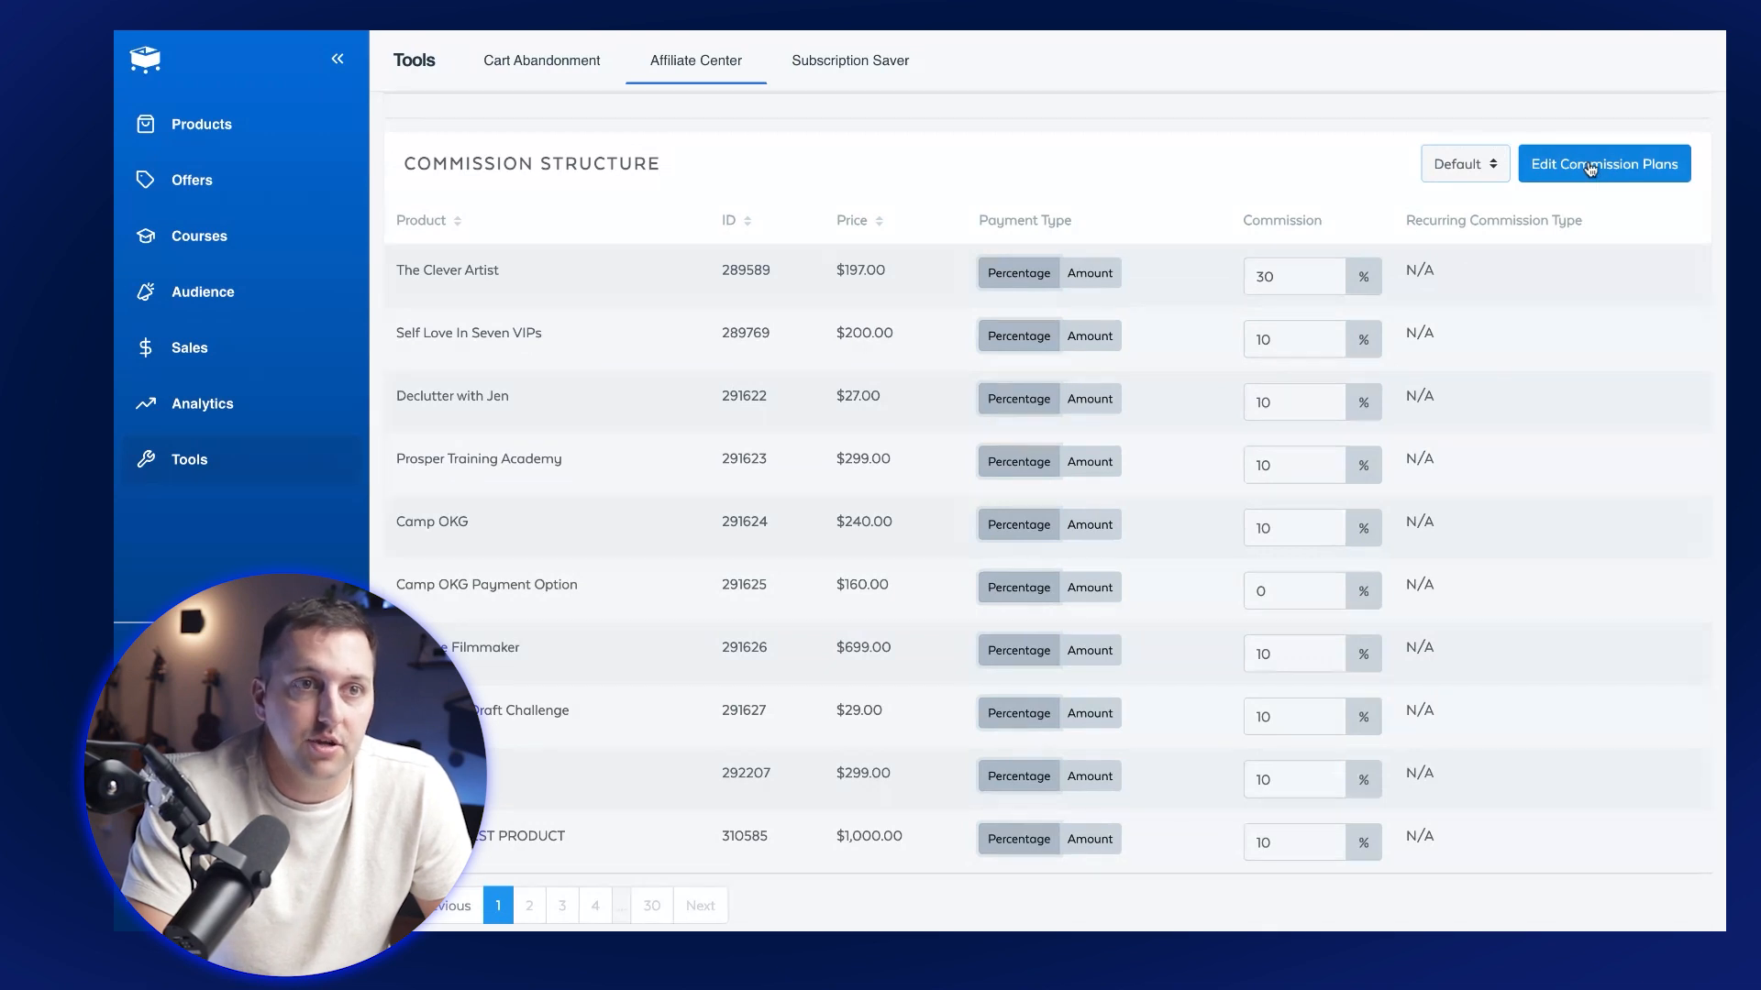
Review the VIP commission plan (50% on first five products, 10% on the rest) and select it.
click(1603, 163)
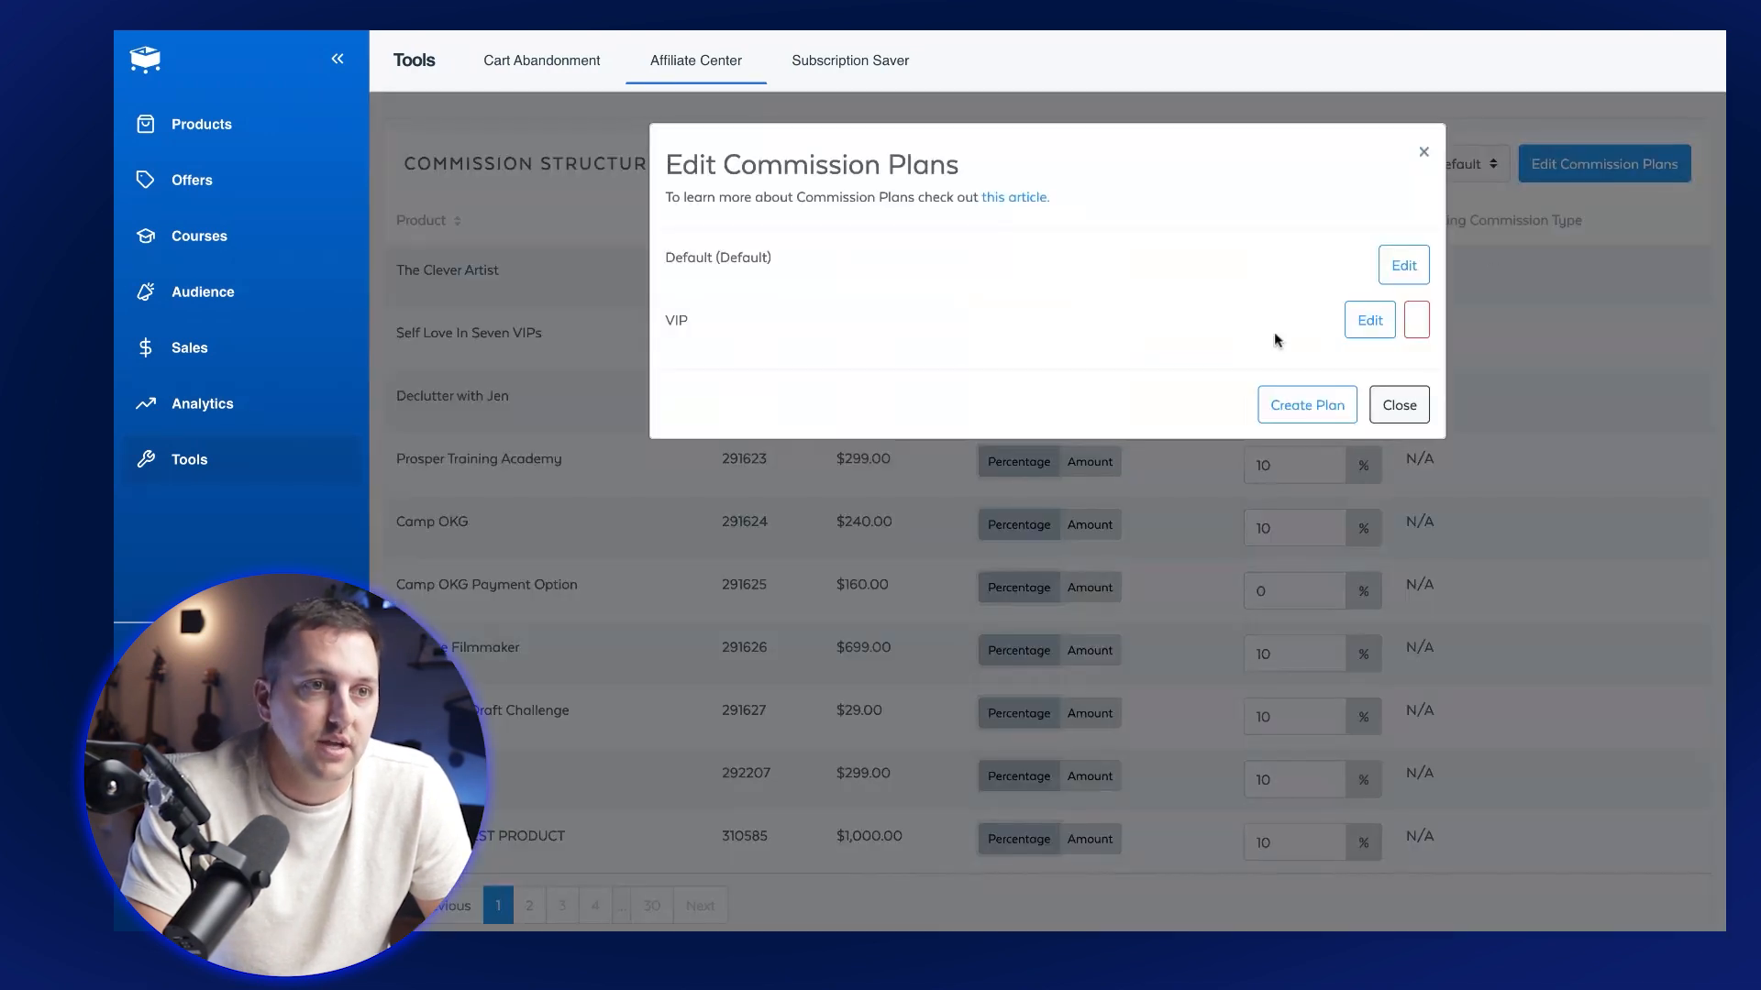
mouse_move(693, 327)
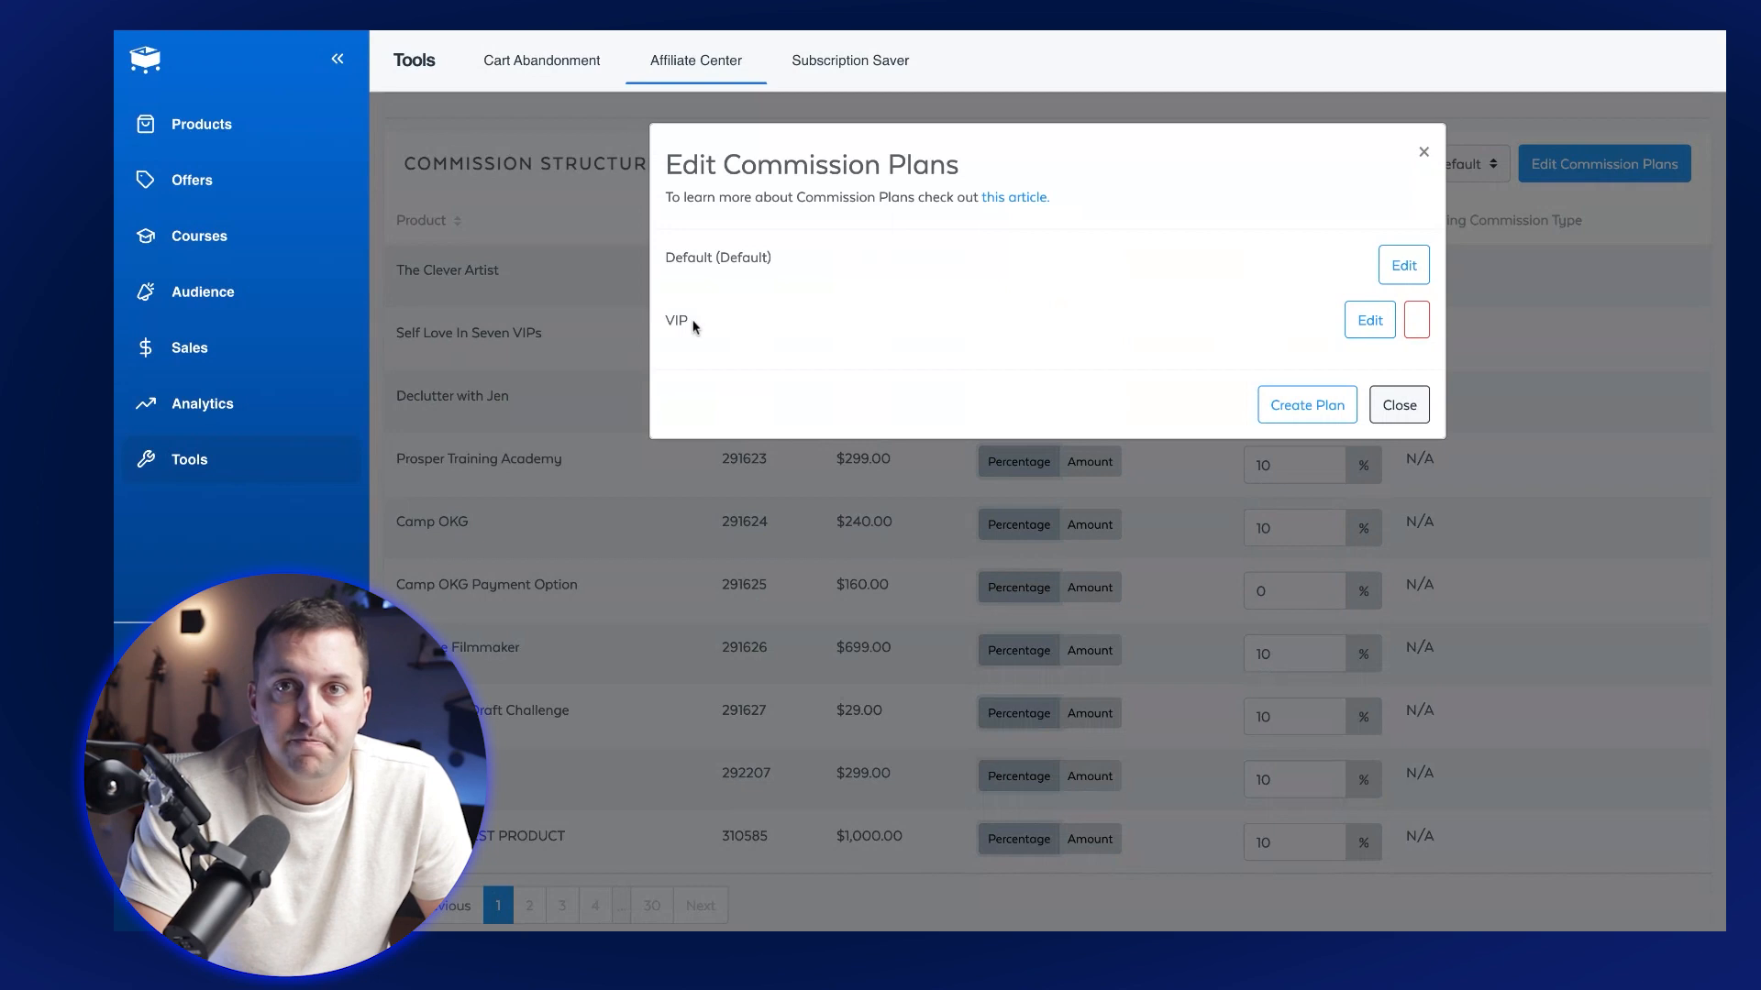
click(1304, 403)
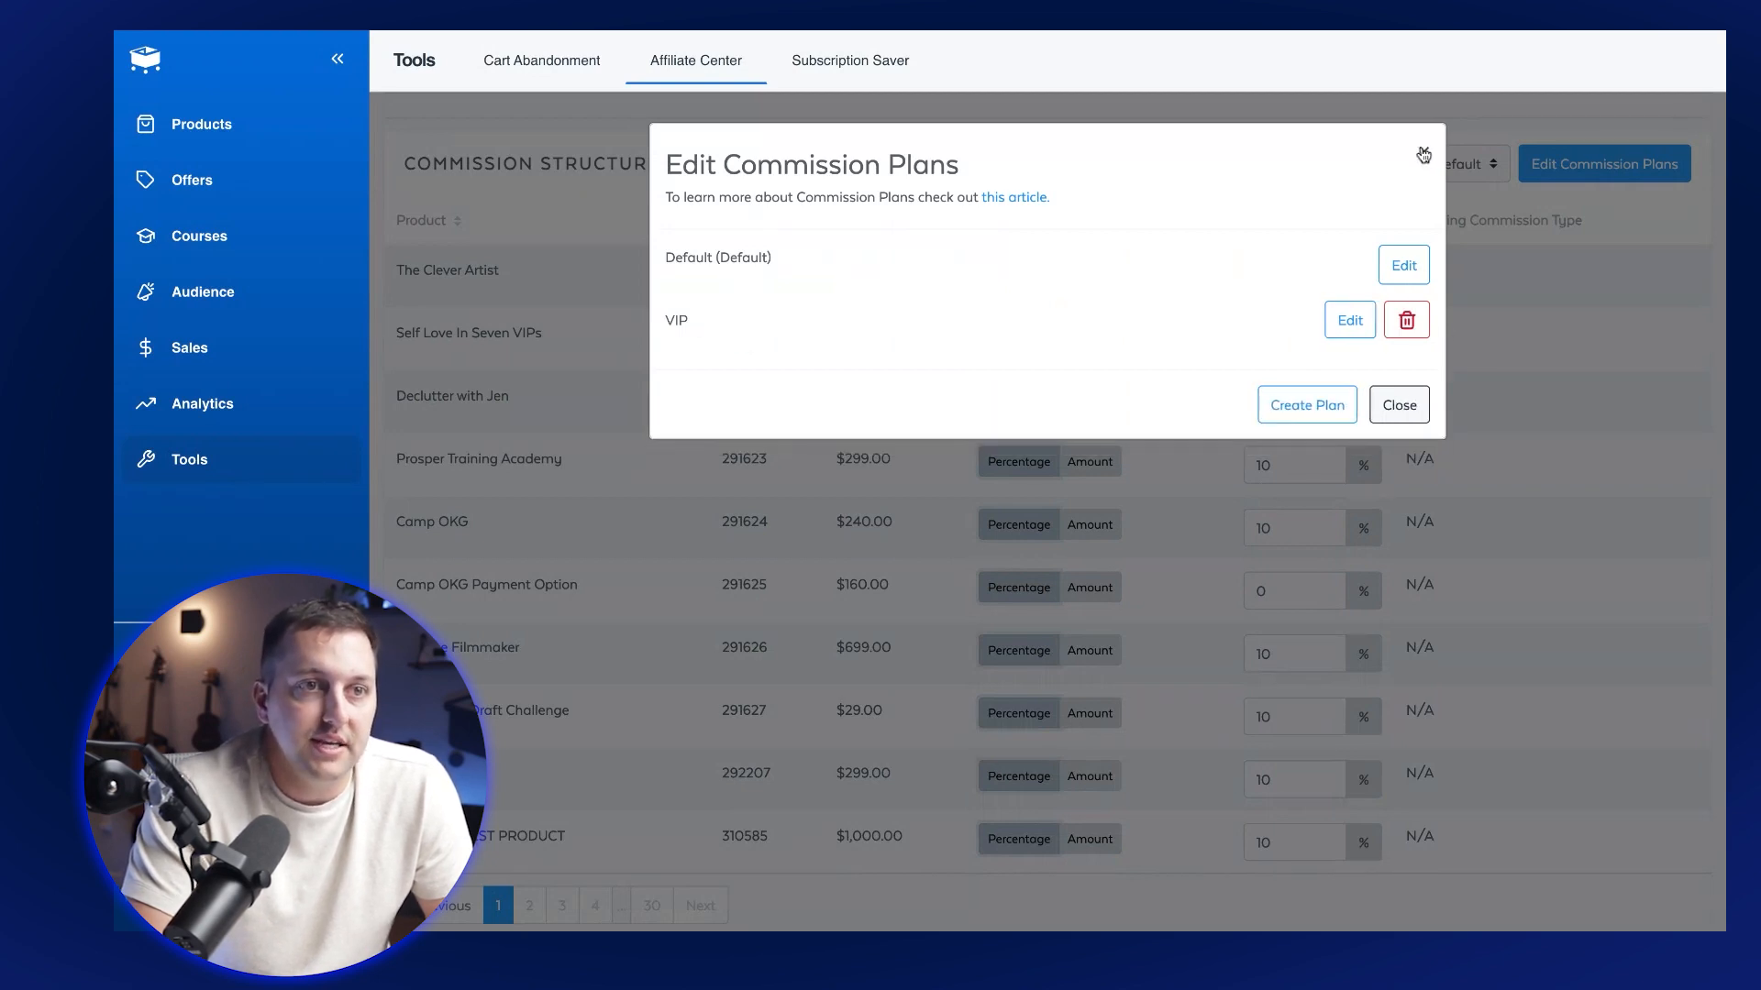
click(1397, 405)
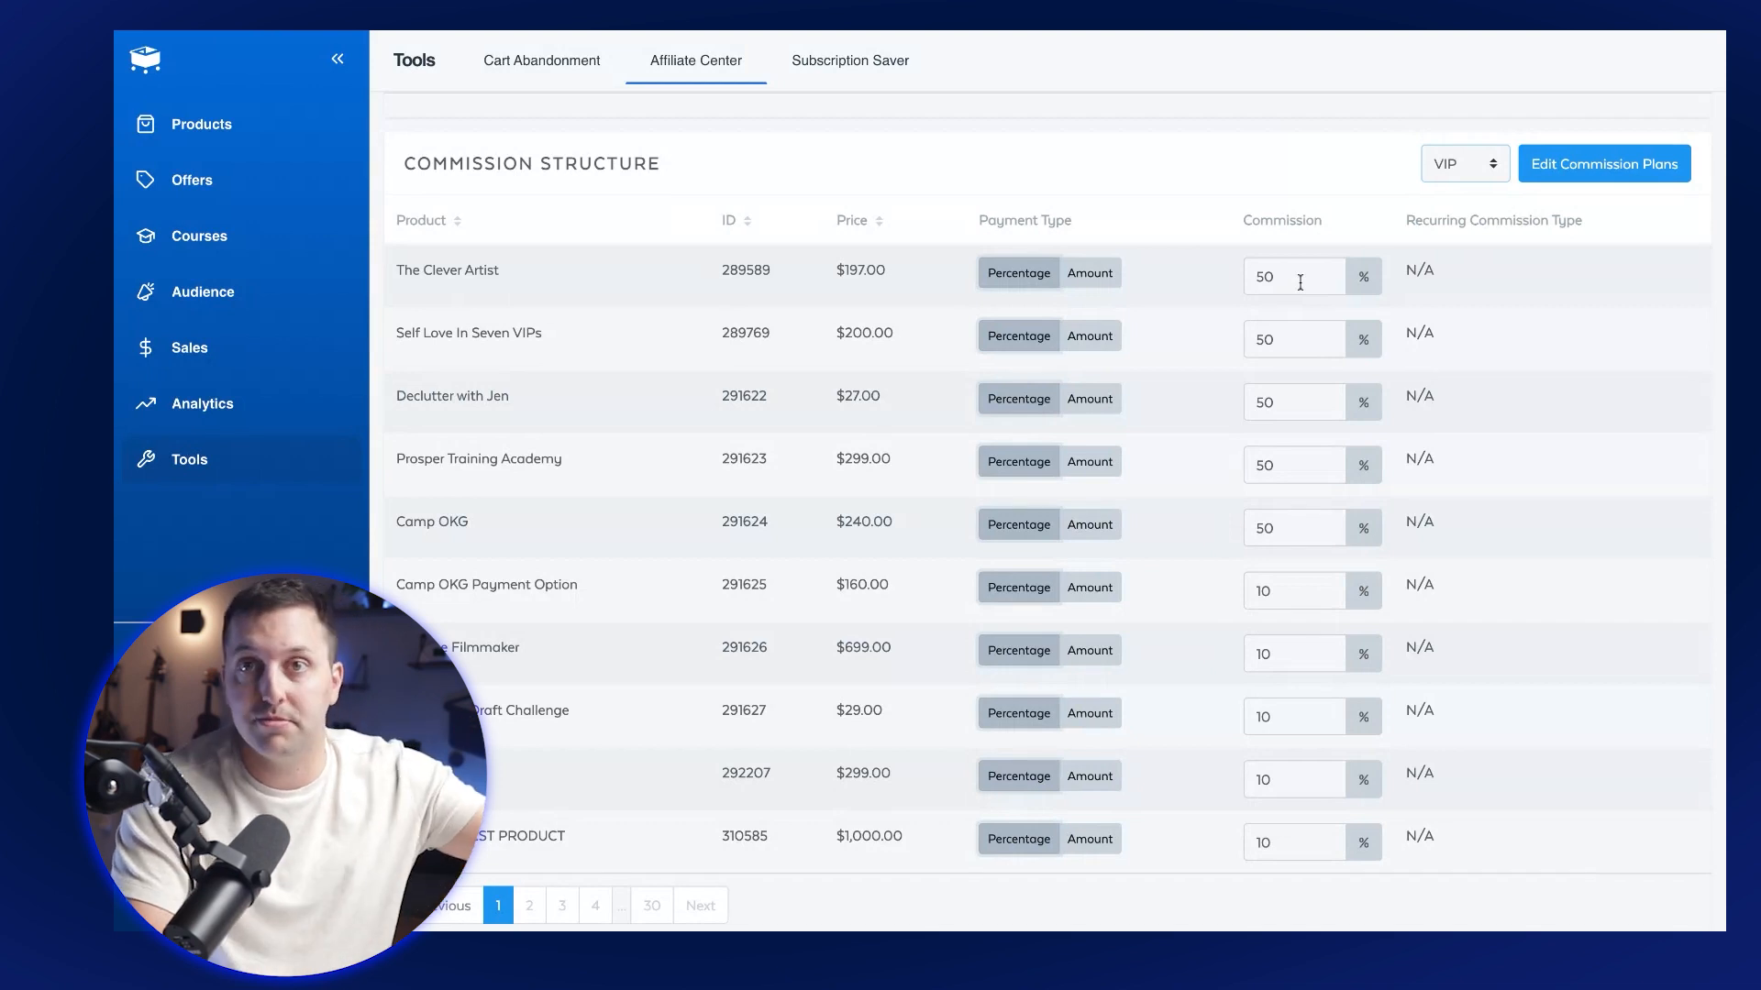
mouse_move(1254, 442)
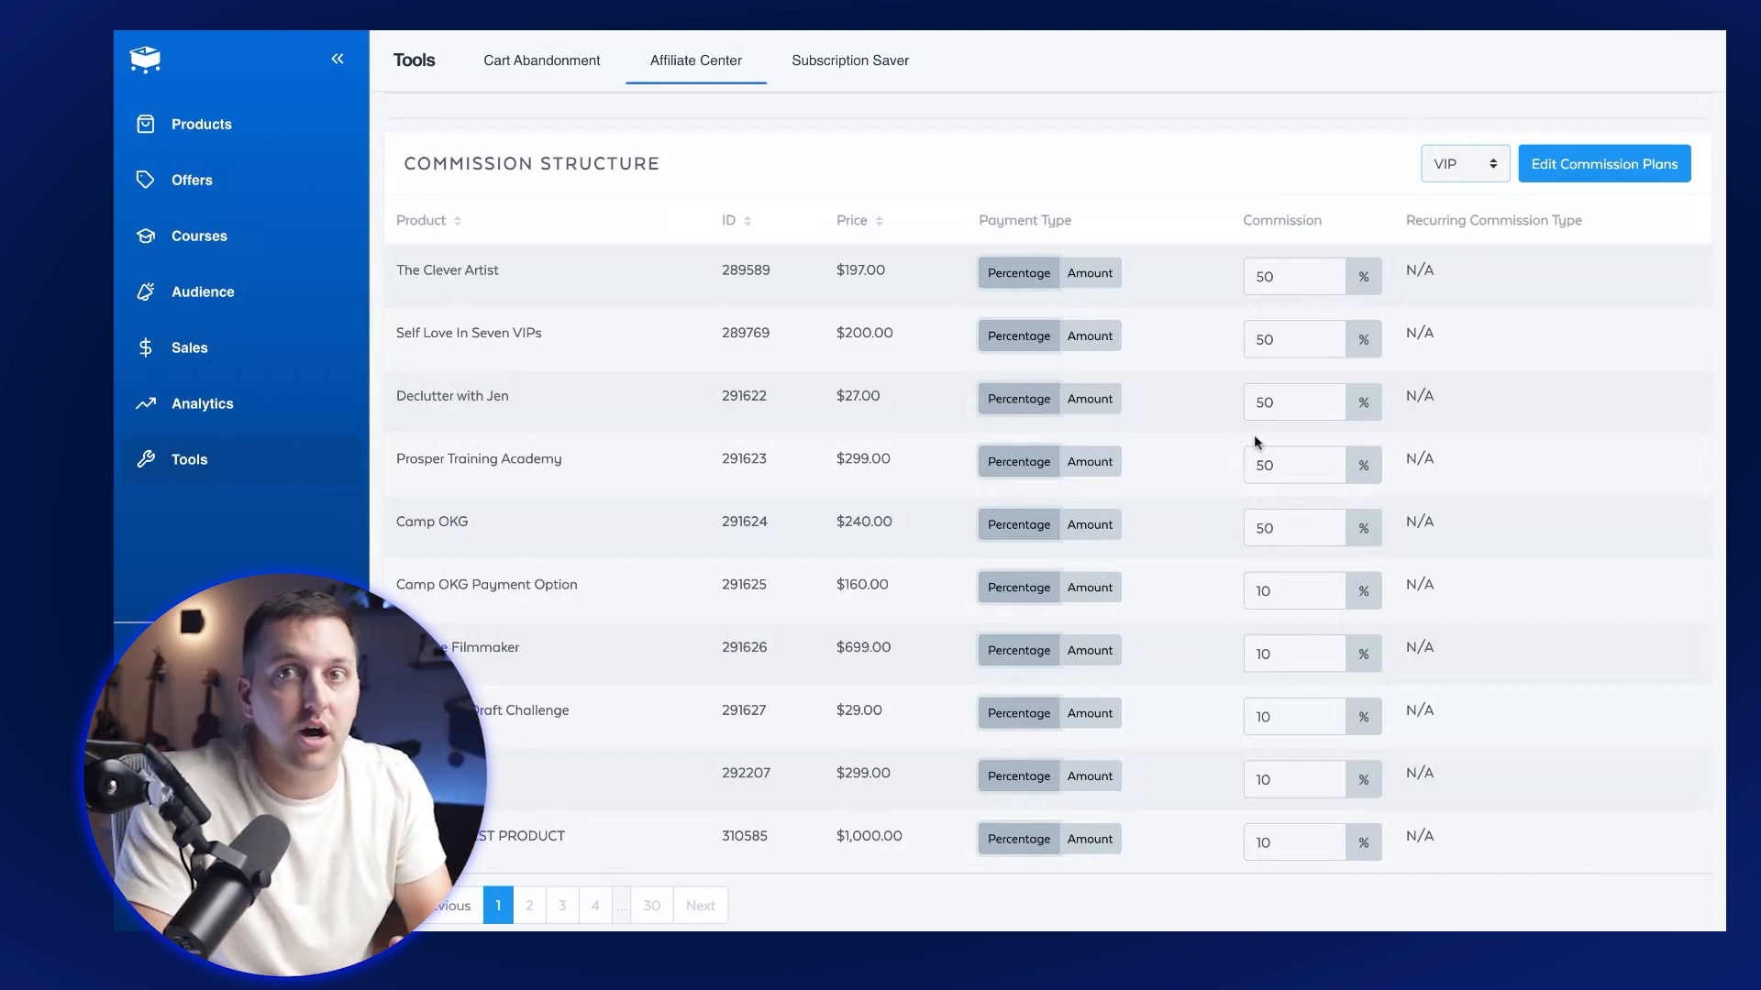
scroll(up, 3)
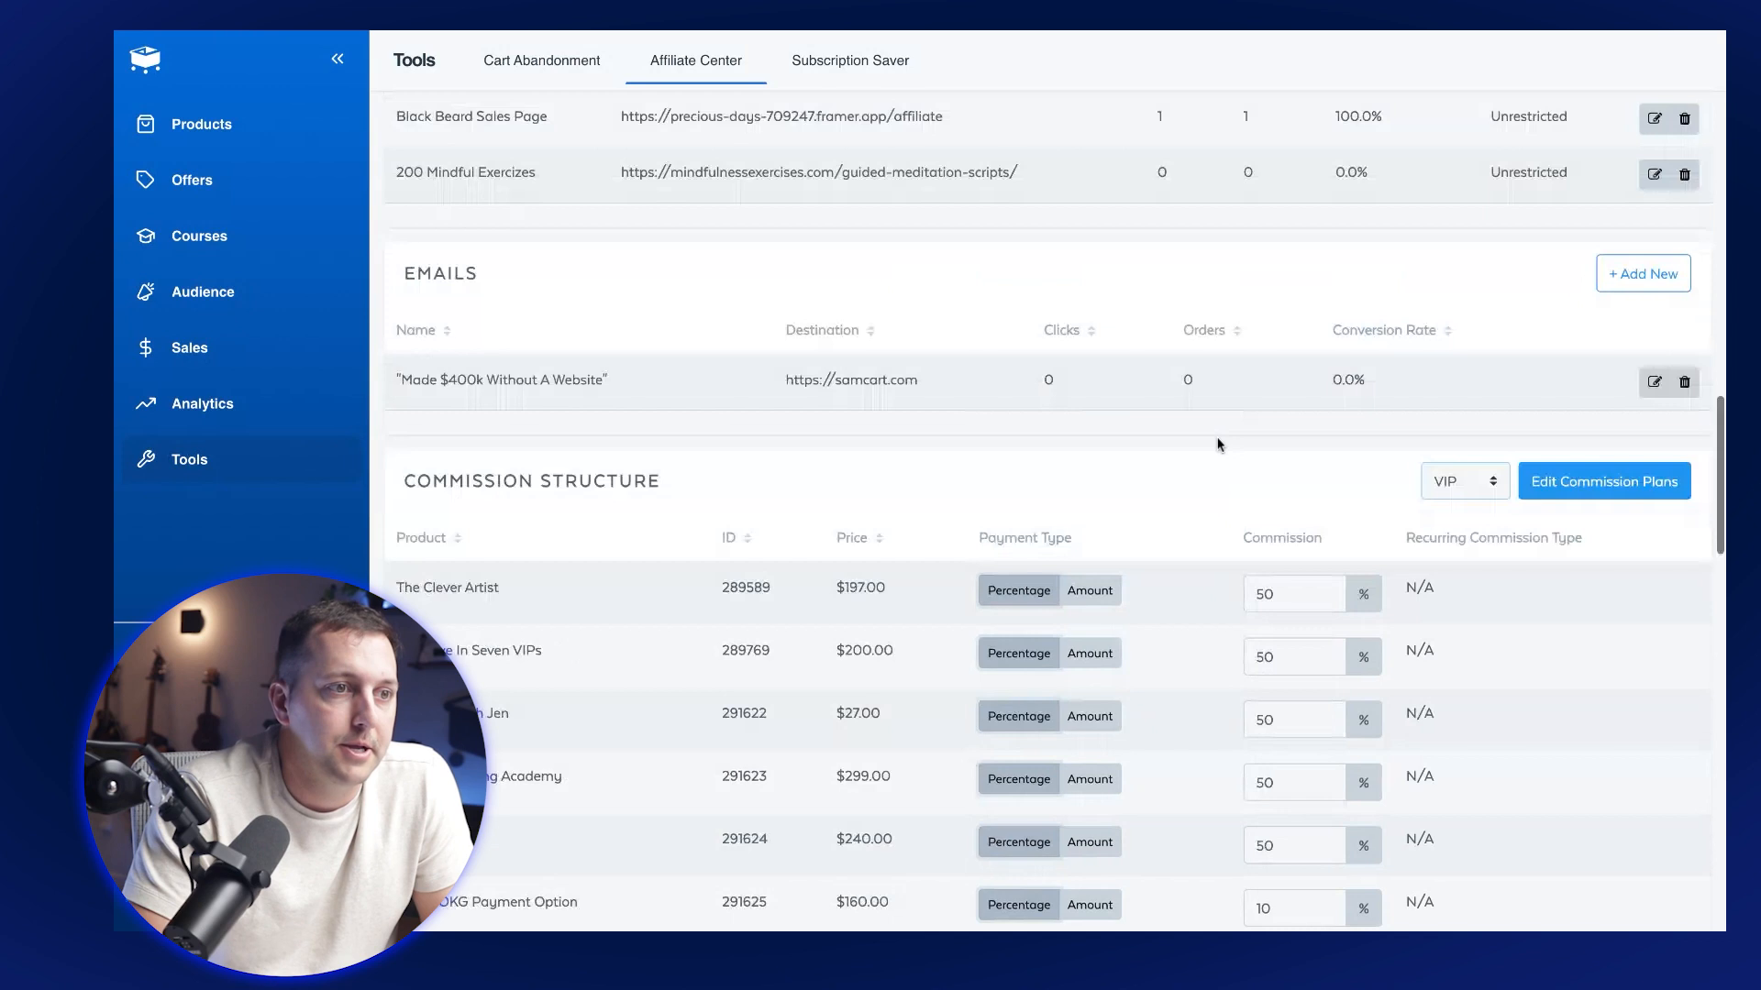
Assign the VIP commission plan to the Vip Affiliate via the Commission Plan dropdown.
scroll(up, 3)
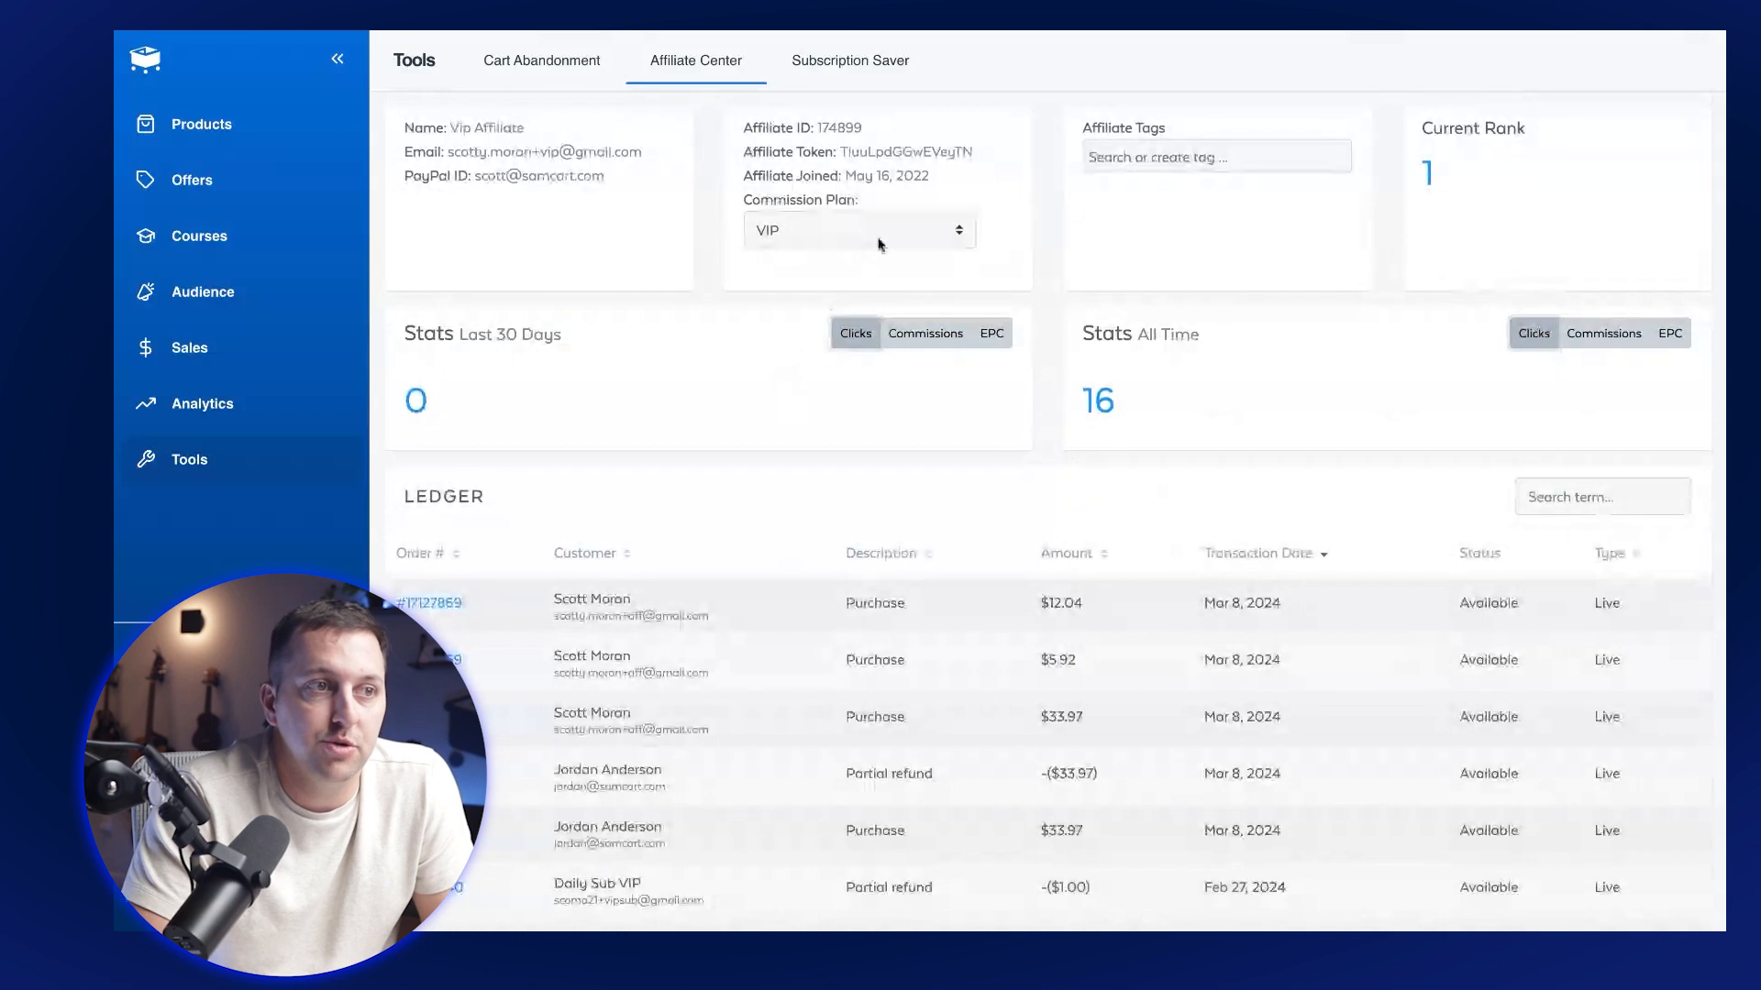
click(858, 231)
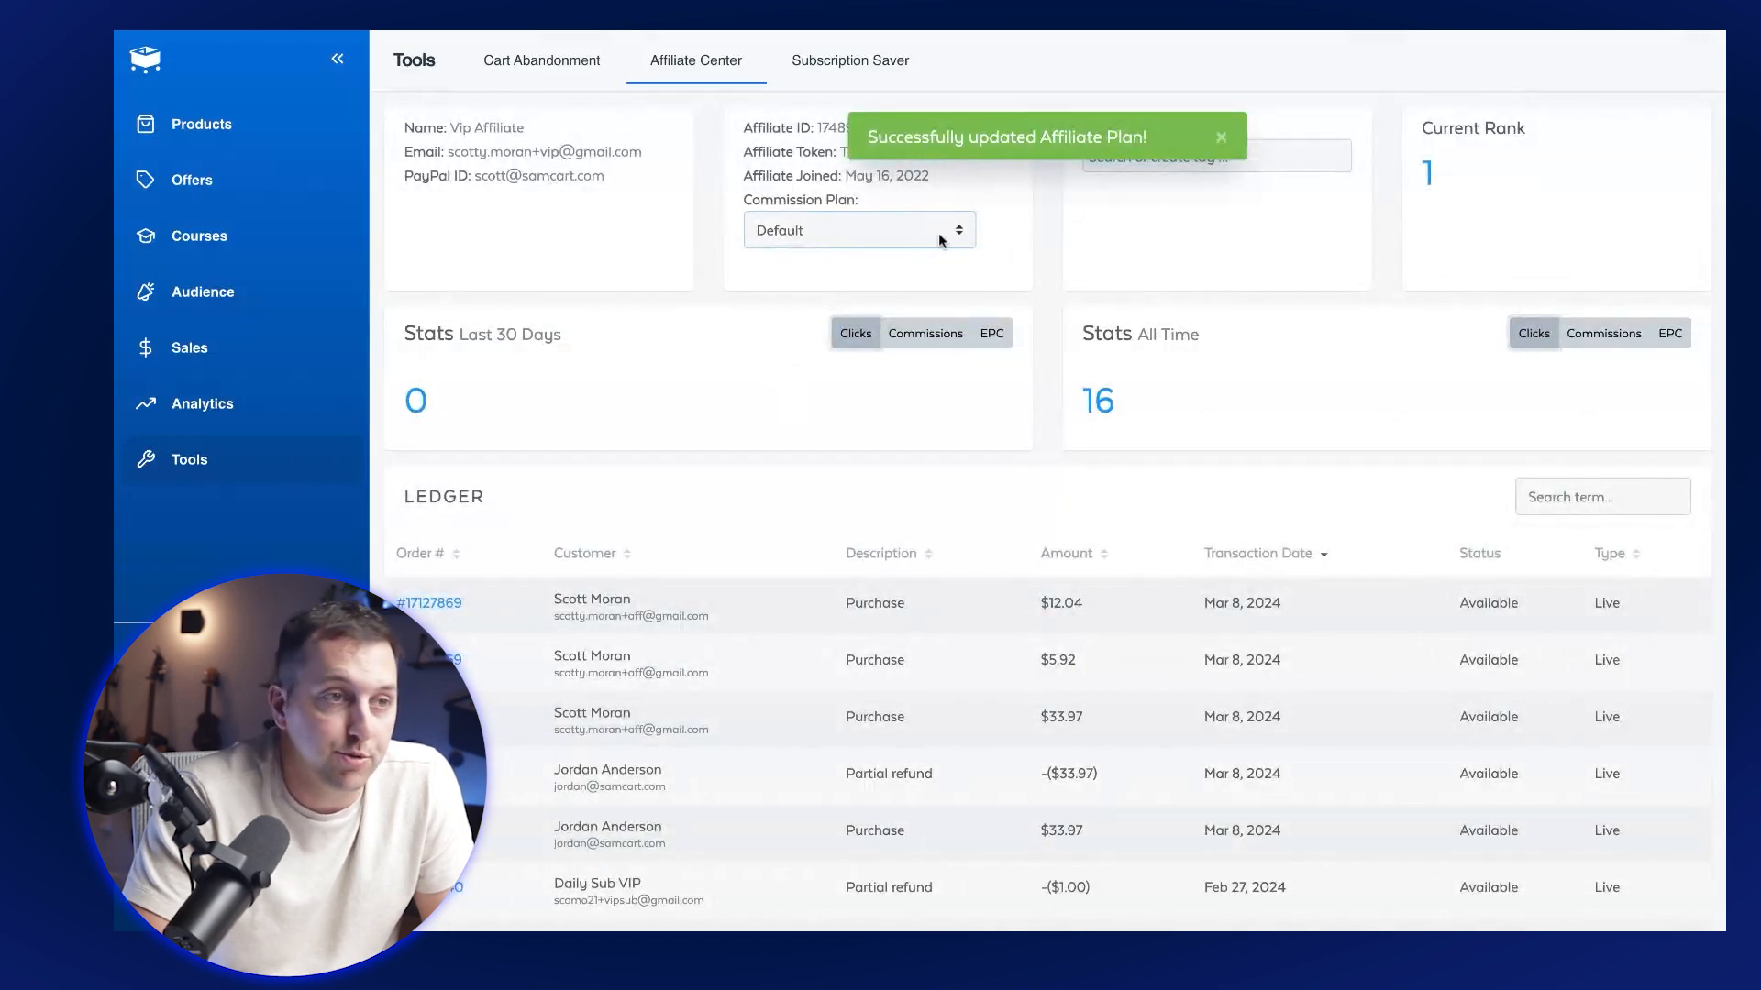
click(857, 231)
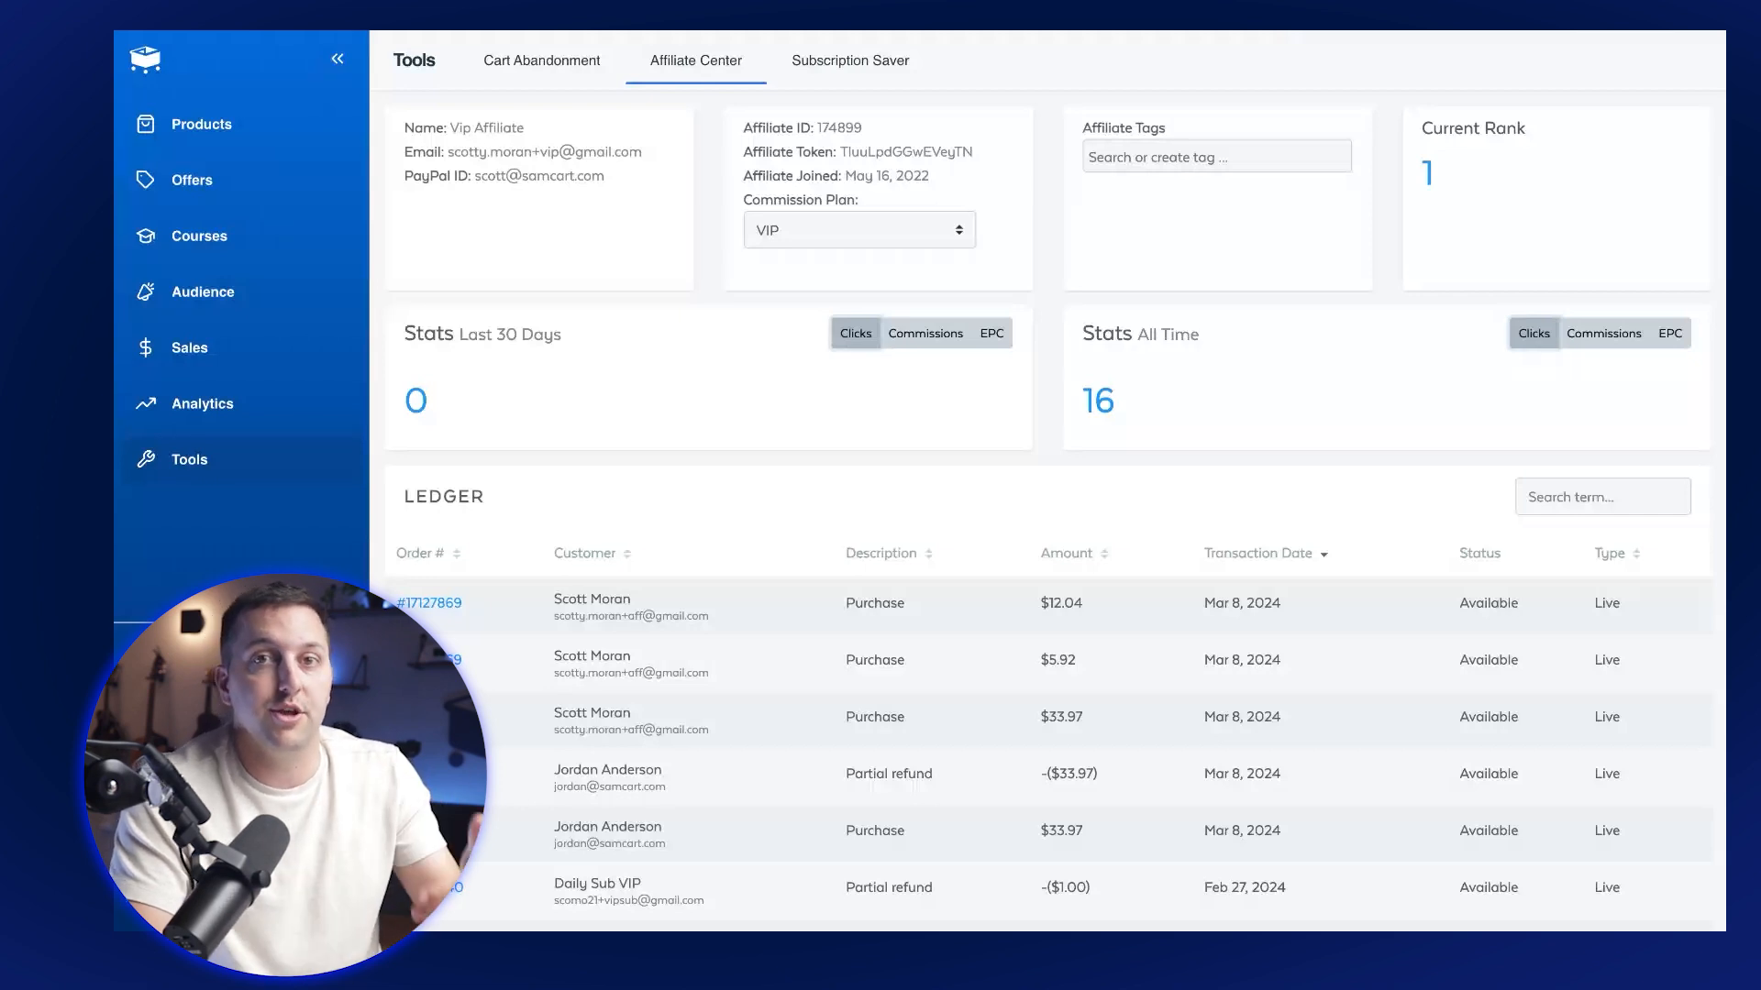
mouse_move(1148, 244)
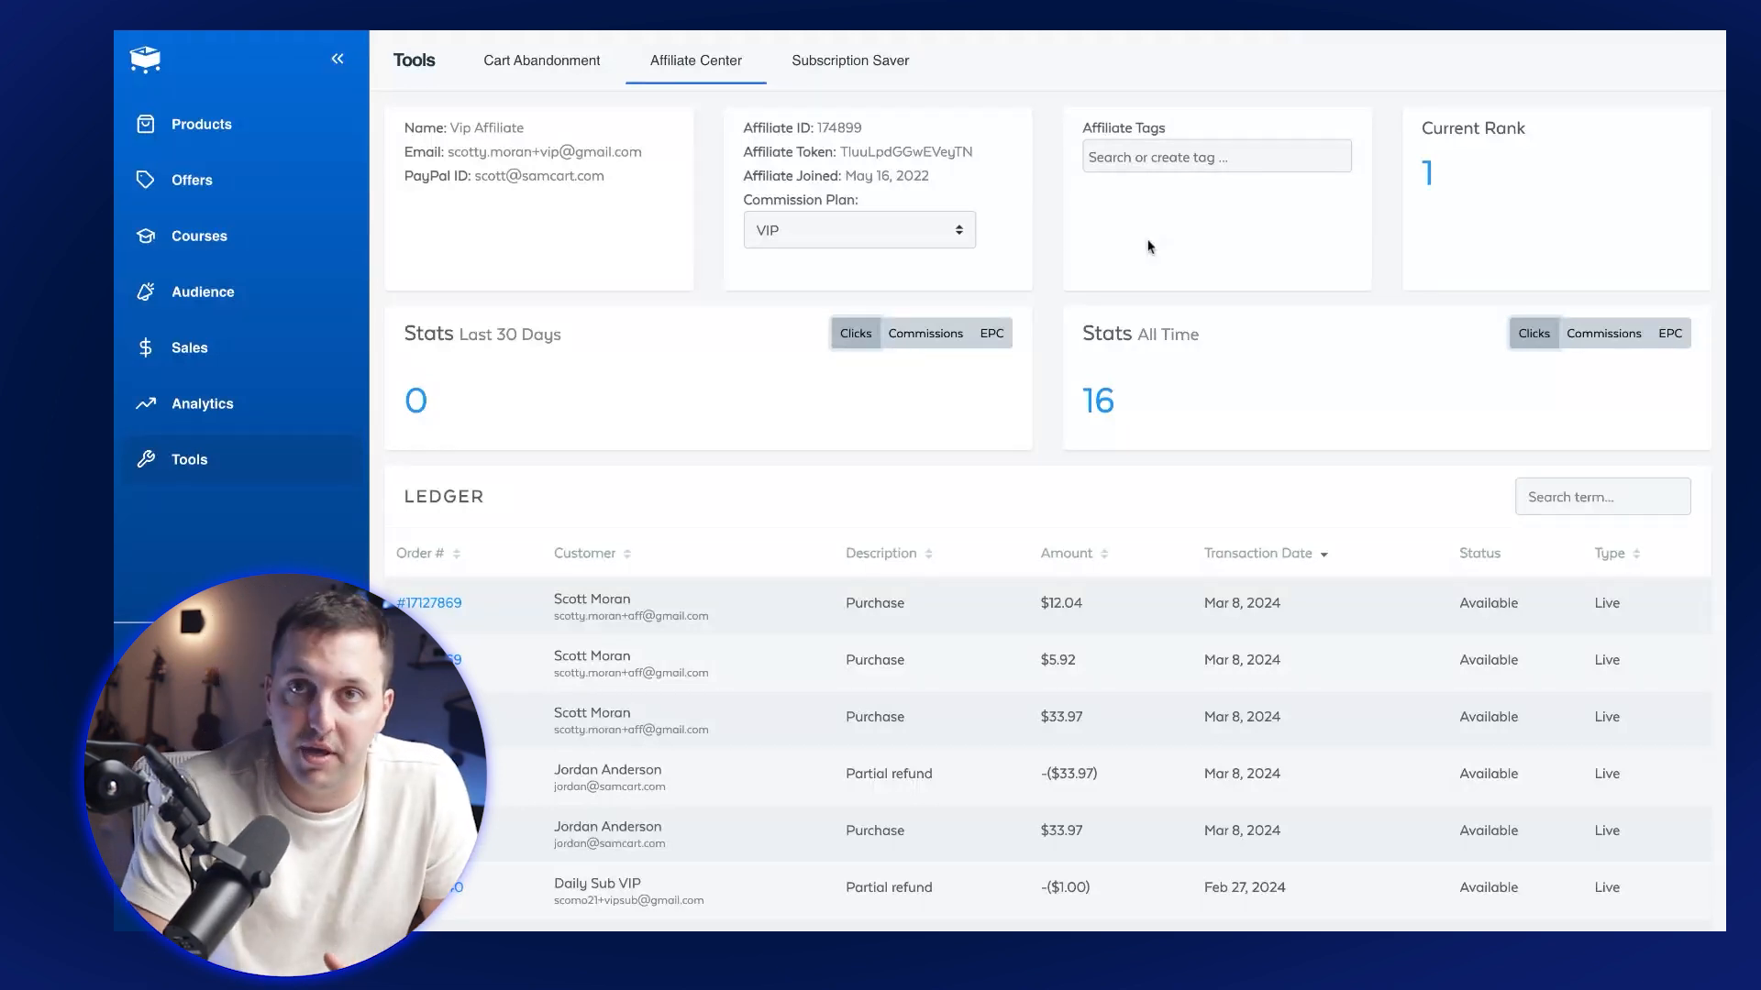
scroll(down, 3)
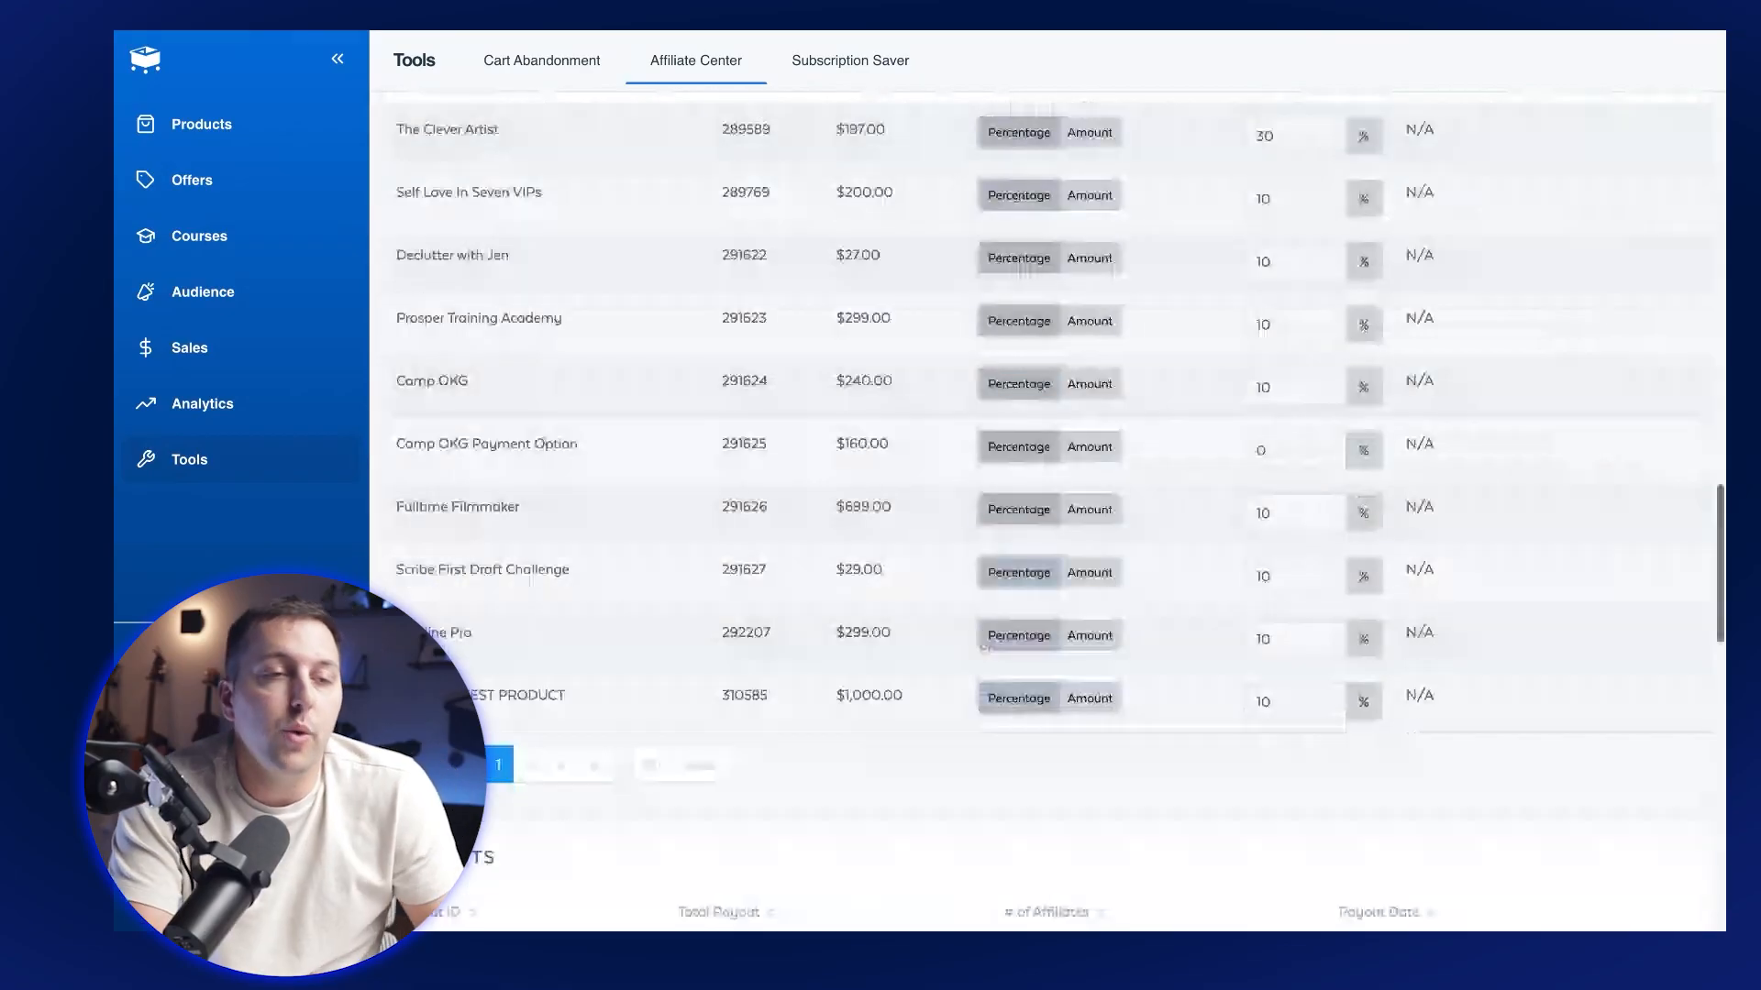
Set Pending Commission Period to 30 days, leaving Cookie Expiration at 30 days.
scroll(down, 3)
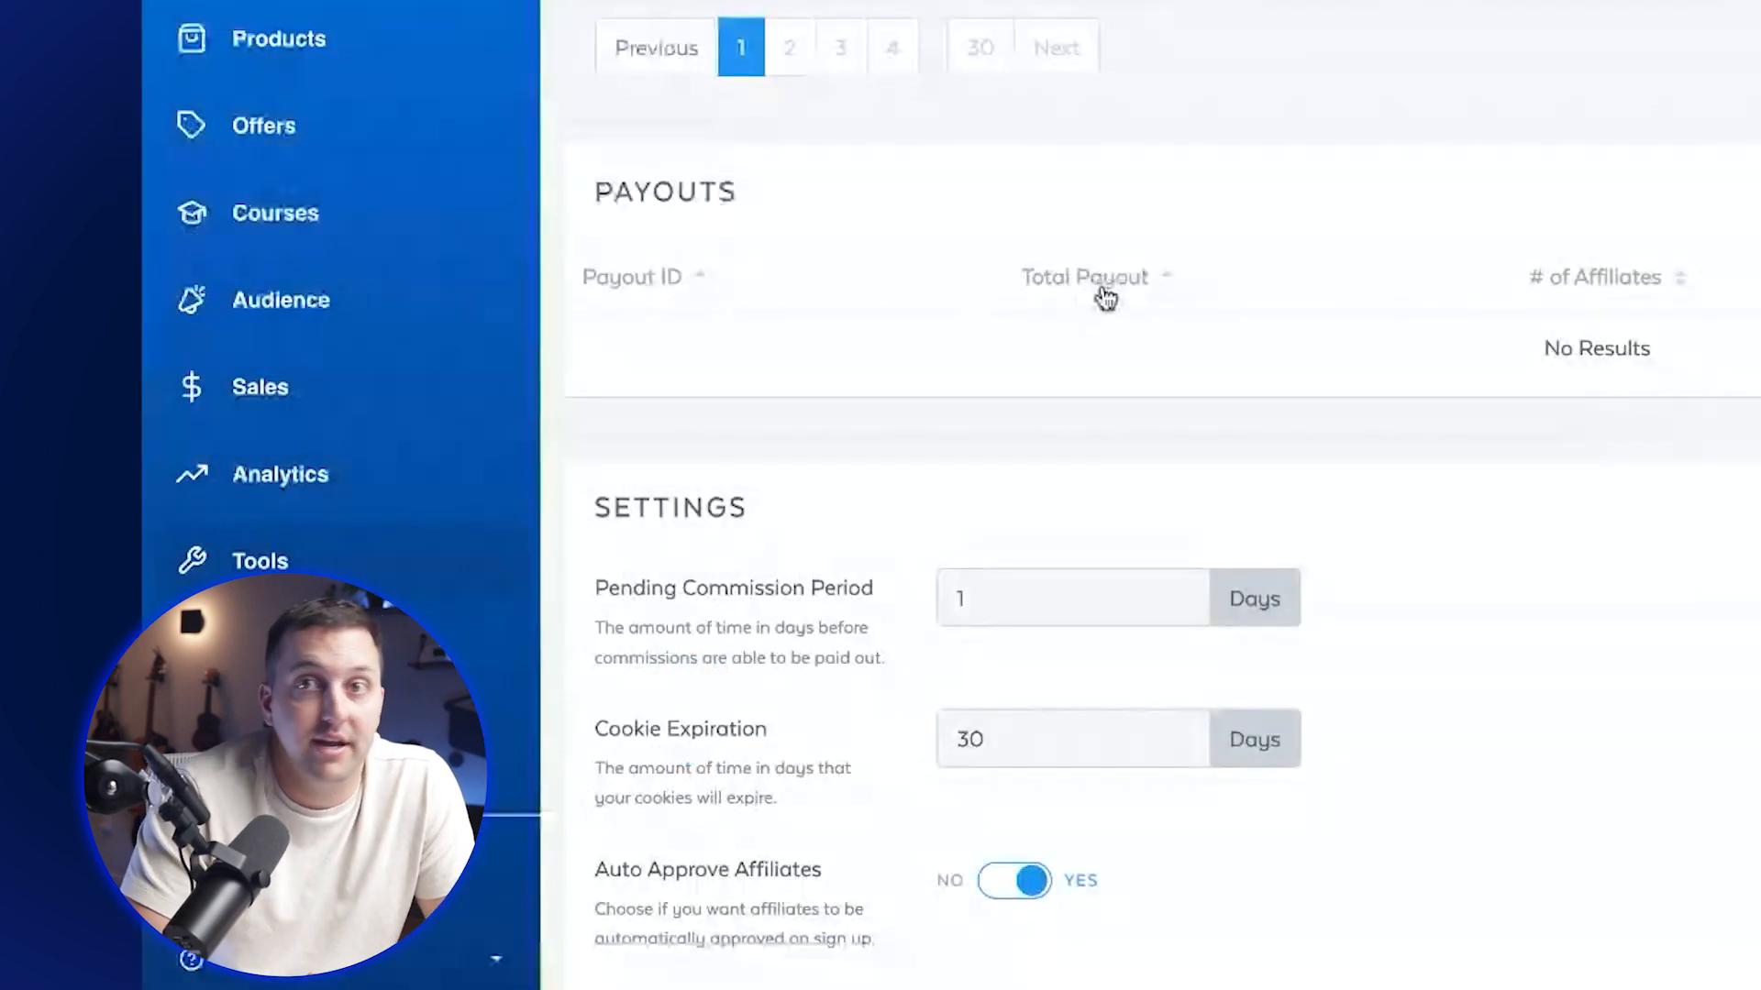
scroll(down, 3)
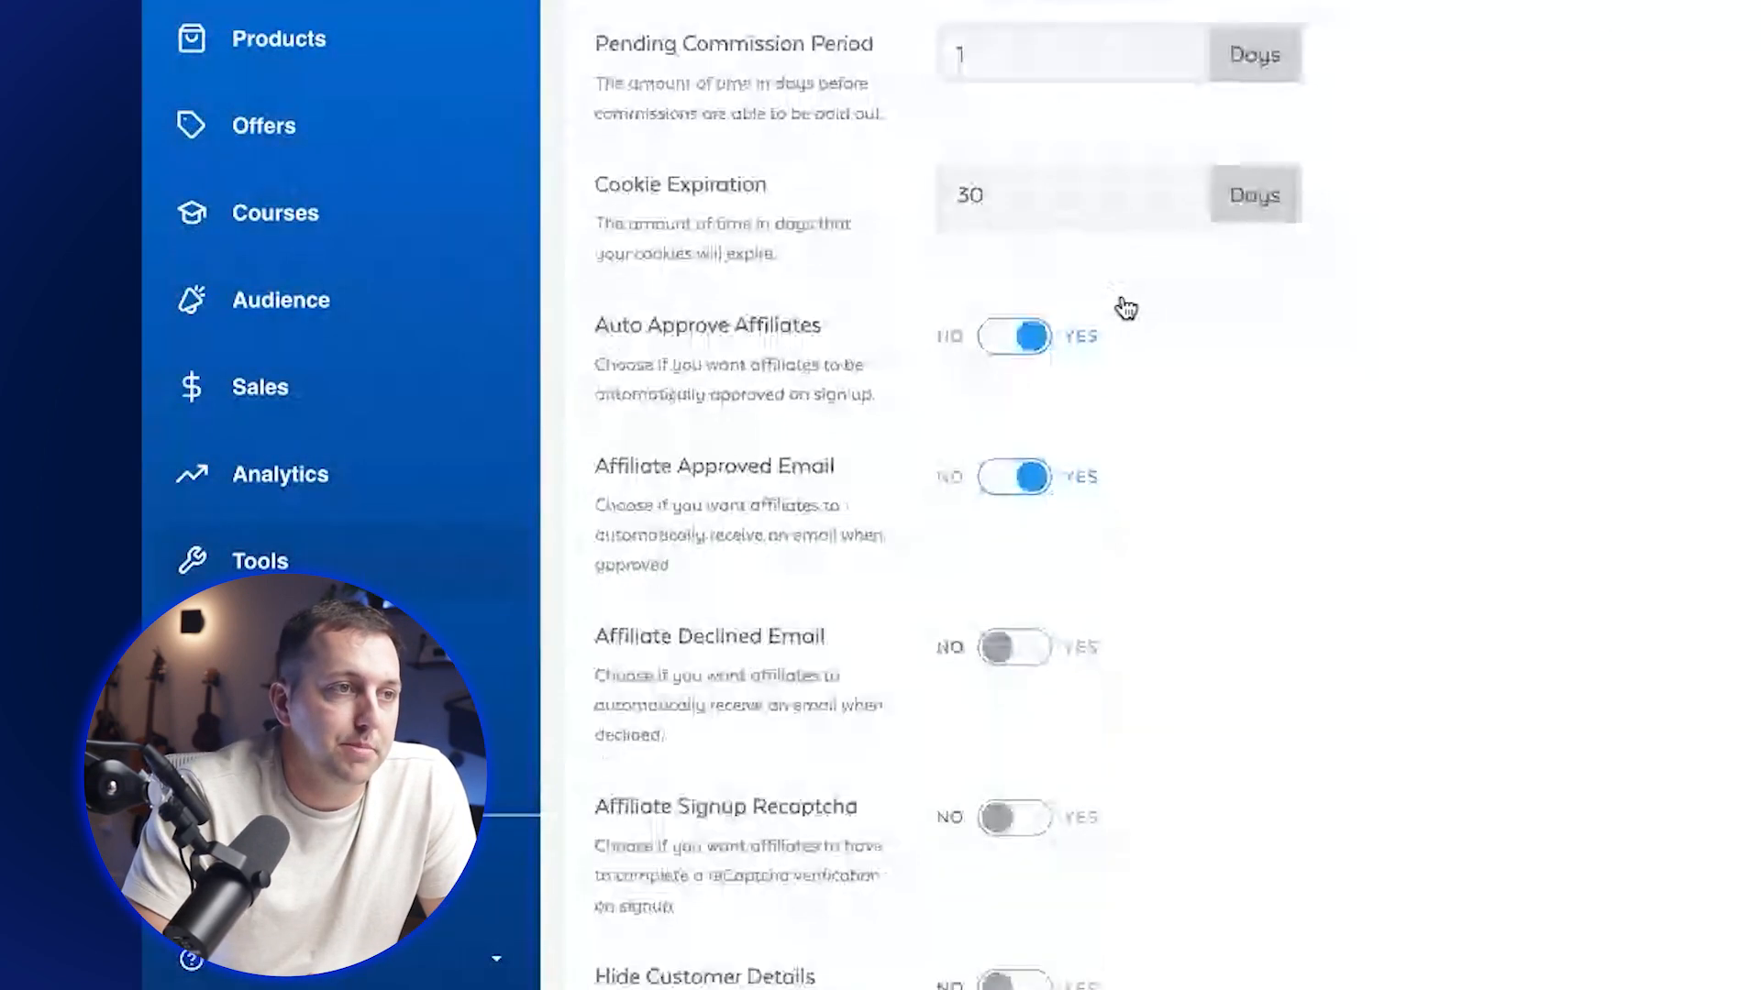
scroll(up, 3)
text(30)
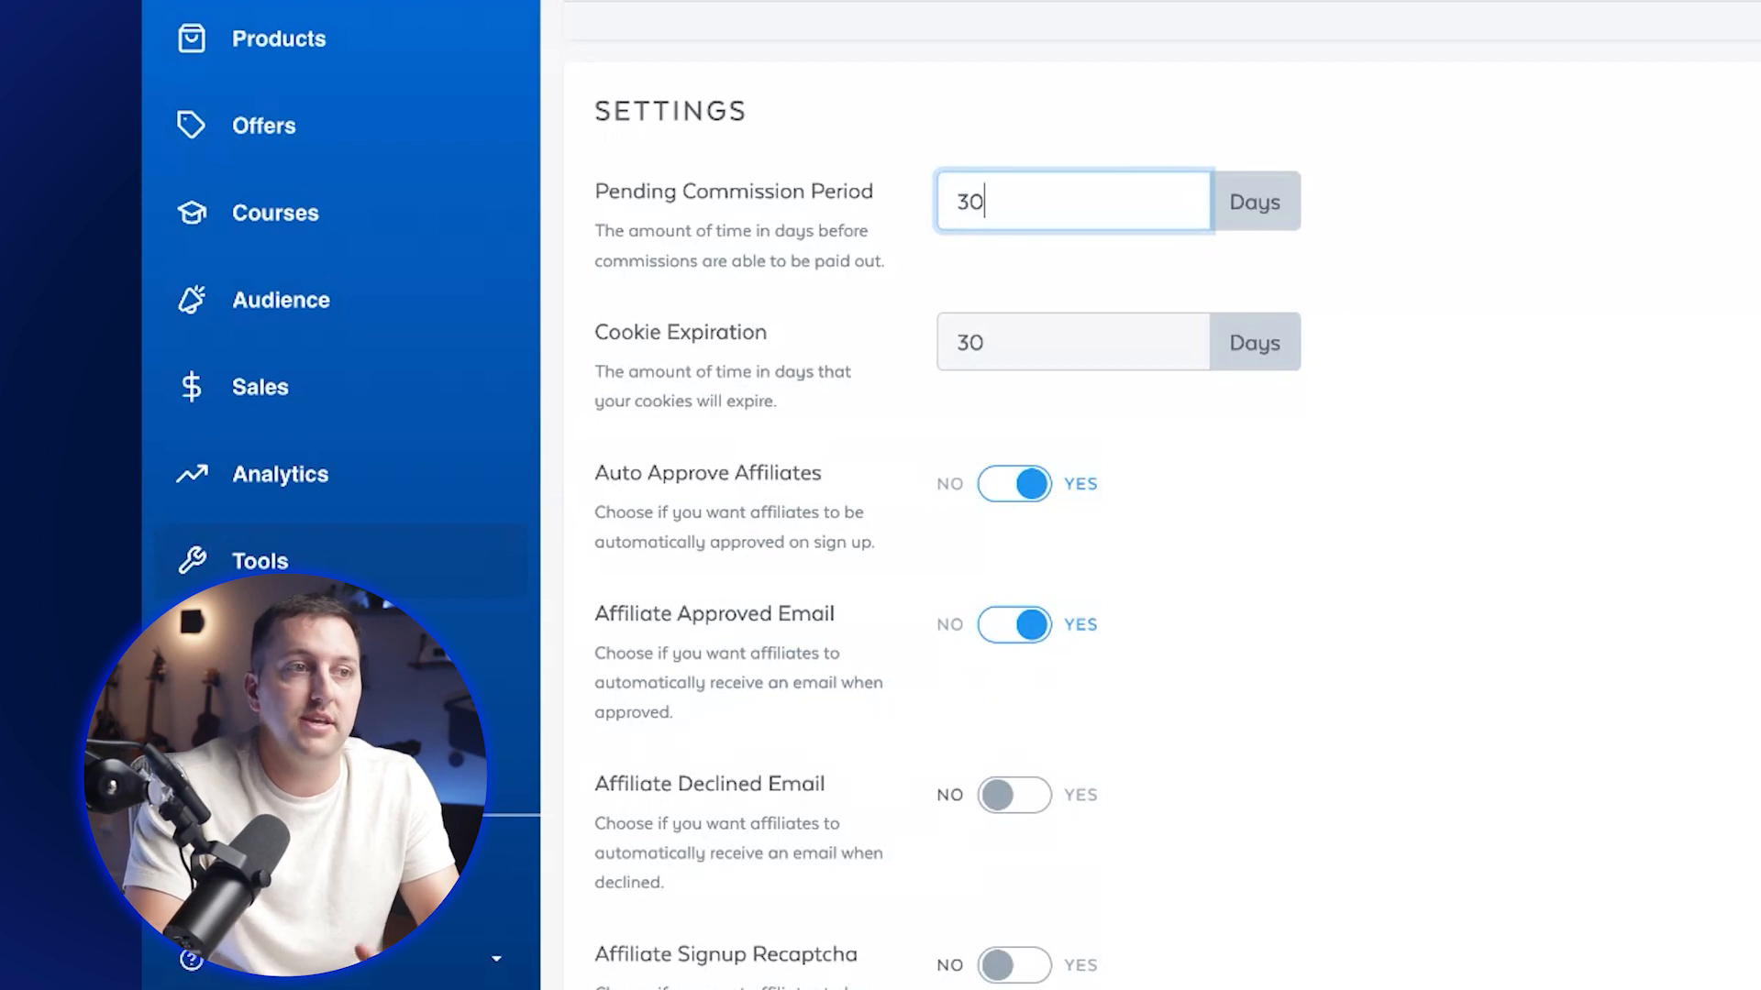
mouse_move(1600, 200)
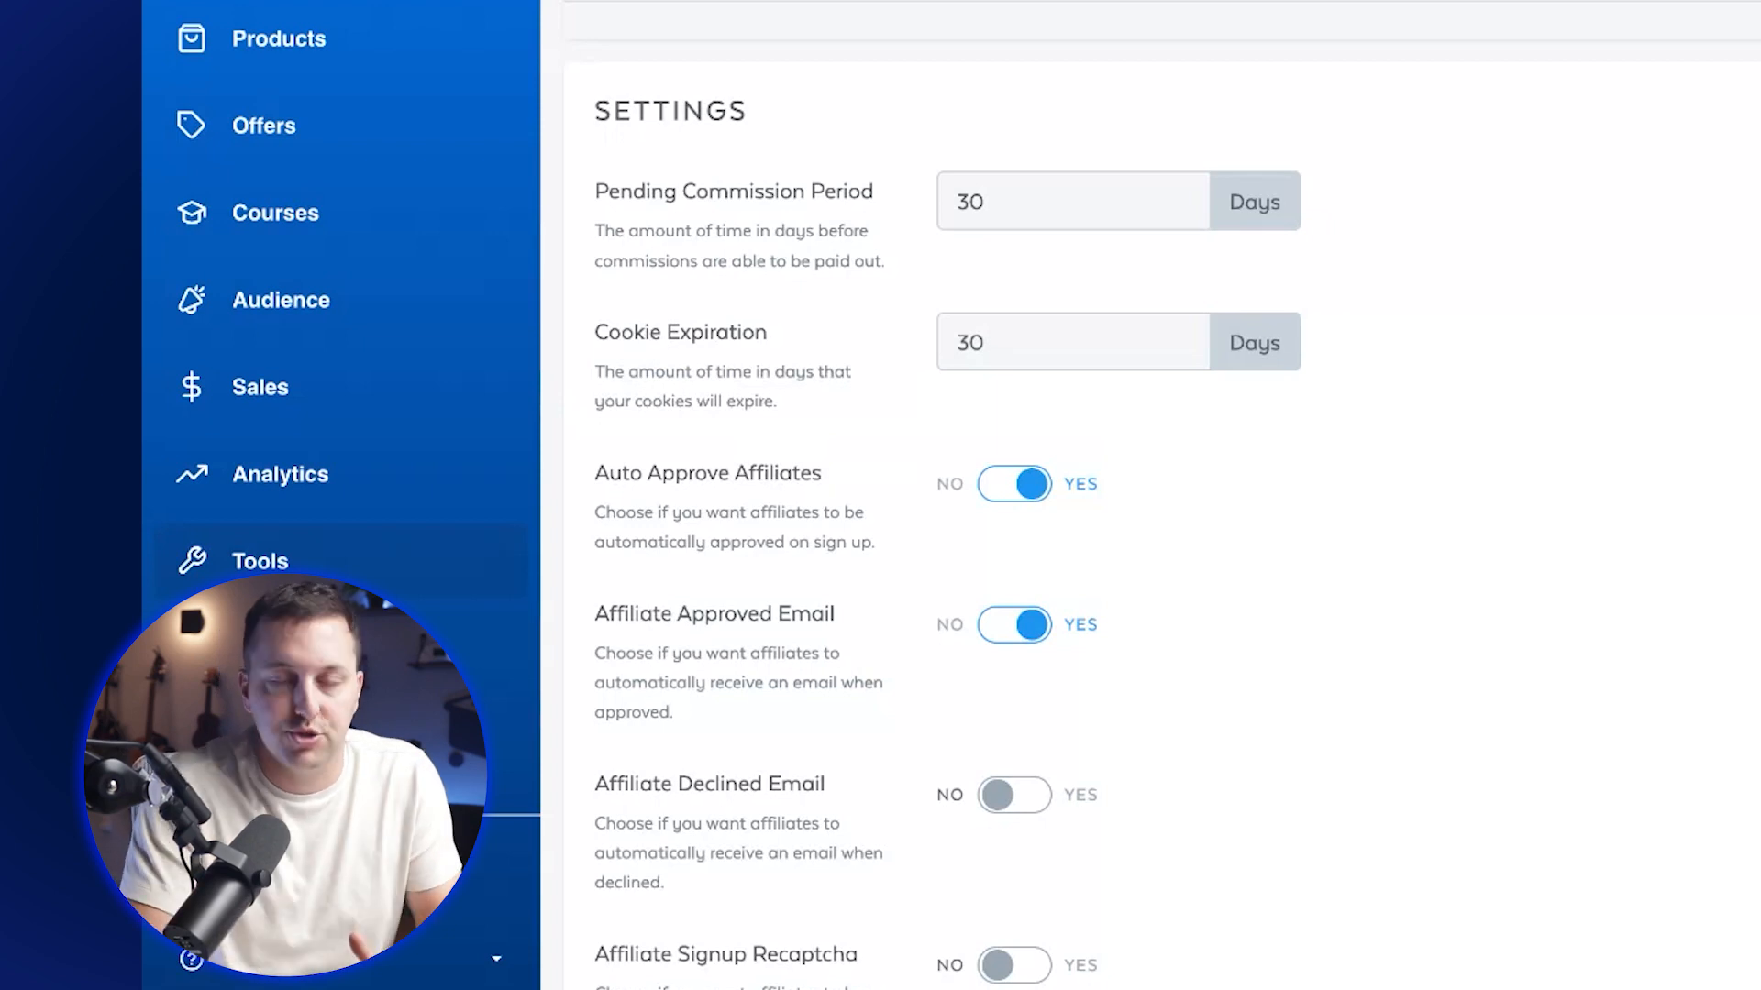
mouse_move(1040, 332)
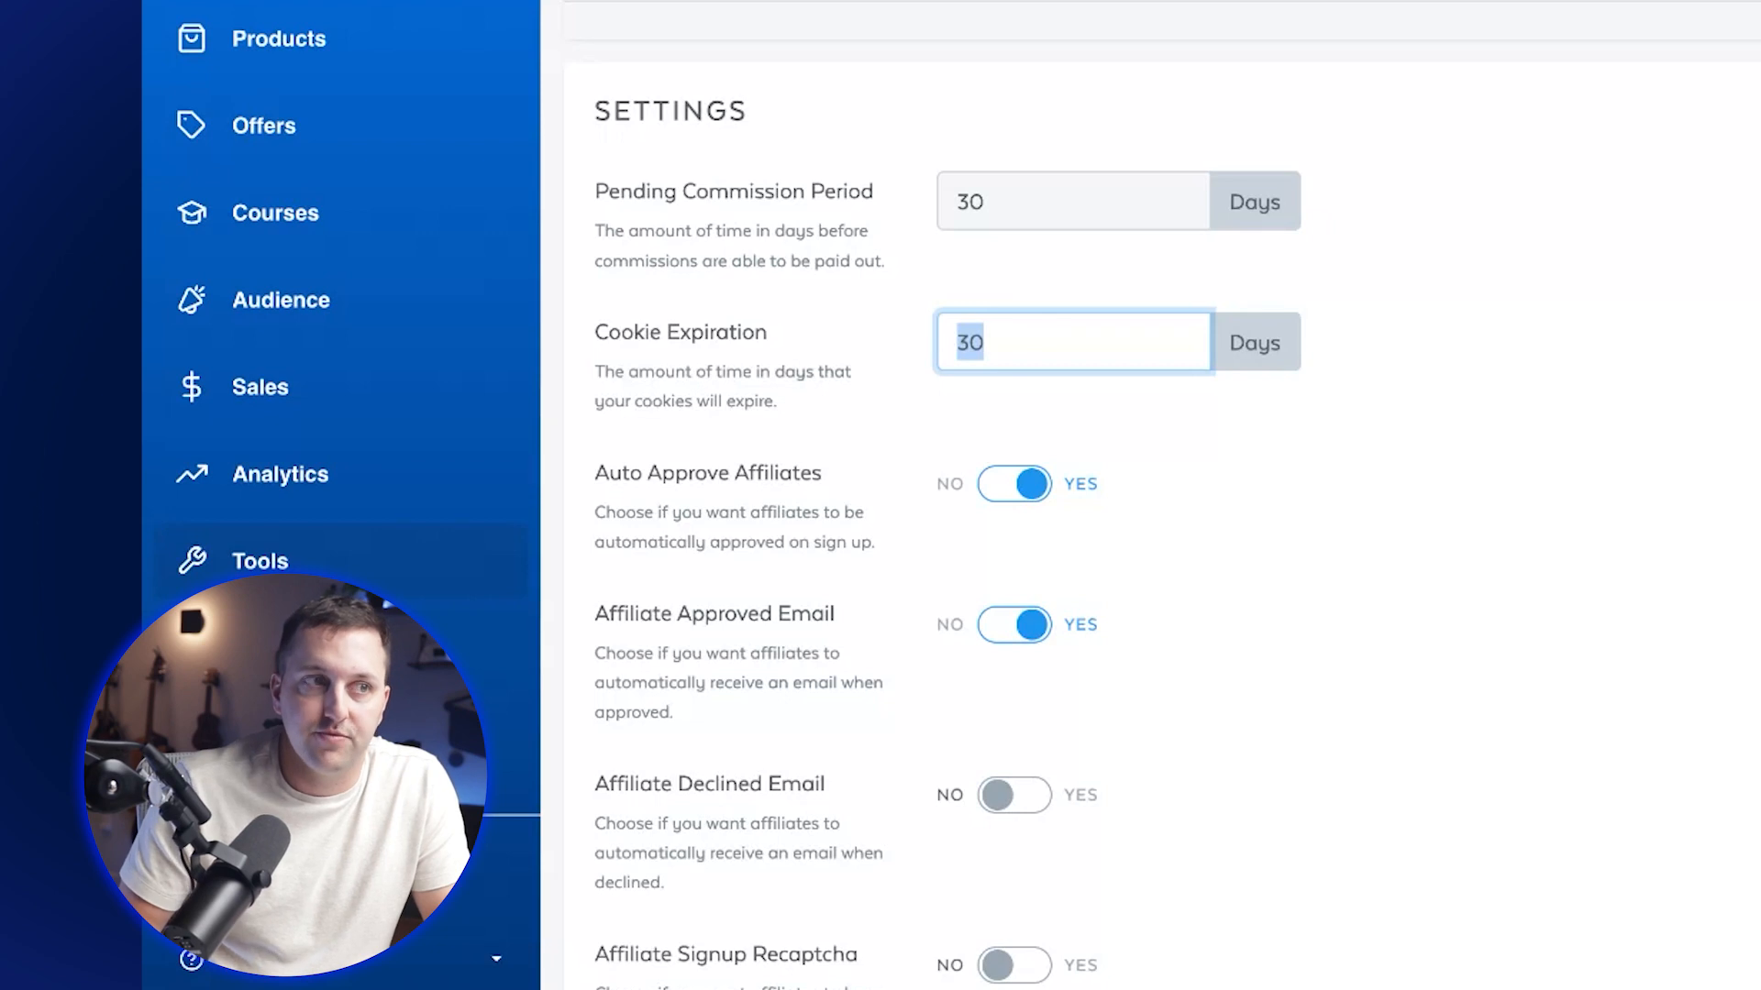
text(999)
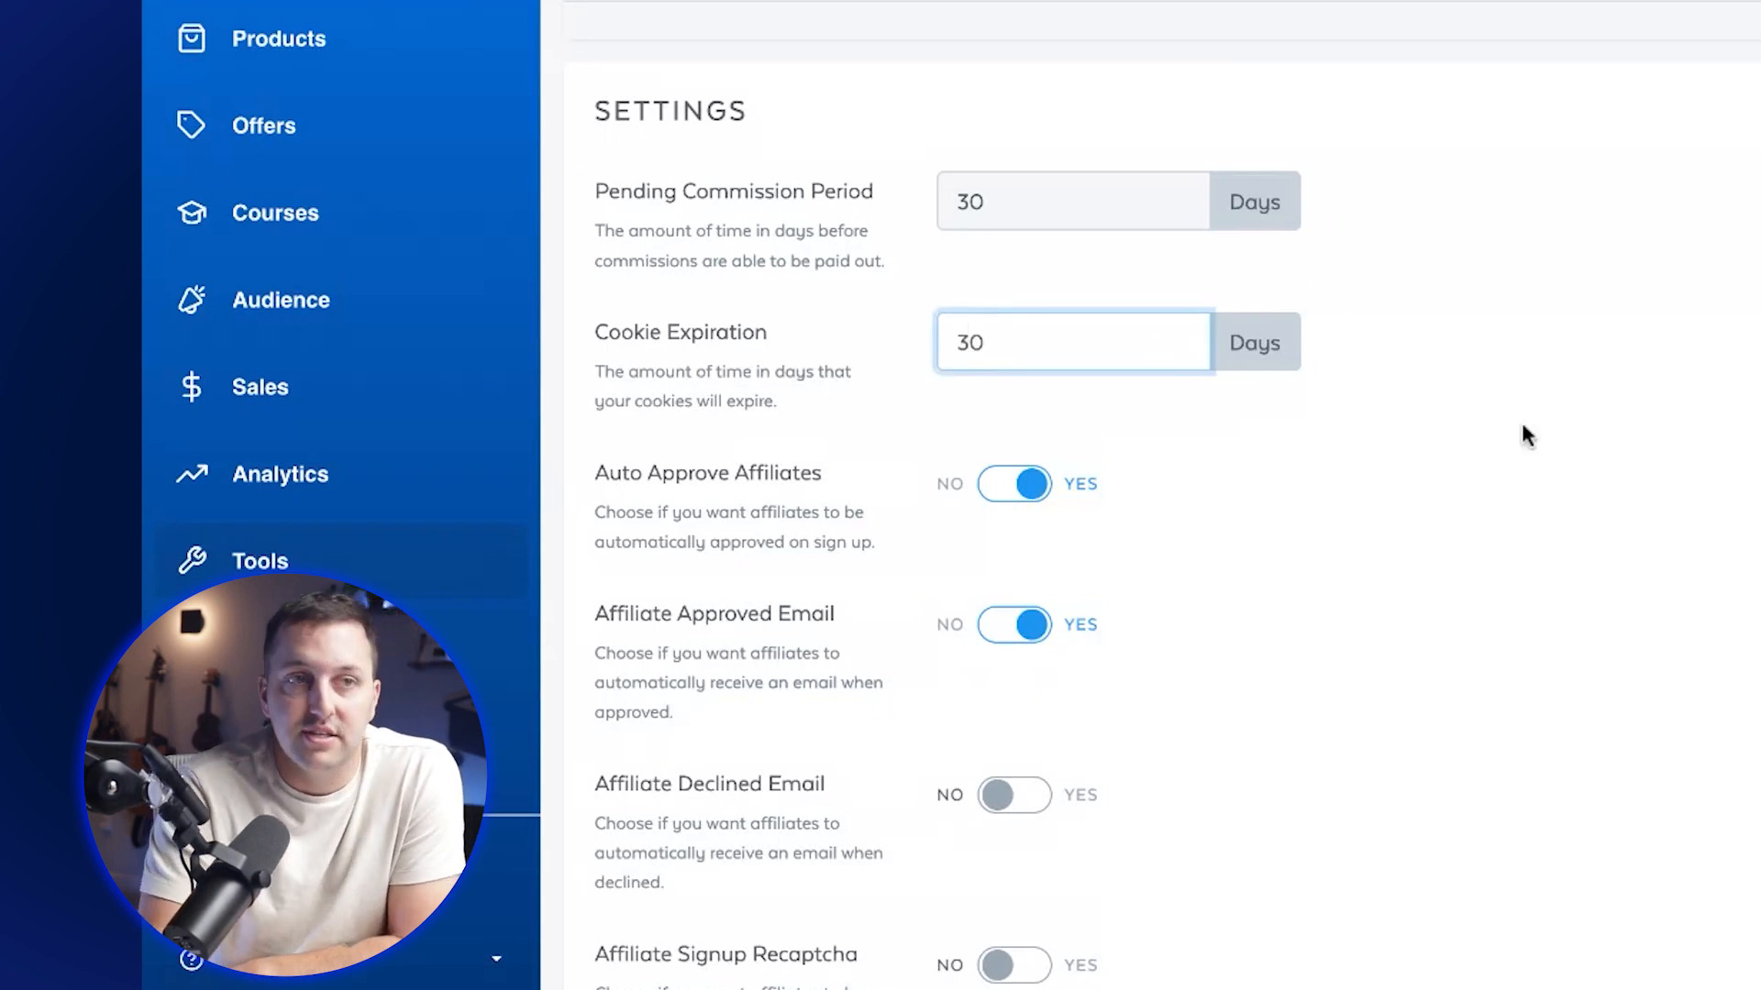
scroll(down, 3)
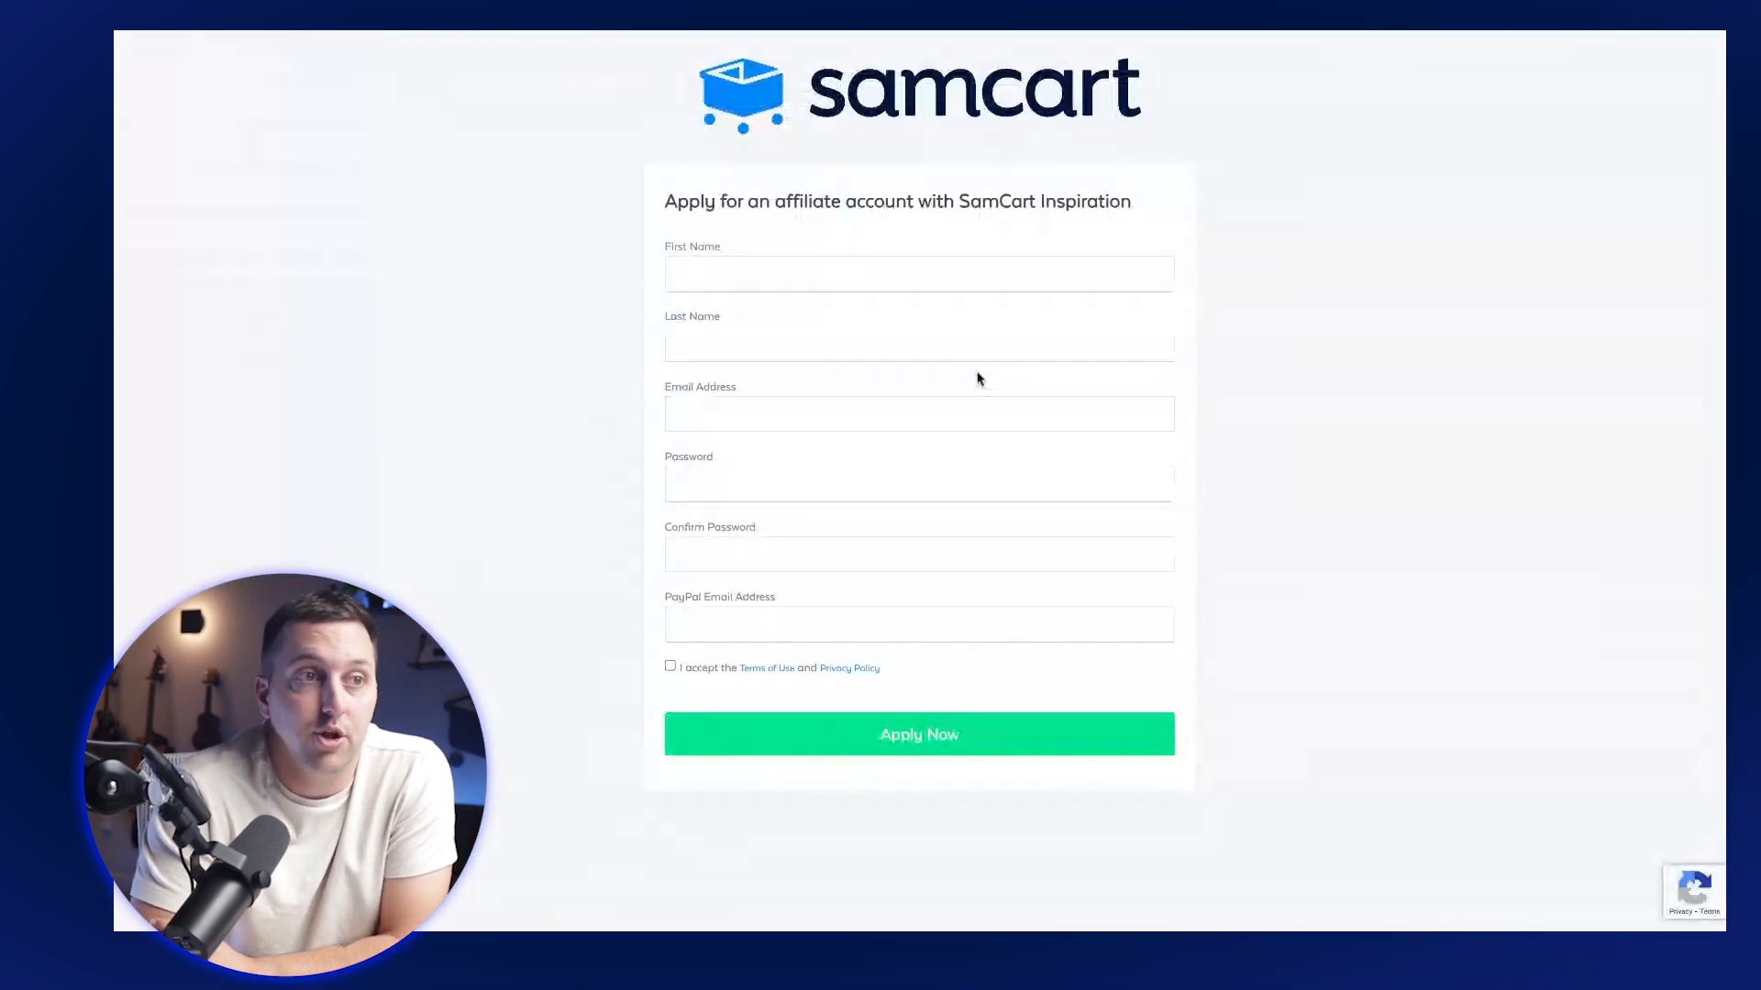
mouse_move(921, 285)
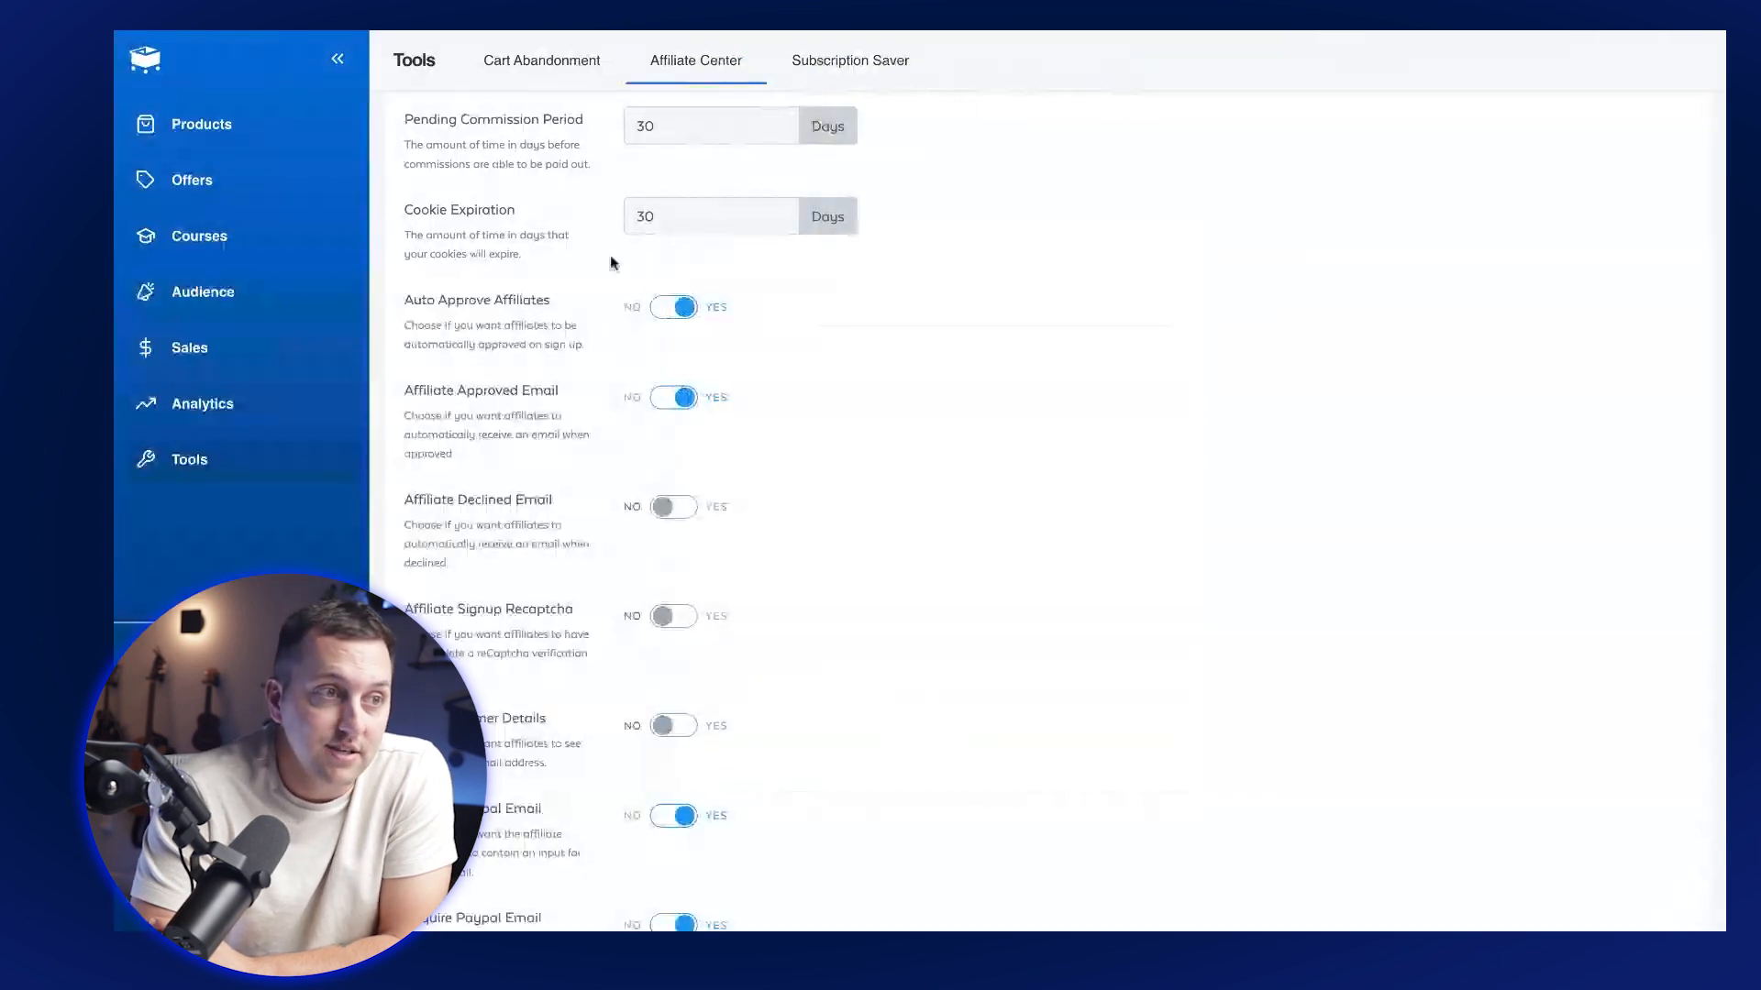
Switch Auto Approve Affiliates to NO so new signups need manual approval.
click(673, 306)
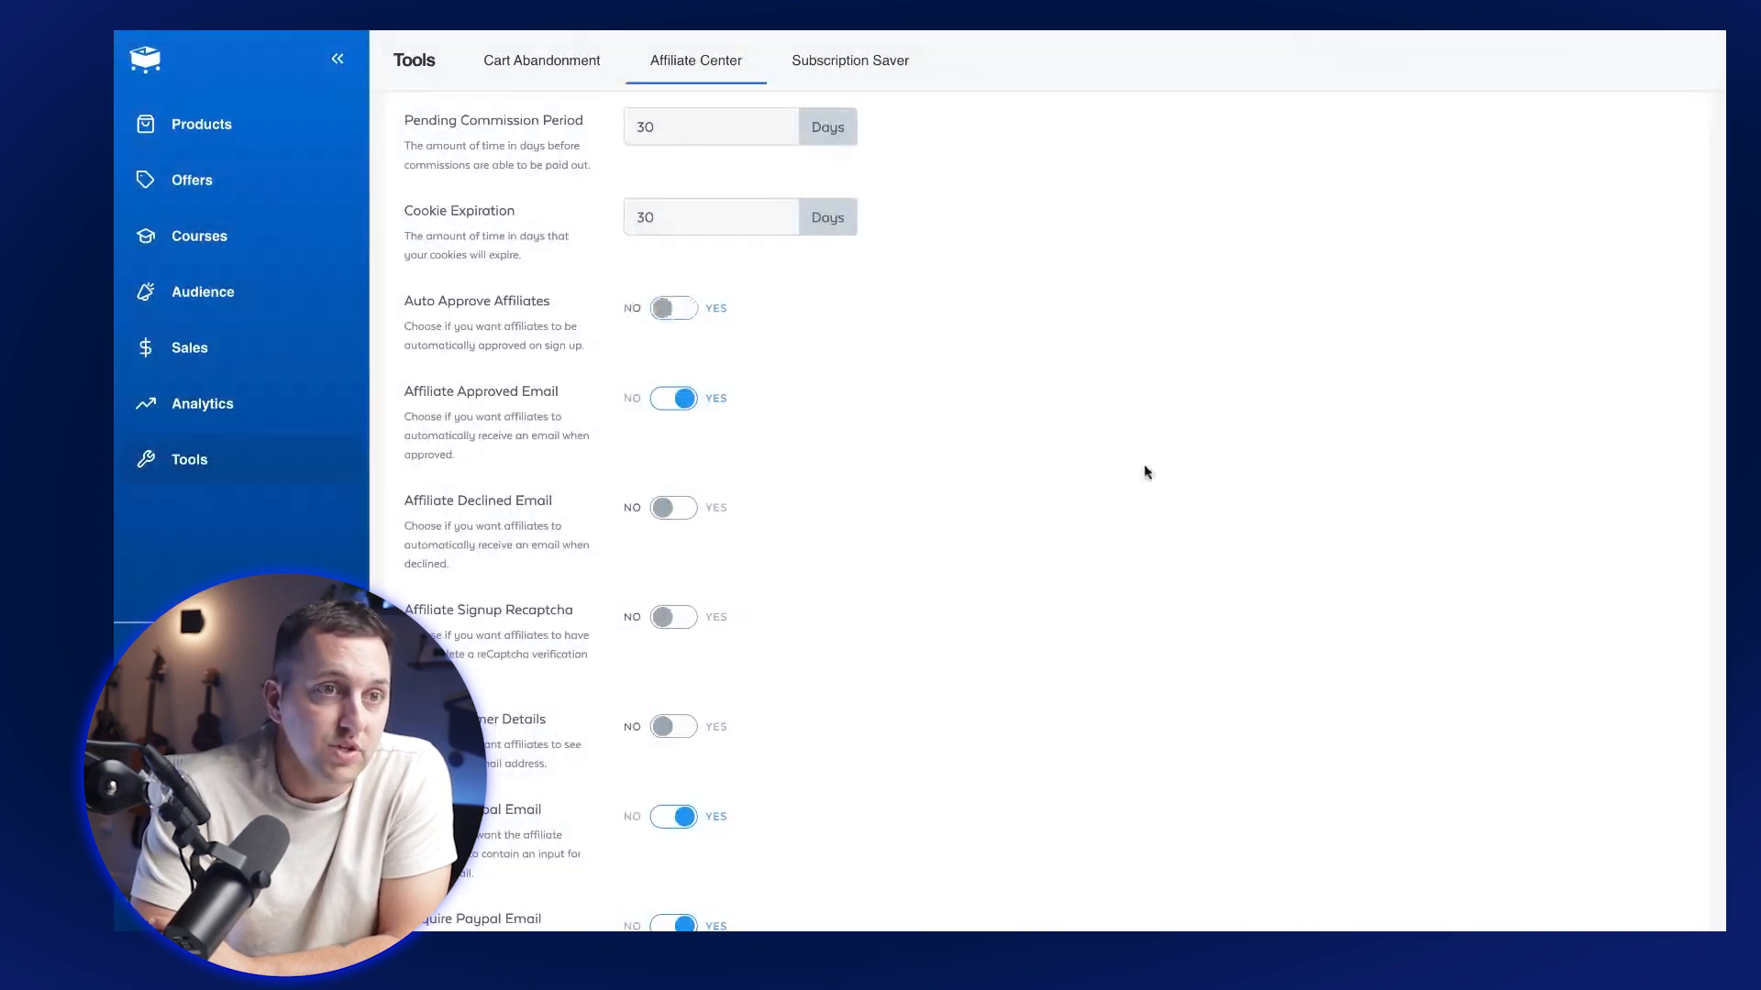
scroll(down, 3)
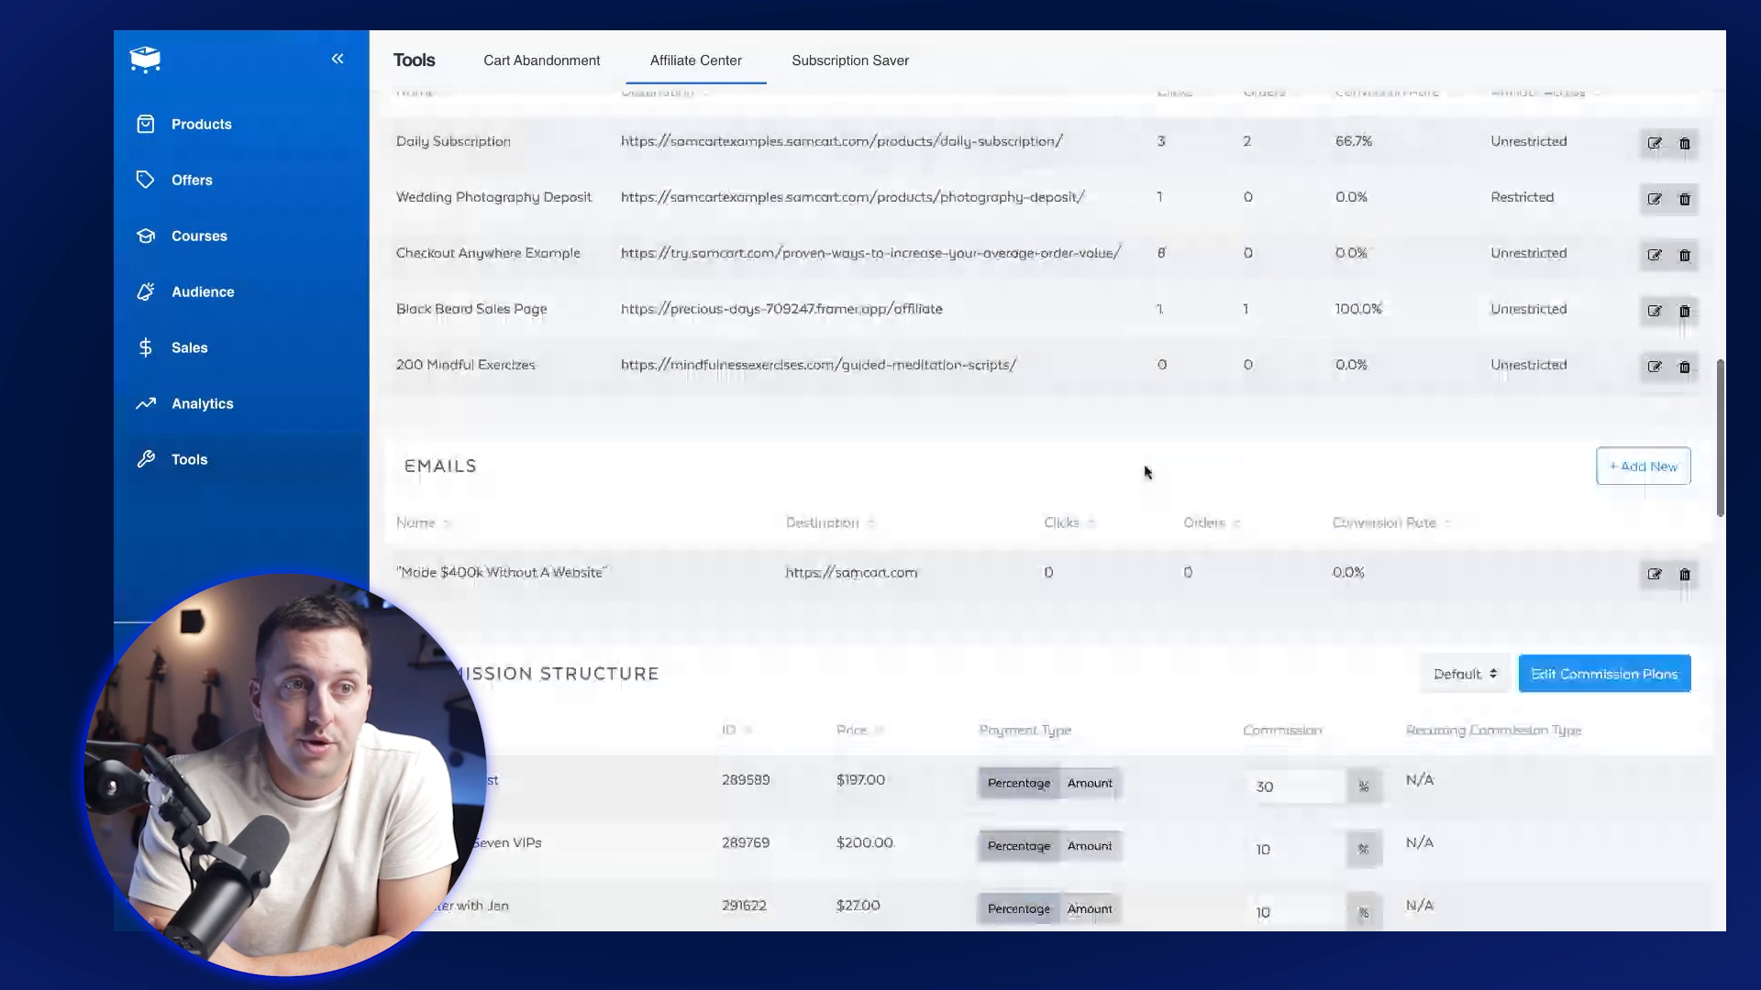
scroll(up, 3)
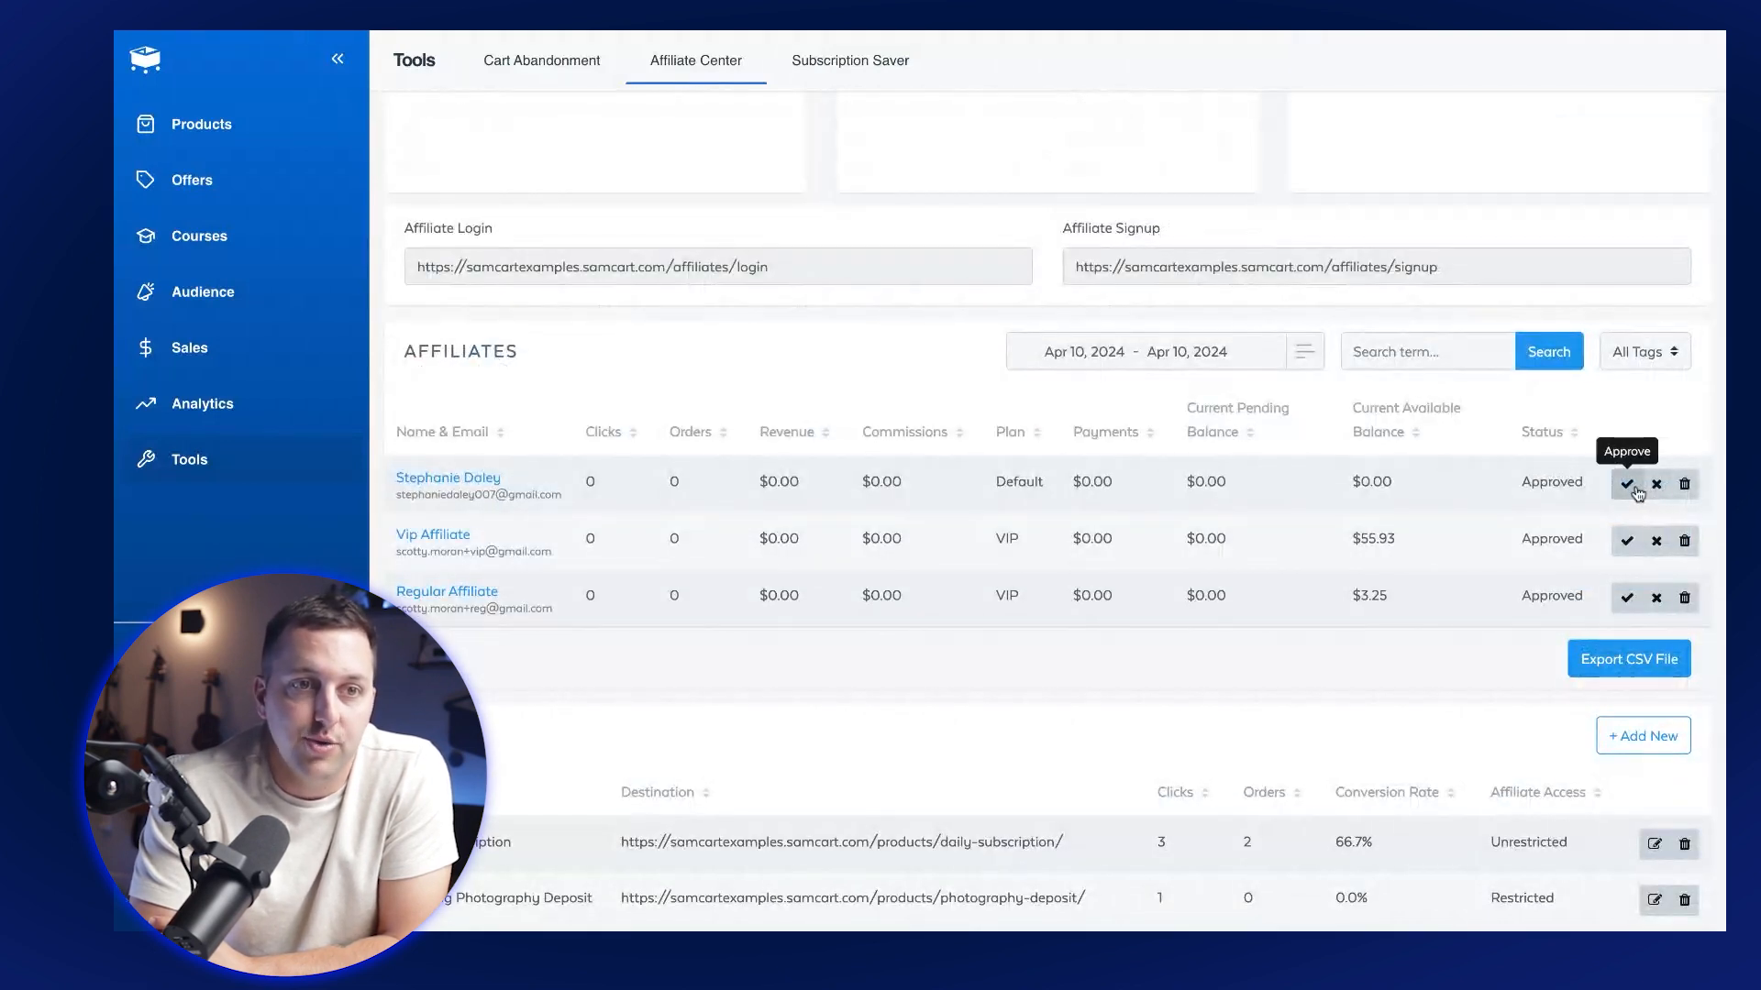
mouse_move(1683, 539)
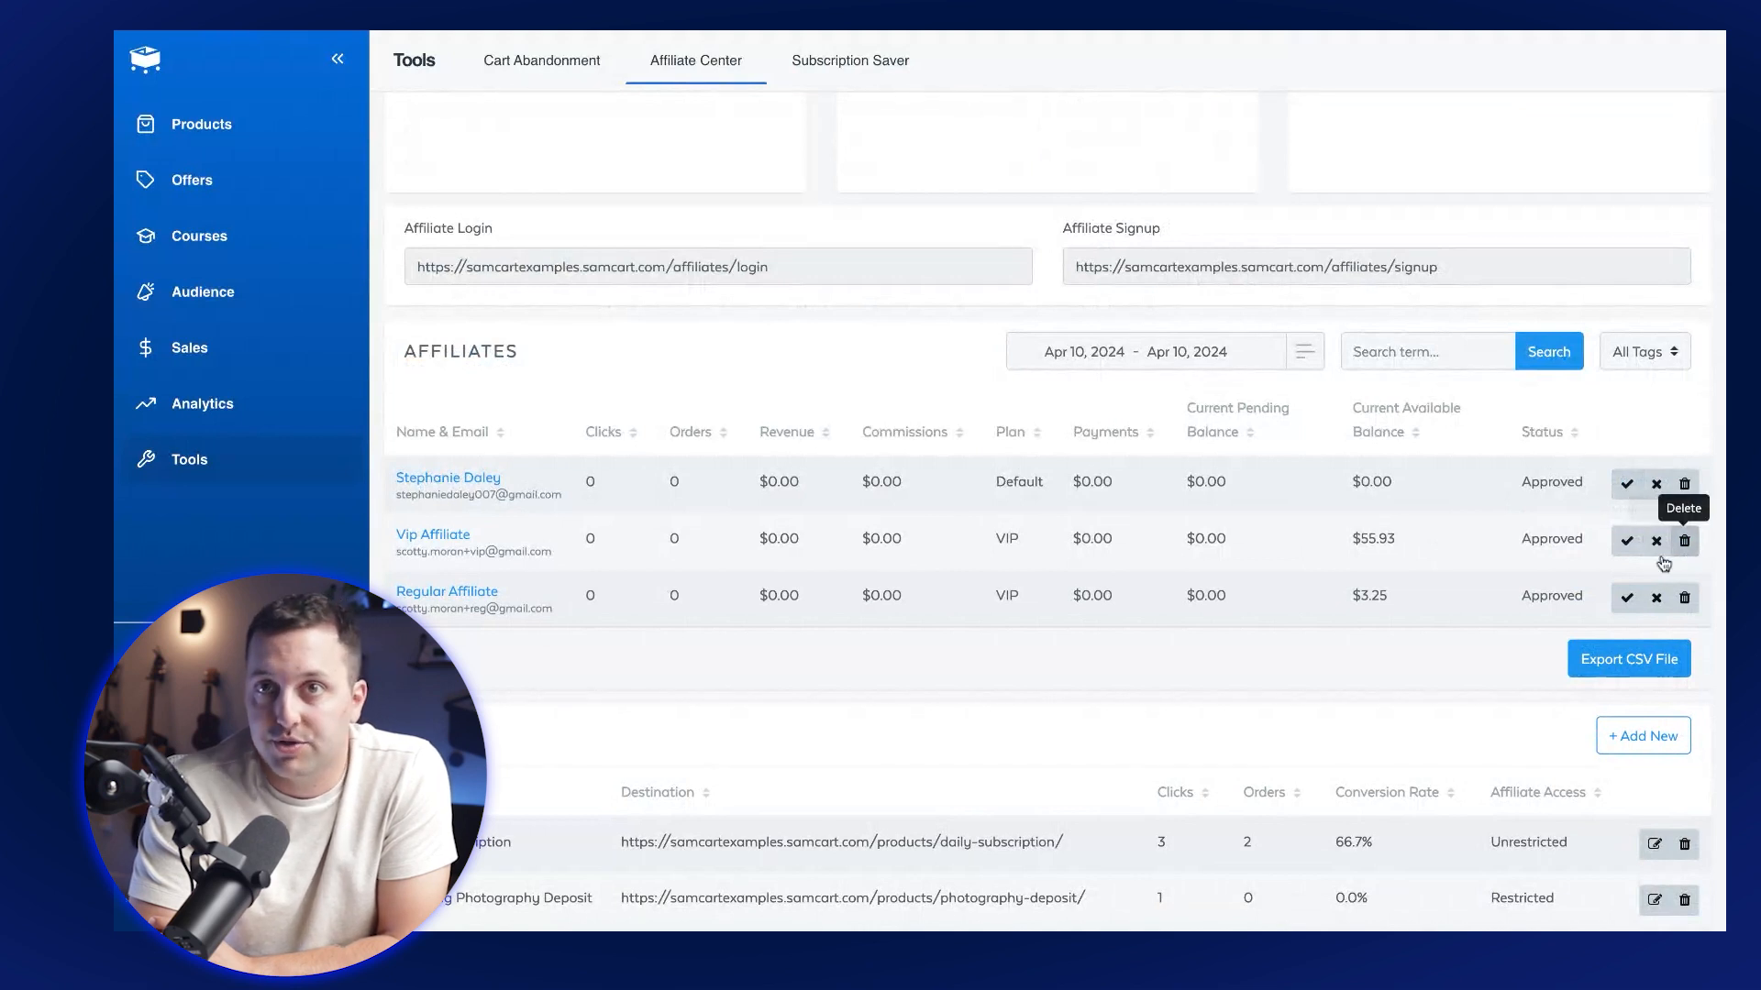
scroll(down, 3)
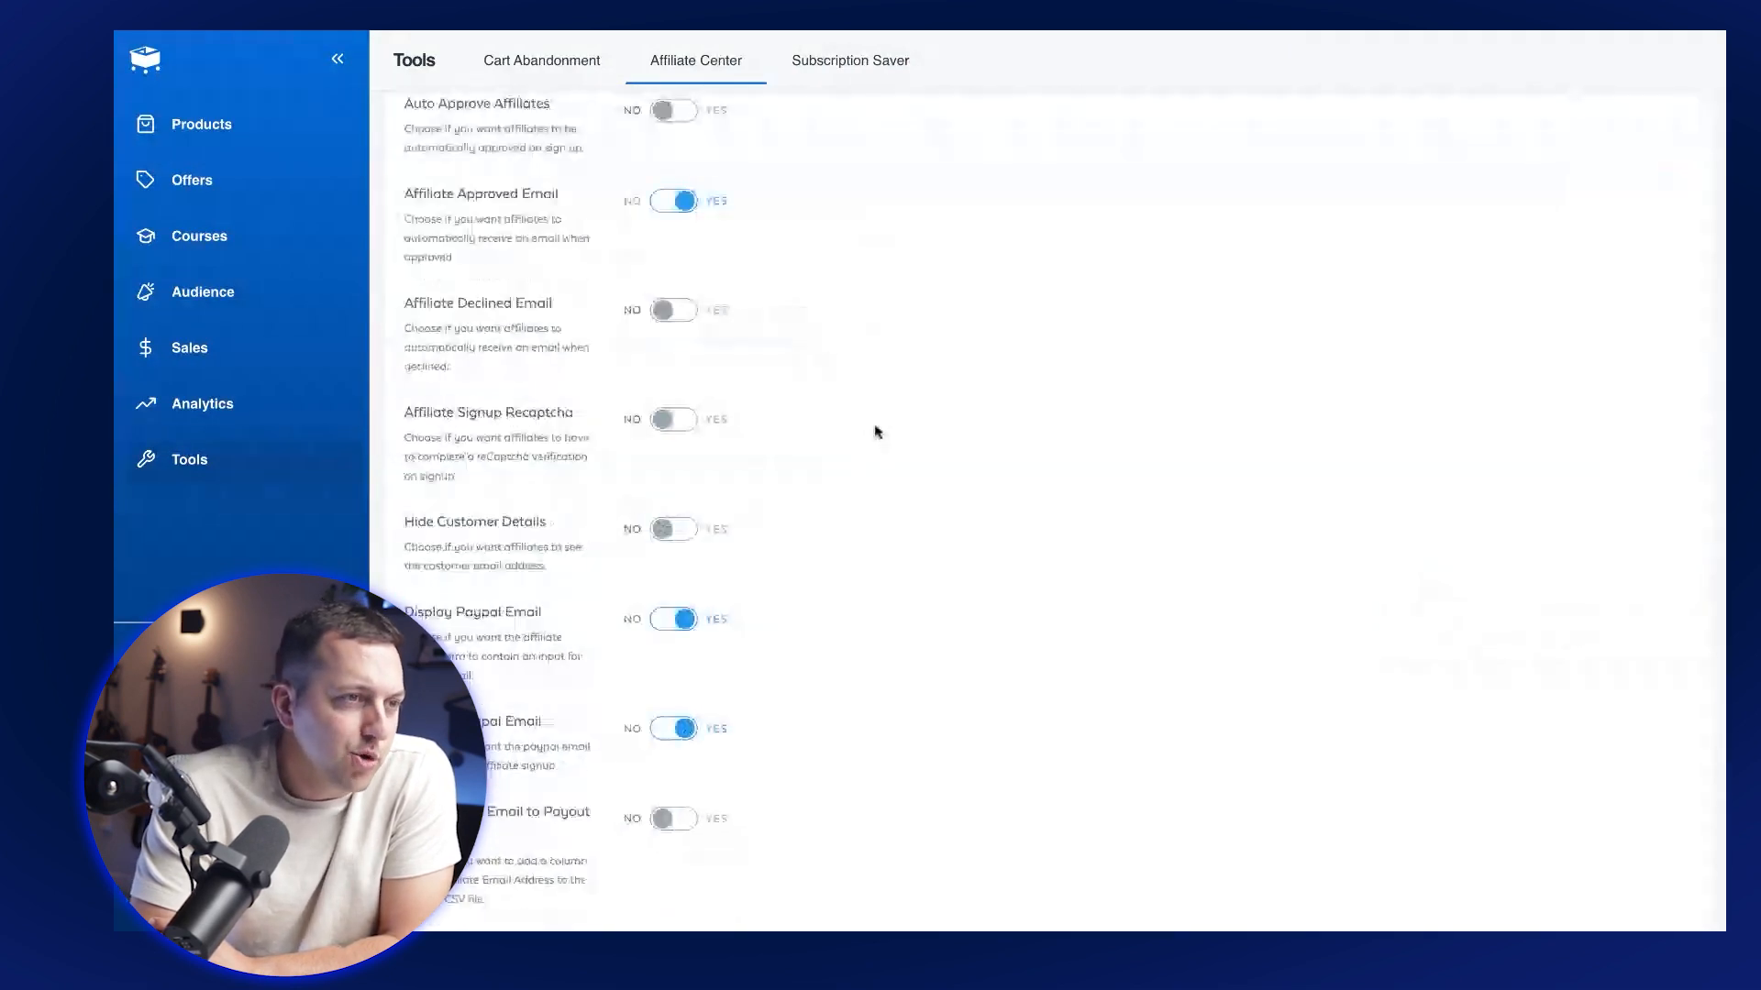
Raise the Minimum Payout Amount from $0.01 to $50.00.
scroll(down, 3)
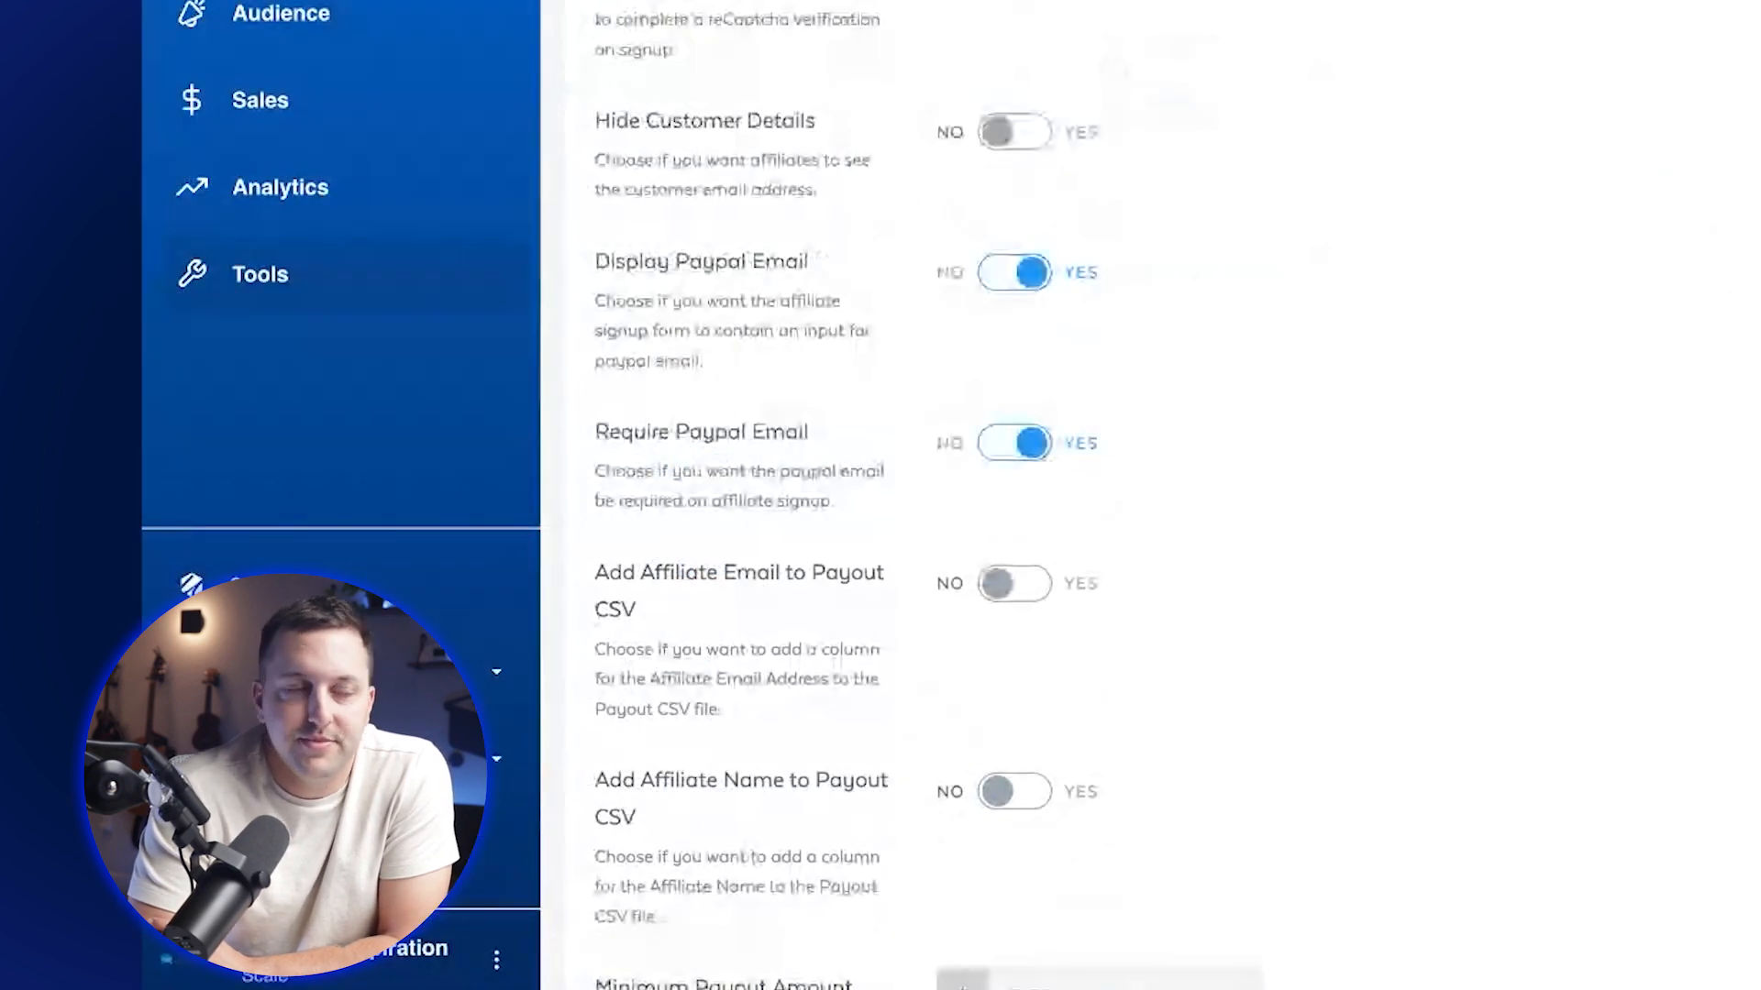
scroll(down, 3)
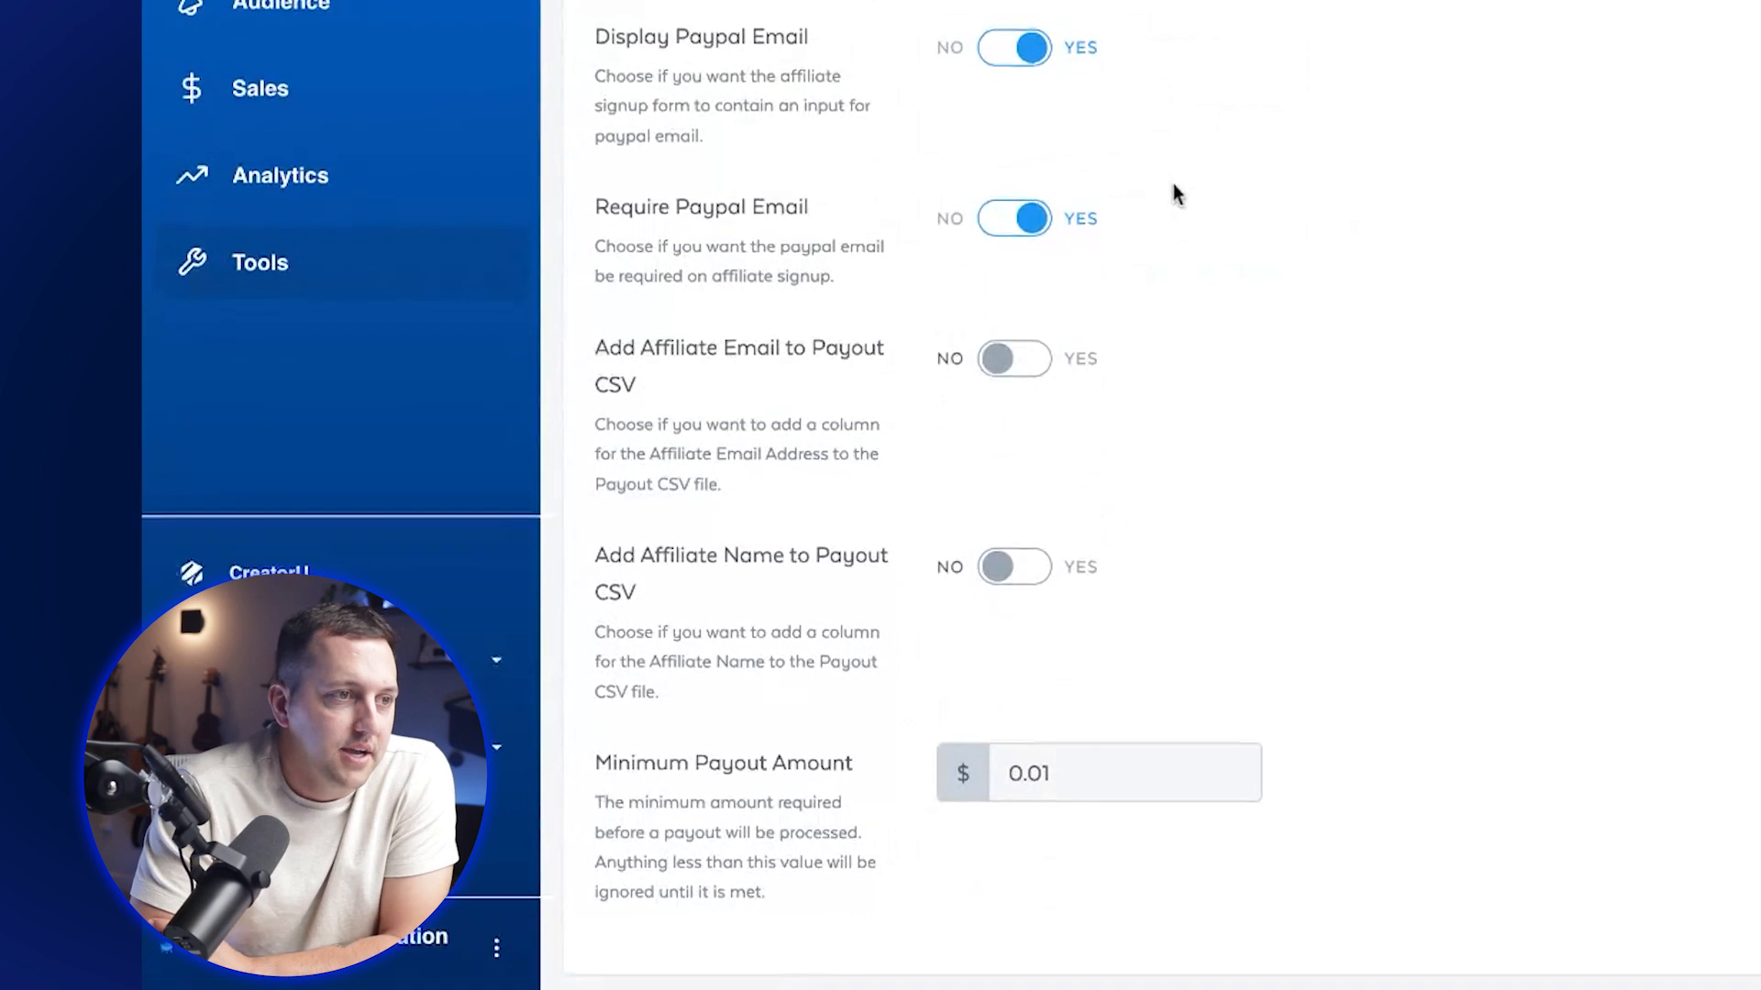
click(1122, 774)
text(50)
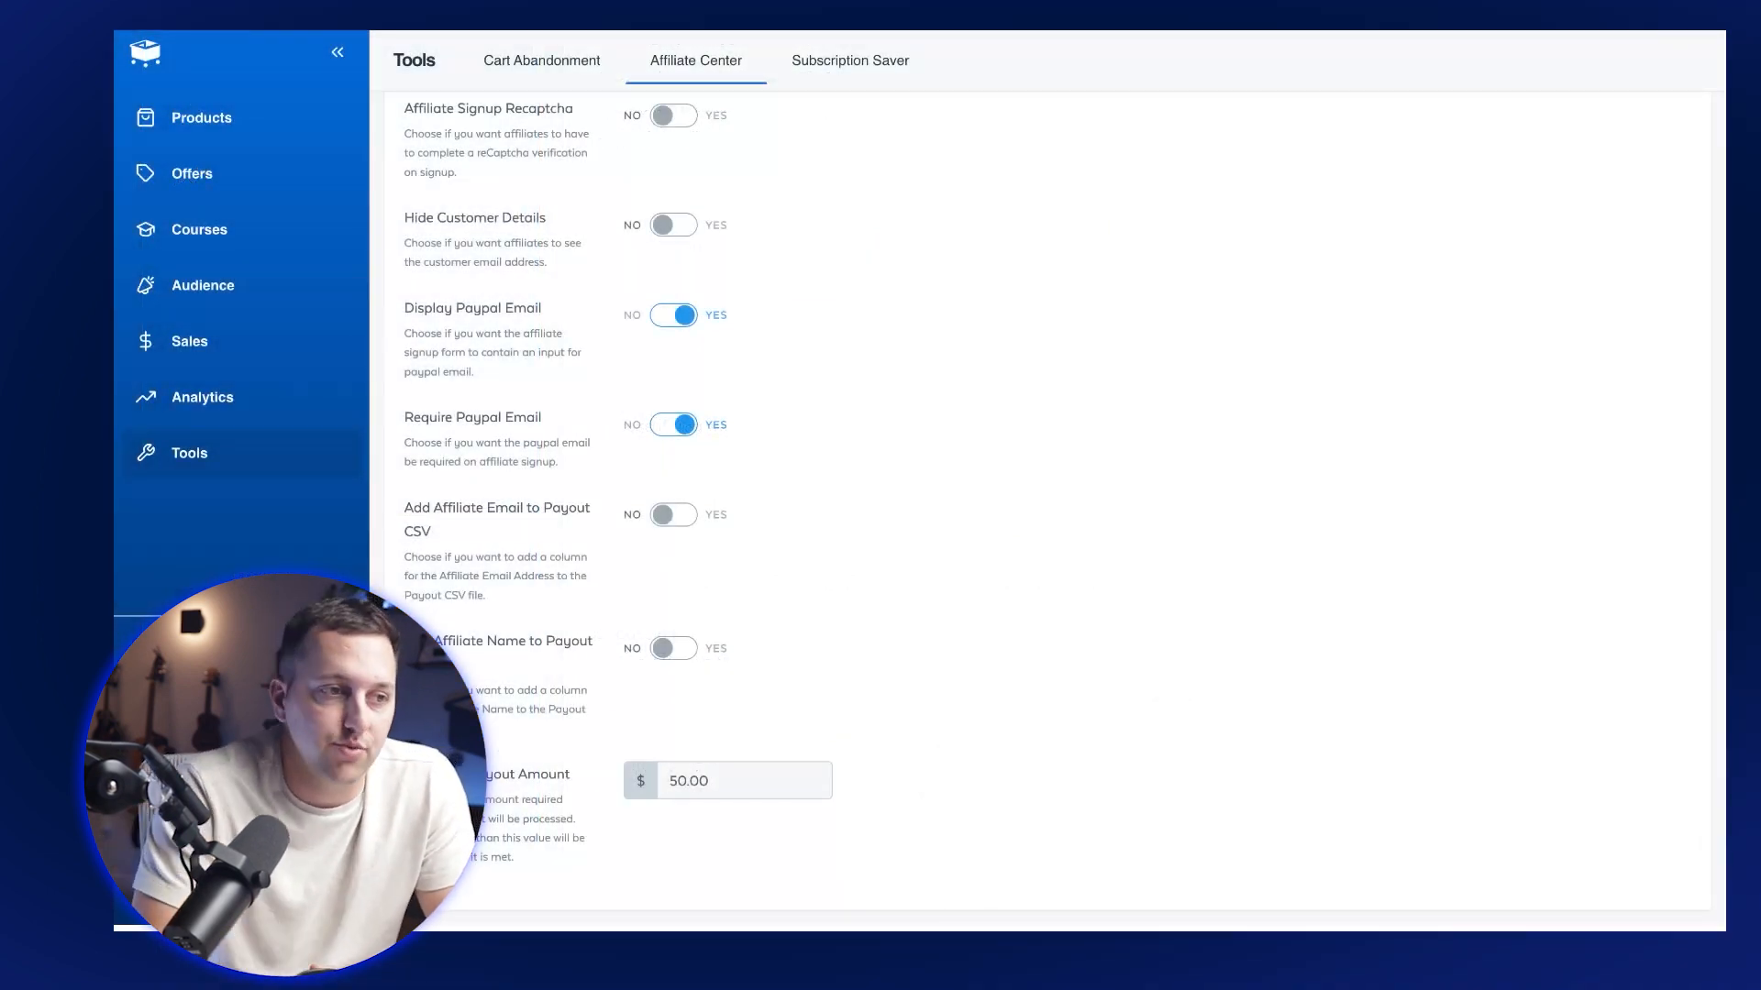
mouse_move(862, 671)
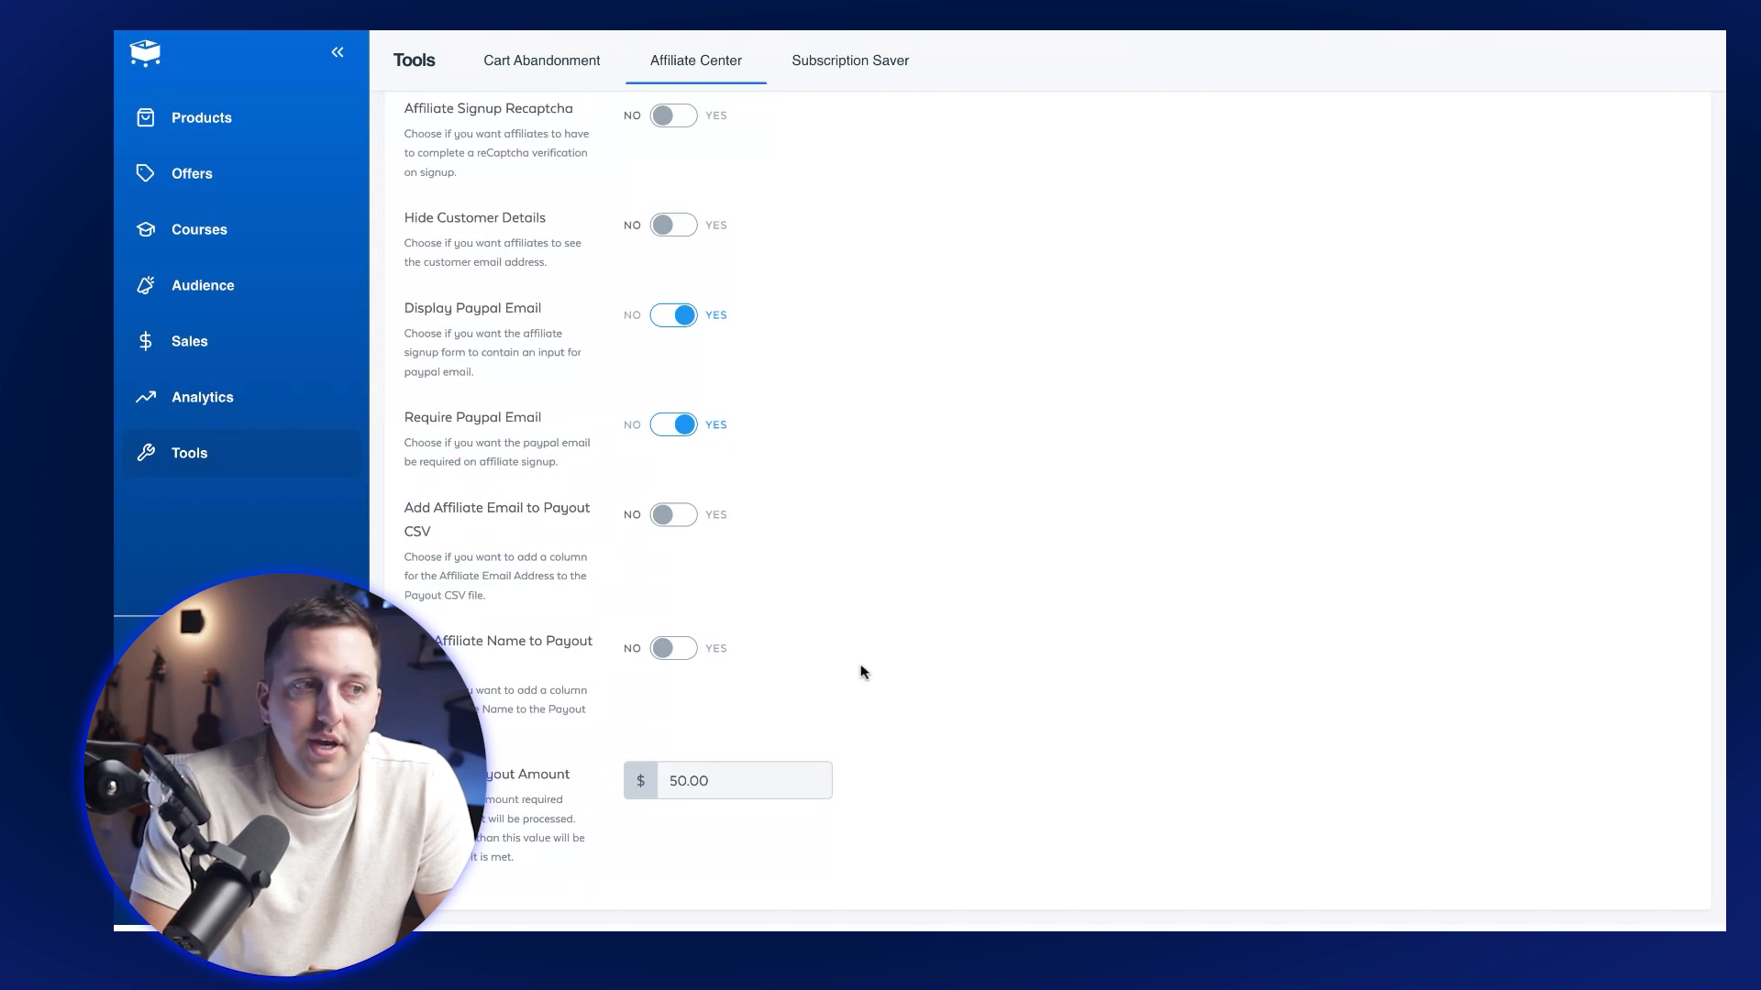
scroll(up, 3)
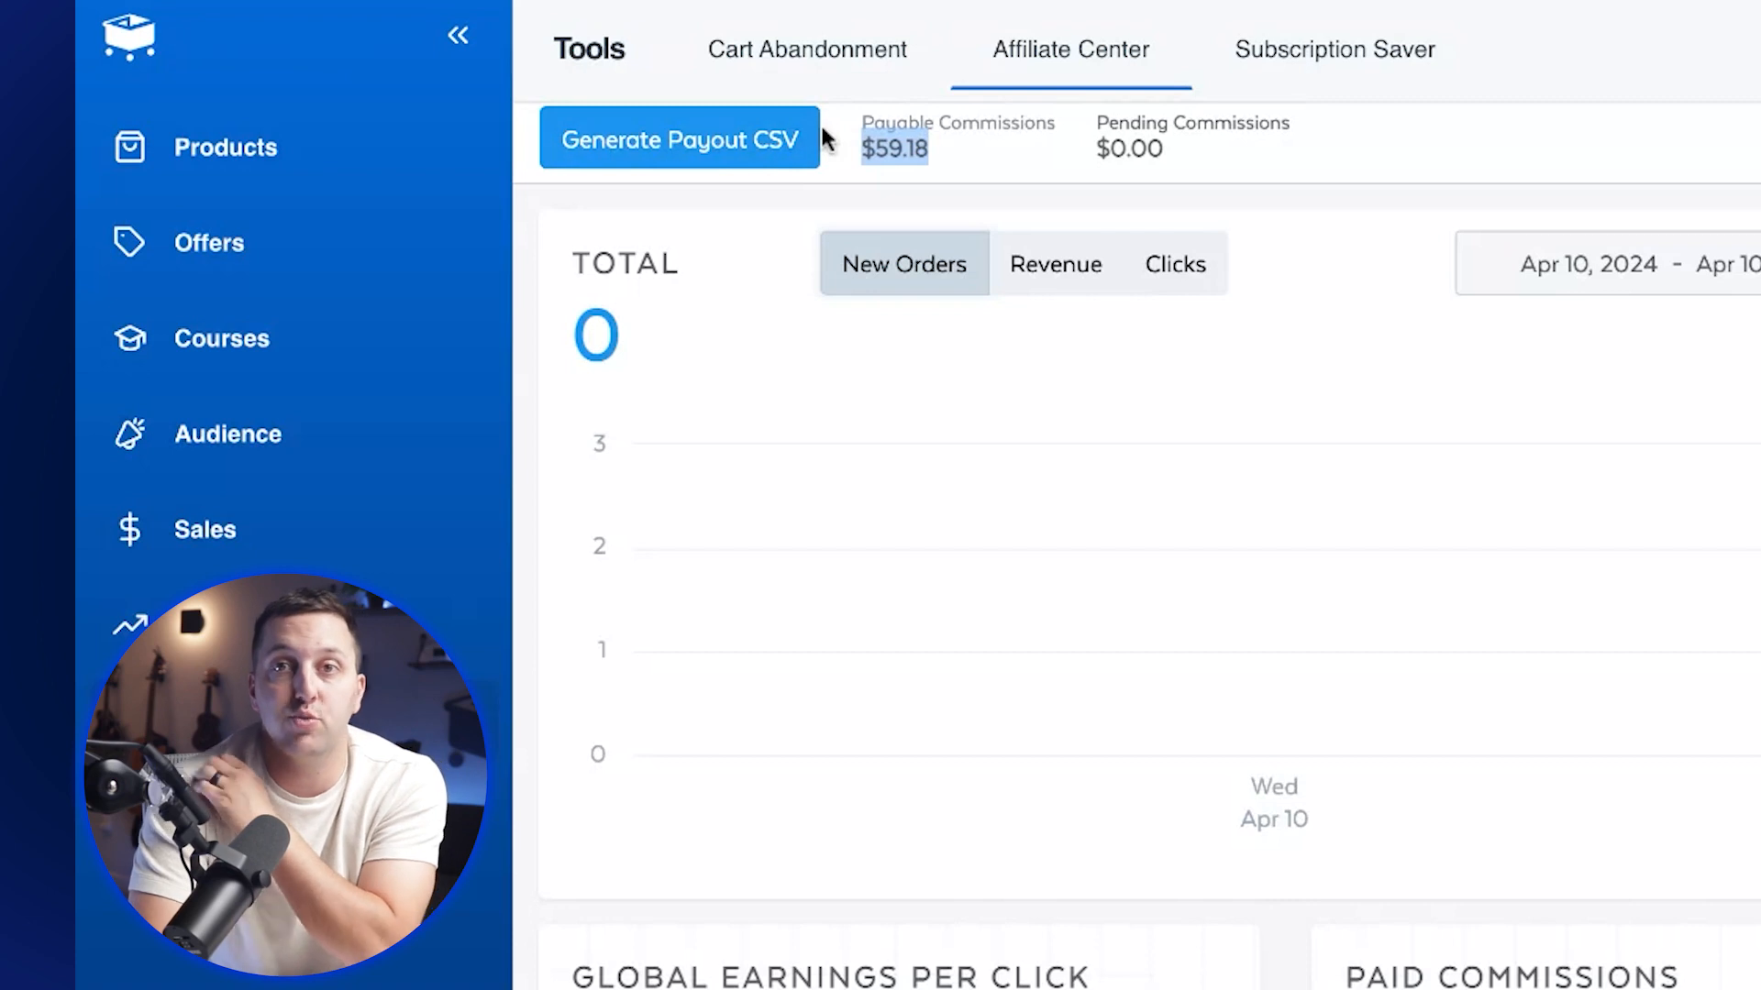
mouse_move(825, 141)
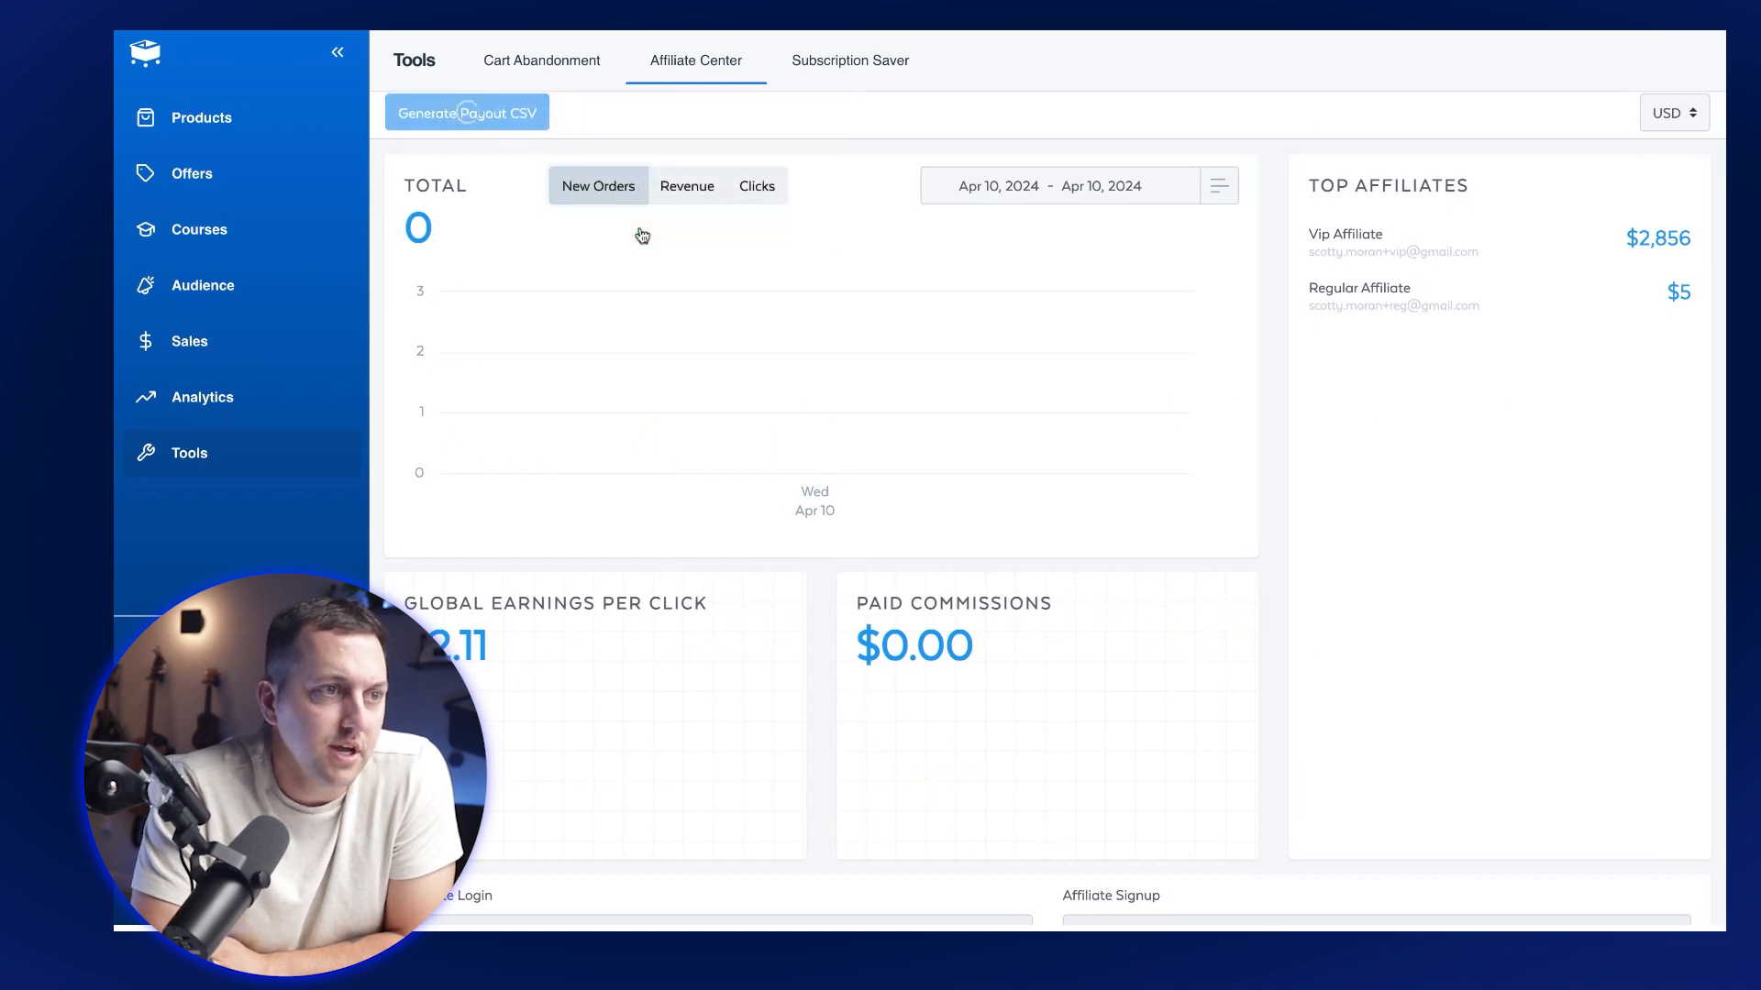
Generate the payout CSV for the $59.18 payable commissions and check the recorded affiliate payments.
click(468, 112)
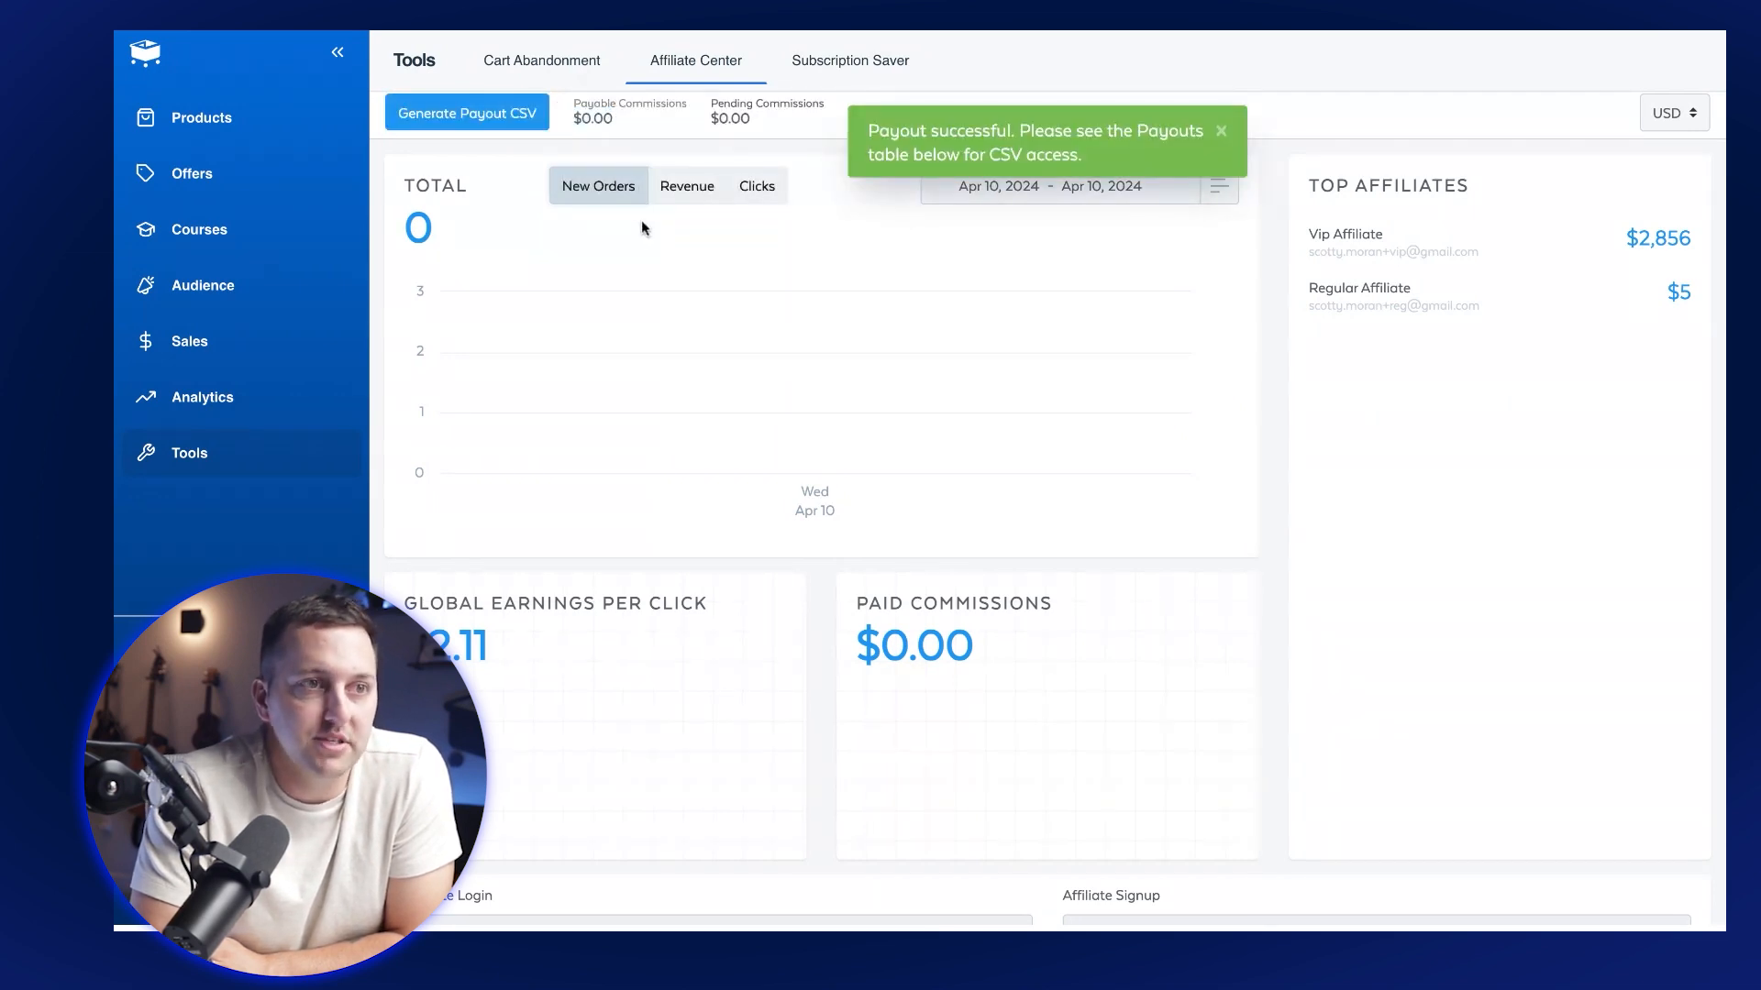
scroll(down, 3)
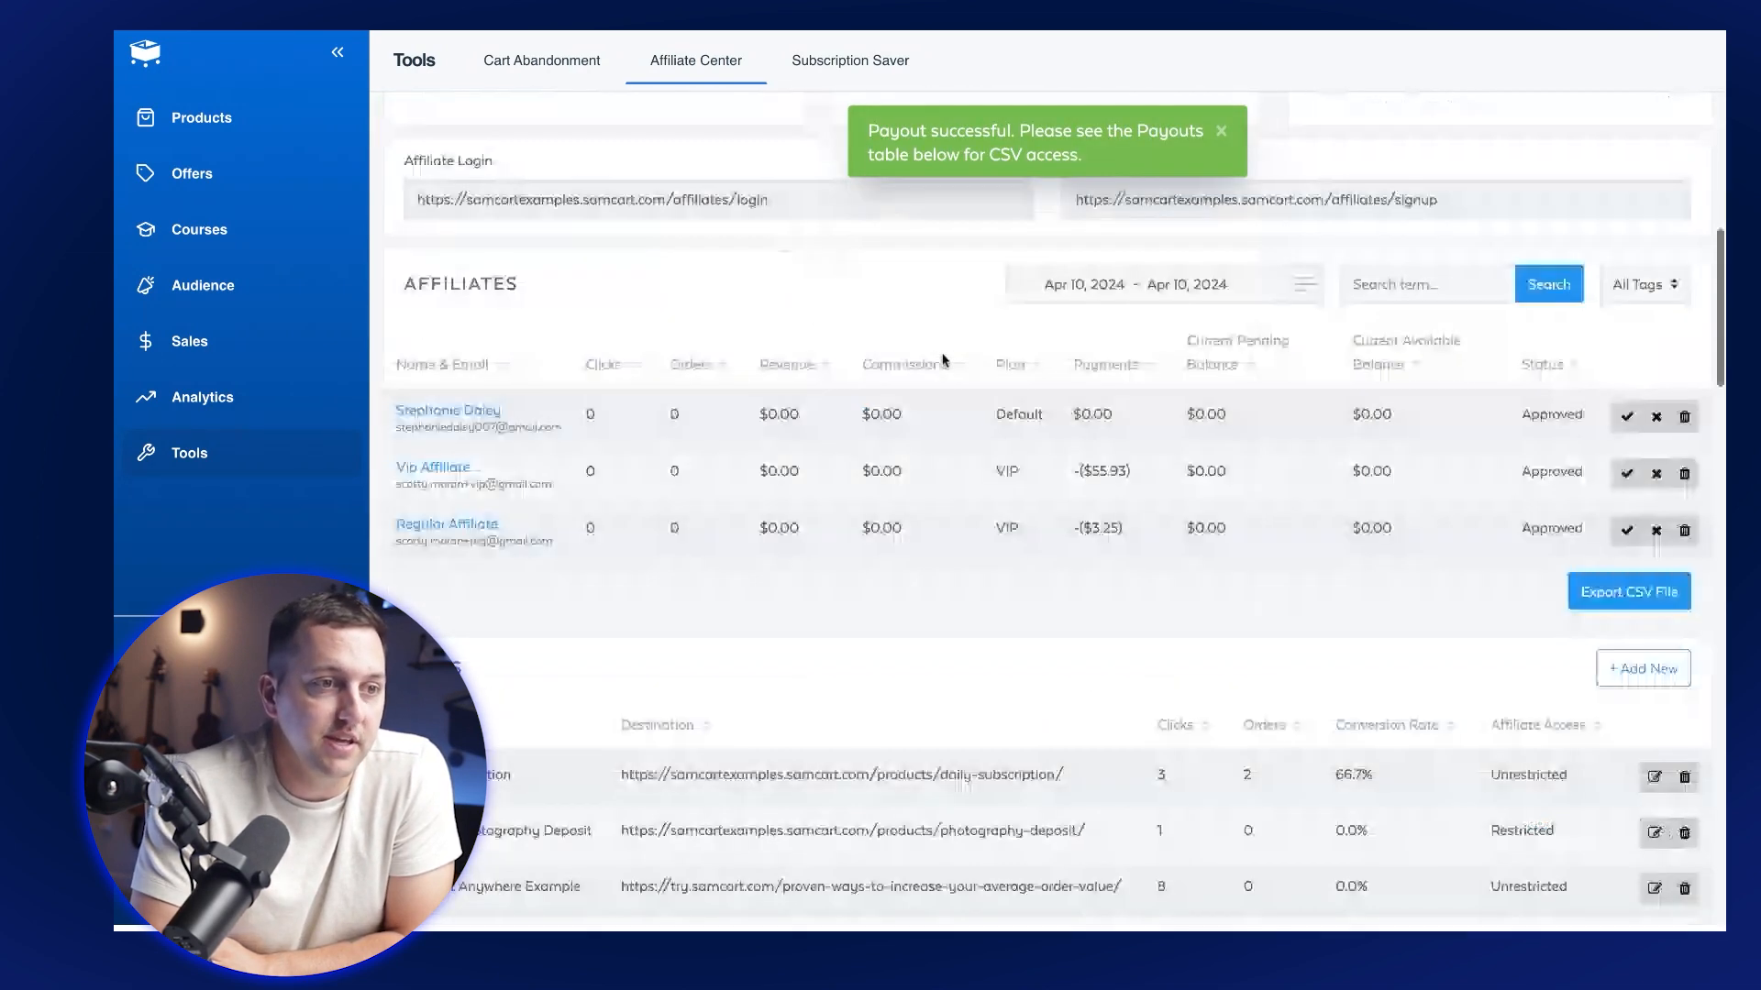
scroll(down, 3)
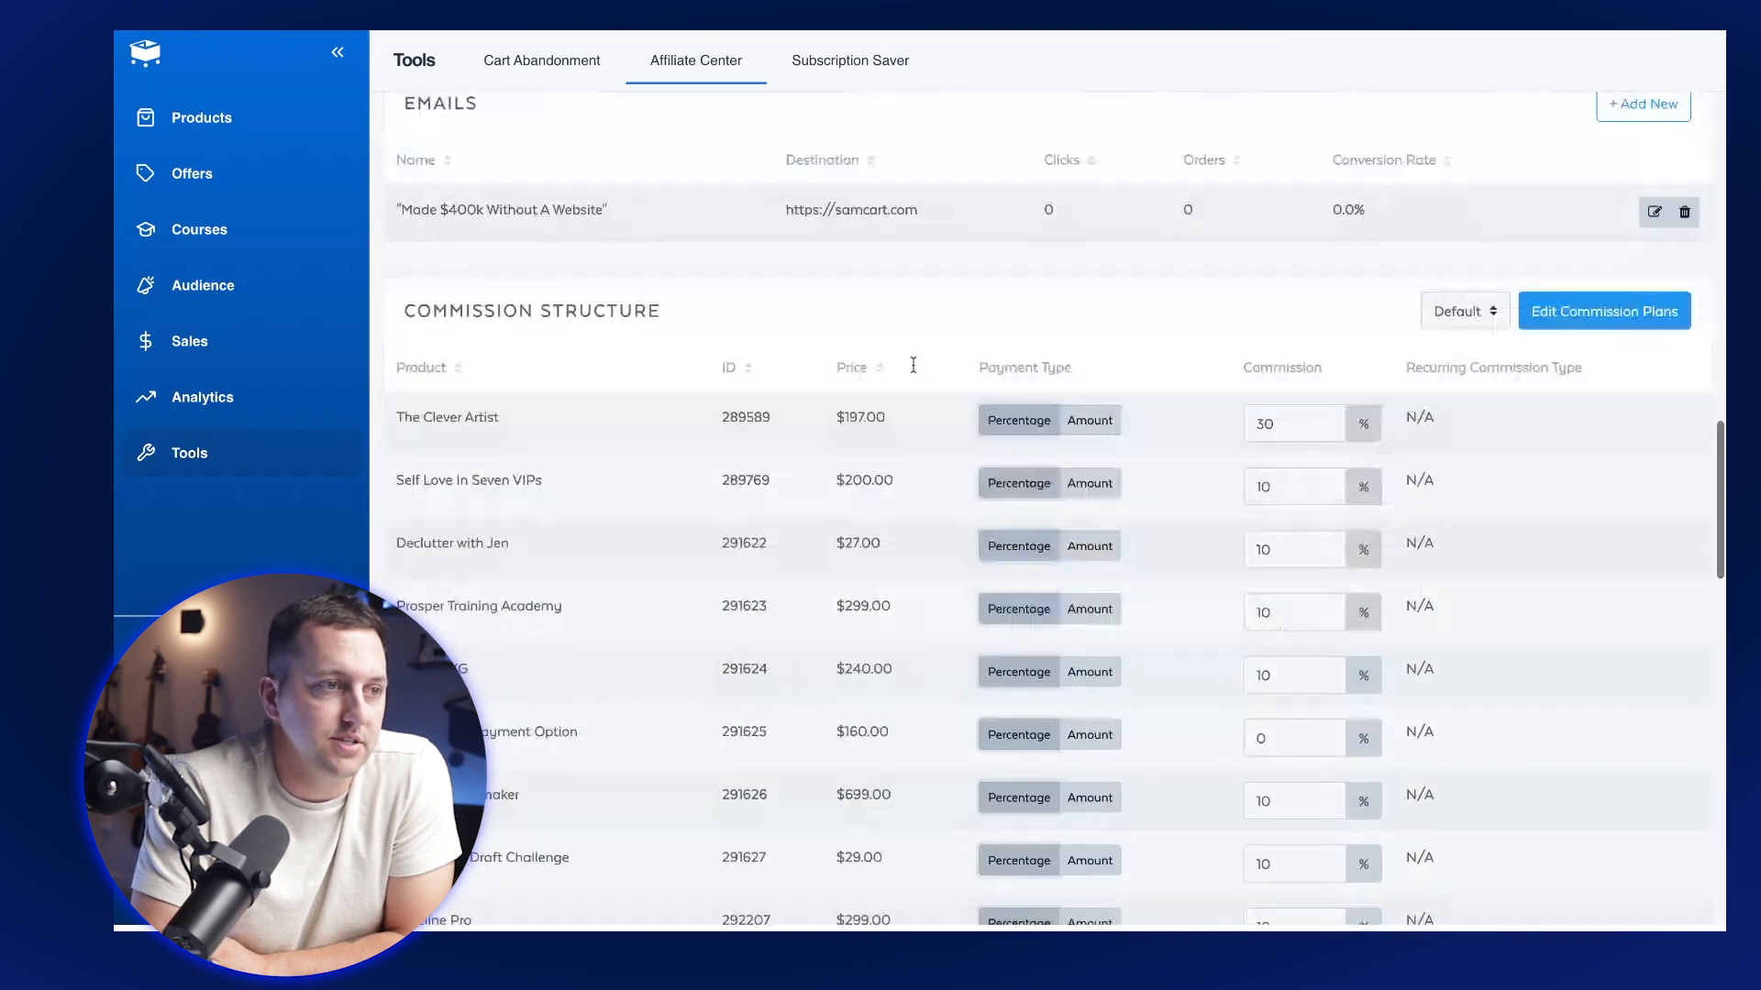
scroll(down, 3)
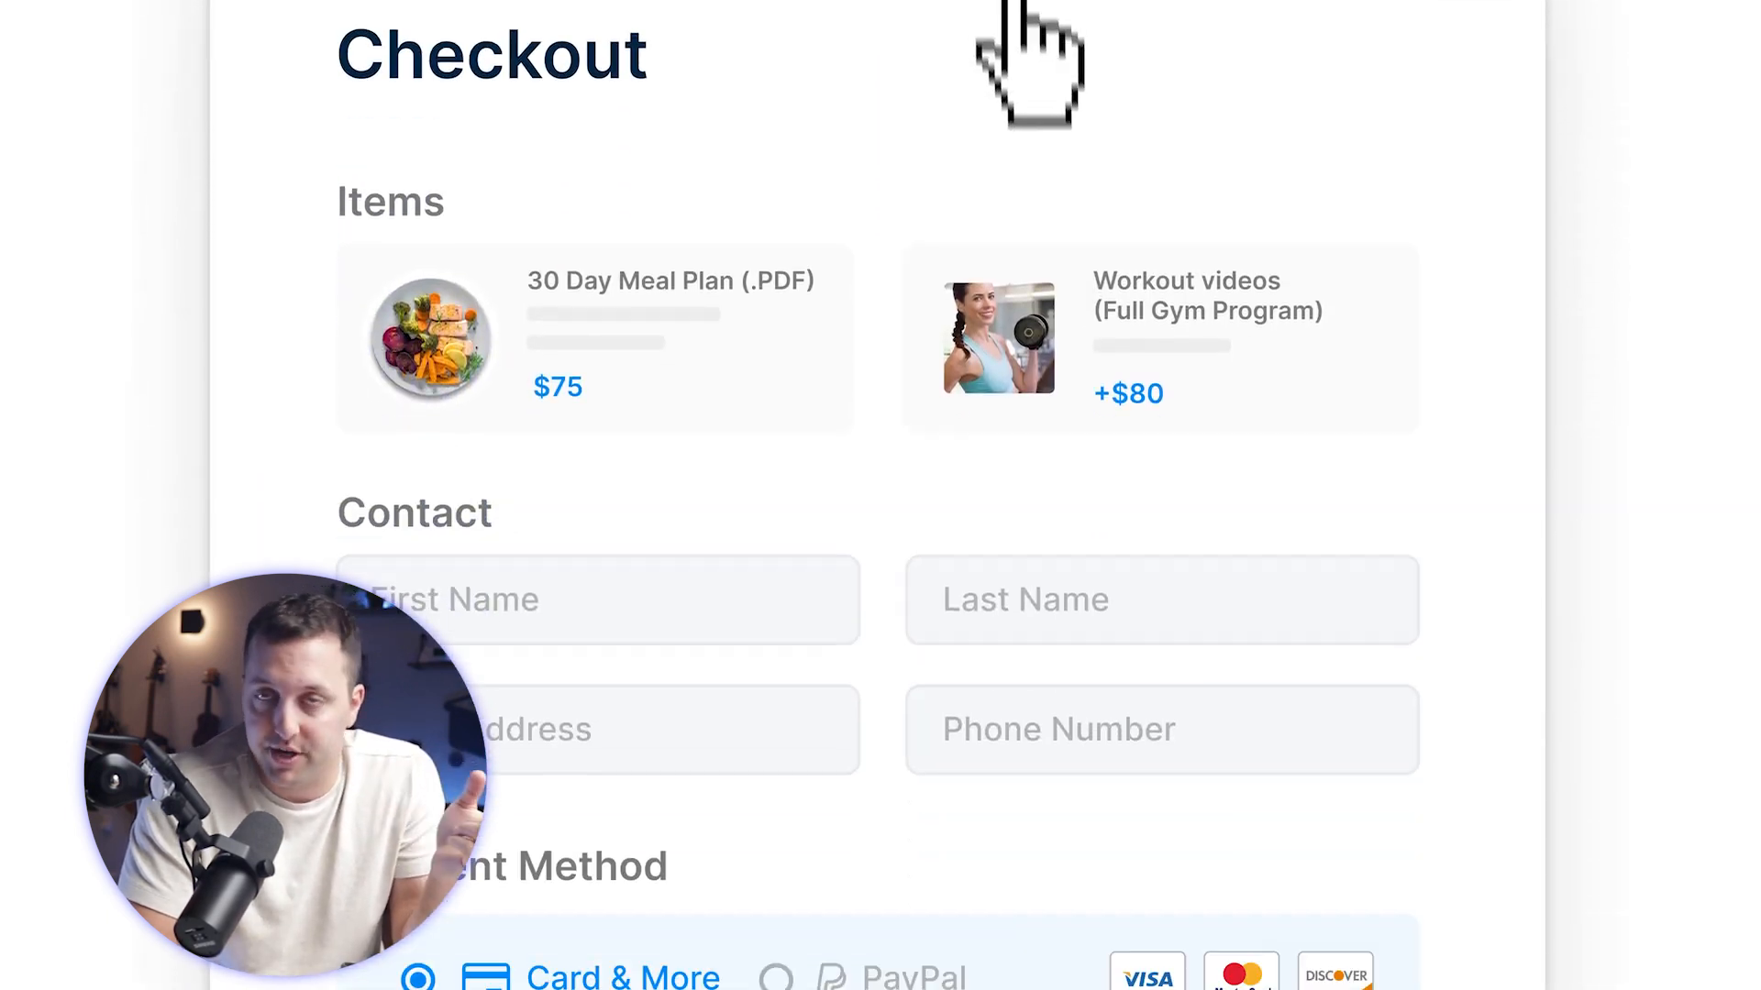
scroll(down, 3)
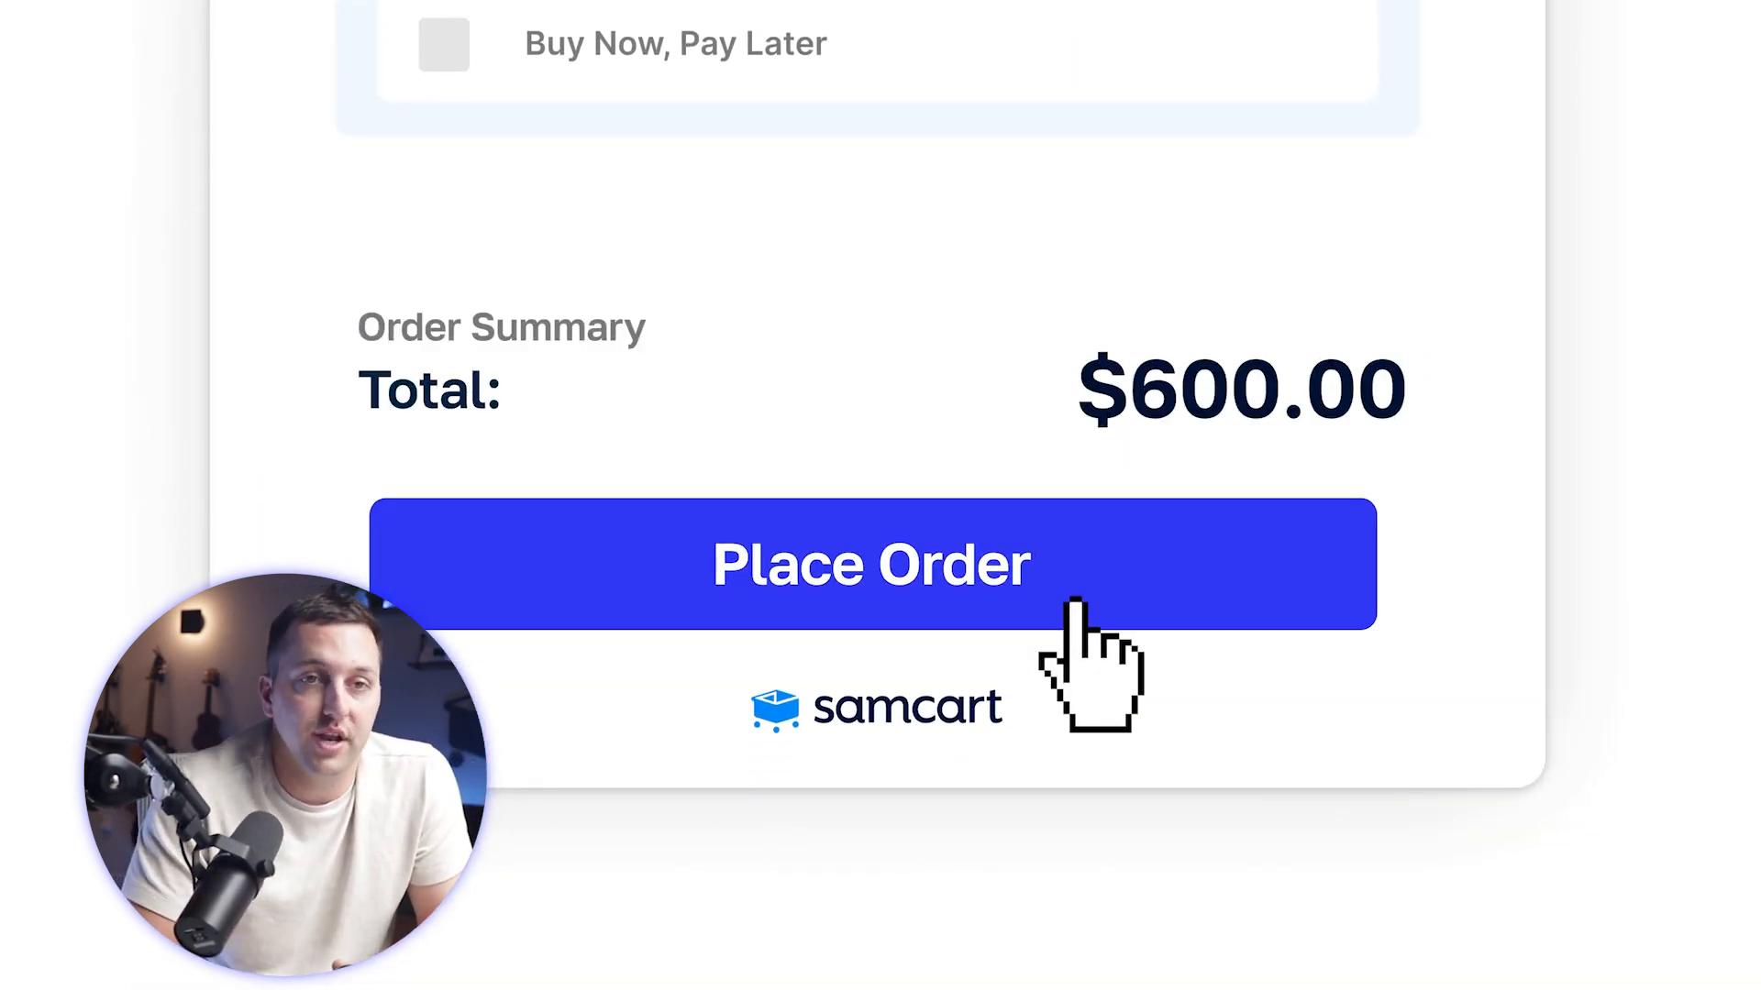
click(869, 563)
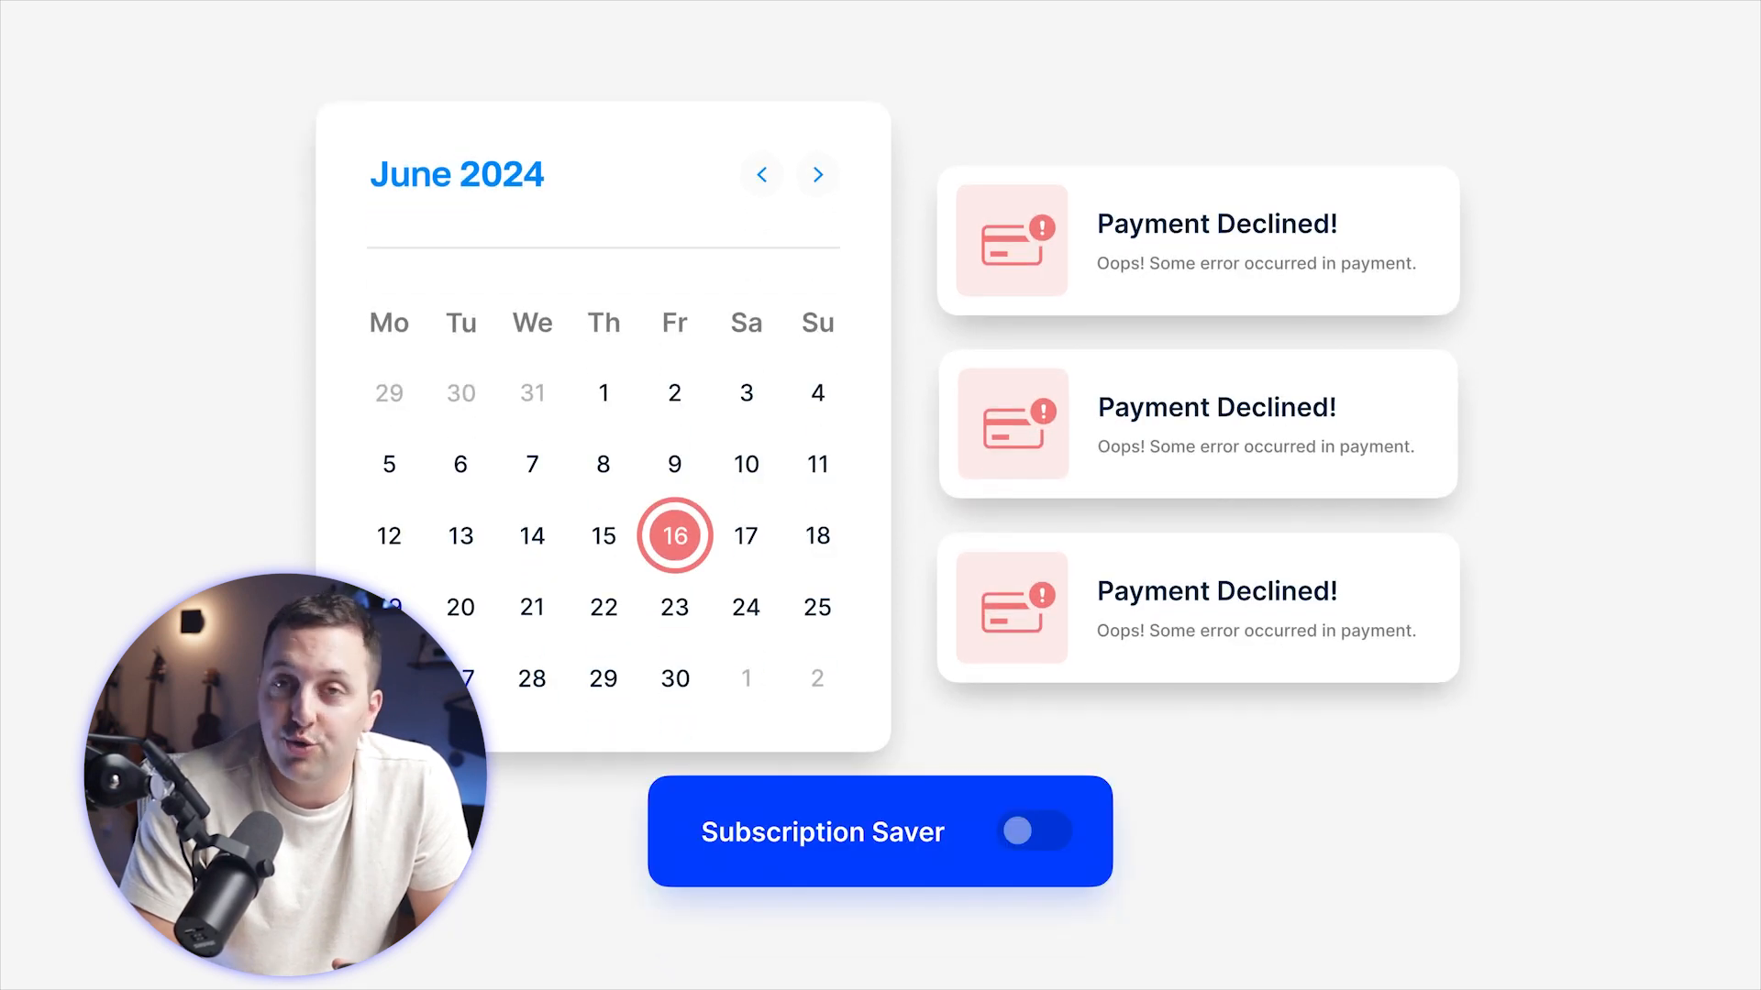
click(1017, 830)
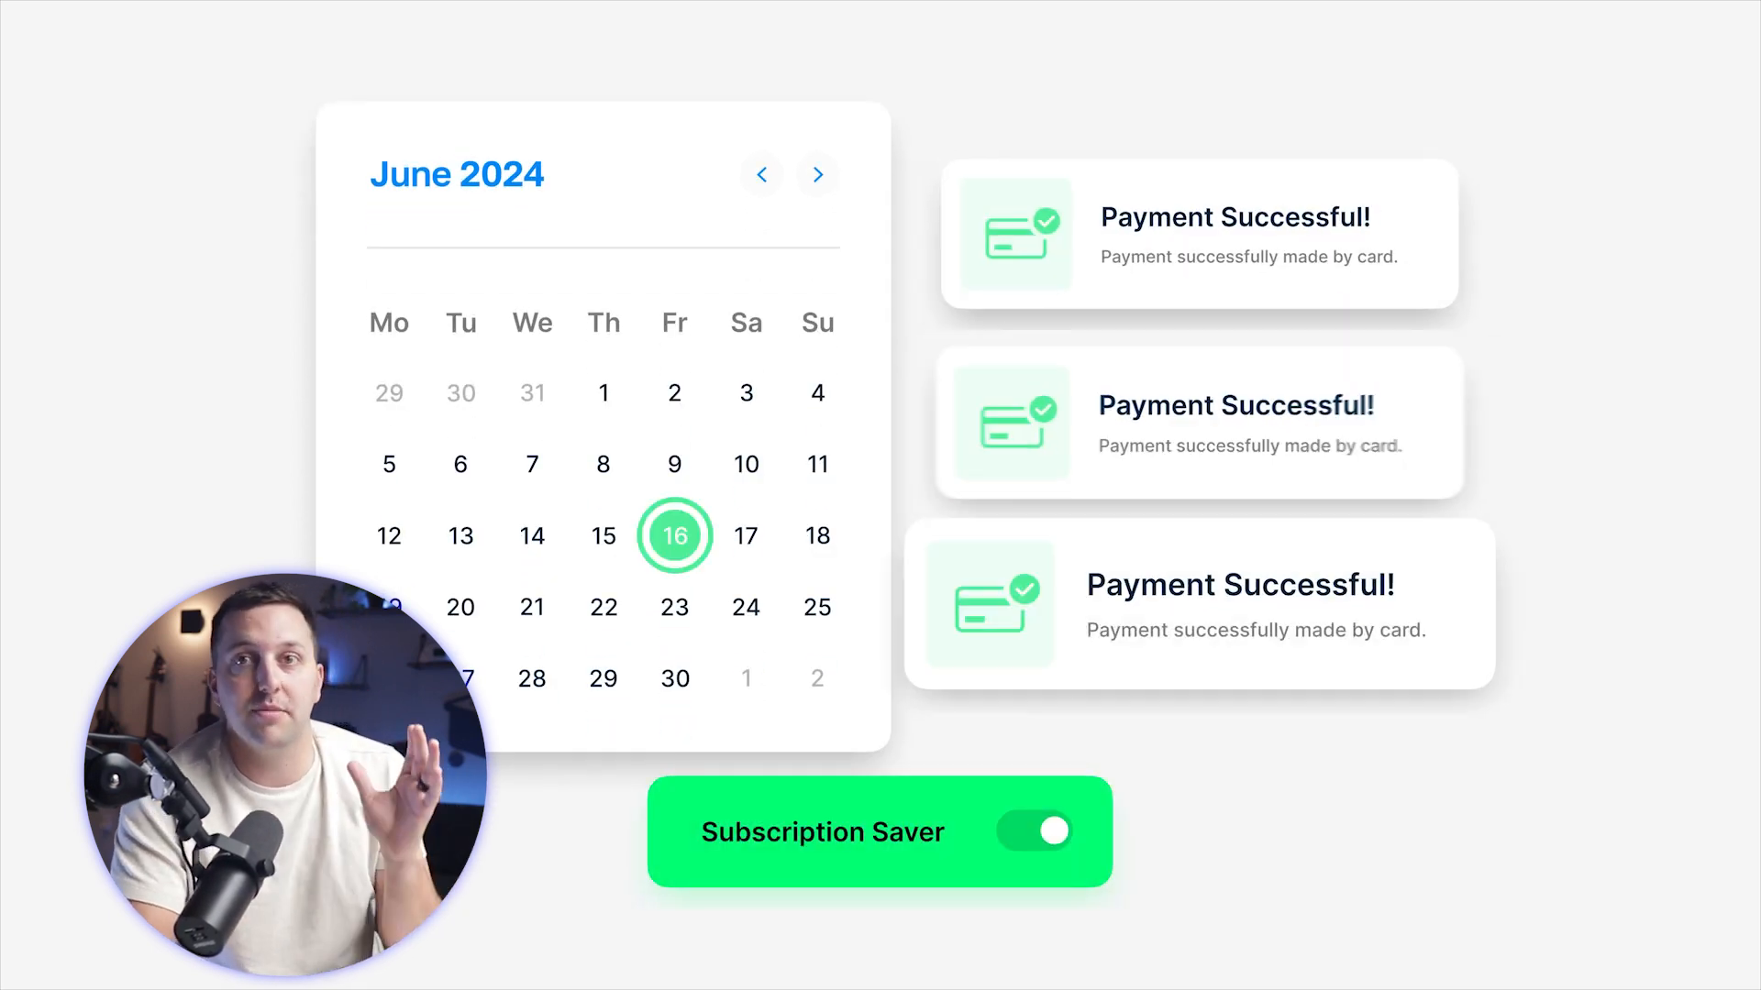